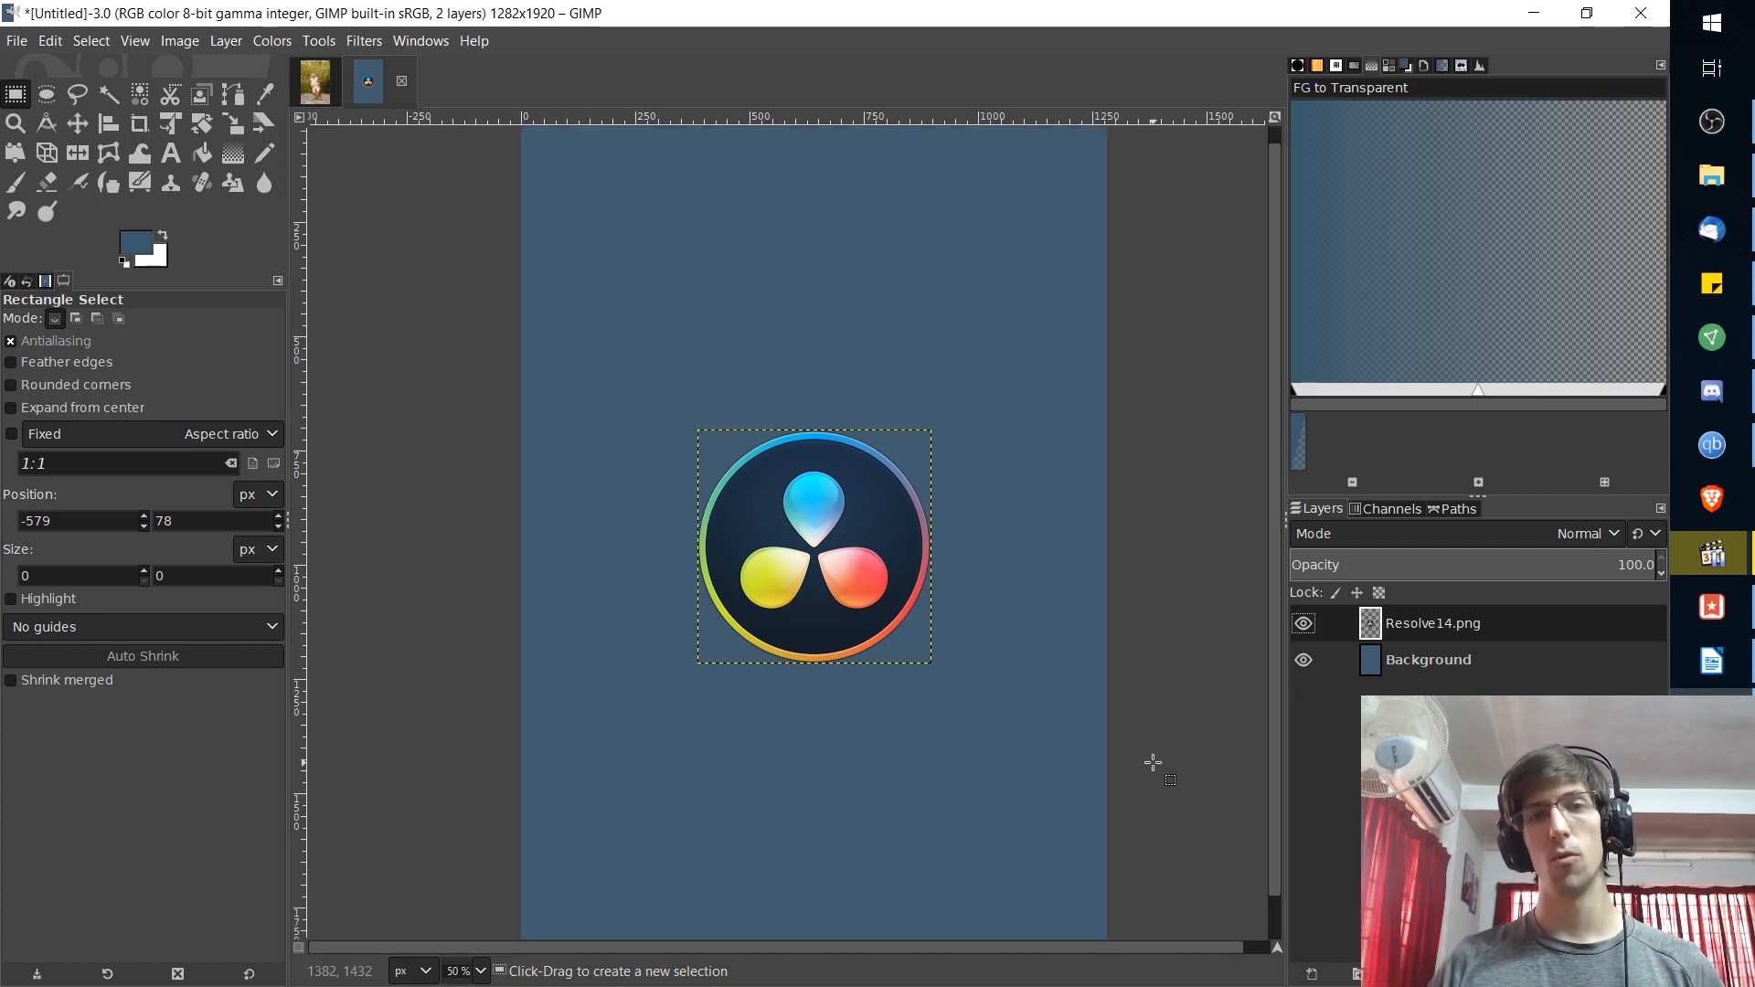
pyautogui.moveTo(781, 450)
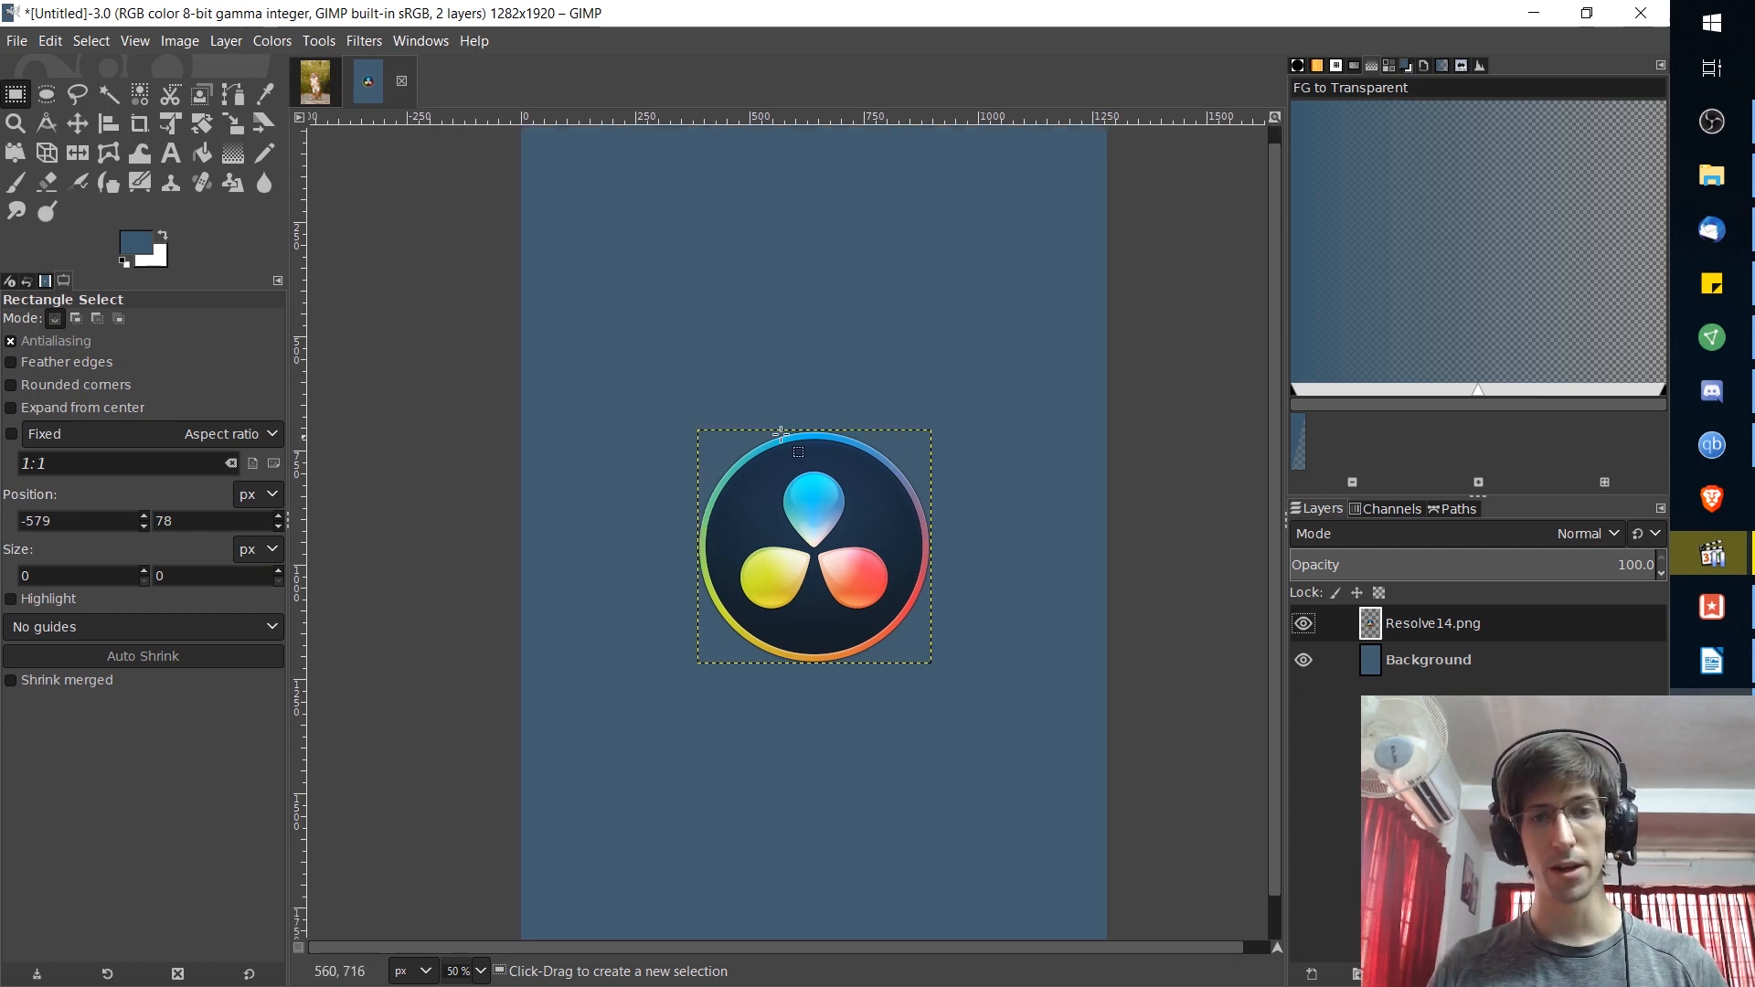
pyautogui.moveTo(834, 647)
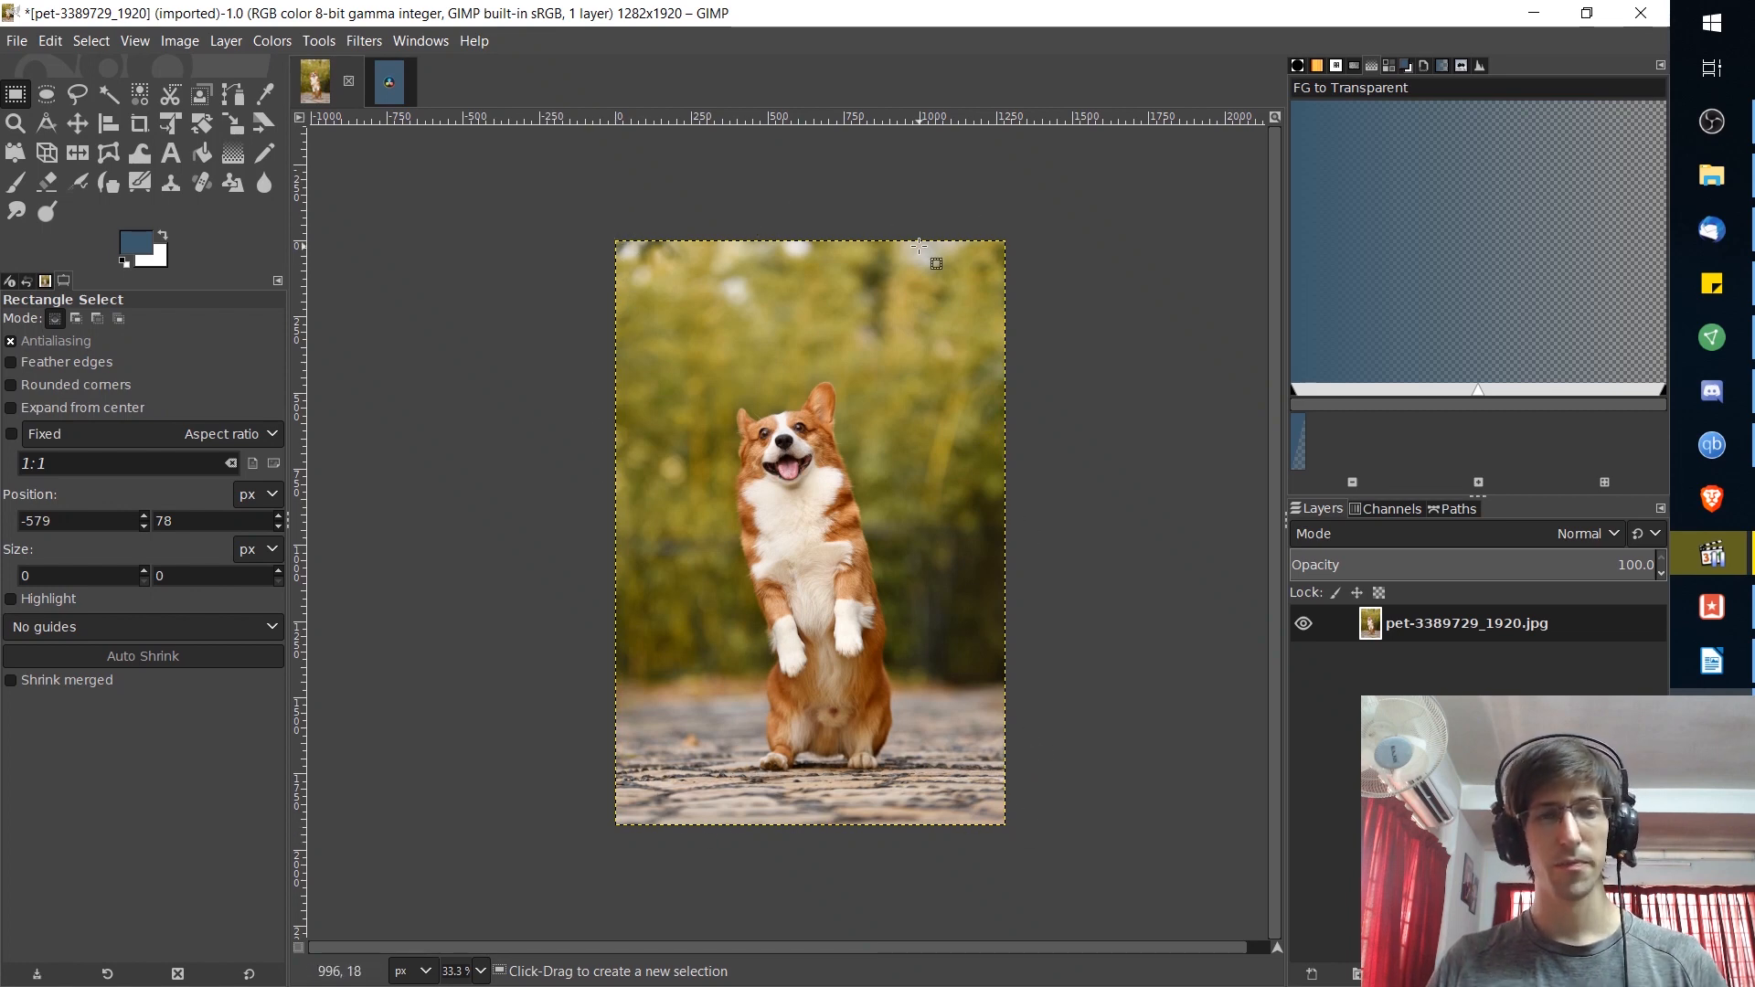
# - Browse the Filters menu for the Decor border effects on the corgi photo
pyautogui.click(362, 40)
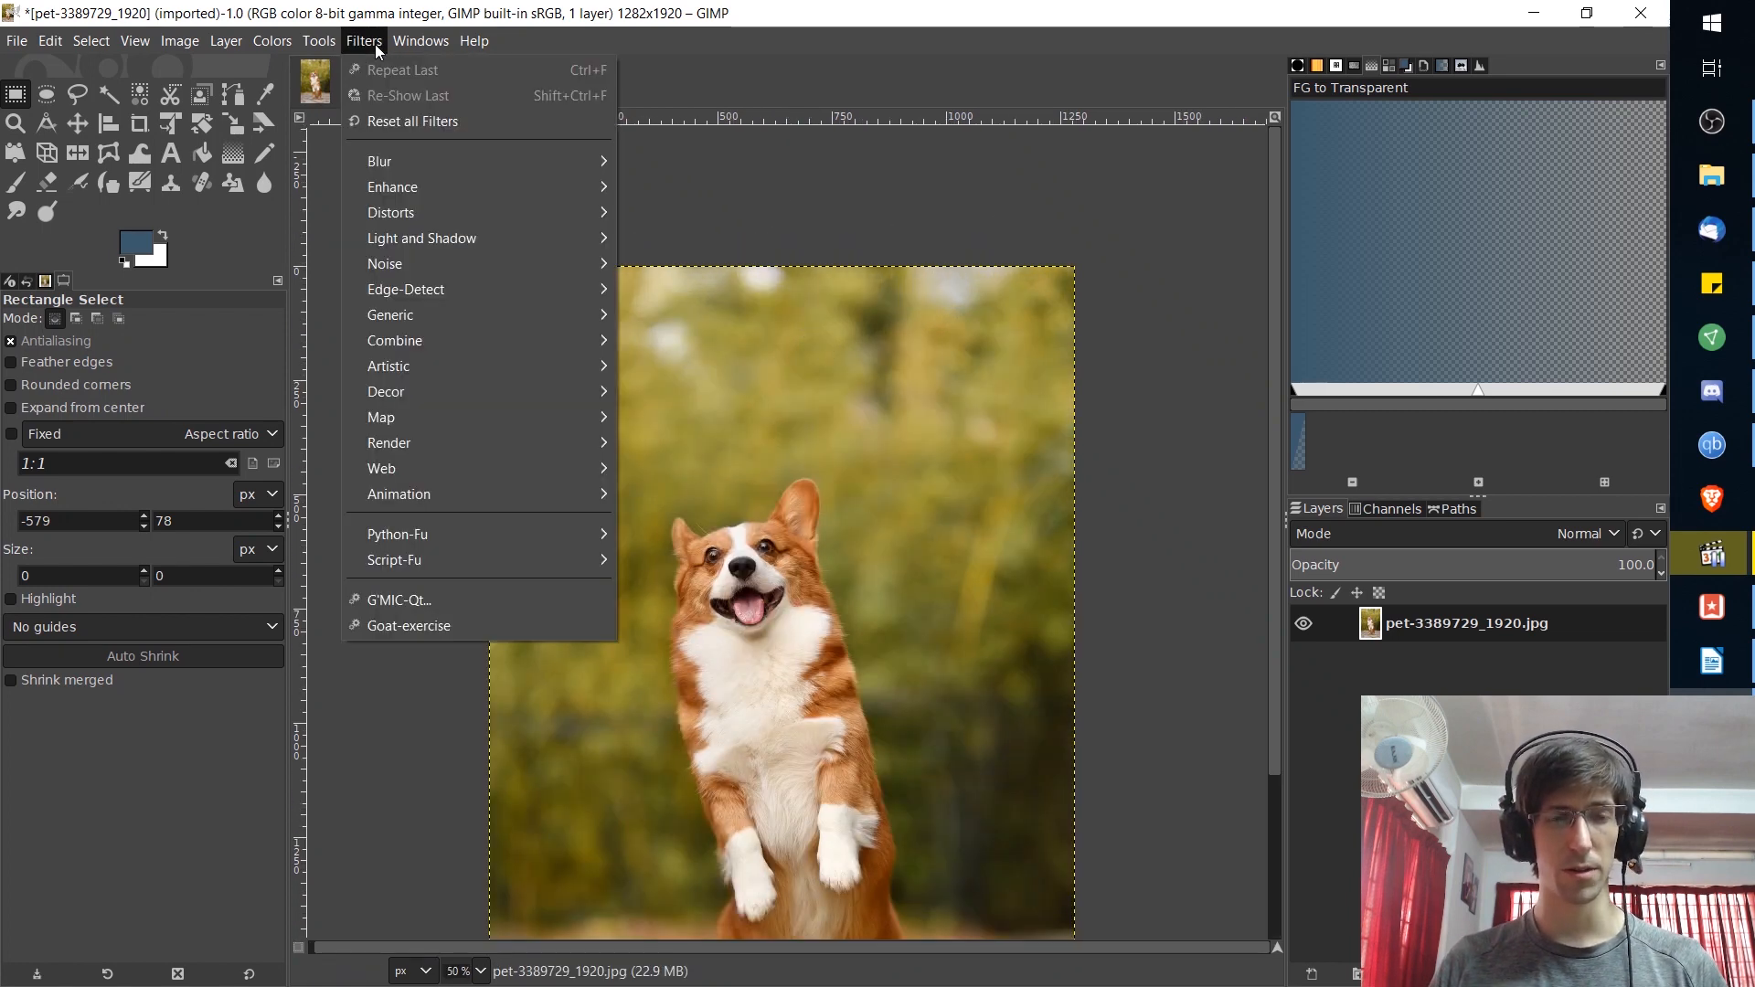
pyautogui.moveTo(385, 391)
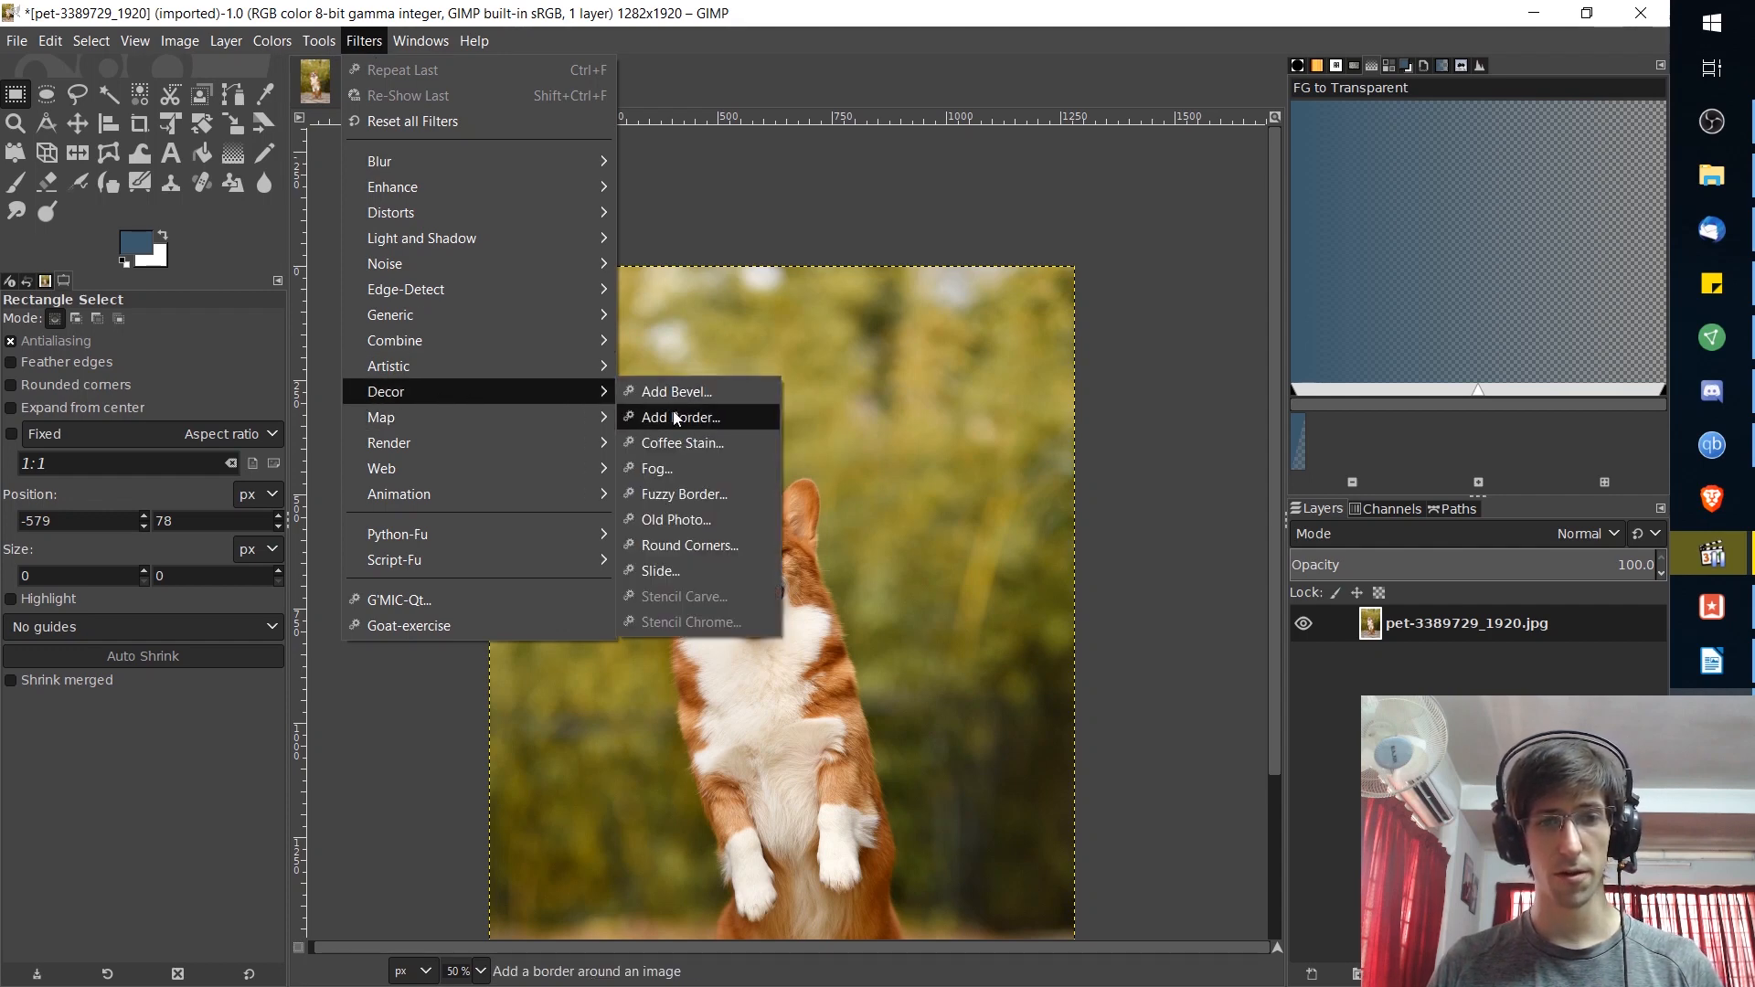
# - Bring up the Add Border script dialog showing a 12-pixel blue border
pyautogui.click(680, 417)
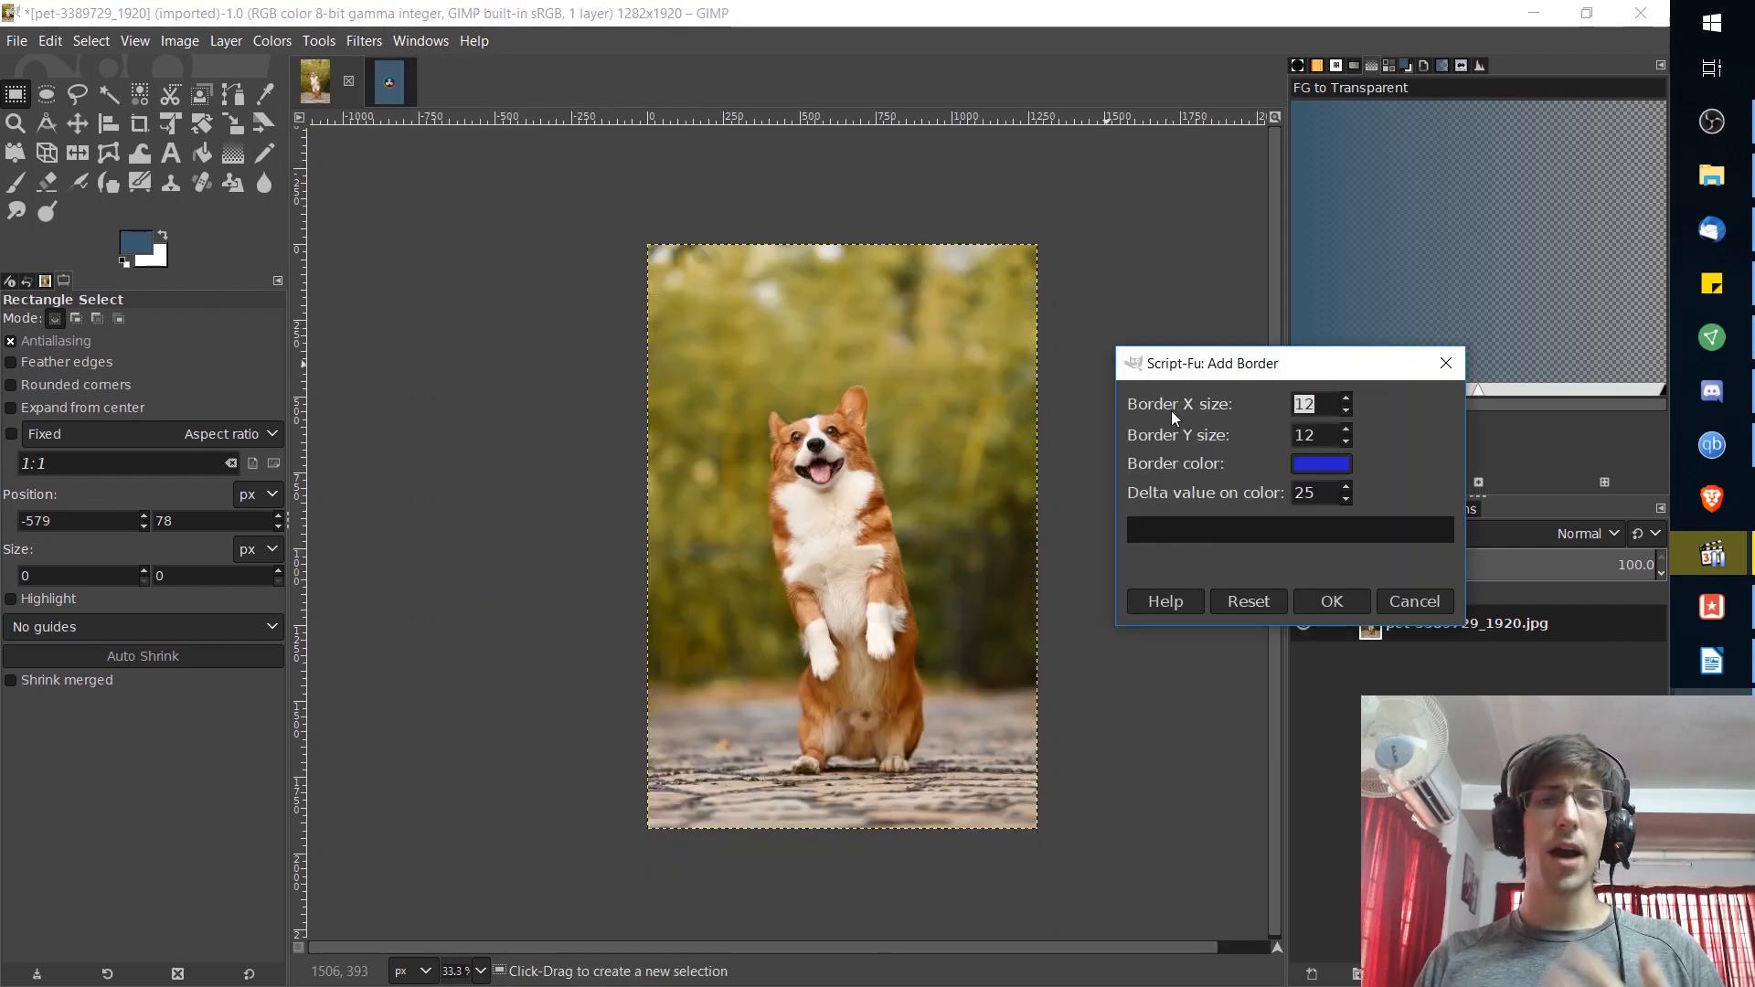
pyautogui.moveTo(990, 366)
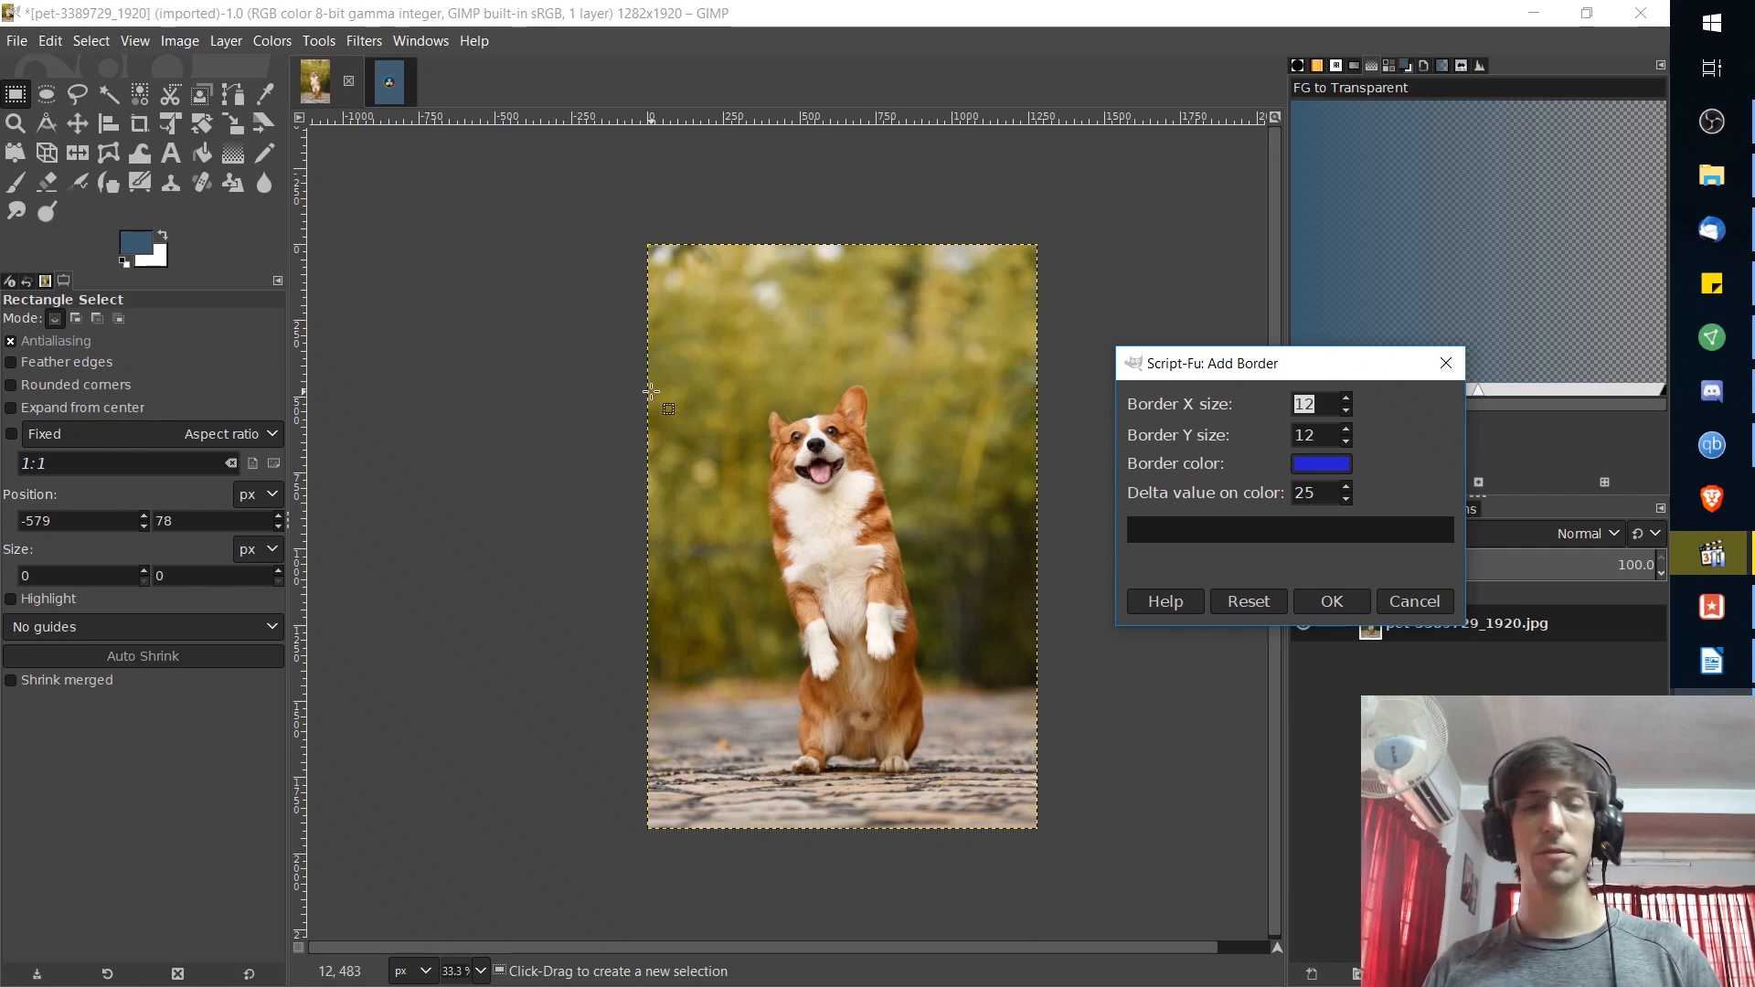
pyautogui.moveTo(705, 336)
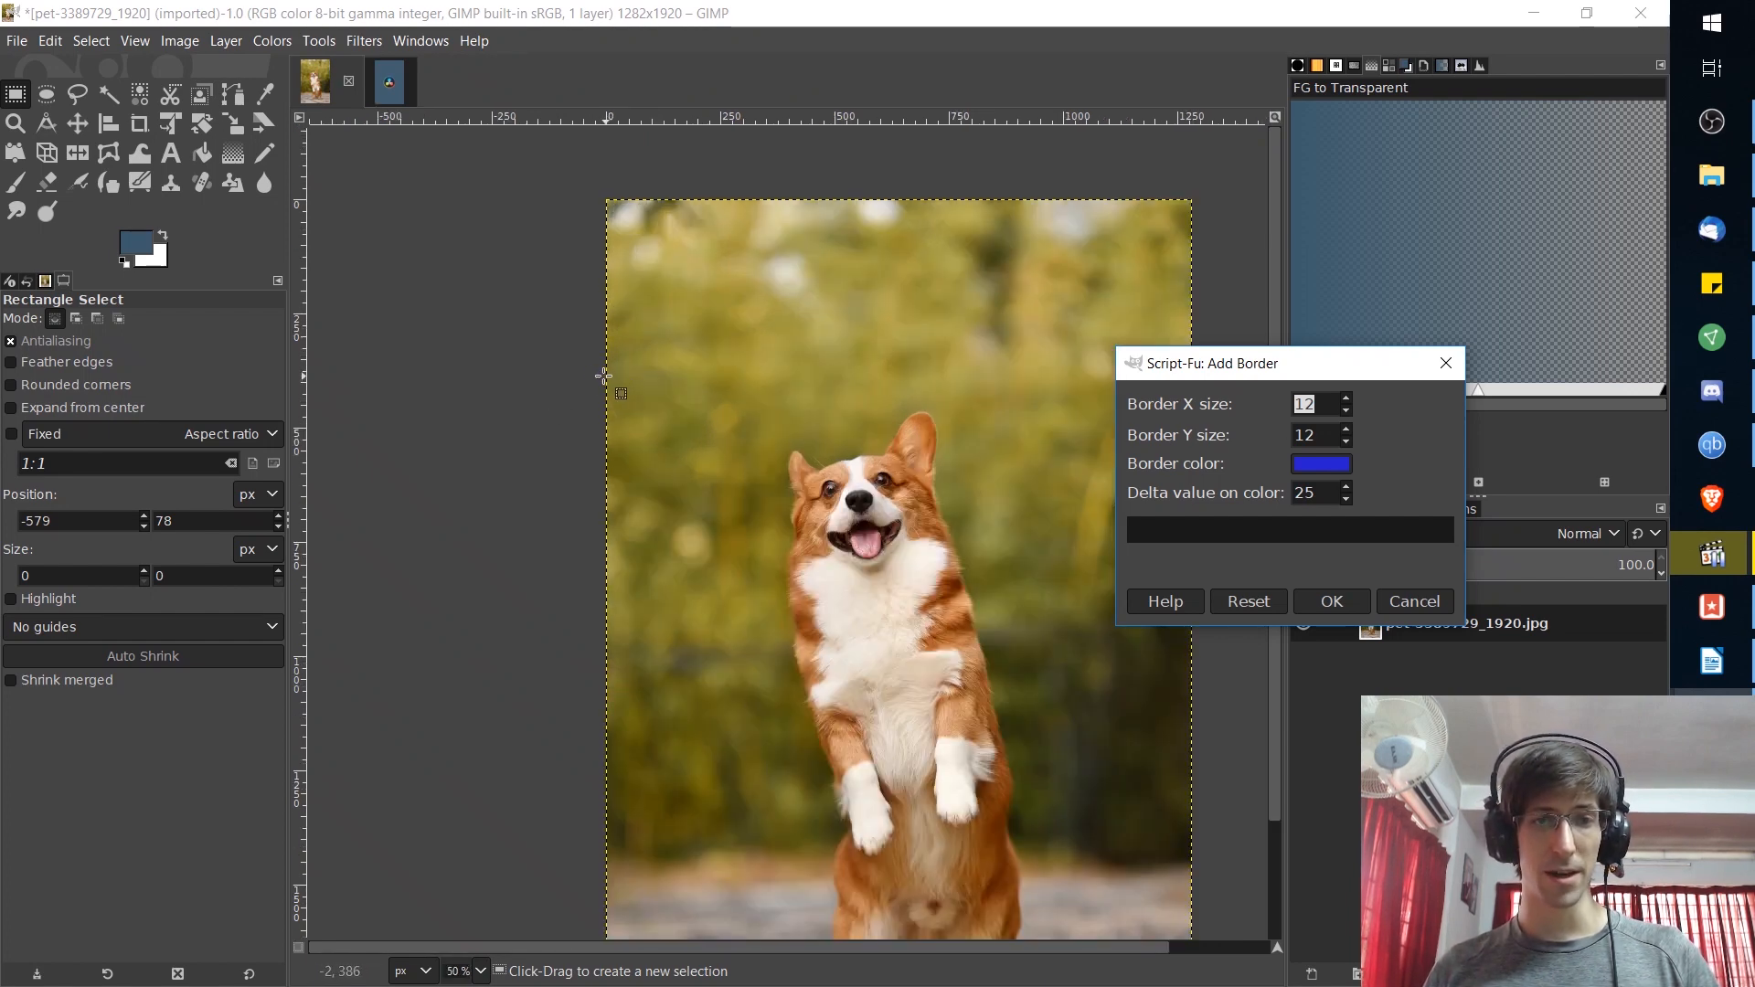
pyautogui.click(1412, 601)
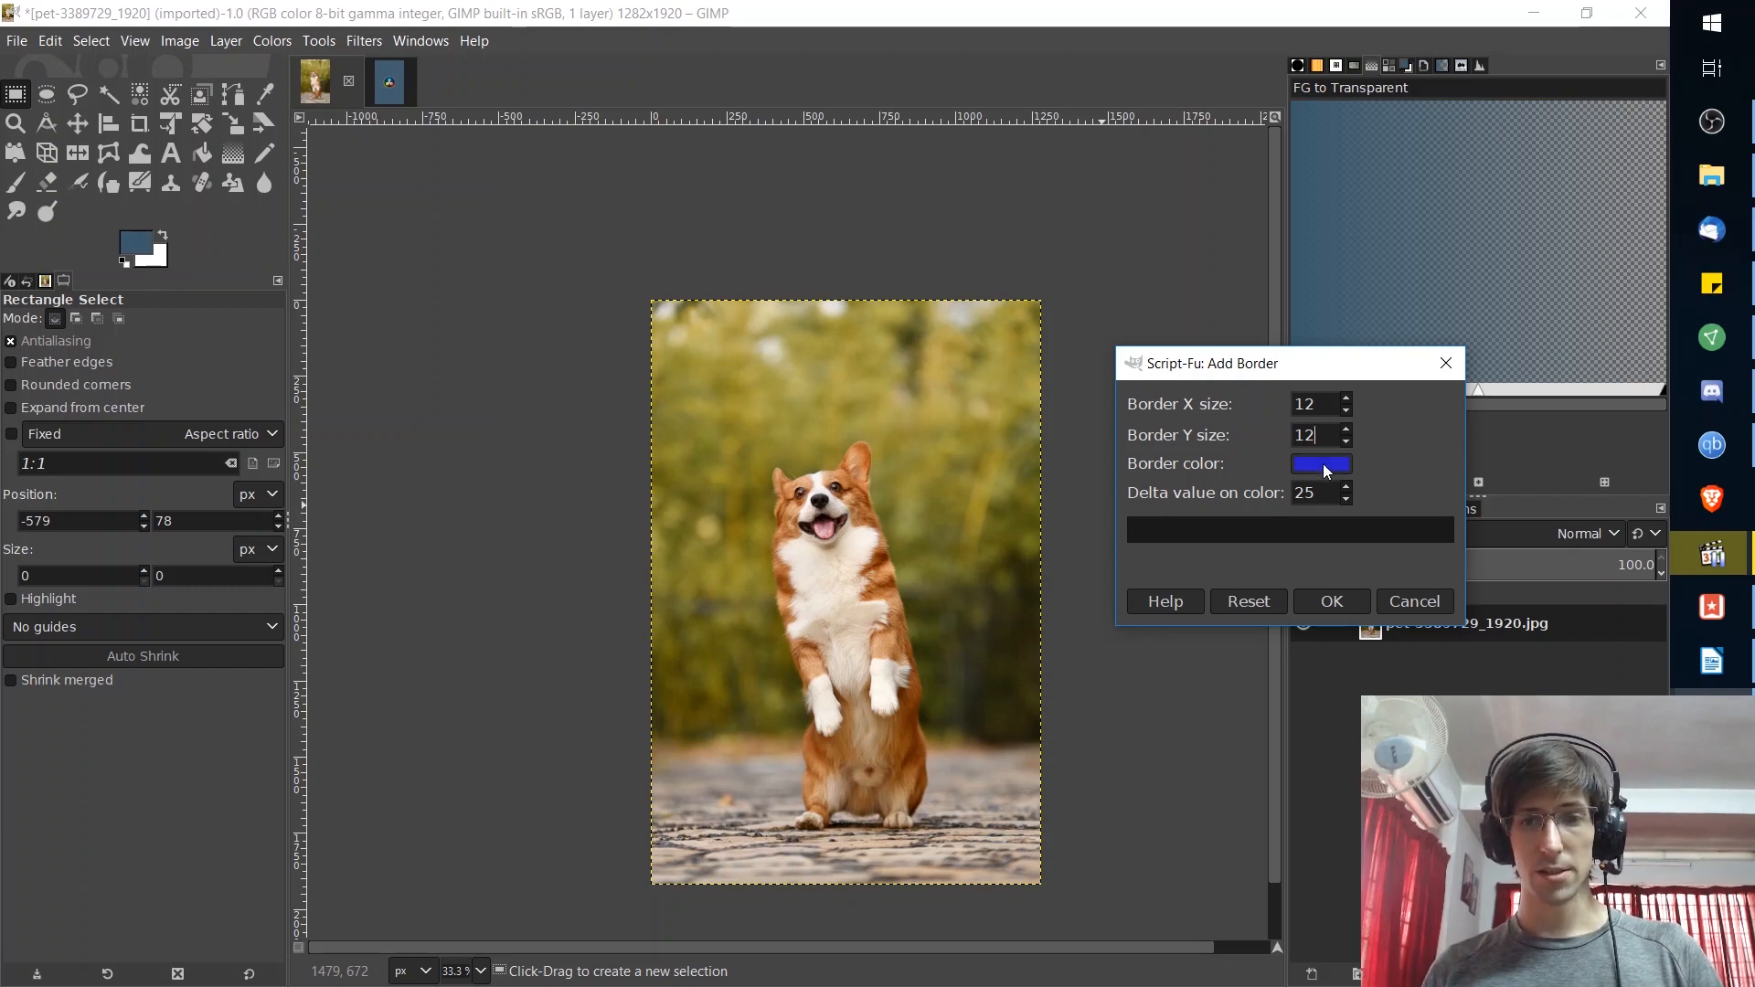
# - Pick a white border colour, then dismiss the border settings without applying
pyautogui.click(1320, 462)
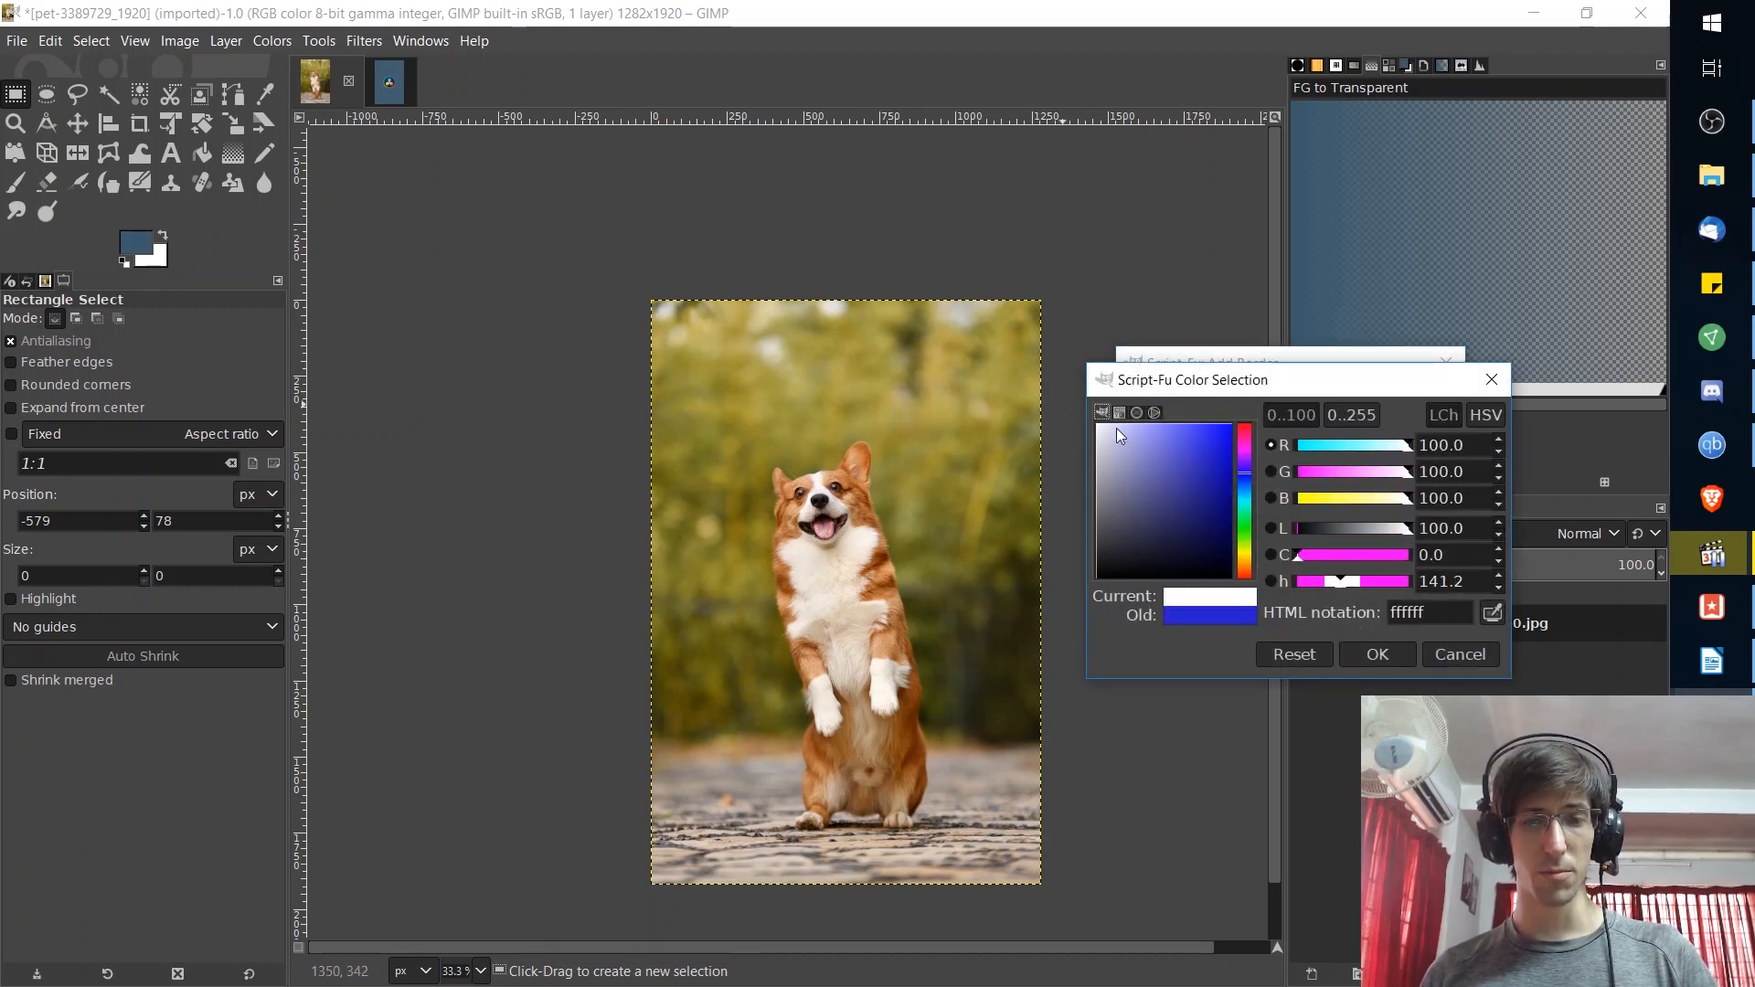
pyautogui.click(1375, 654)
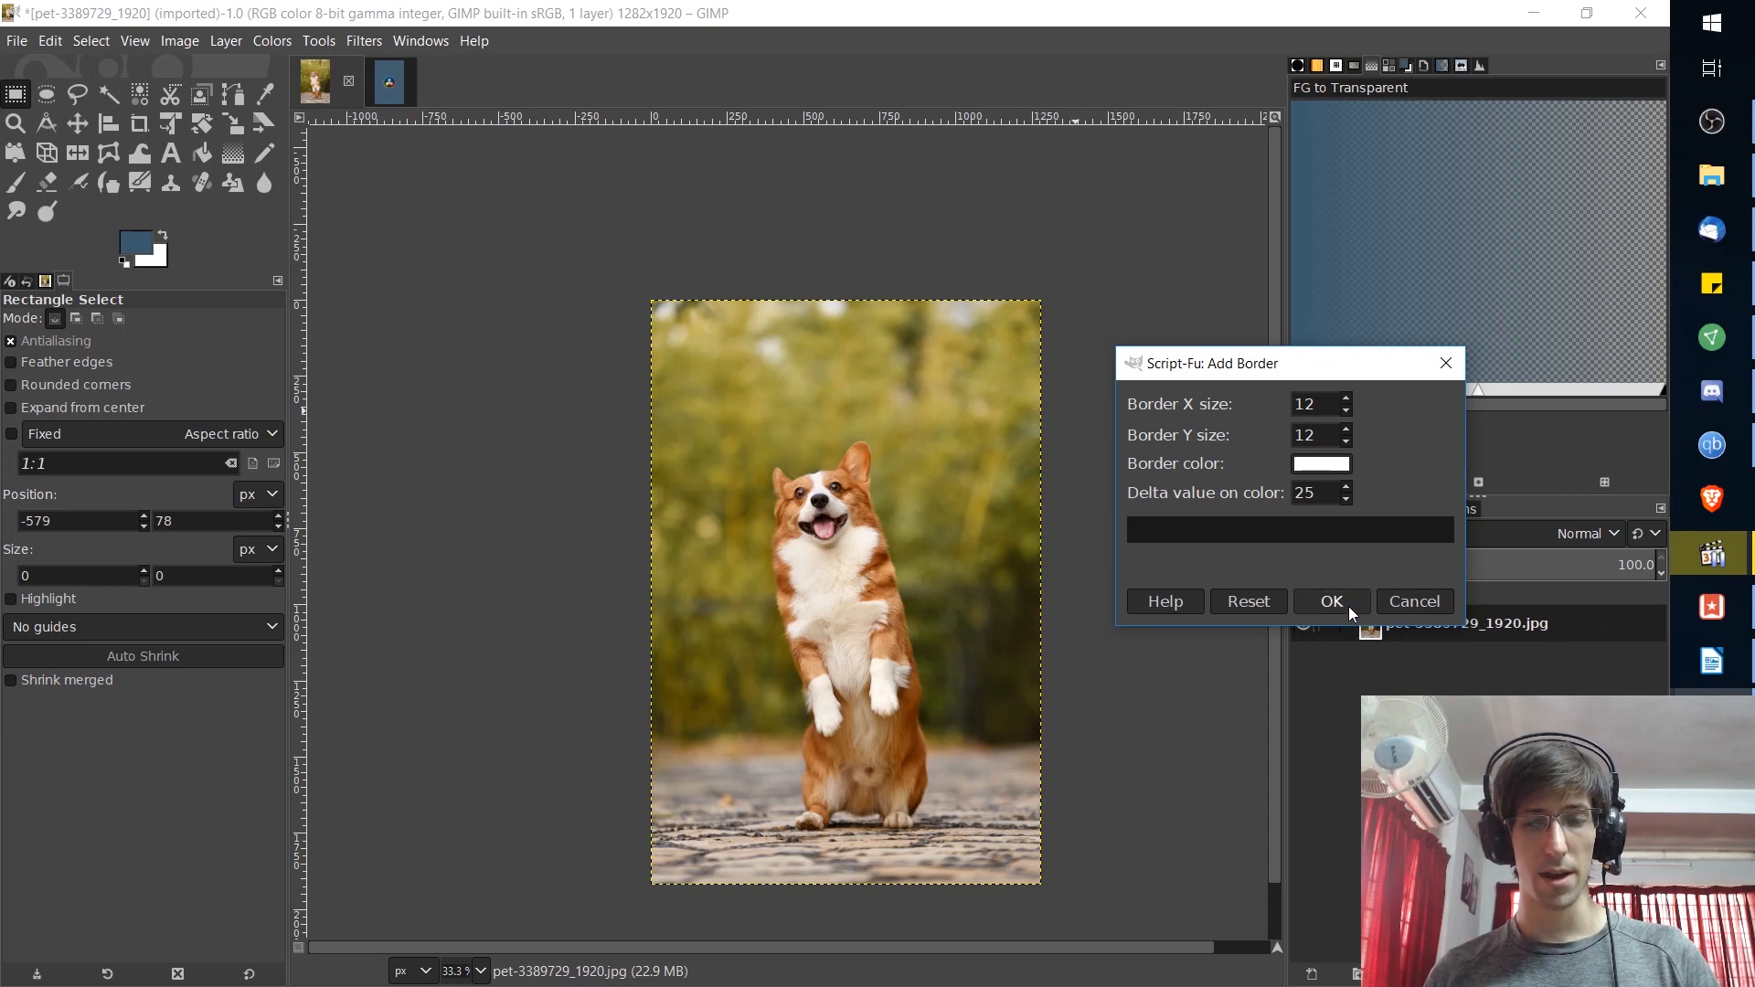
pyautogui.click(1331, 601)
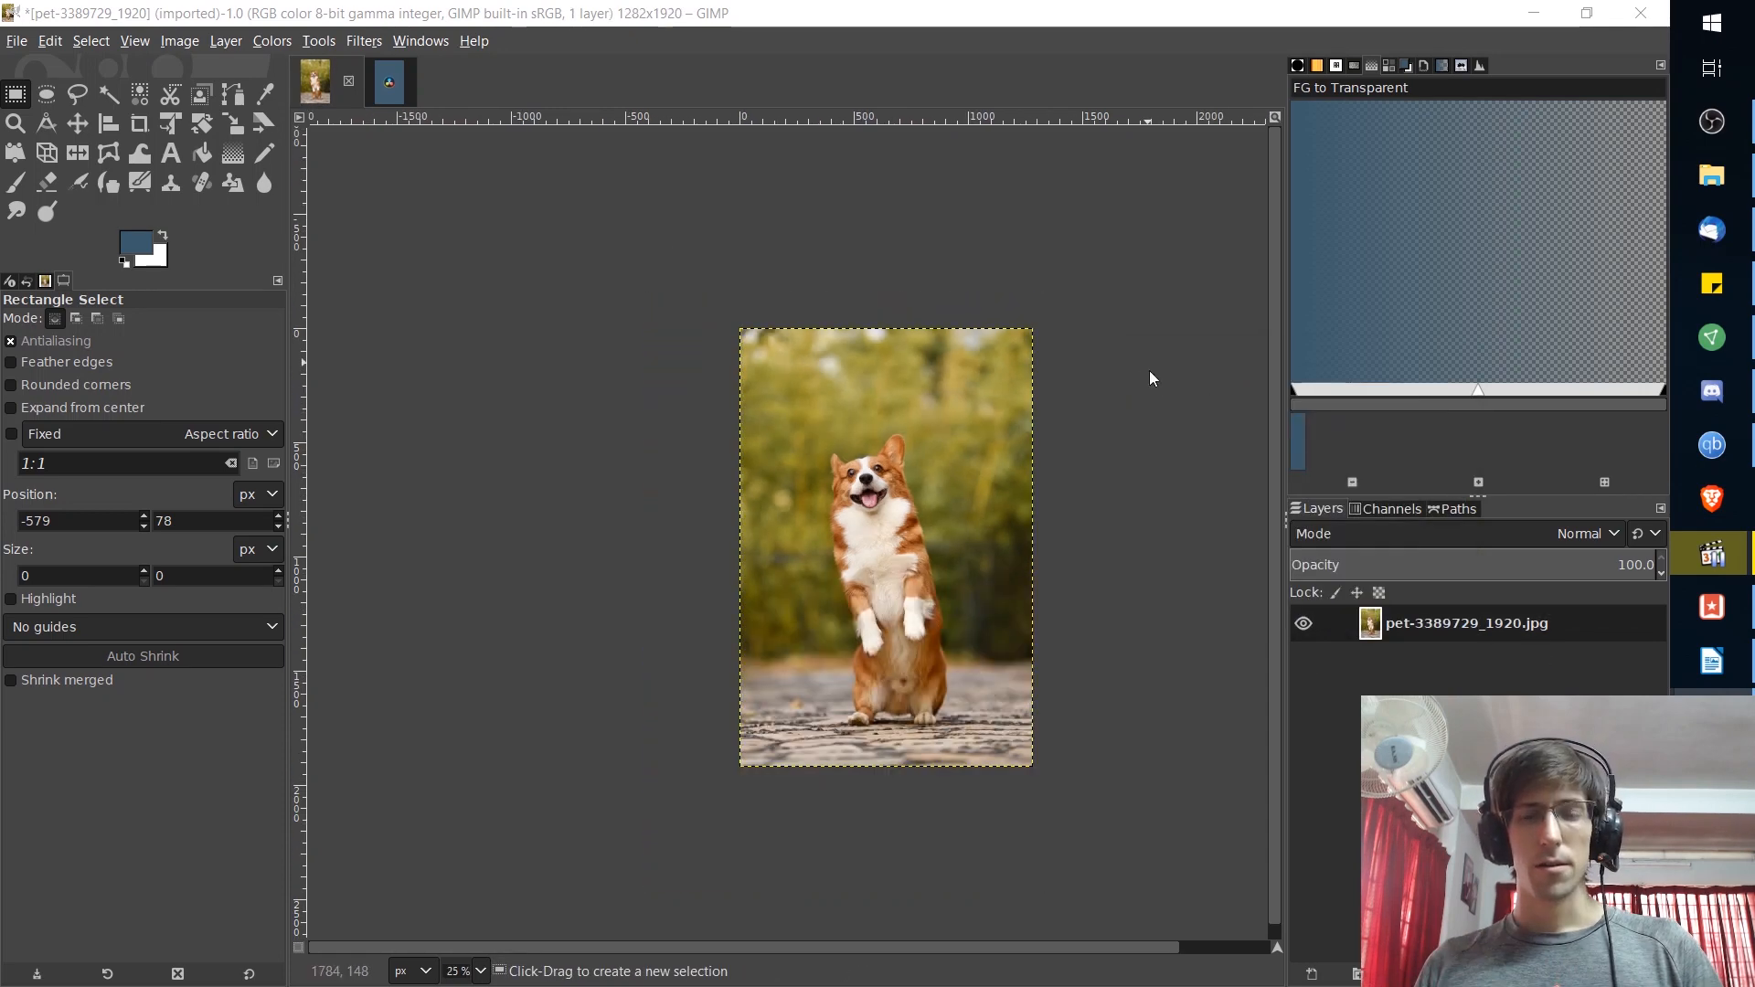
# - Reopen Add Border and choose a bright cyan border colour instead
pyautogui.click(361, 41)
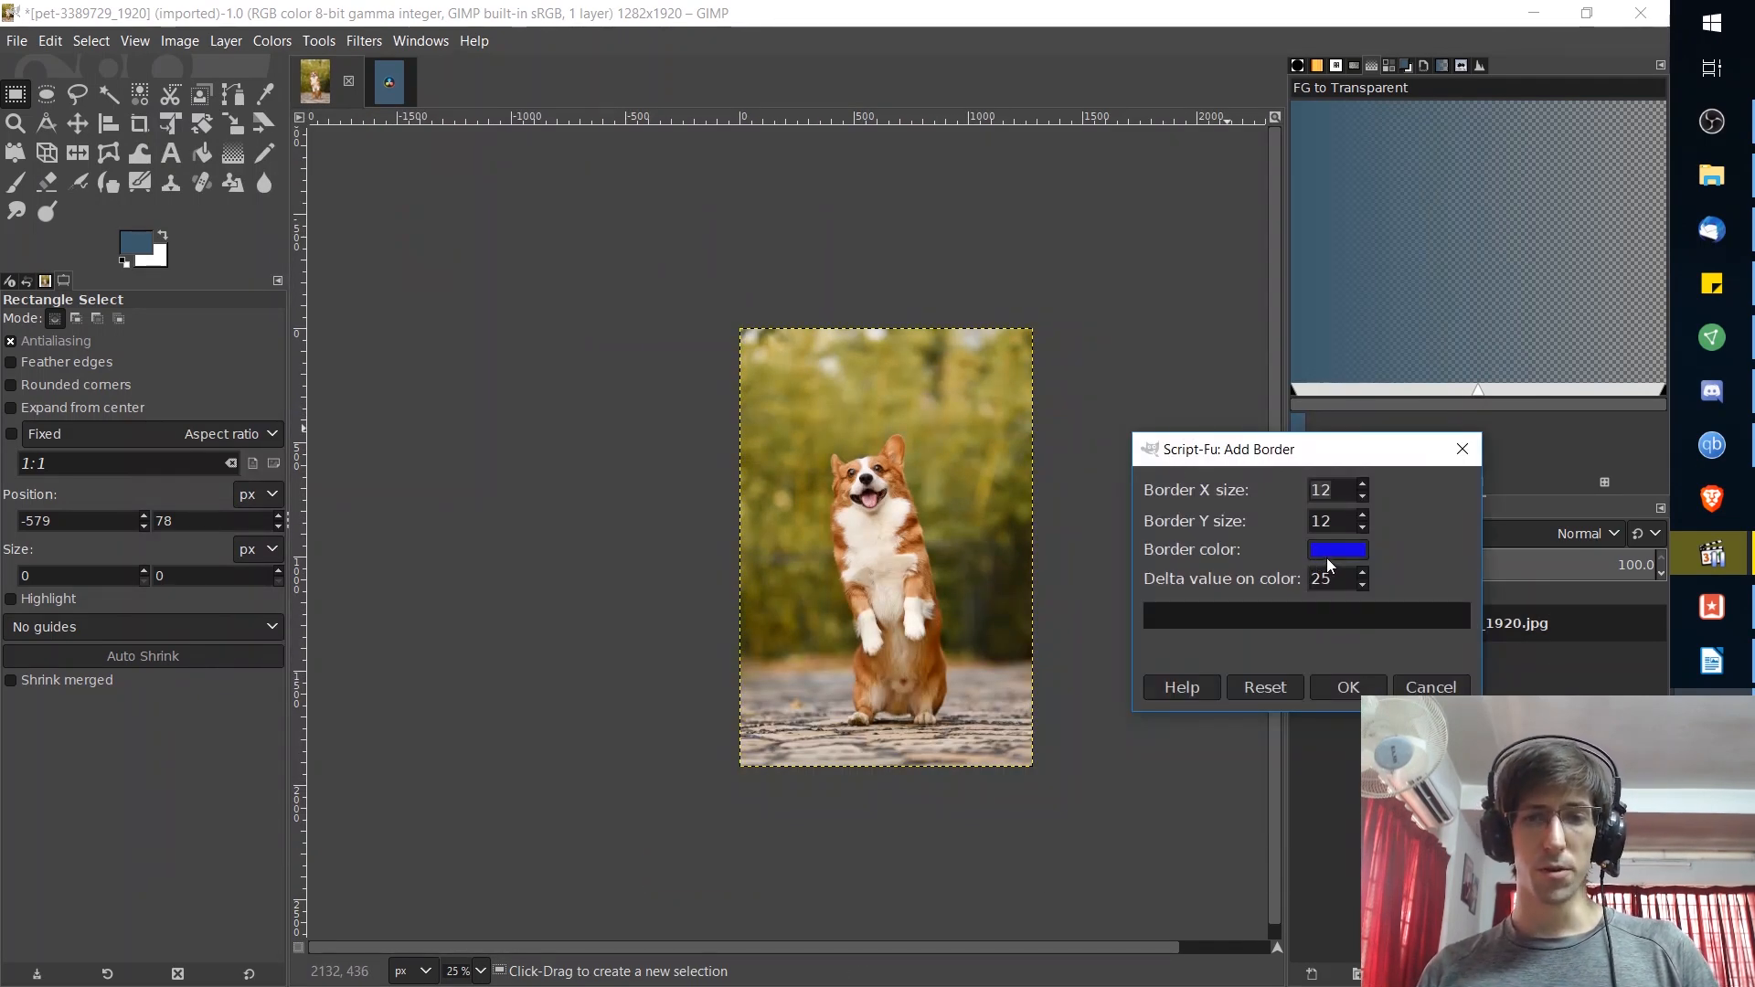
pyautogui.click(1334, 548)
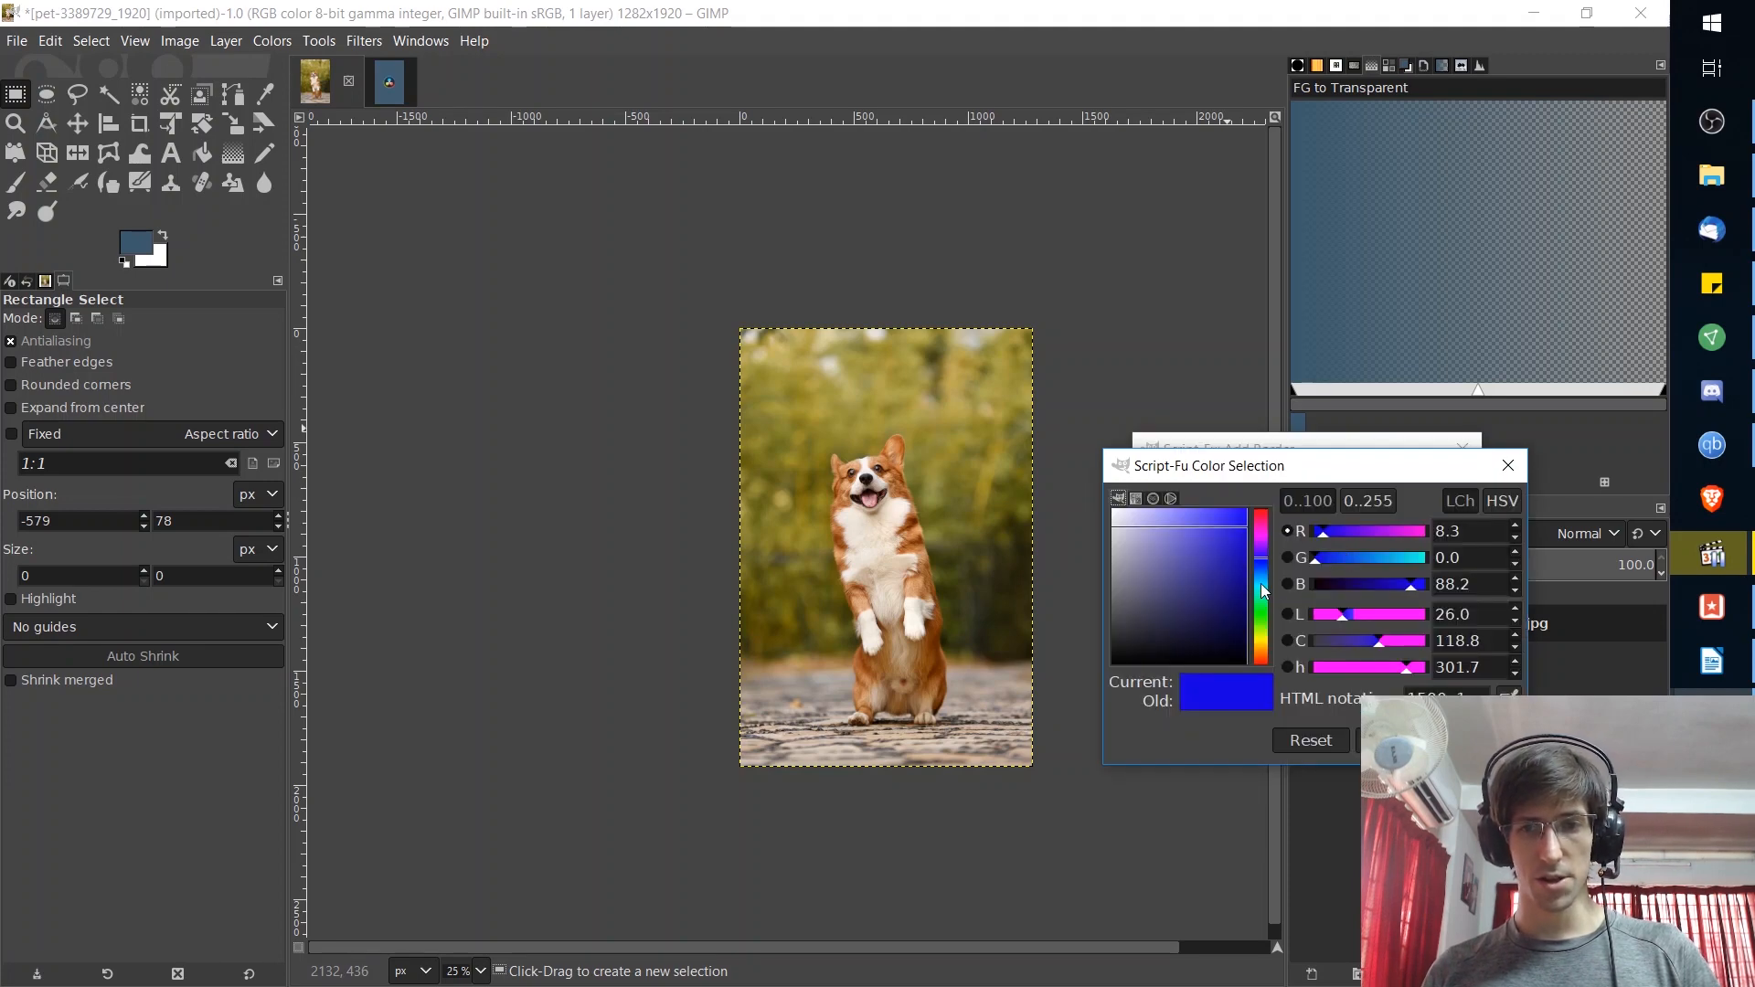
pyautogui.click(1263, 525)
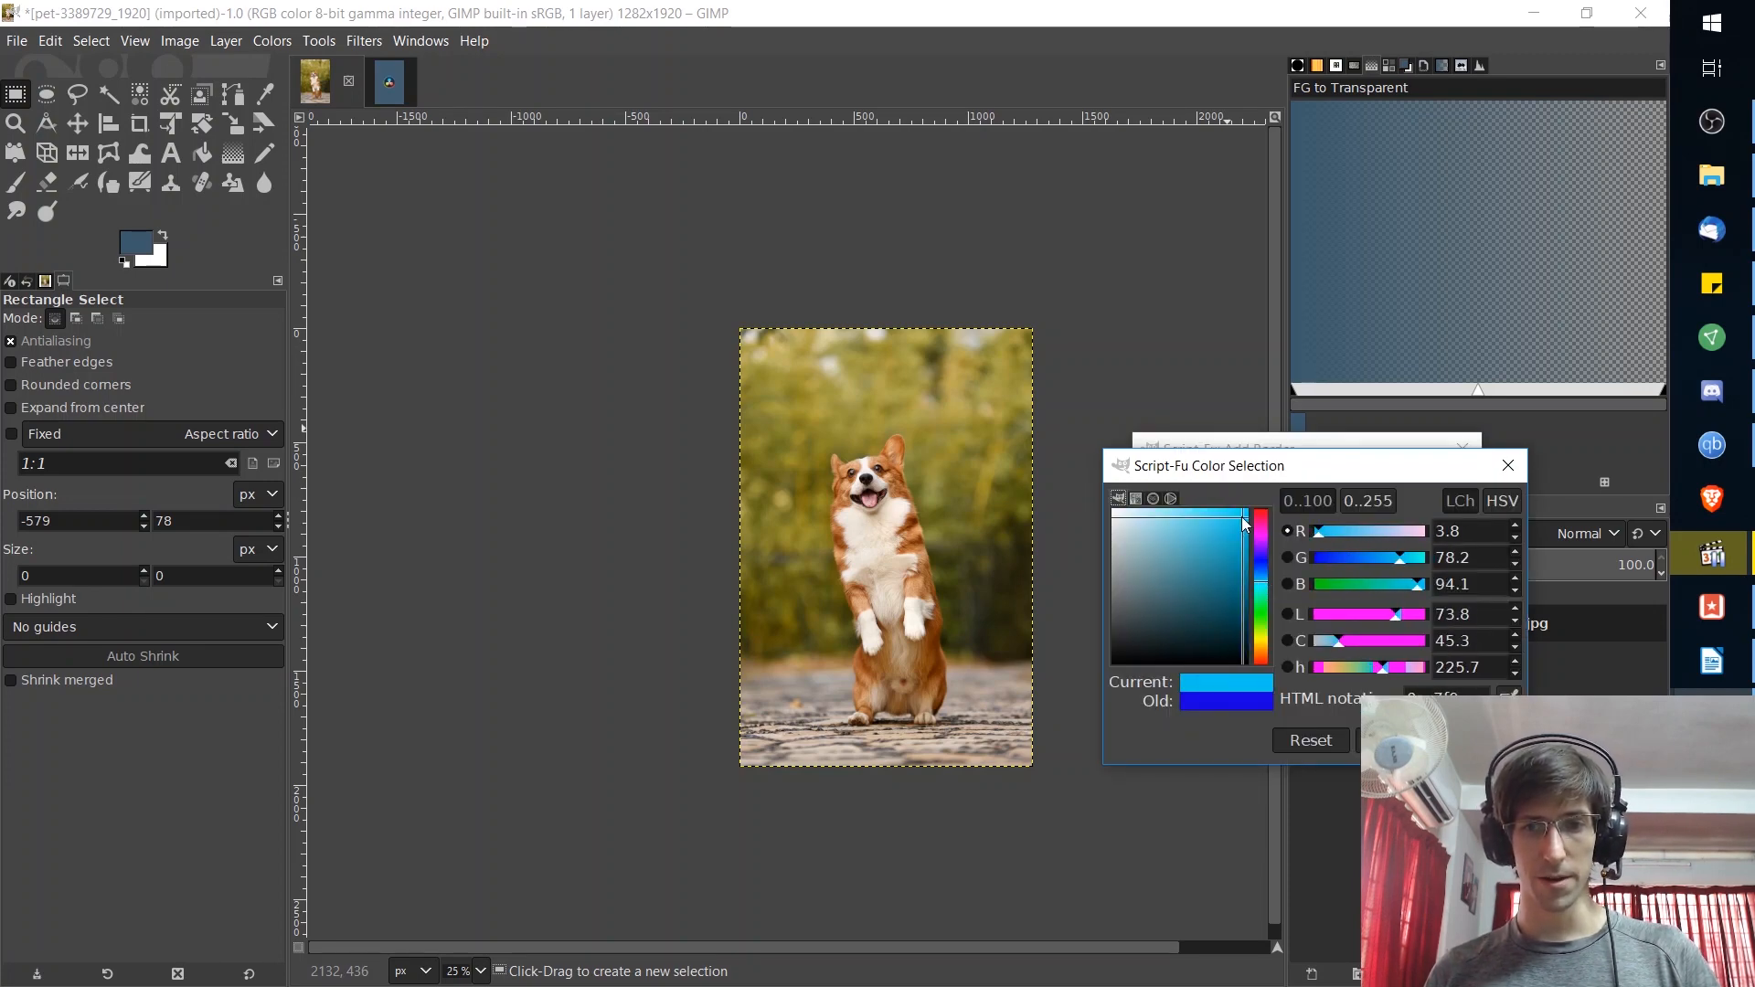
pyautogui.click(1243, 517)
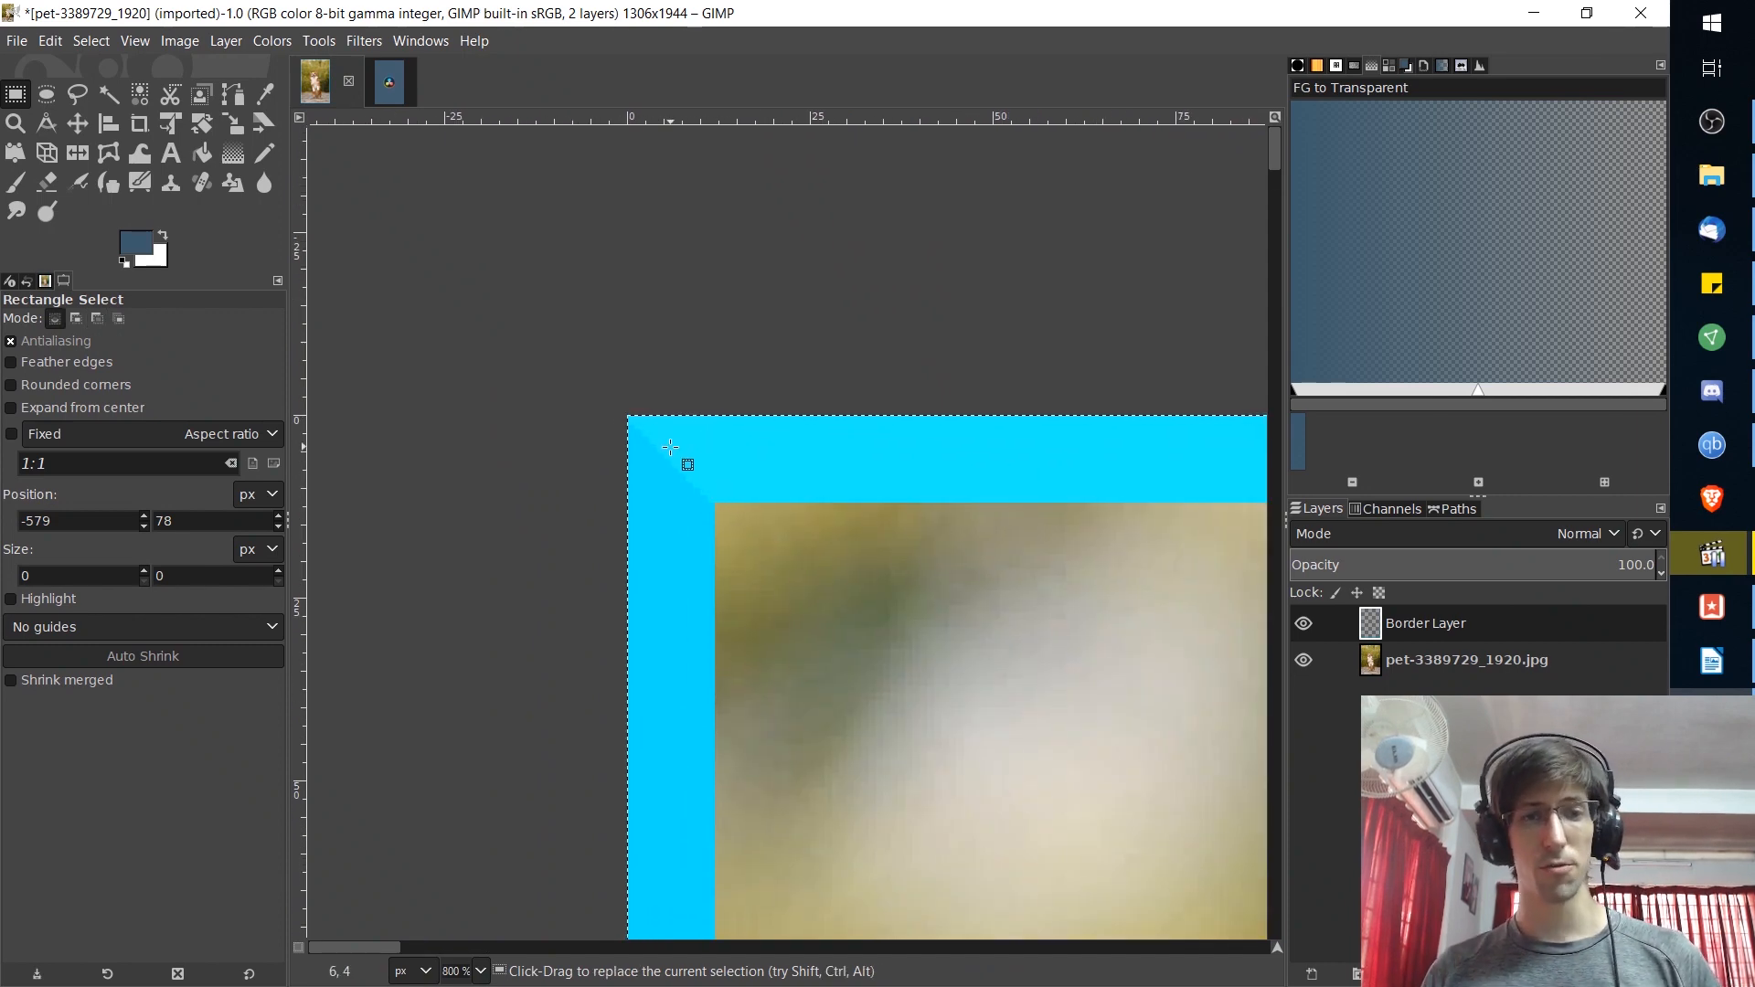
pyautogui.moveTo(760, 463)
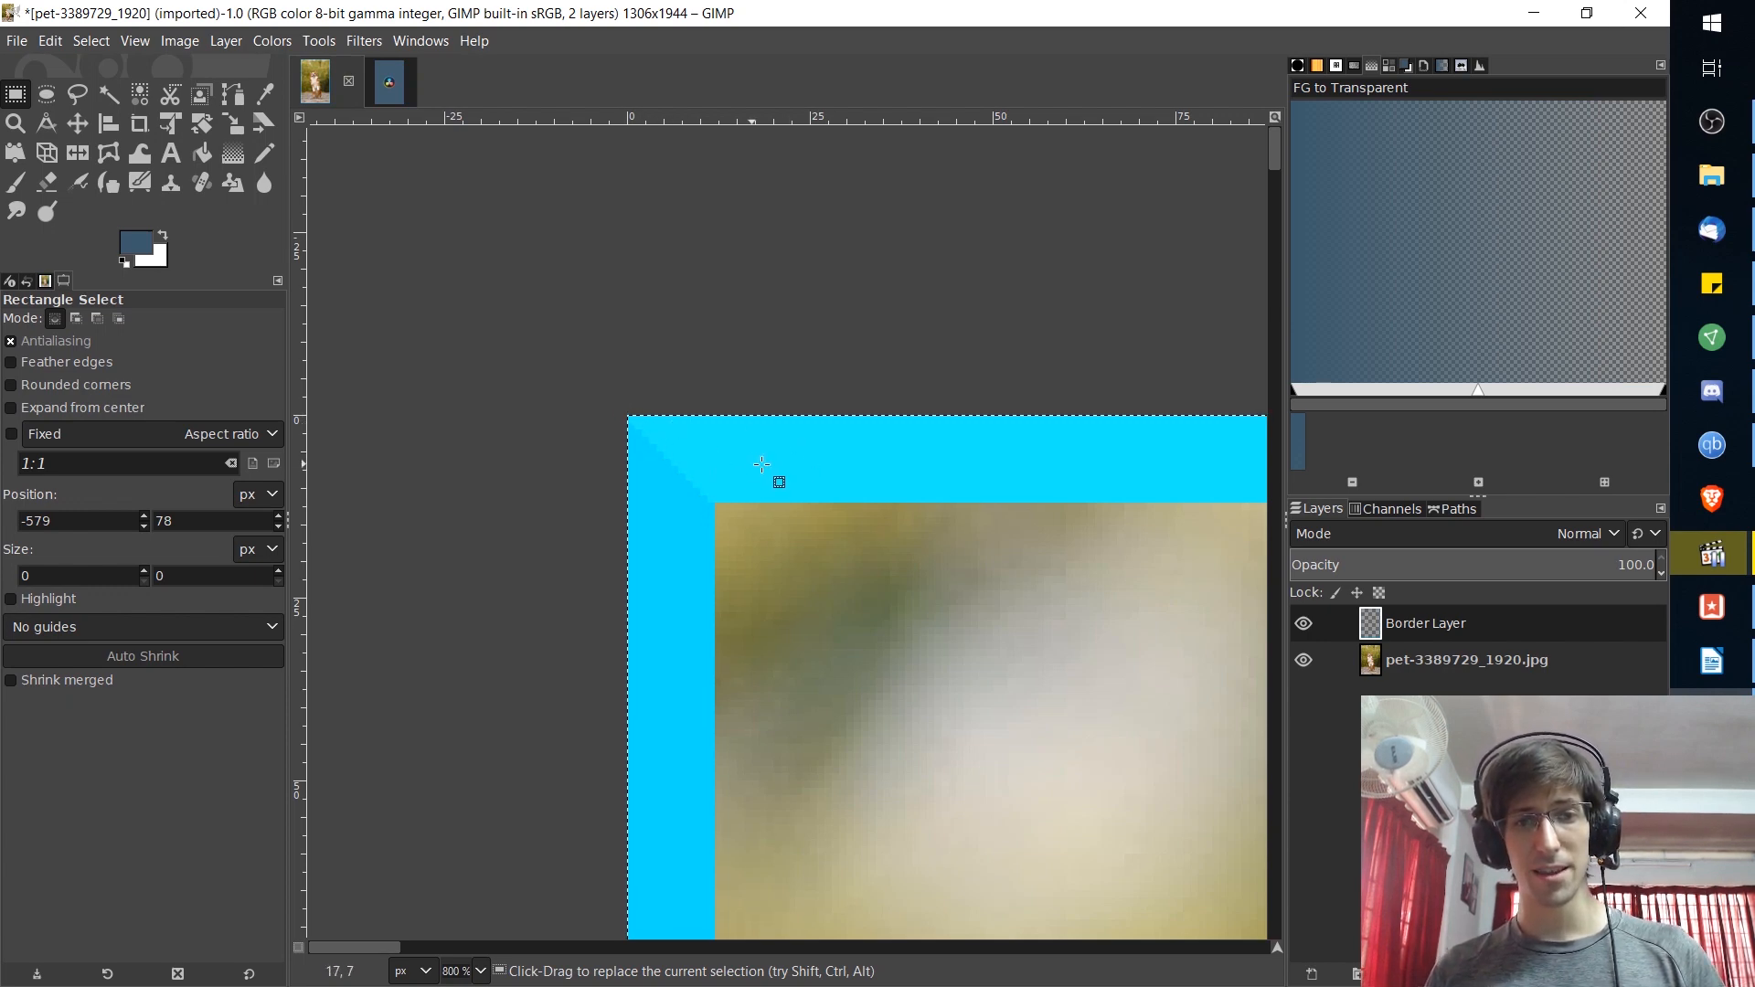
pyautogui.moveTo(647, 490)
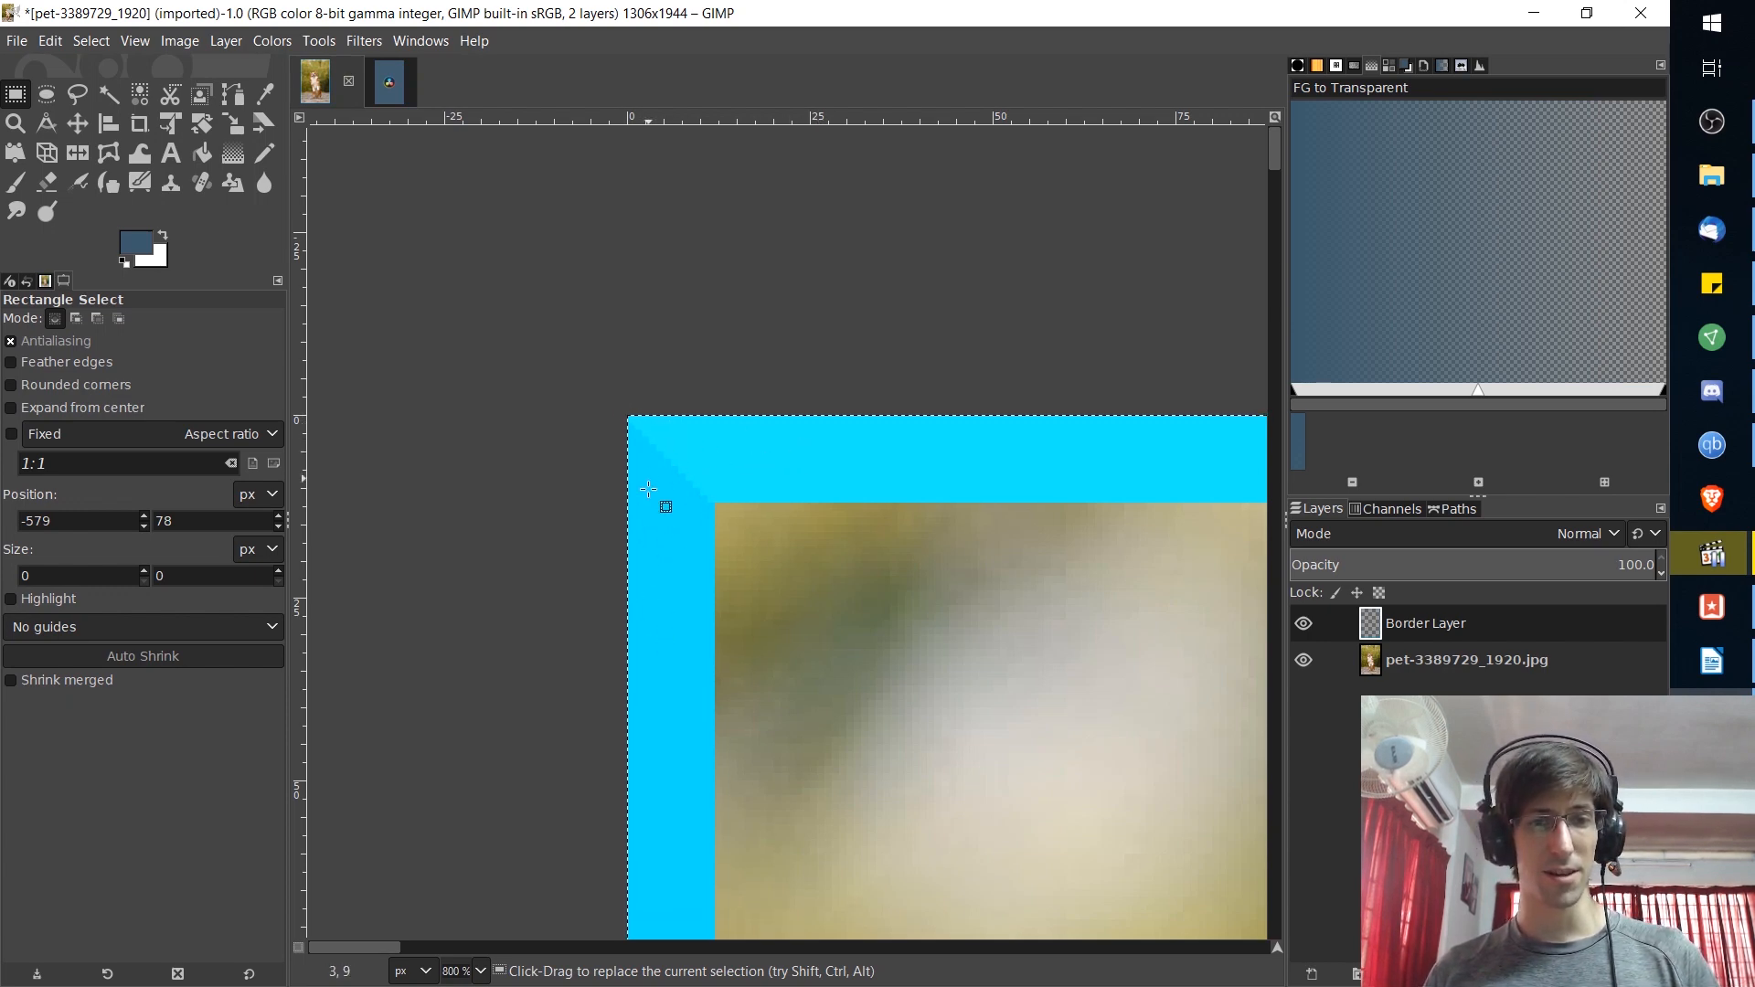
pyautogui.moveTo(676, 517)
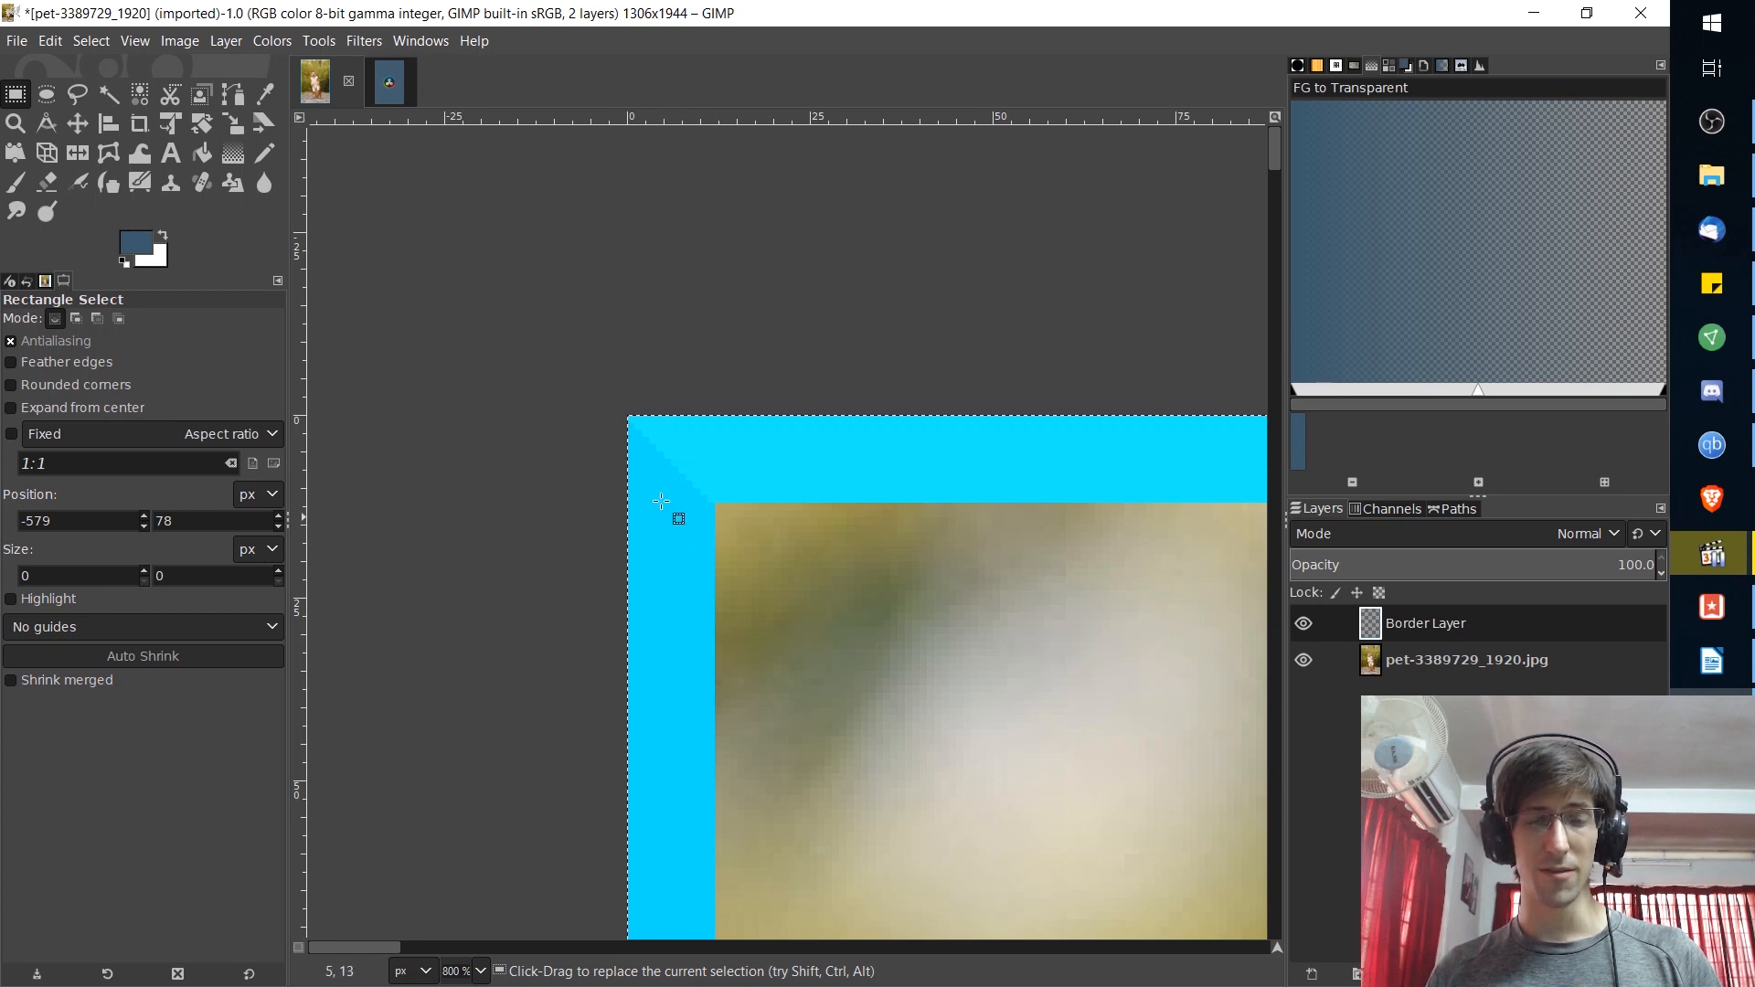
pyautogui.moveTo(759, 525)
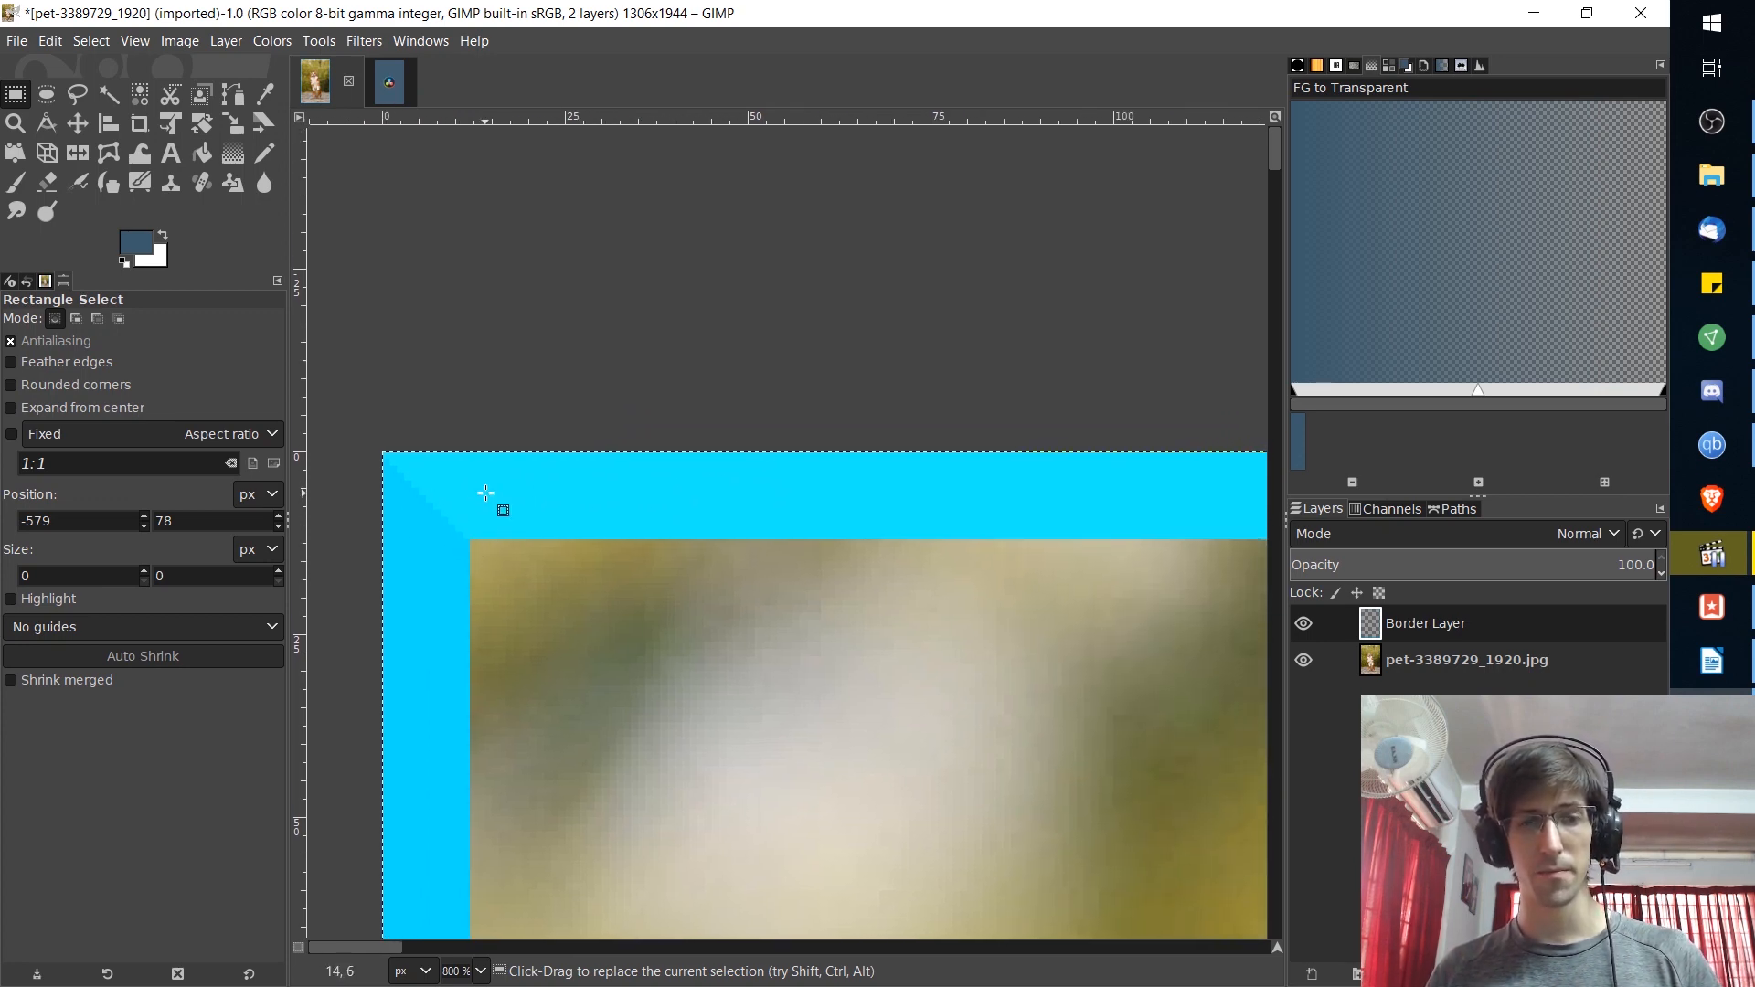
pyautogui.moveTo(495, 442)
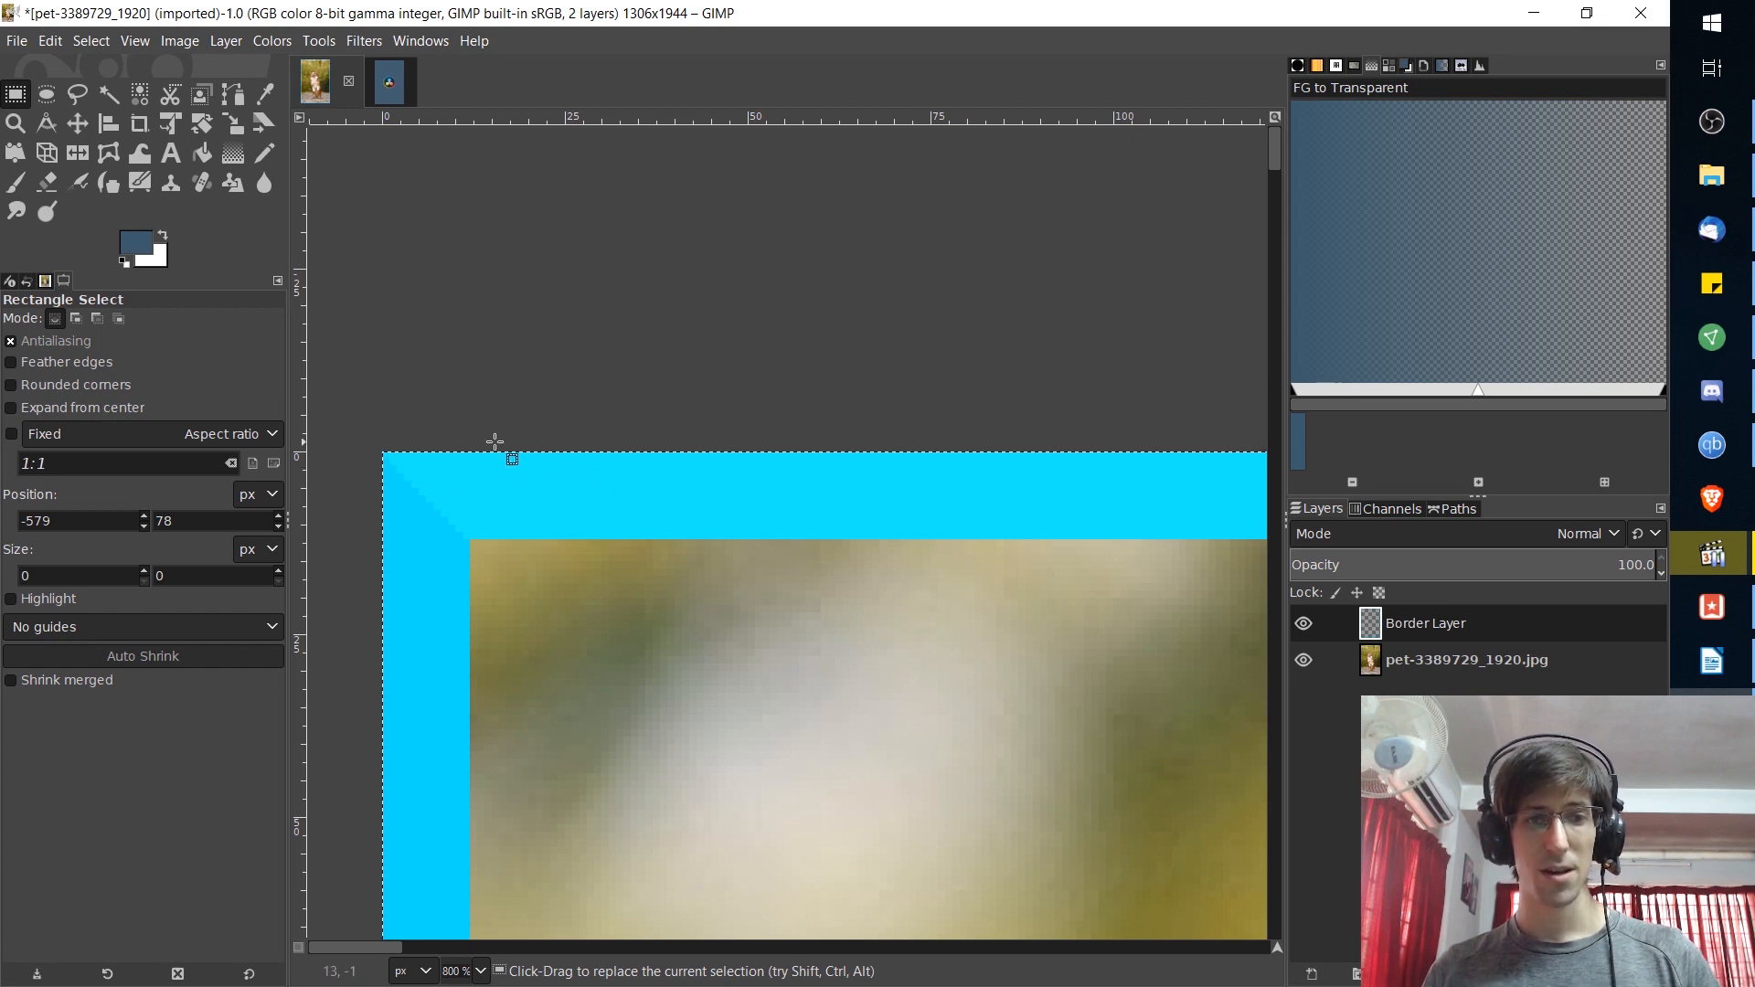
pyautogui.moveTo(438, 572)
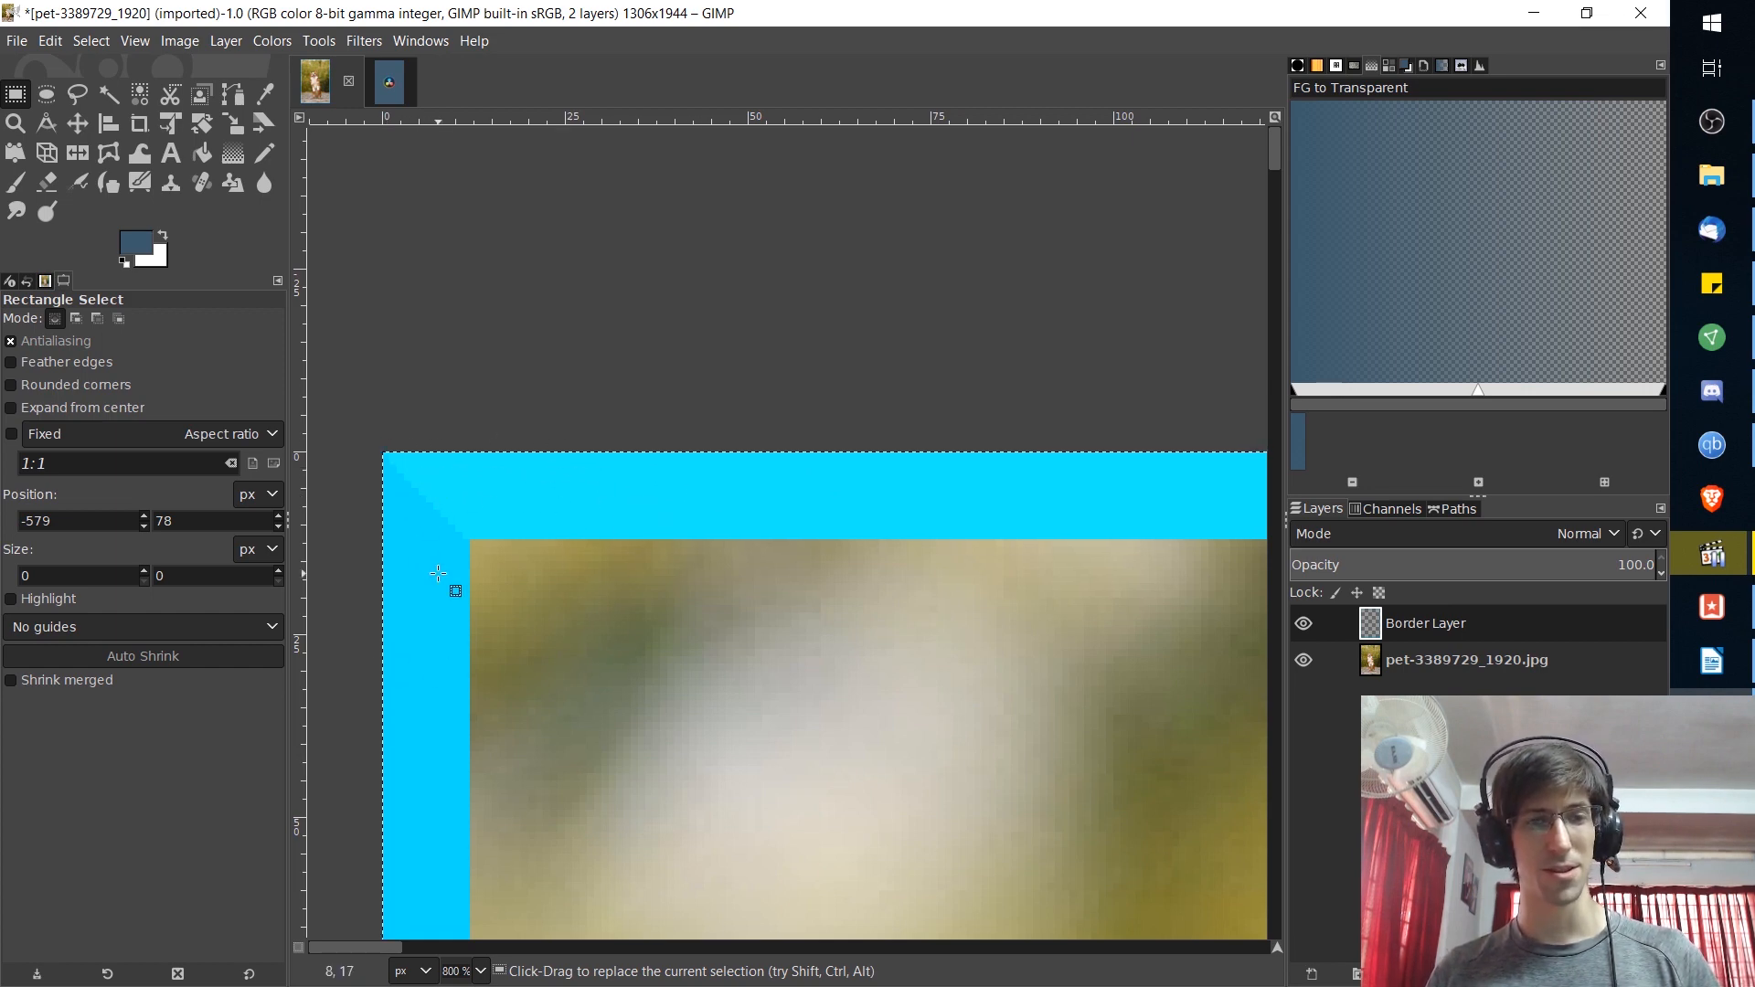
pyautogui.moveTo(412, 523)
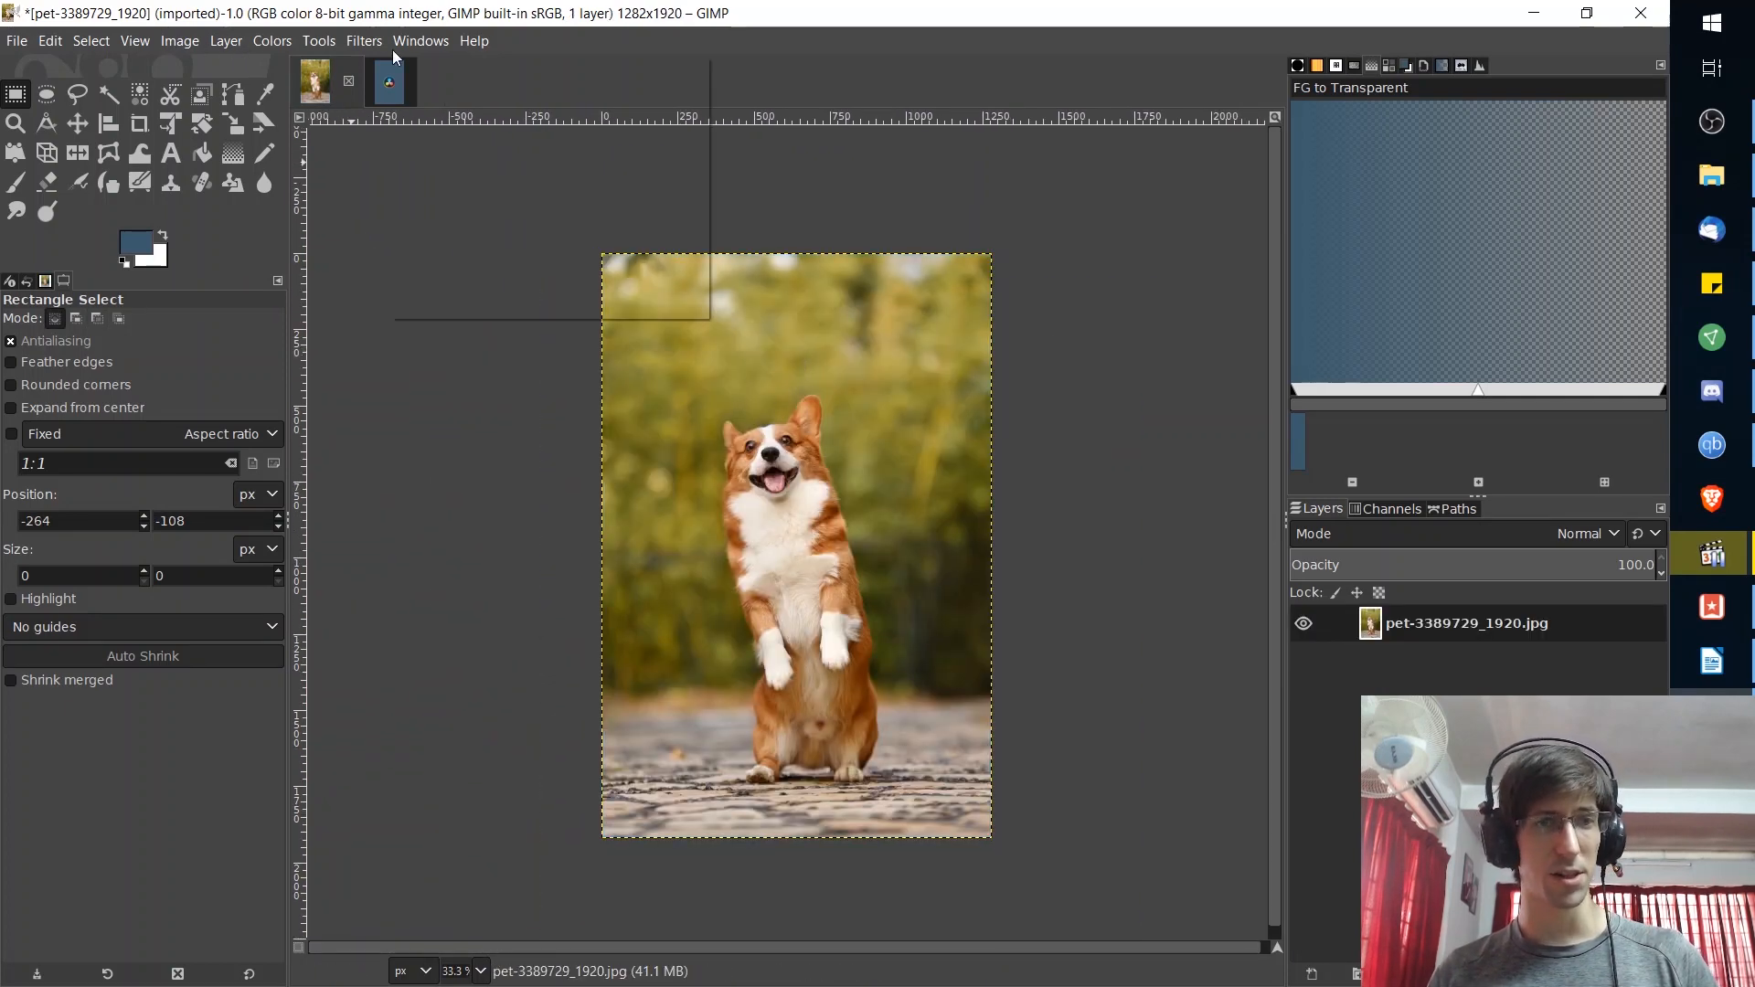
# - Reapply Add Border with 30-pixel X and Y size, keeping the cyan colour
pyautogui.click(364, 40)
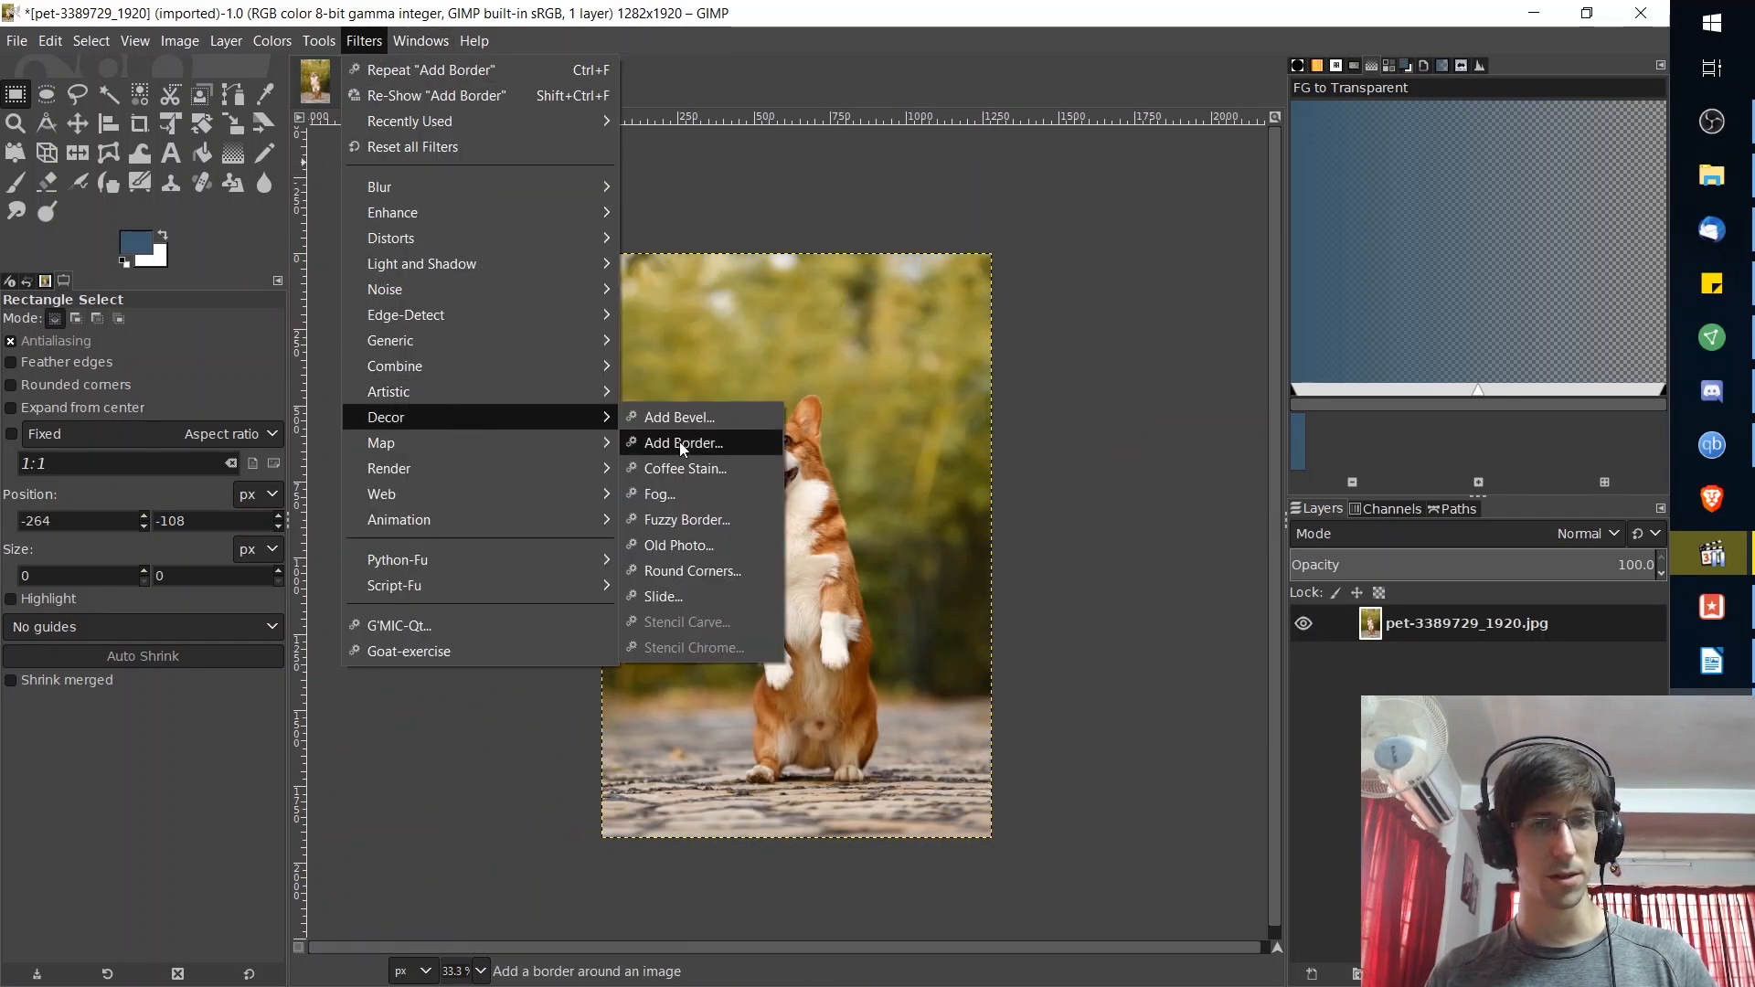
pyautogui.click(681, 442)
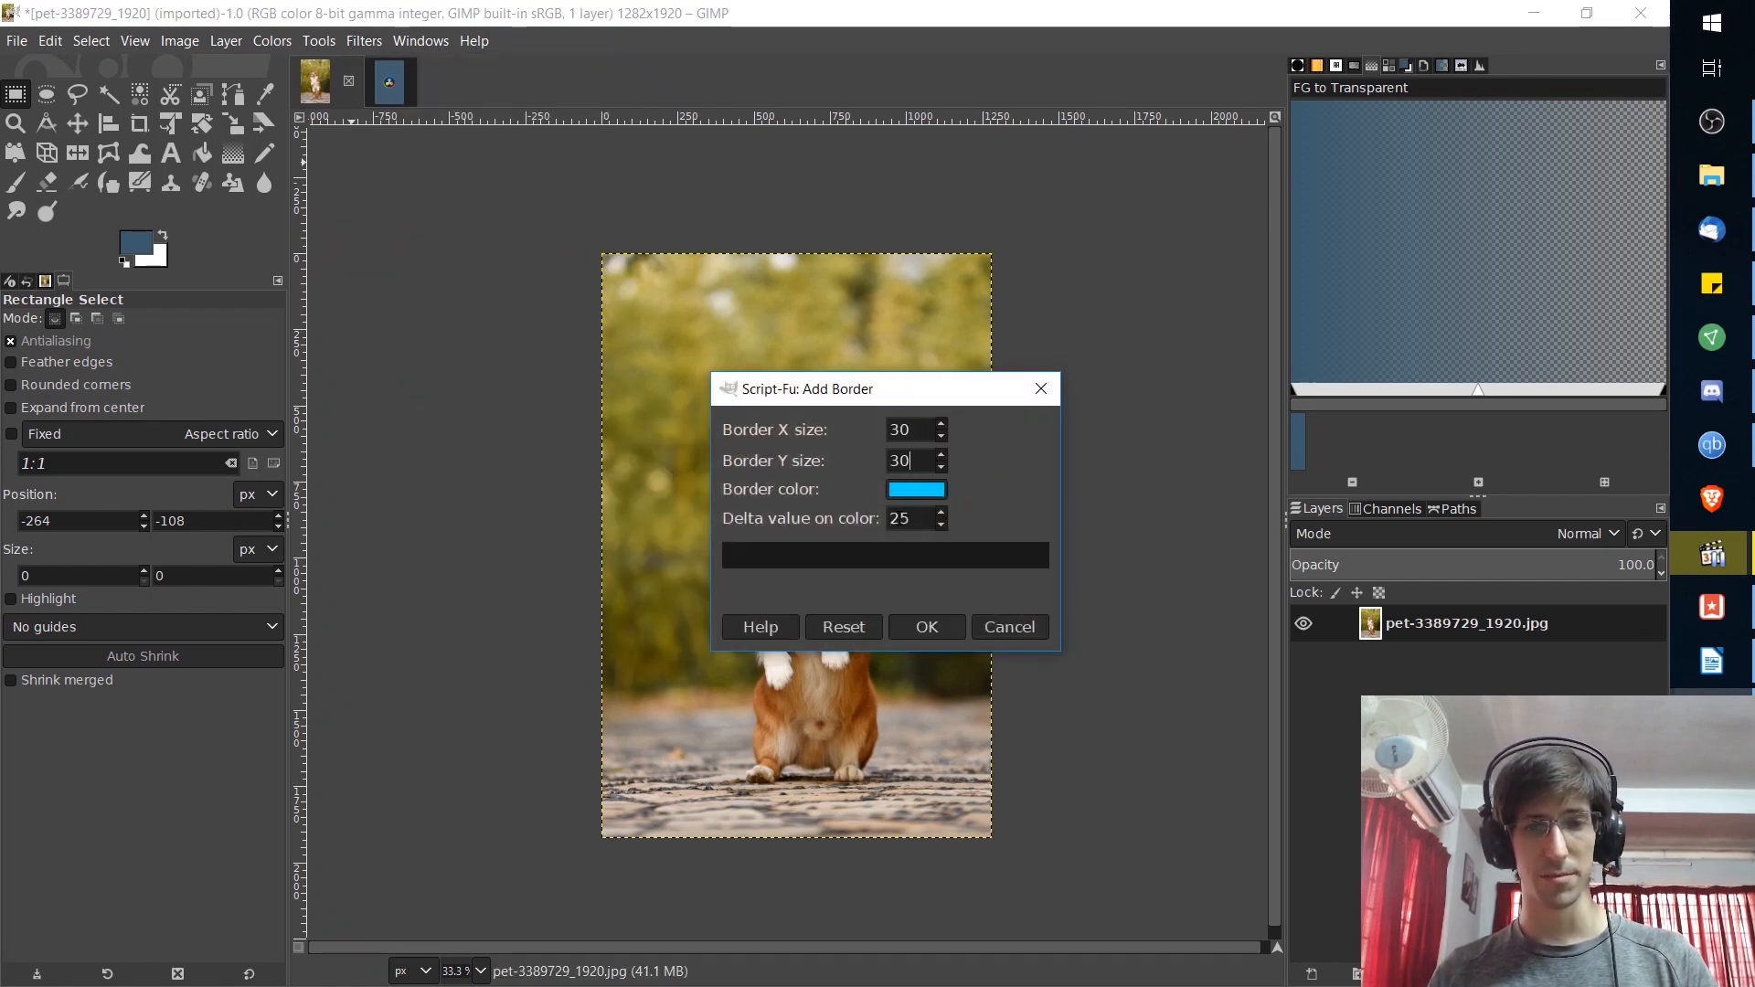
pyautogui.click(924, 626)
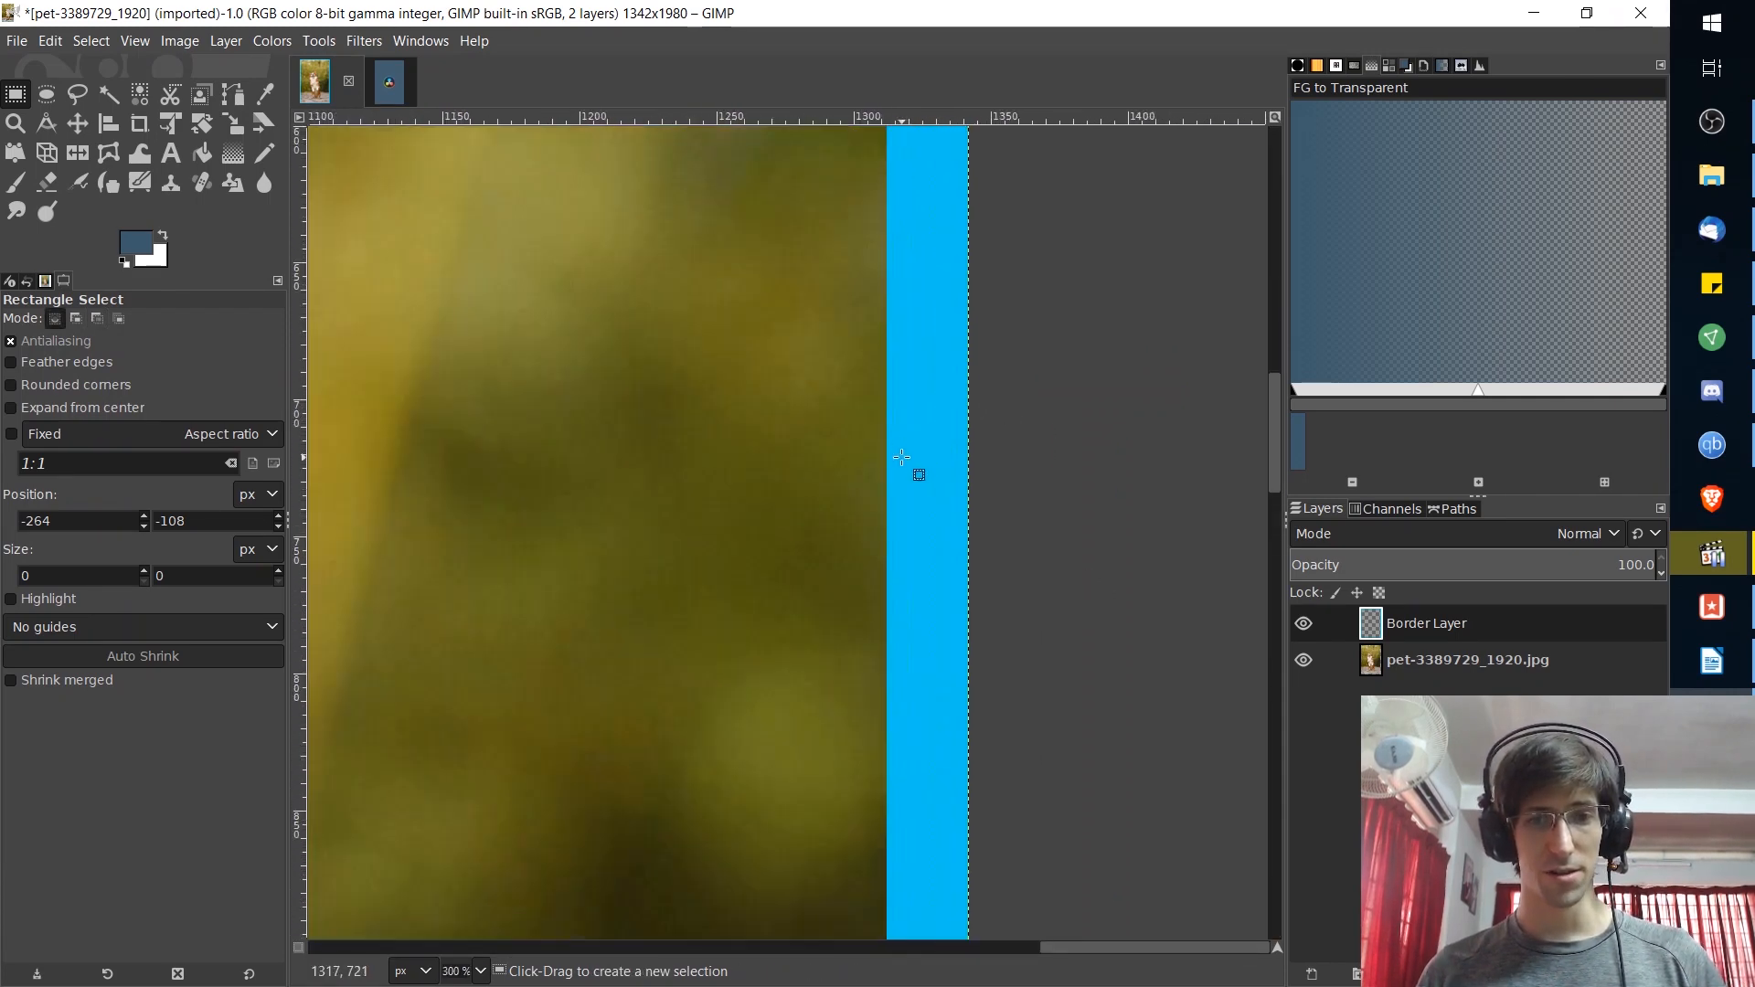
pyautogui.moveTo(920, 479)
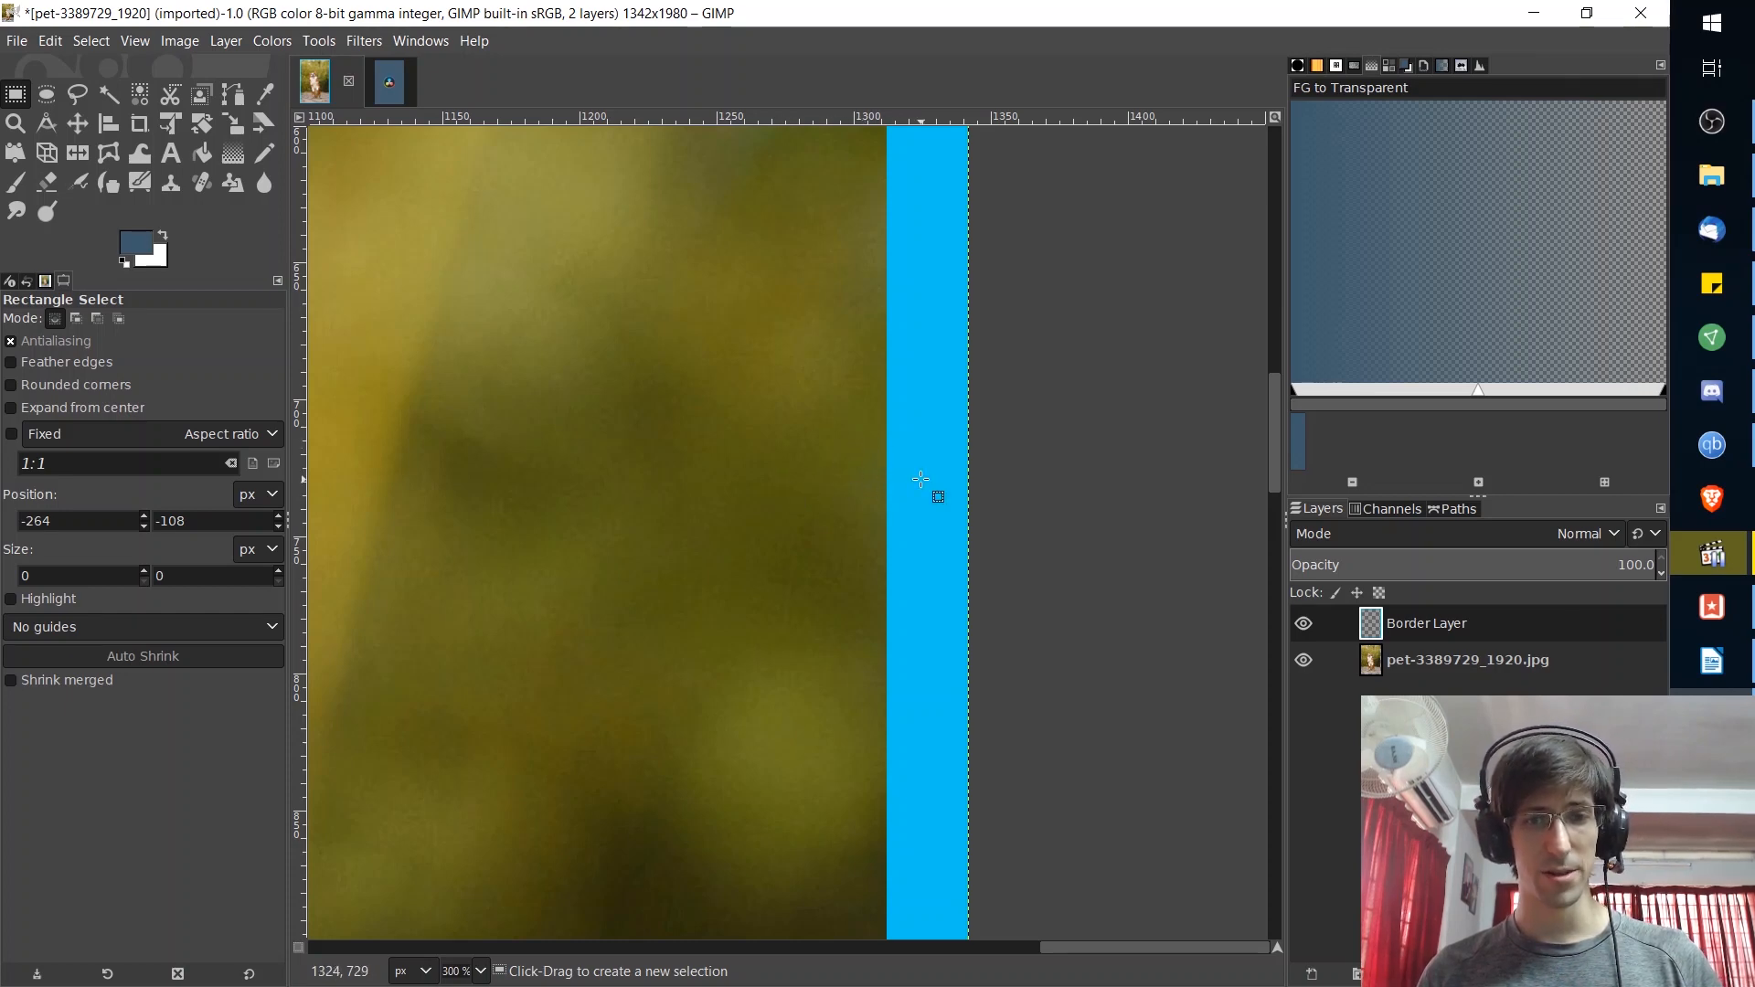
pyautogui.moveTo(905, 489)
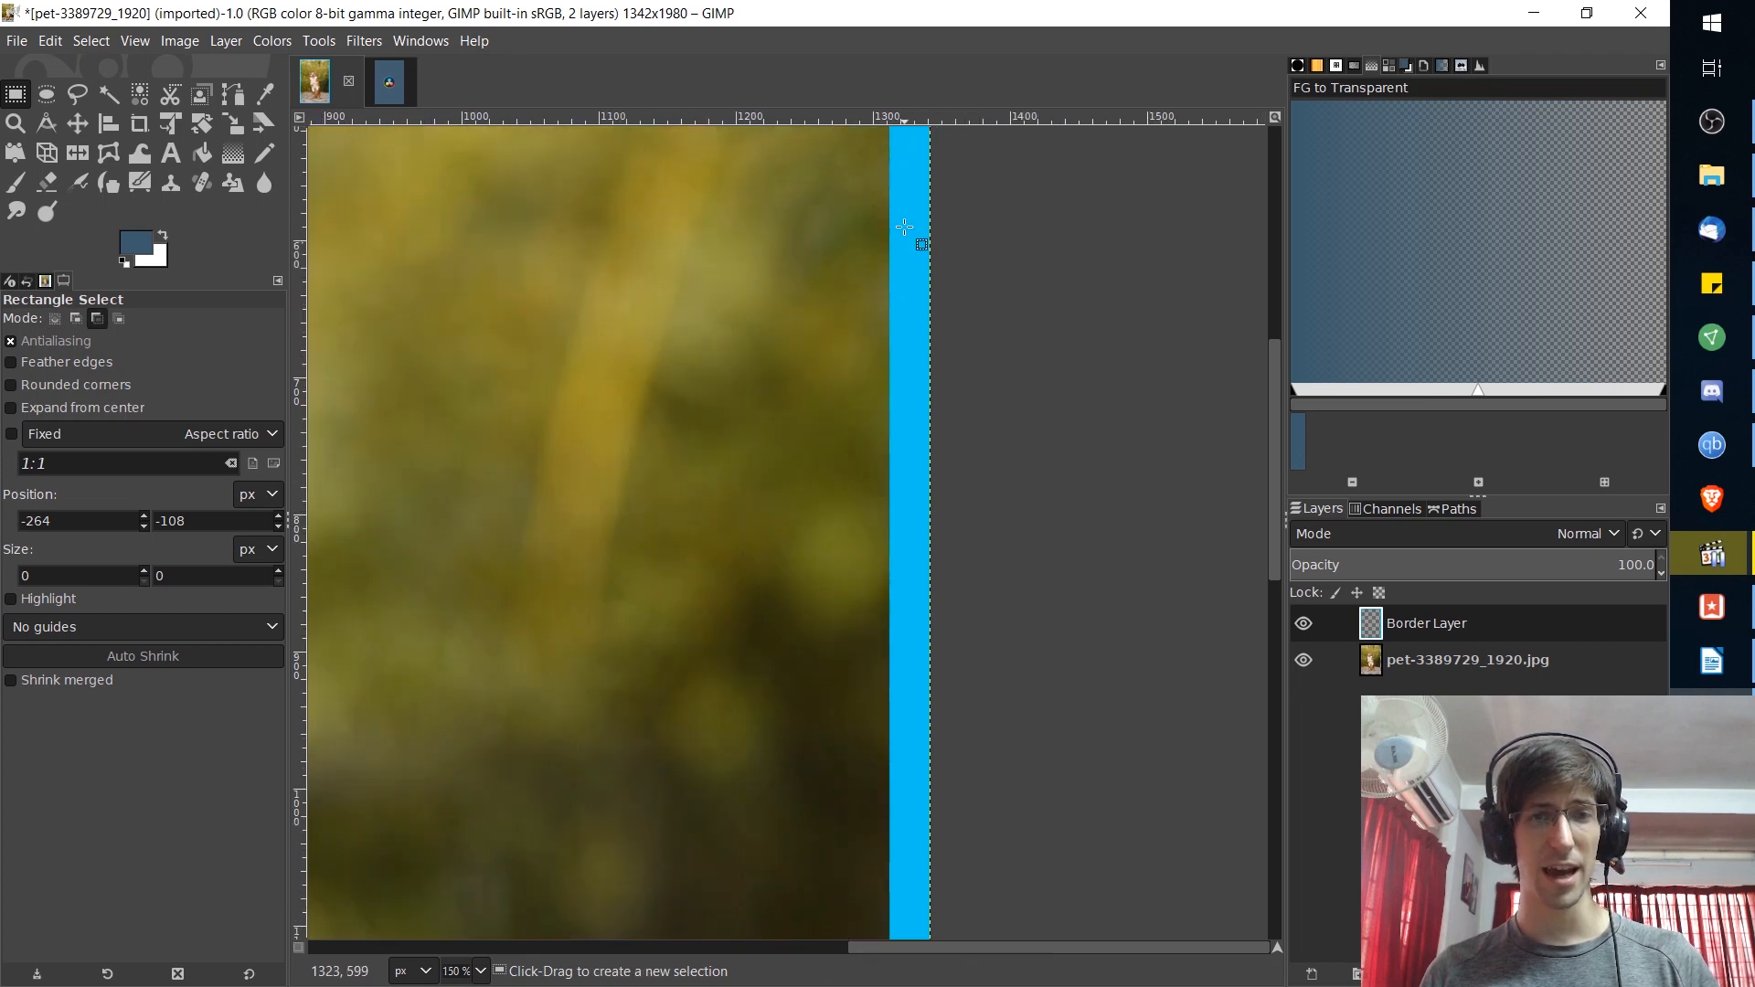
# - Scroll the canvas after undoing the 30-pixel cyan border
pyautogui.hscroll(-3)
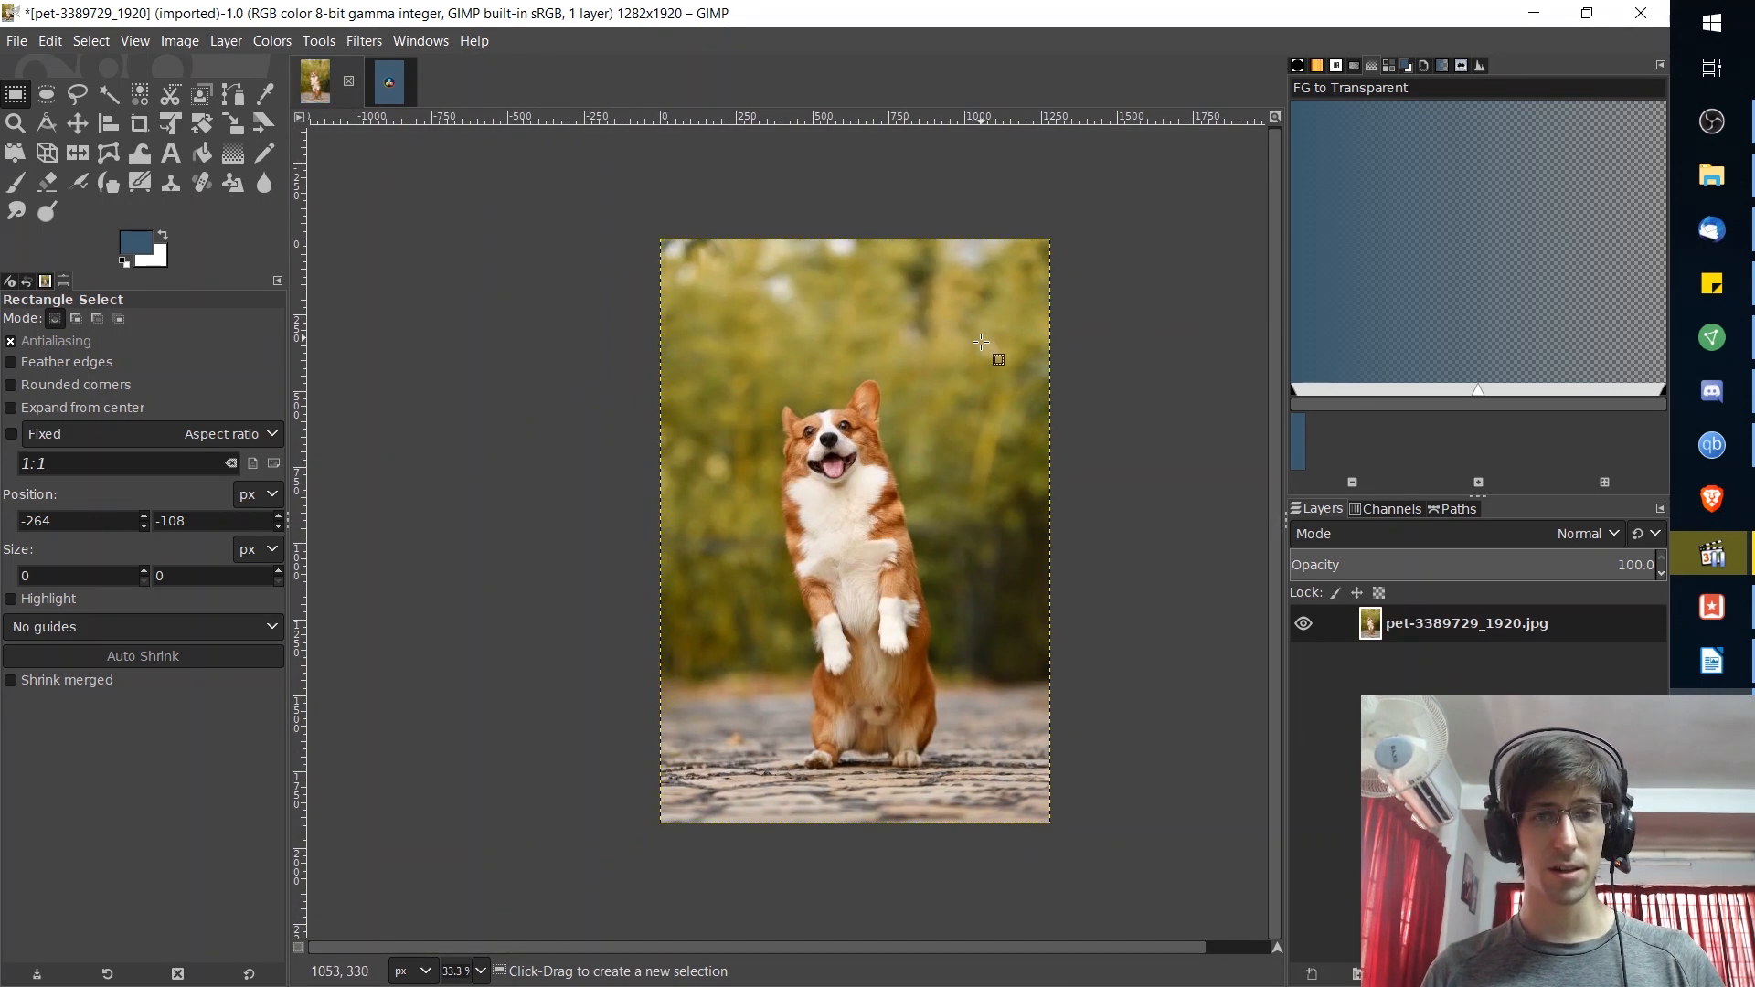
# - Apply a white Fuzzy Border with border size 30 to the corgi photo
pyautogui.click(364, 40)
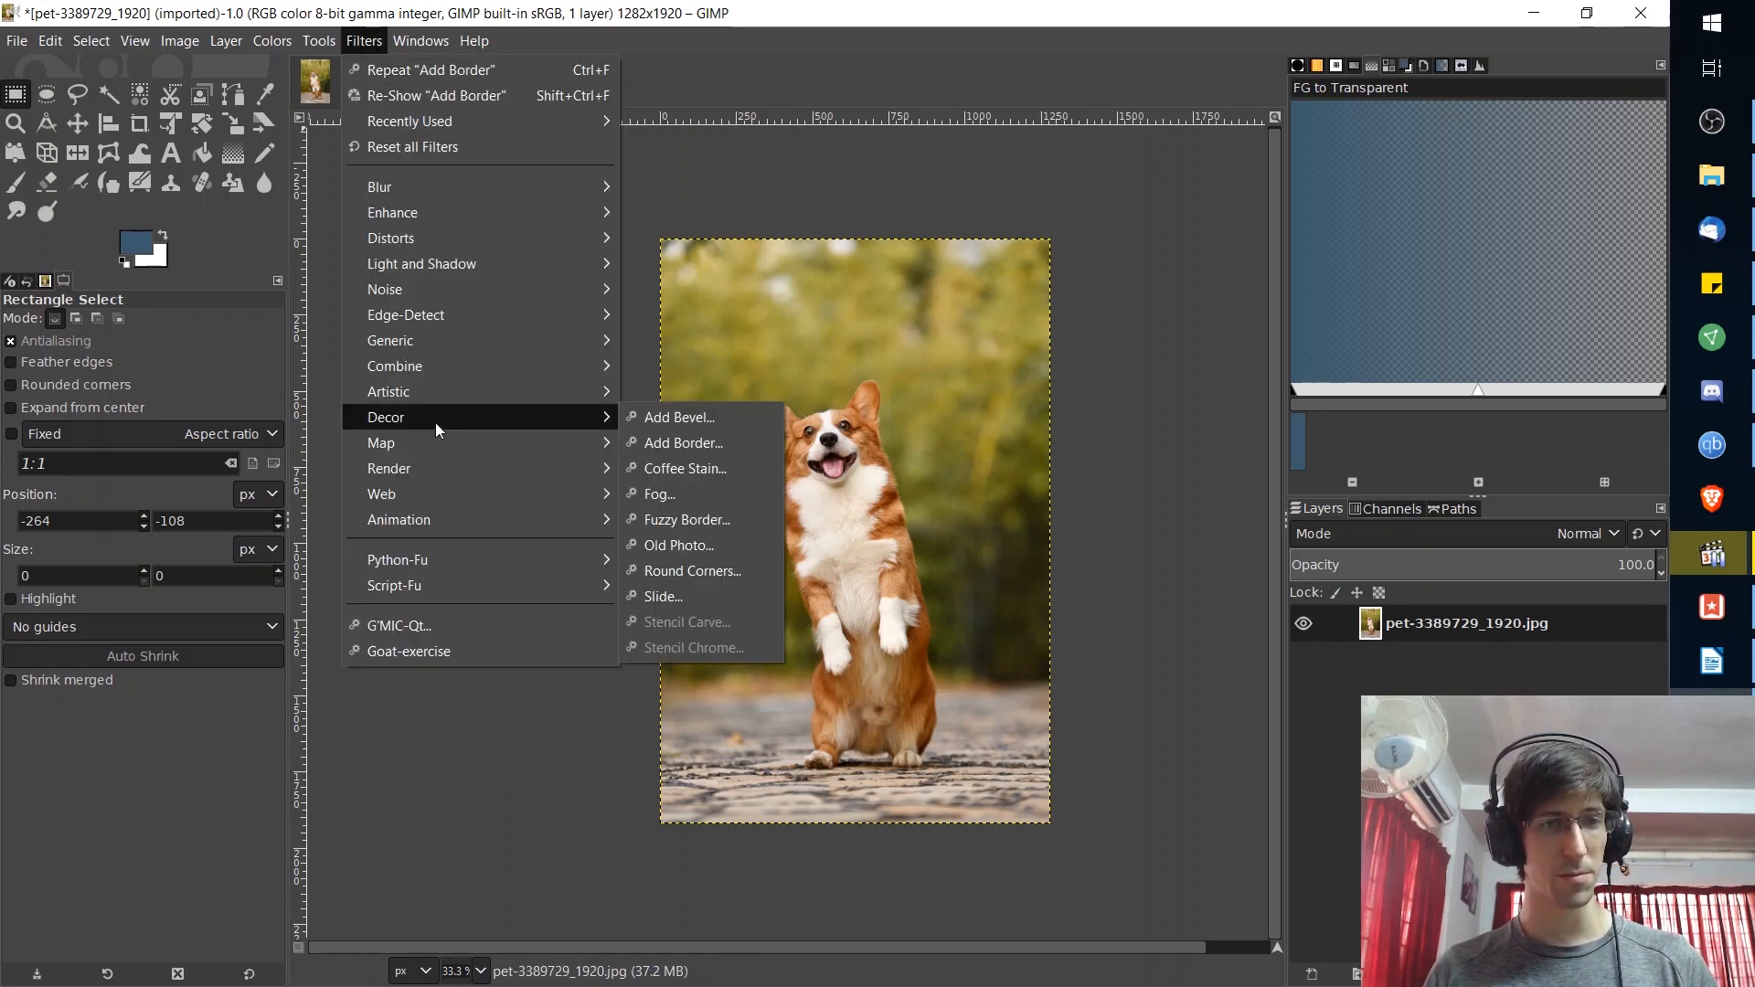
pyautogui.click(686, 519)
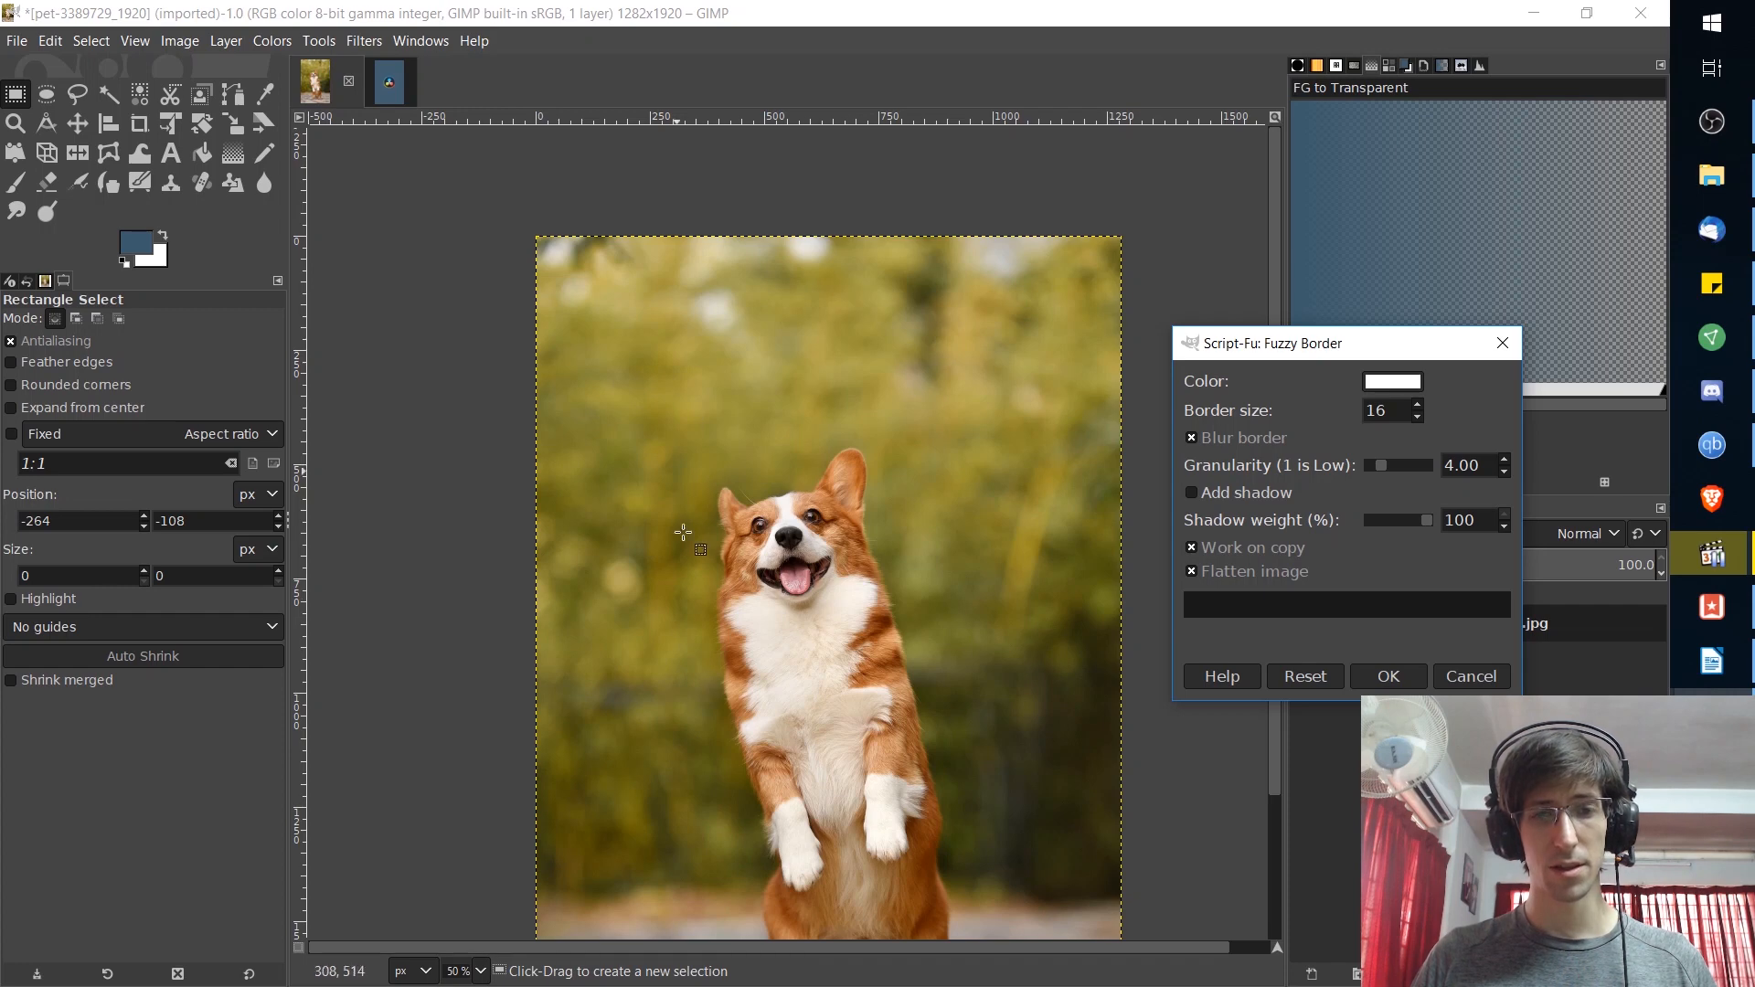
pyautogui.moveTo(828, 435)
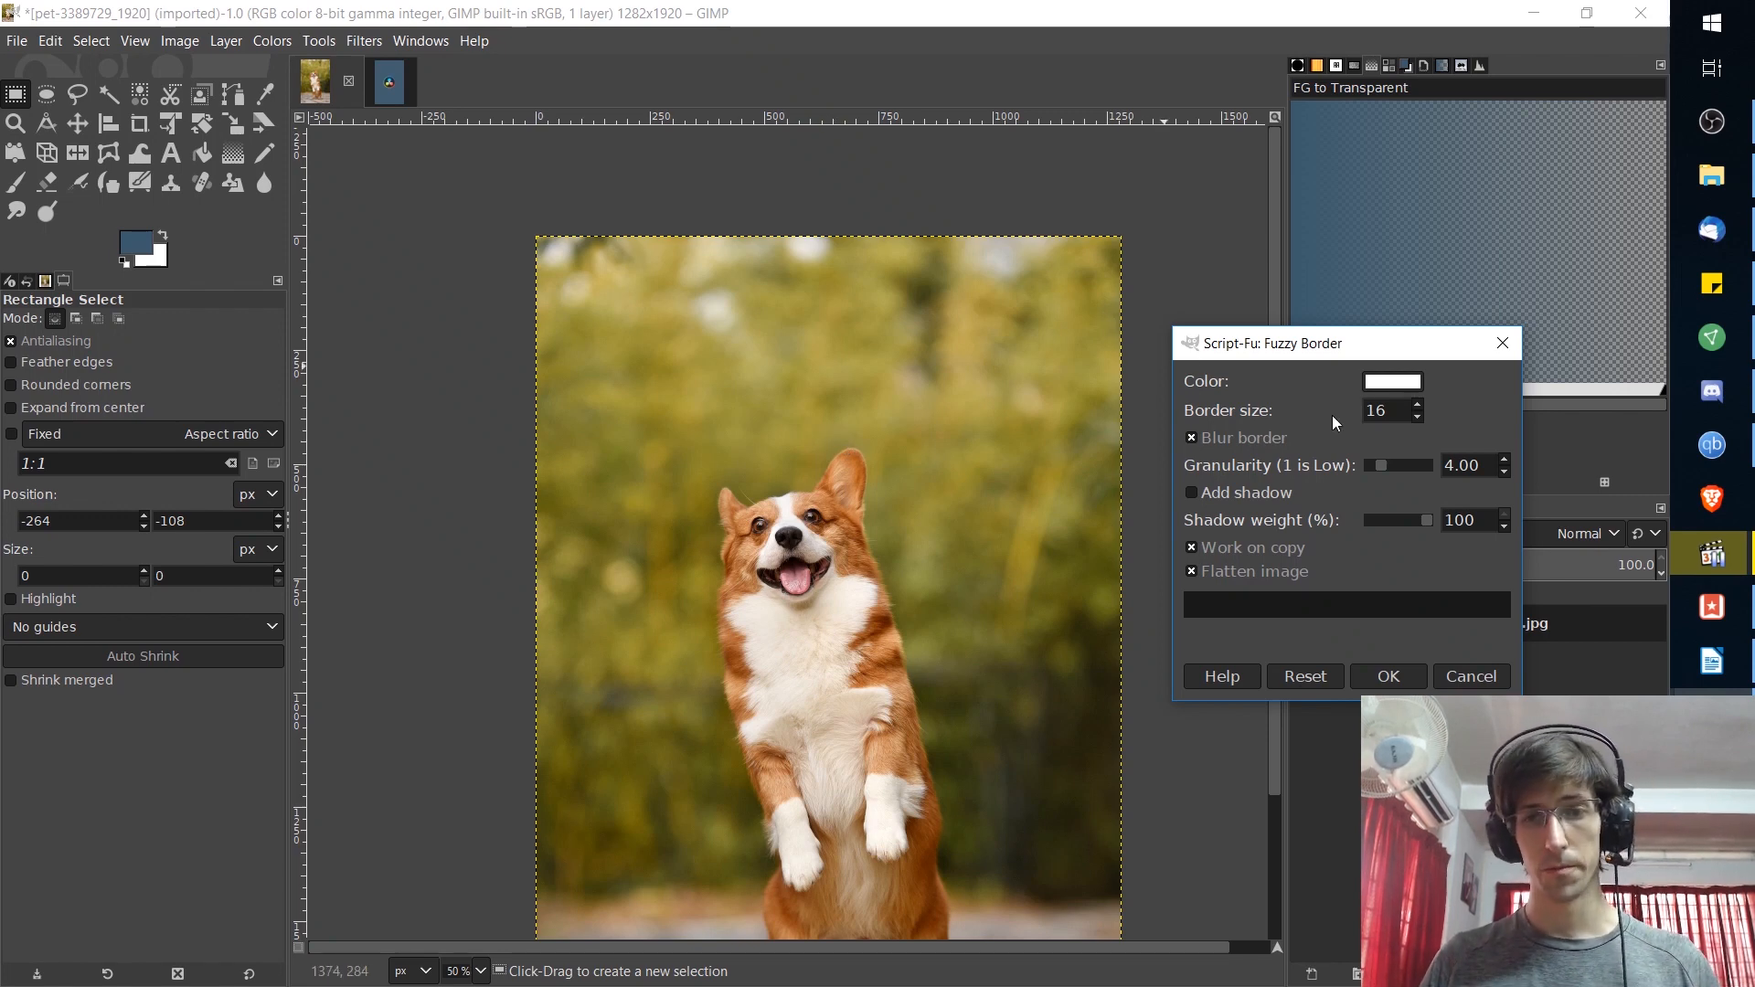
pyautogui.write('30')
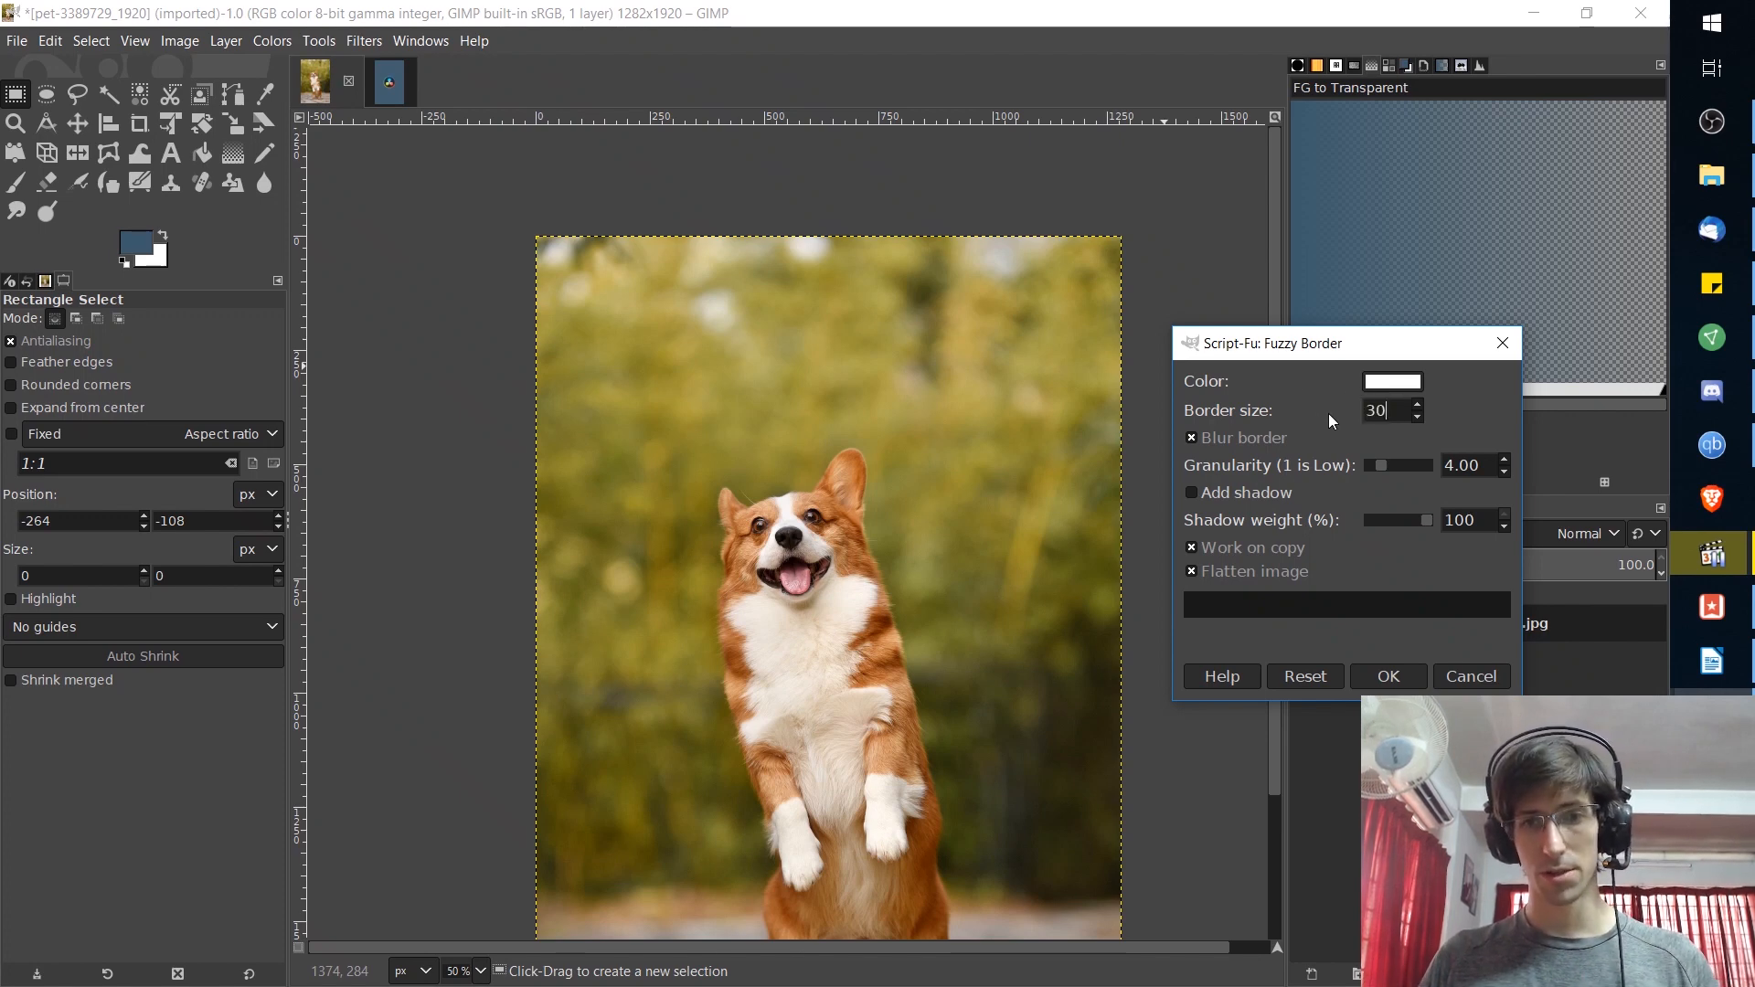
pyautogui.click(1387, 676)
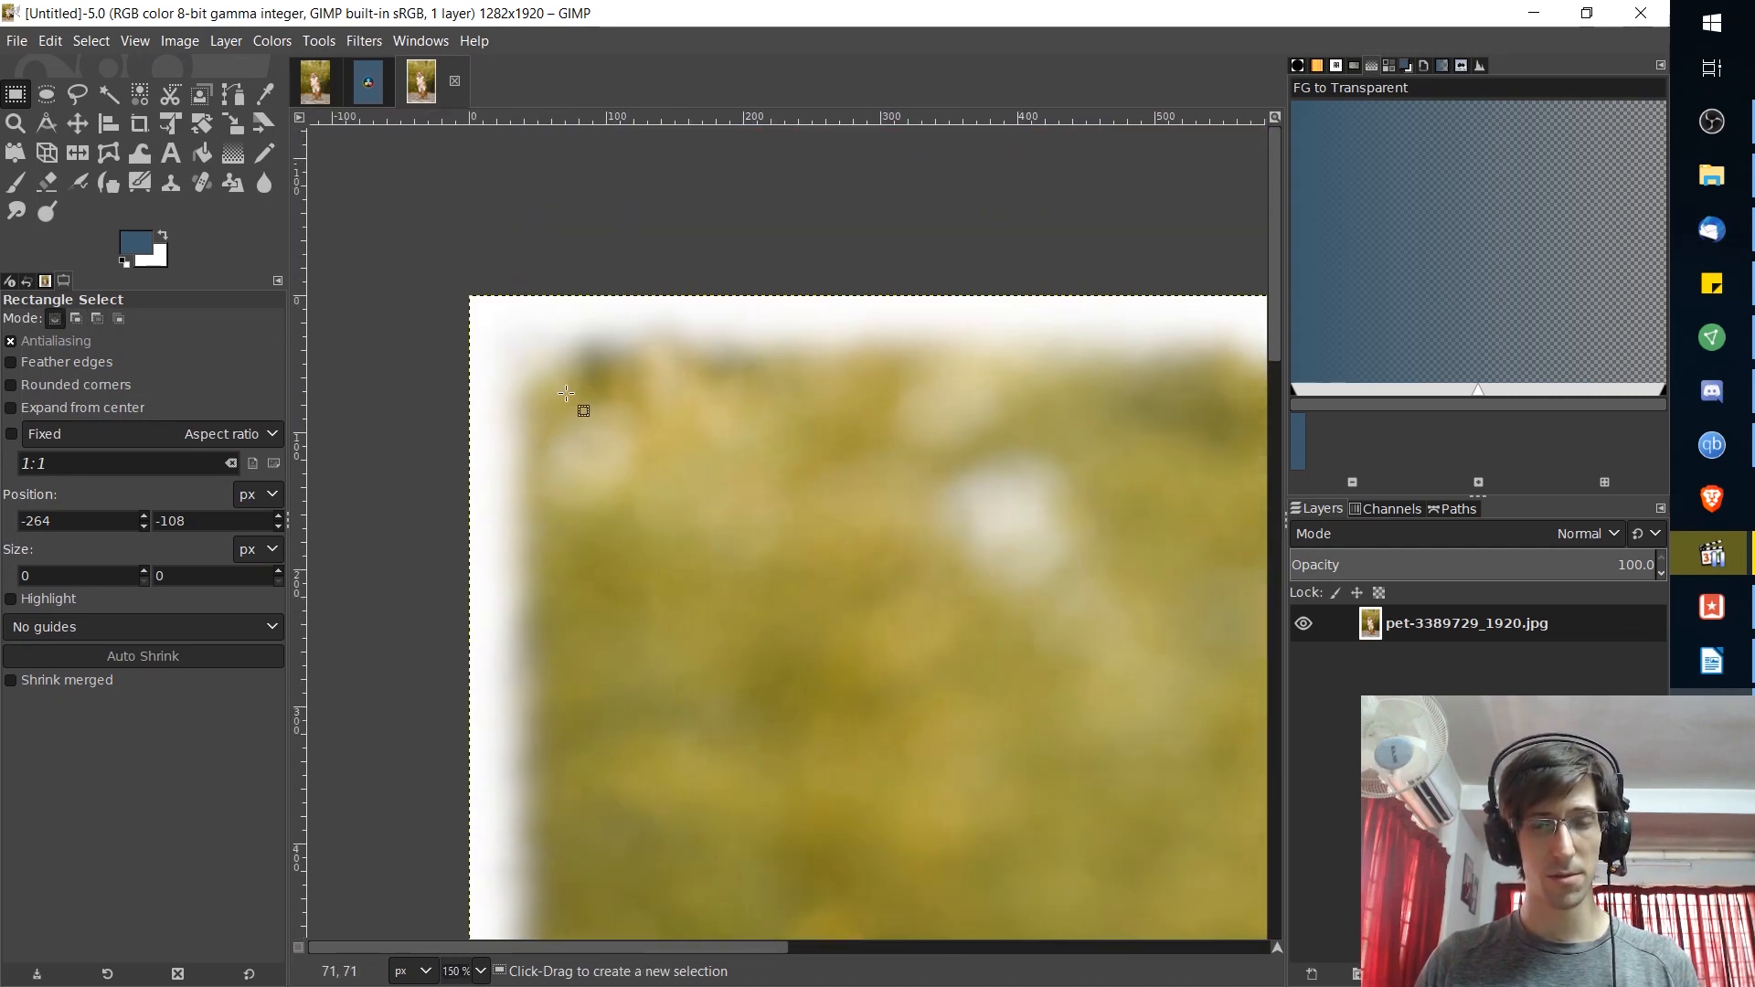
pyautogui.moveTo(644, 327)
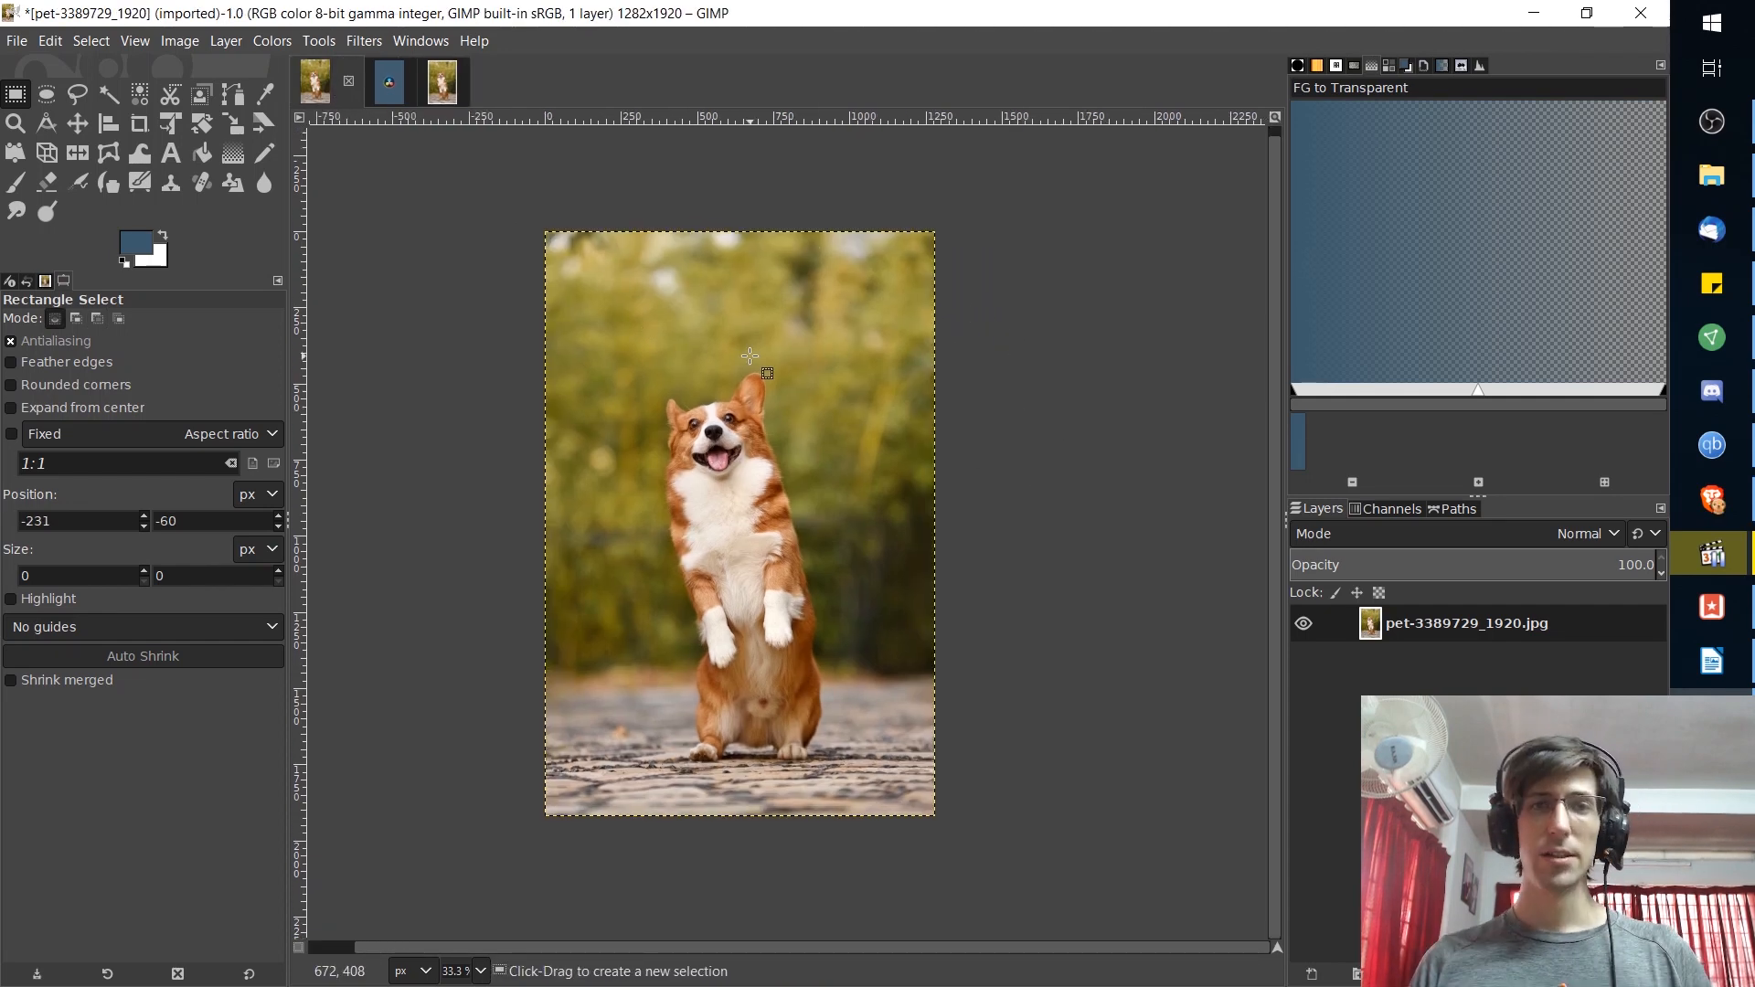
pyautogui.moveTo(574, 221)
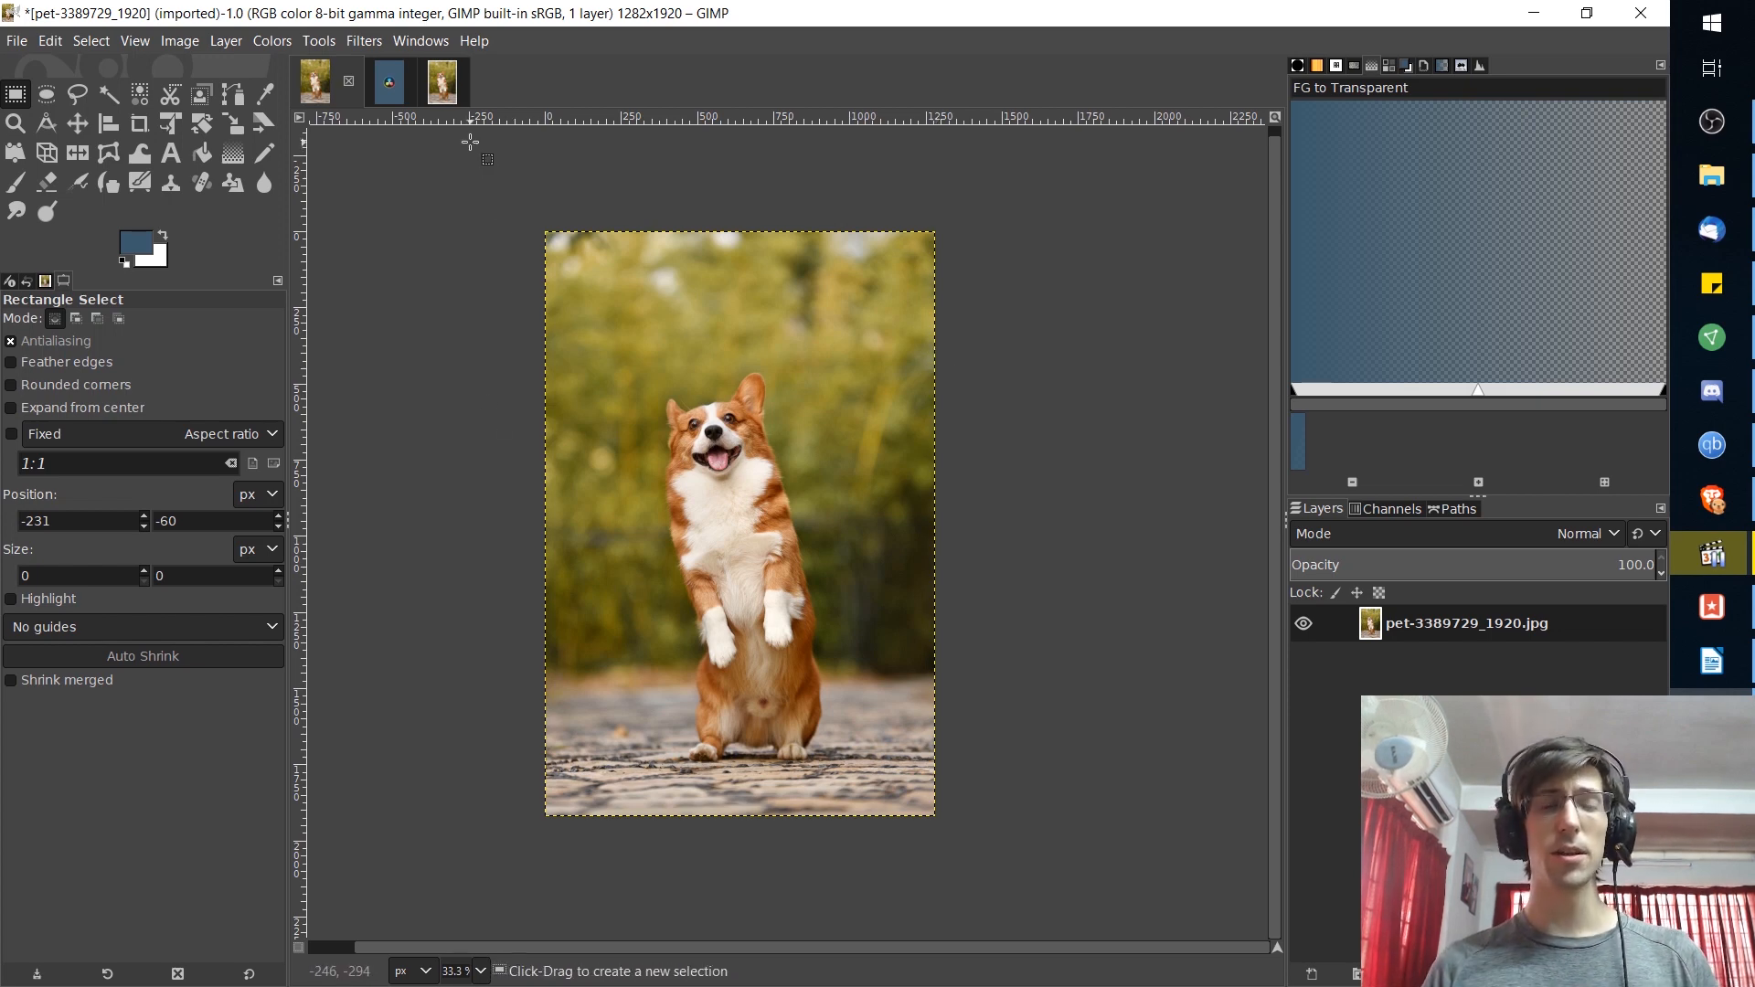
# - Browse the Filters menu for the Light and Shadow effects on the original photo
pyautogui.click(362, 40)
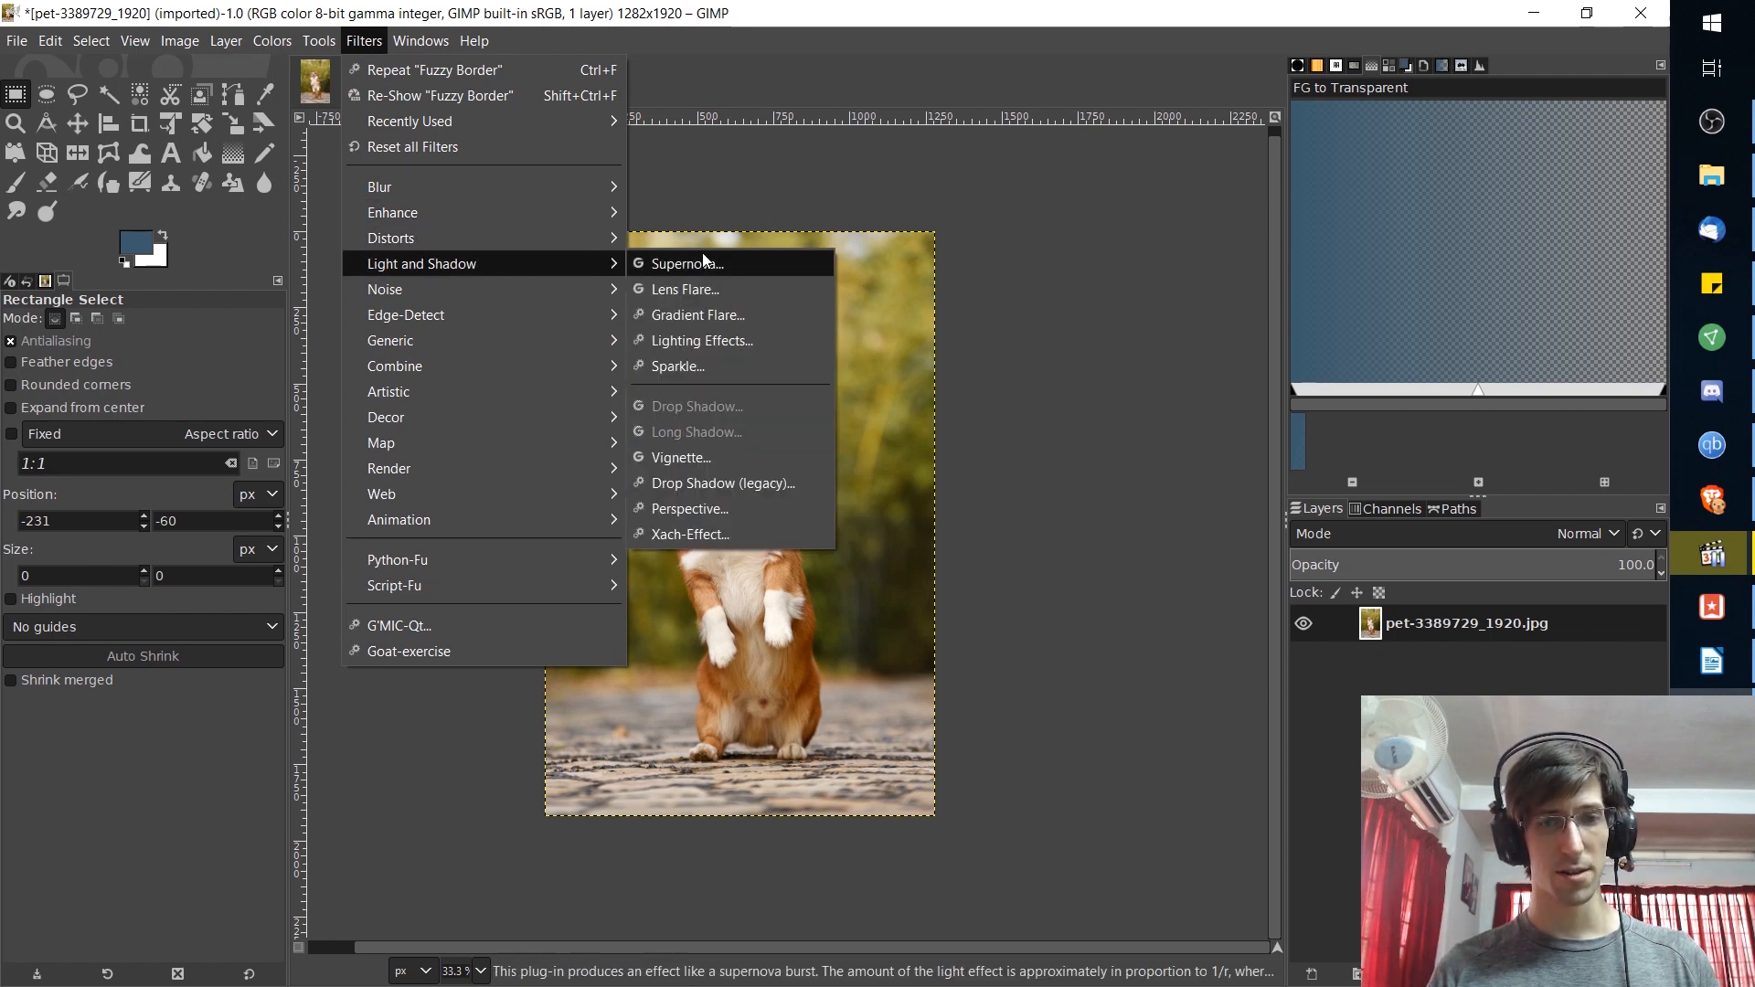
pyautogui.moveTo(676, 457)
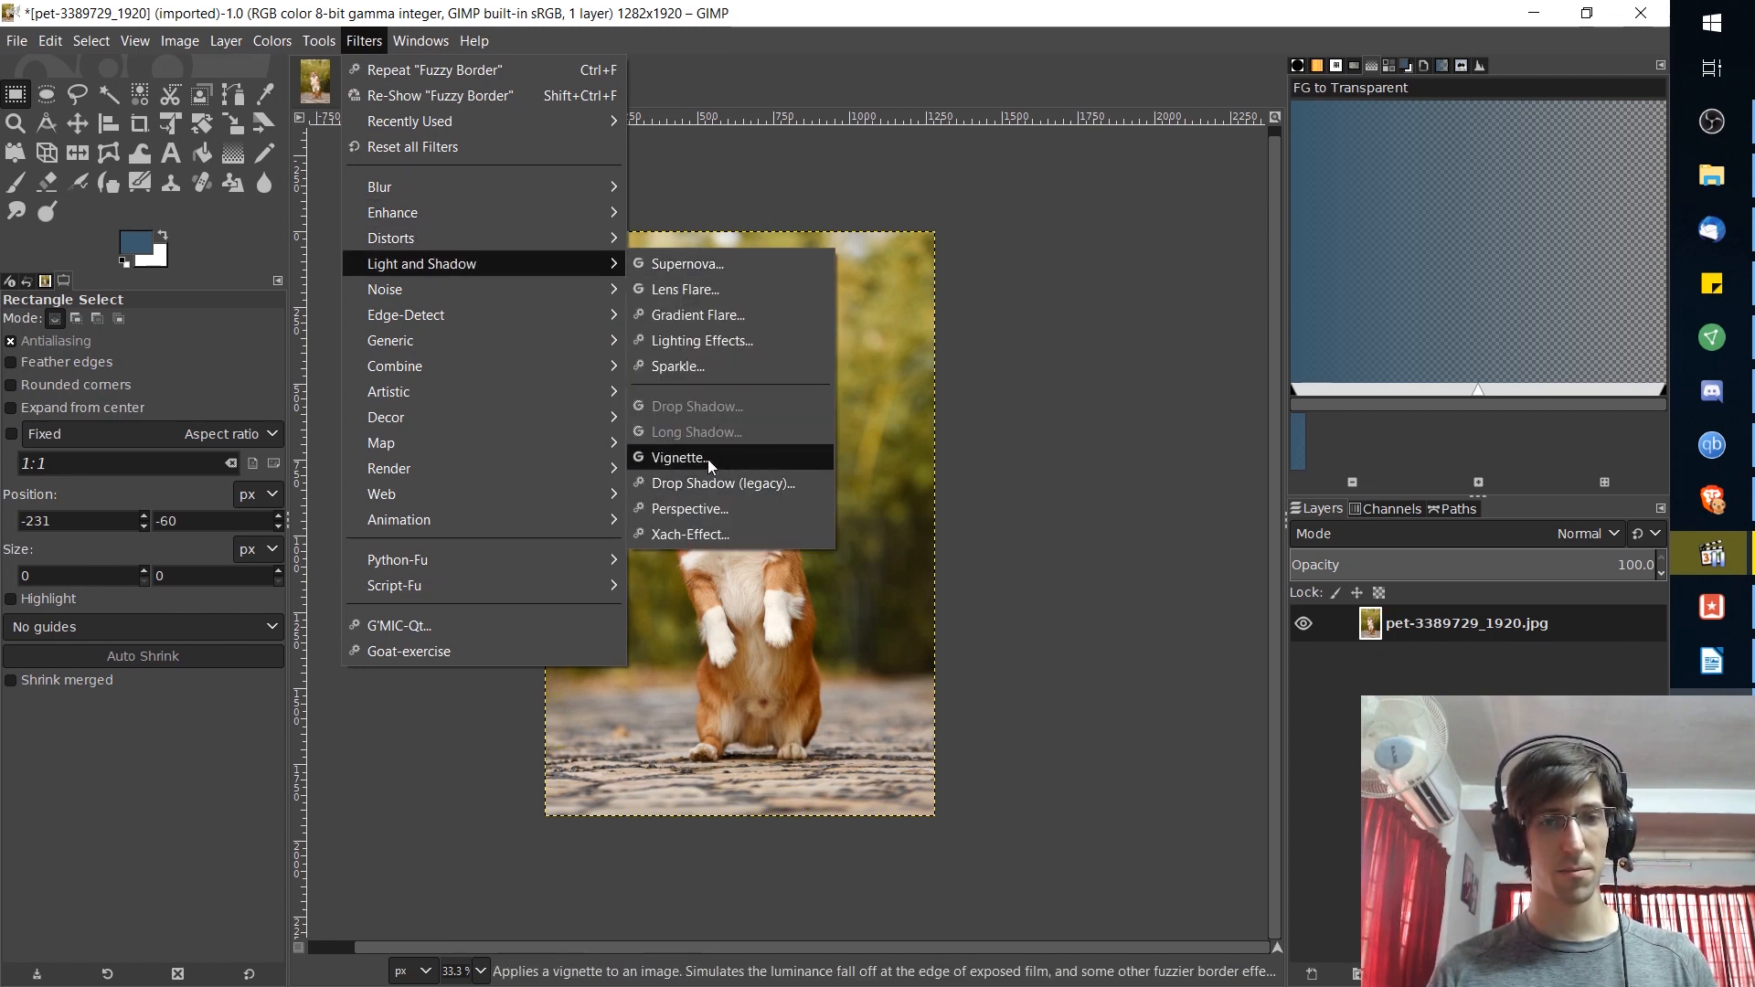
# - Preview a Vignette centred lower-right on the dog, with smaller radius and a taller oval shape
pyautogui.click(676, 457)
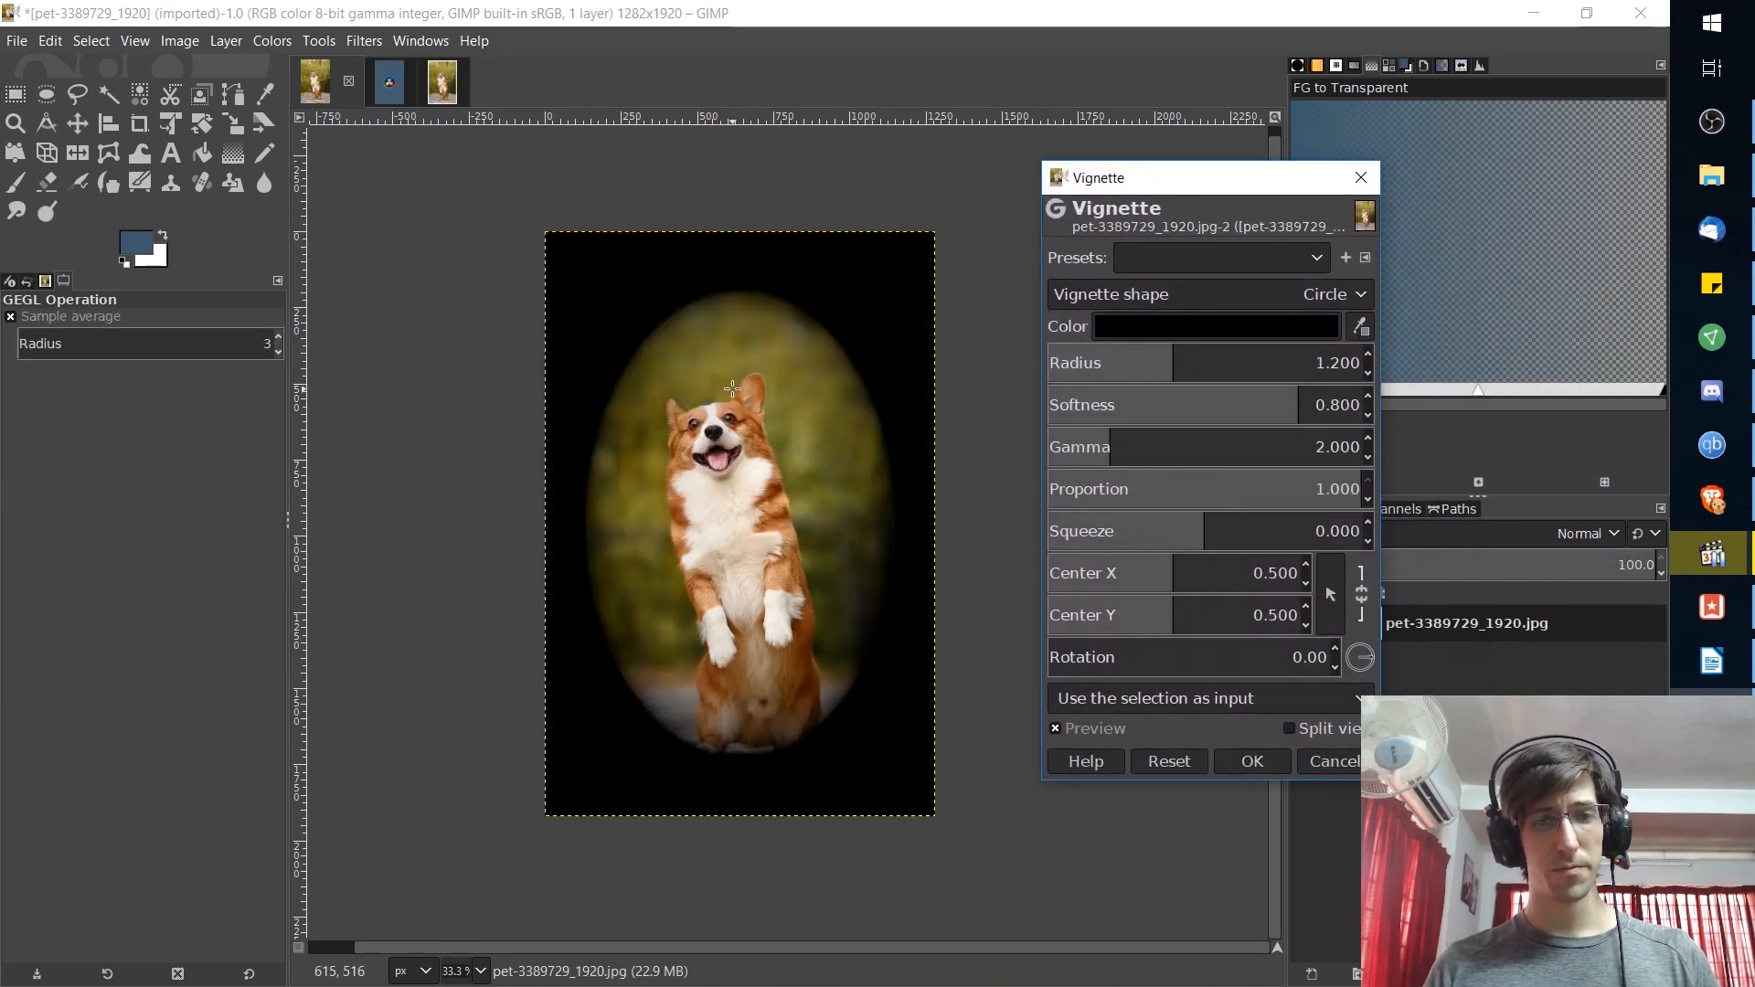
pyautogui.moveTo(835, 357)
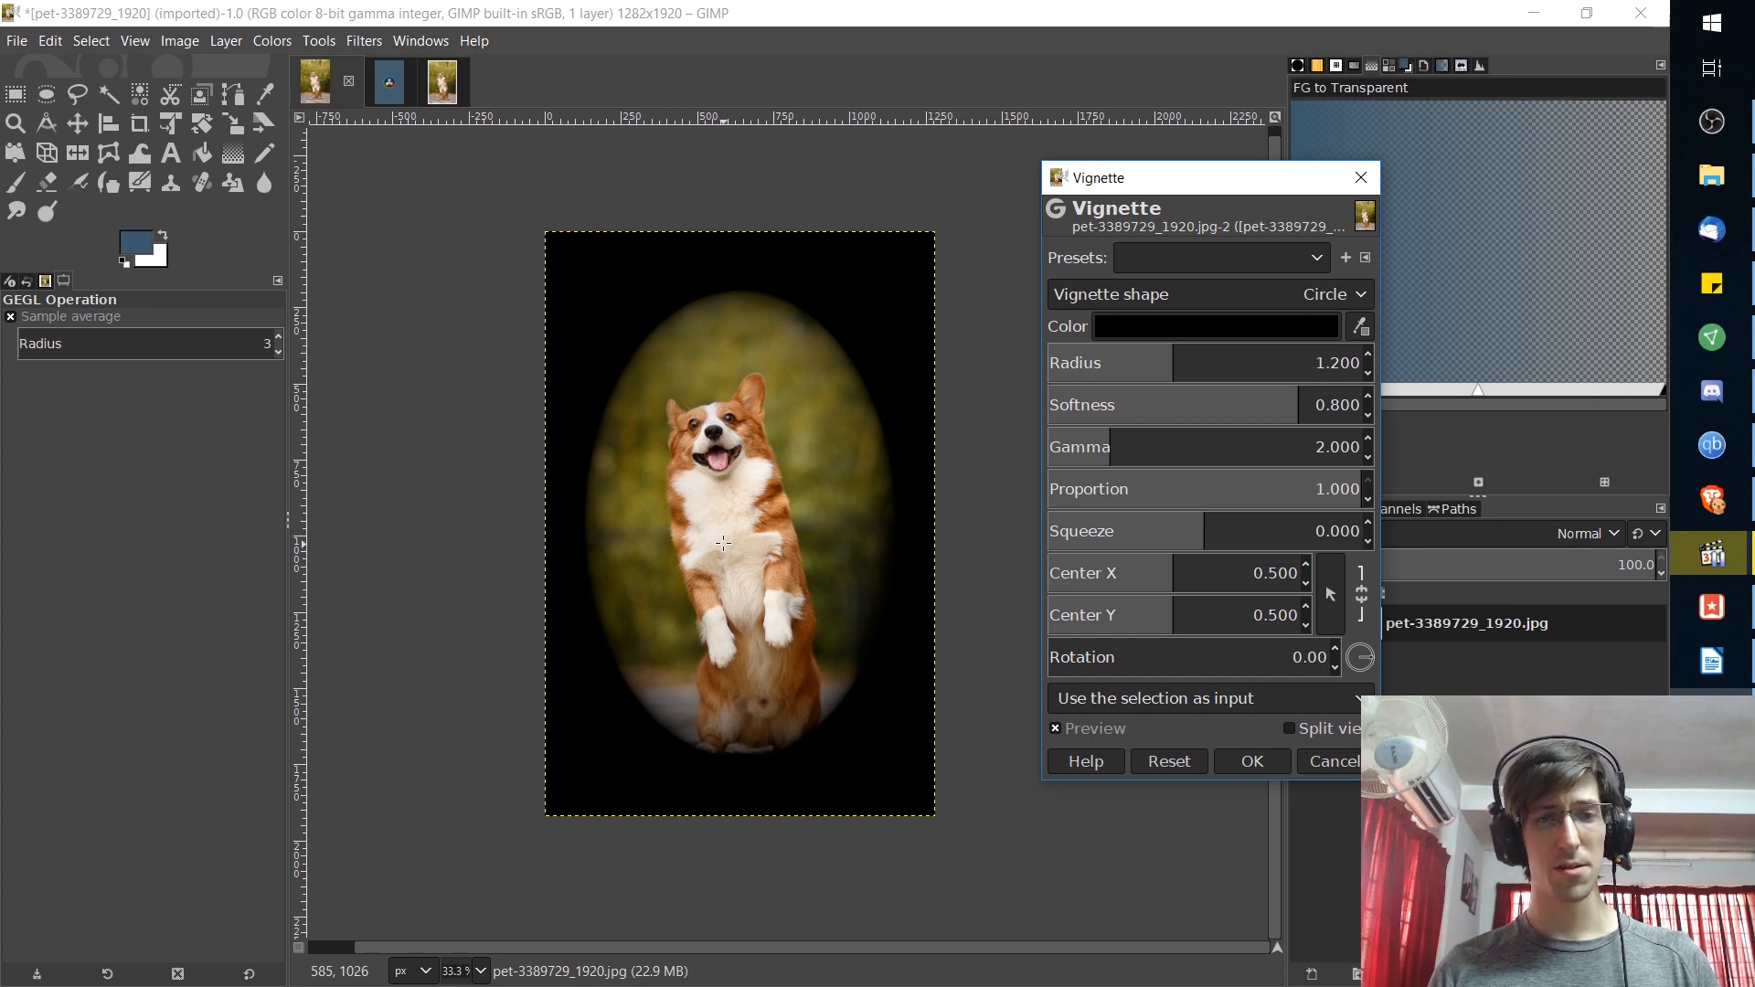
pyautogui.moveTo(733, 476)
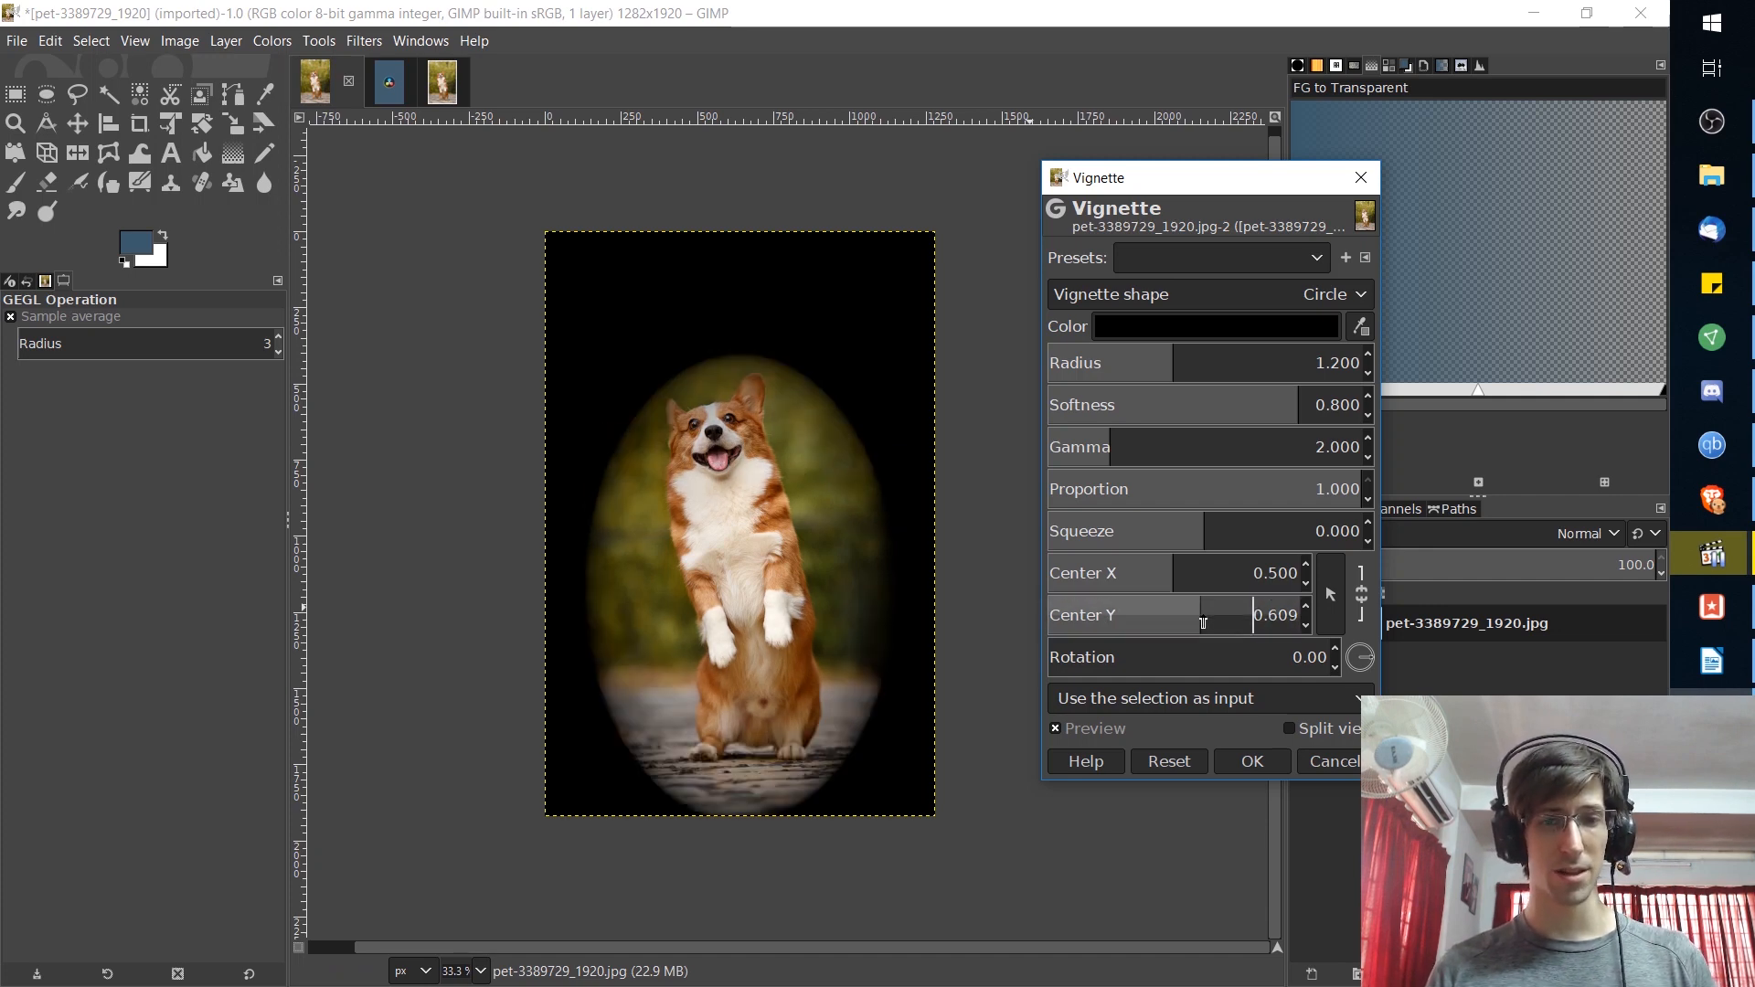
pyautogui.moveTo(1203, 614); pyautogui.dragTo(1185, 614)
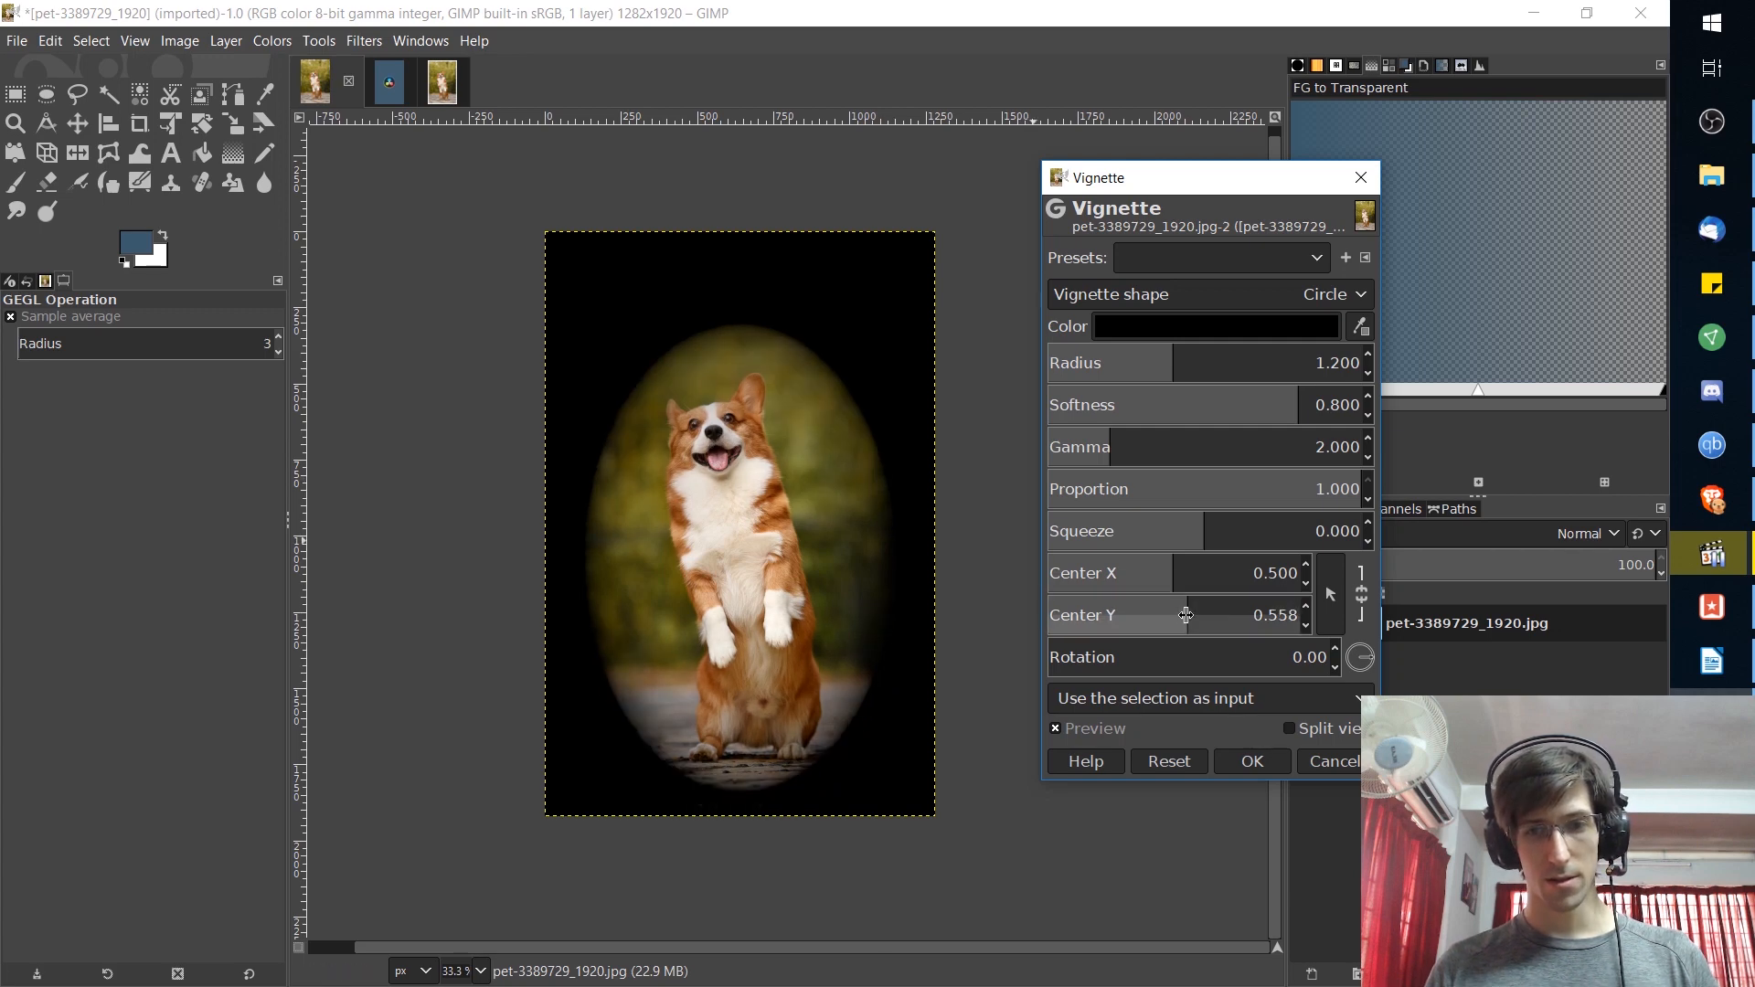
pyautogui.moveTo(1186, 572); pyautogui.dragTo(1173, 572)
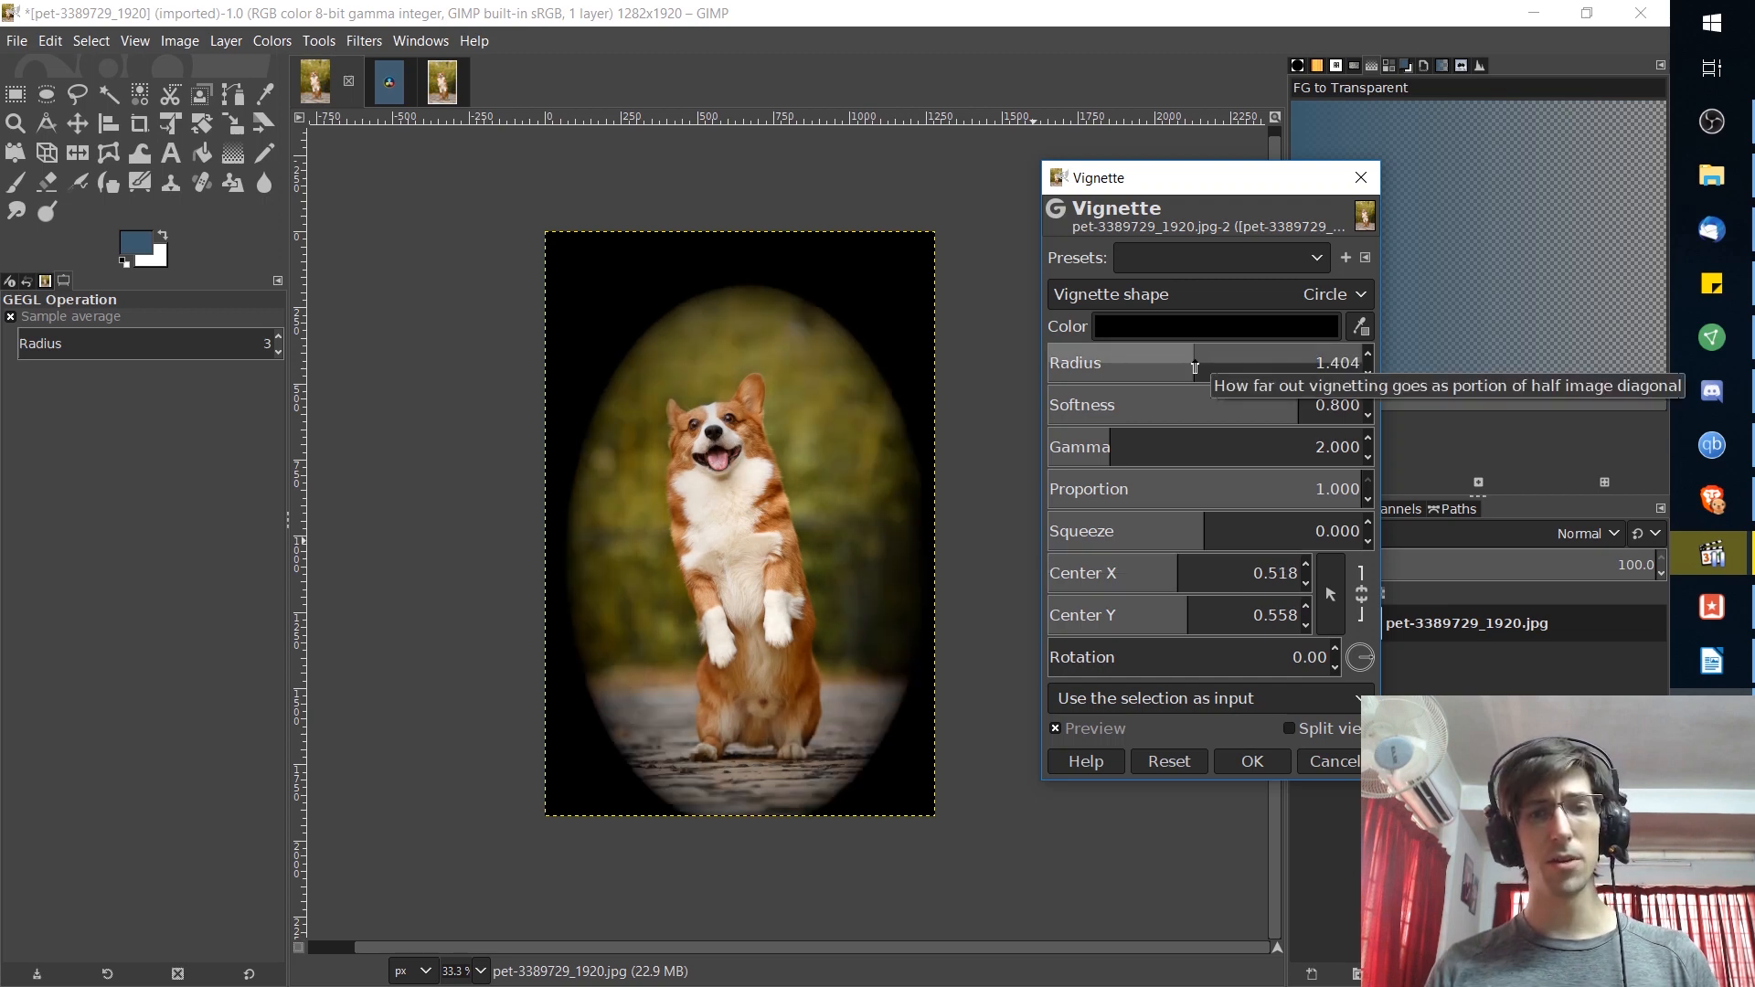
pyautogui.moveTo(1197, 362); pyautogui.dragTo(1164, 362)
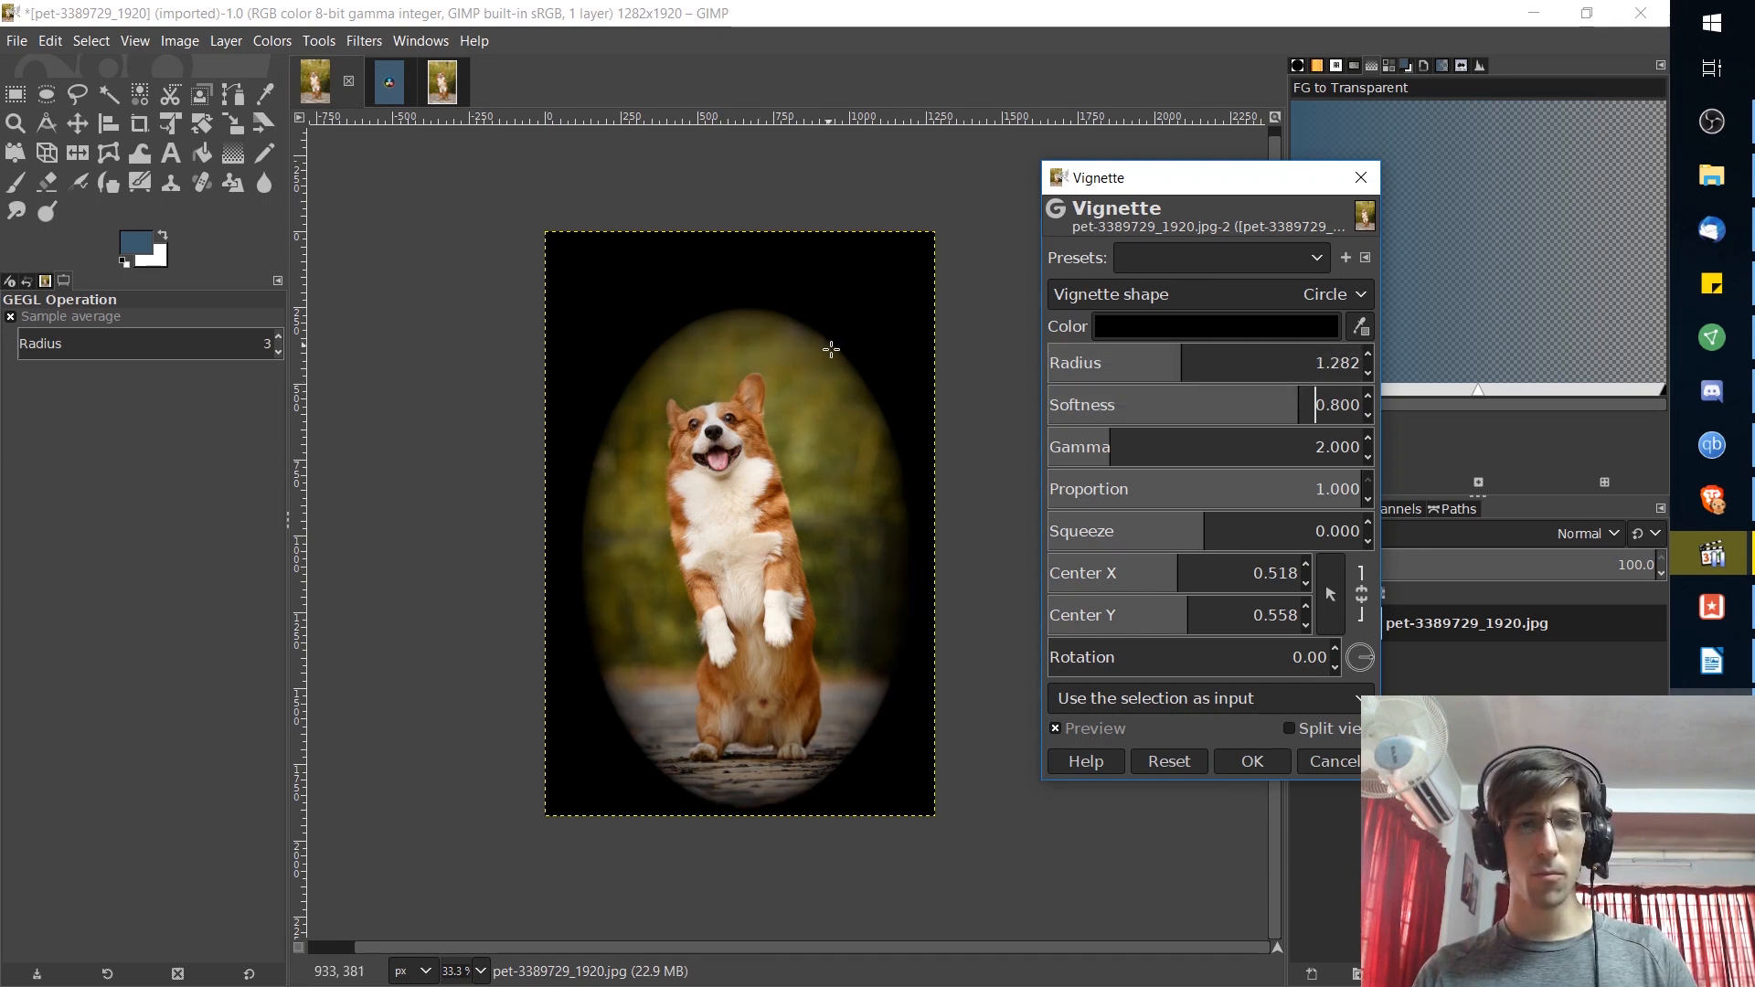
pyautogui.moveTo(844, 462)
pyautogui.write('0.924')
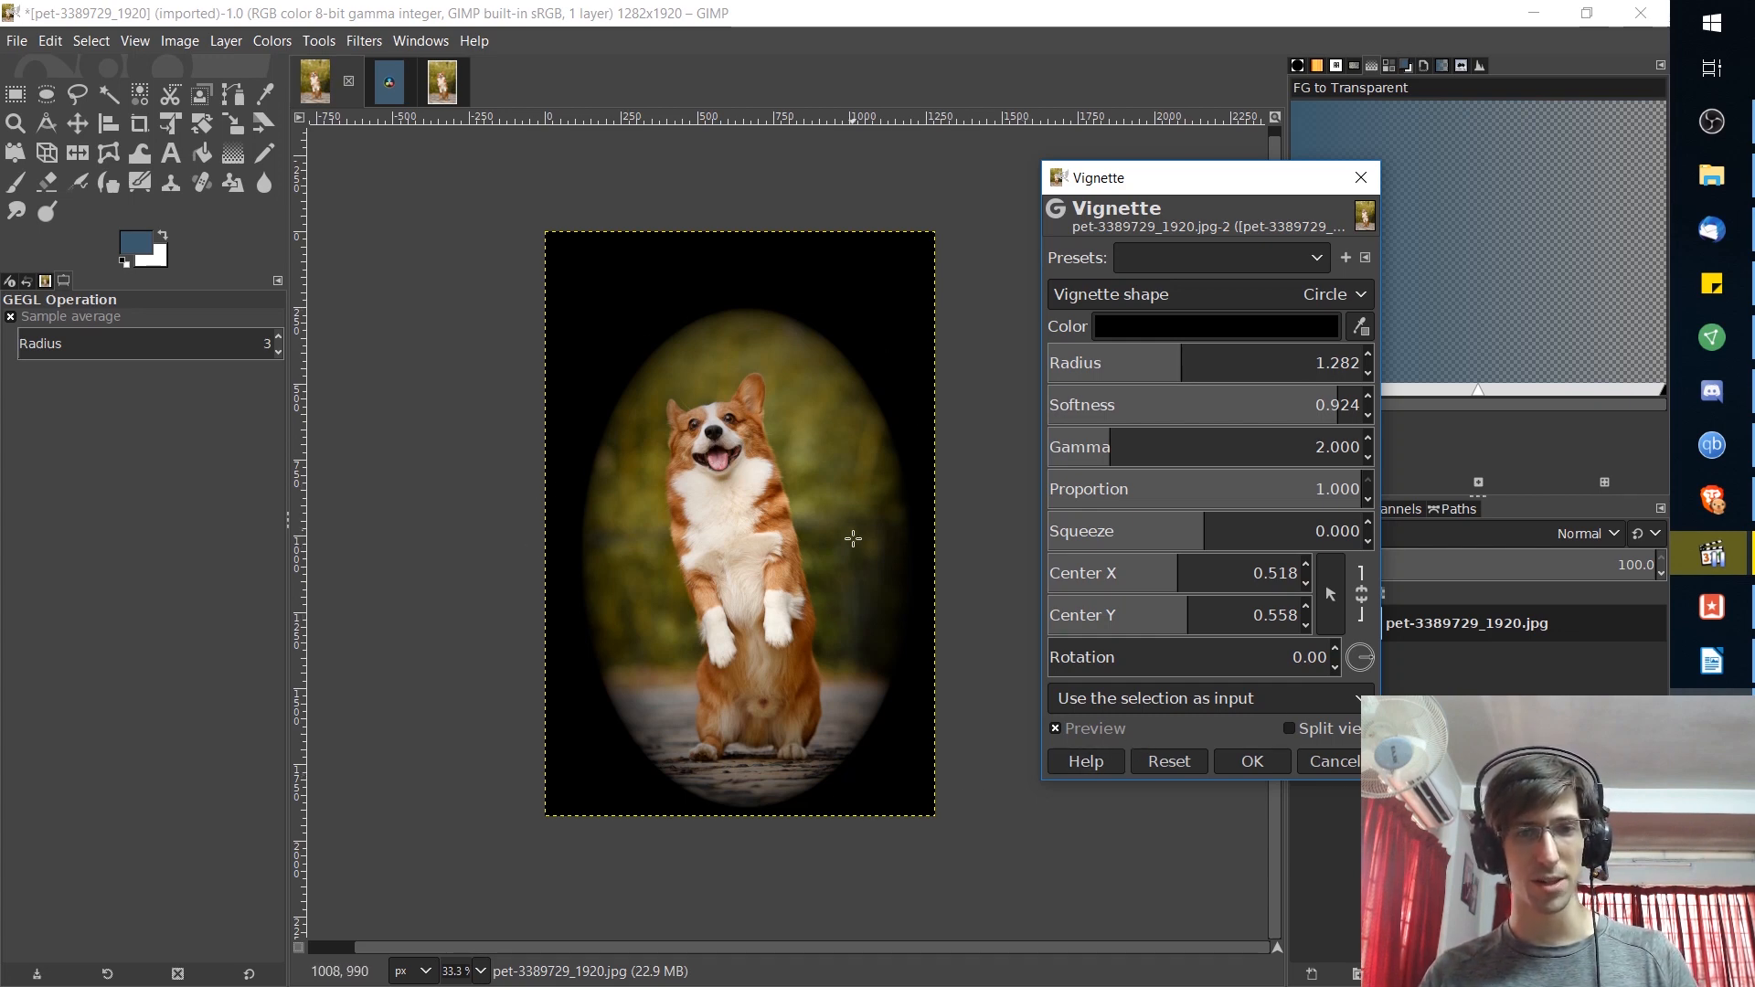
pyautogui.moveTo(830, 297)
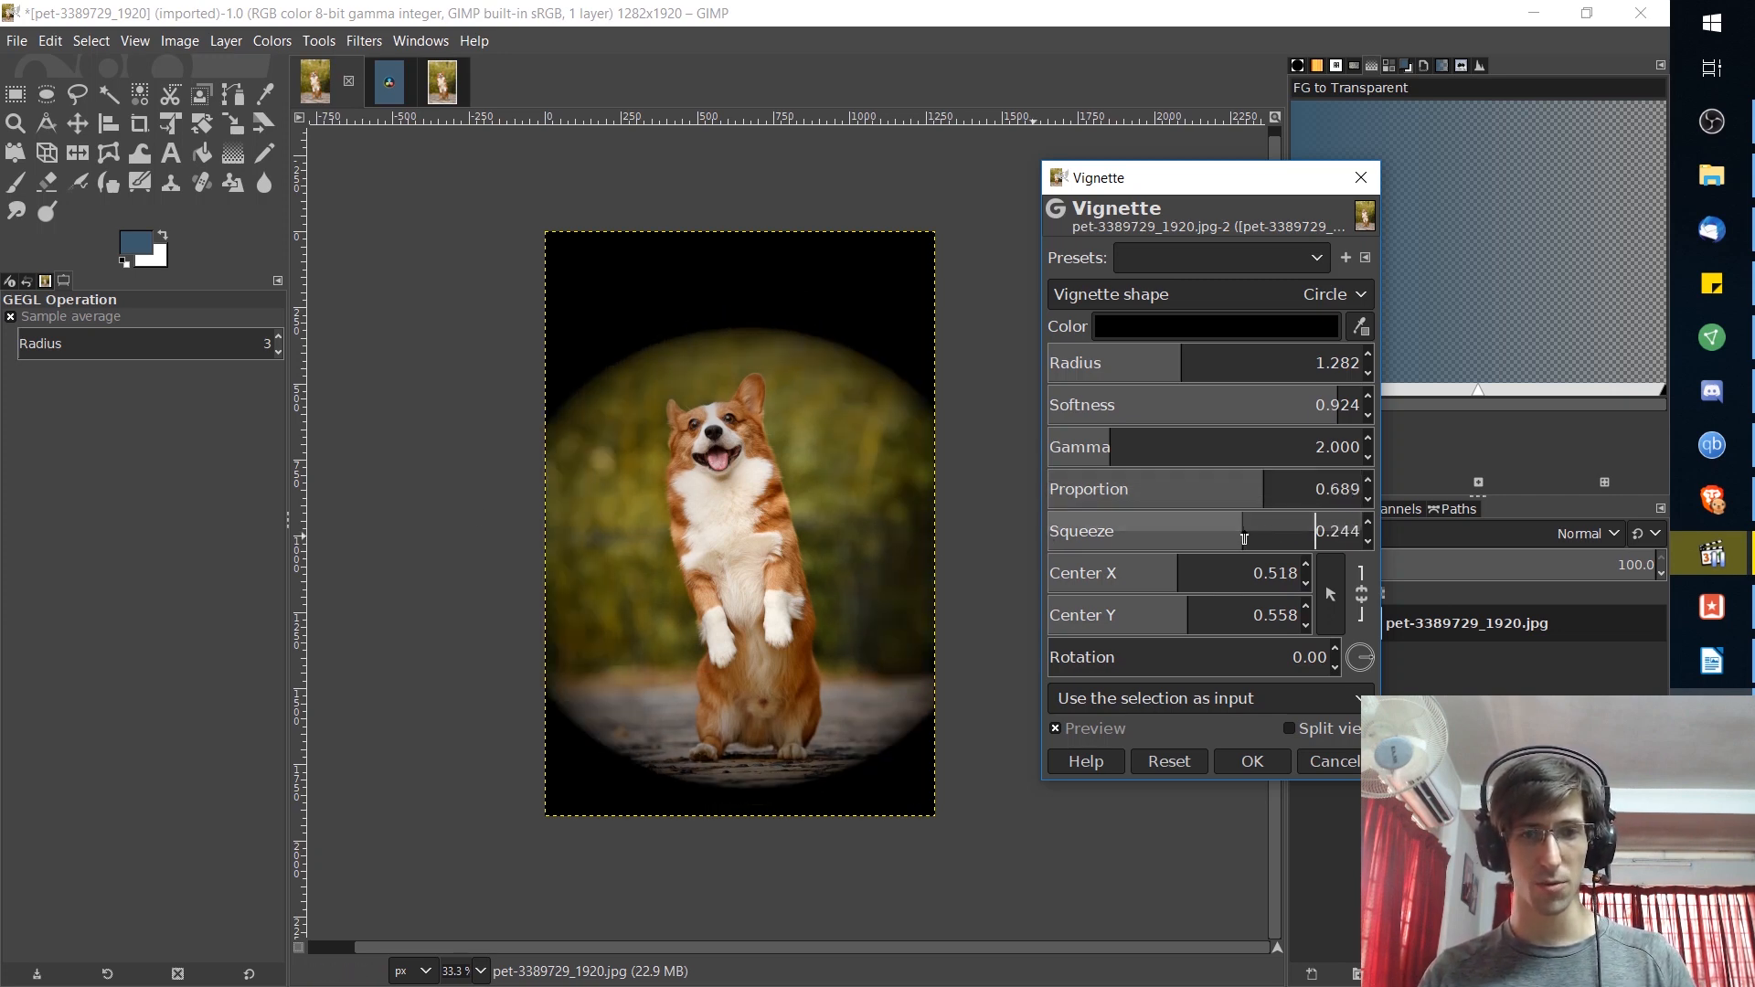
pyautogui.moveTo(1243, 537); pyautogui.dragTo(1208, 538)
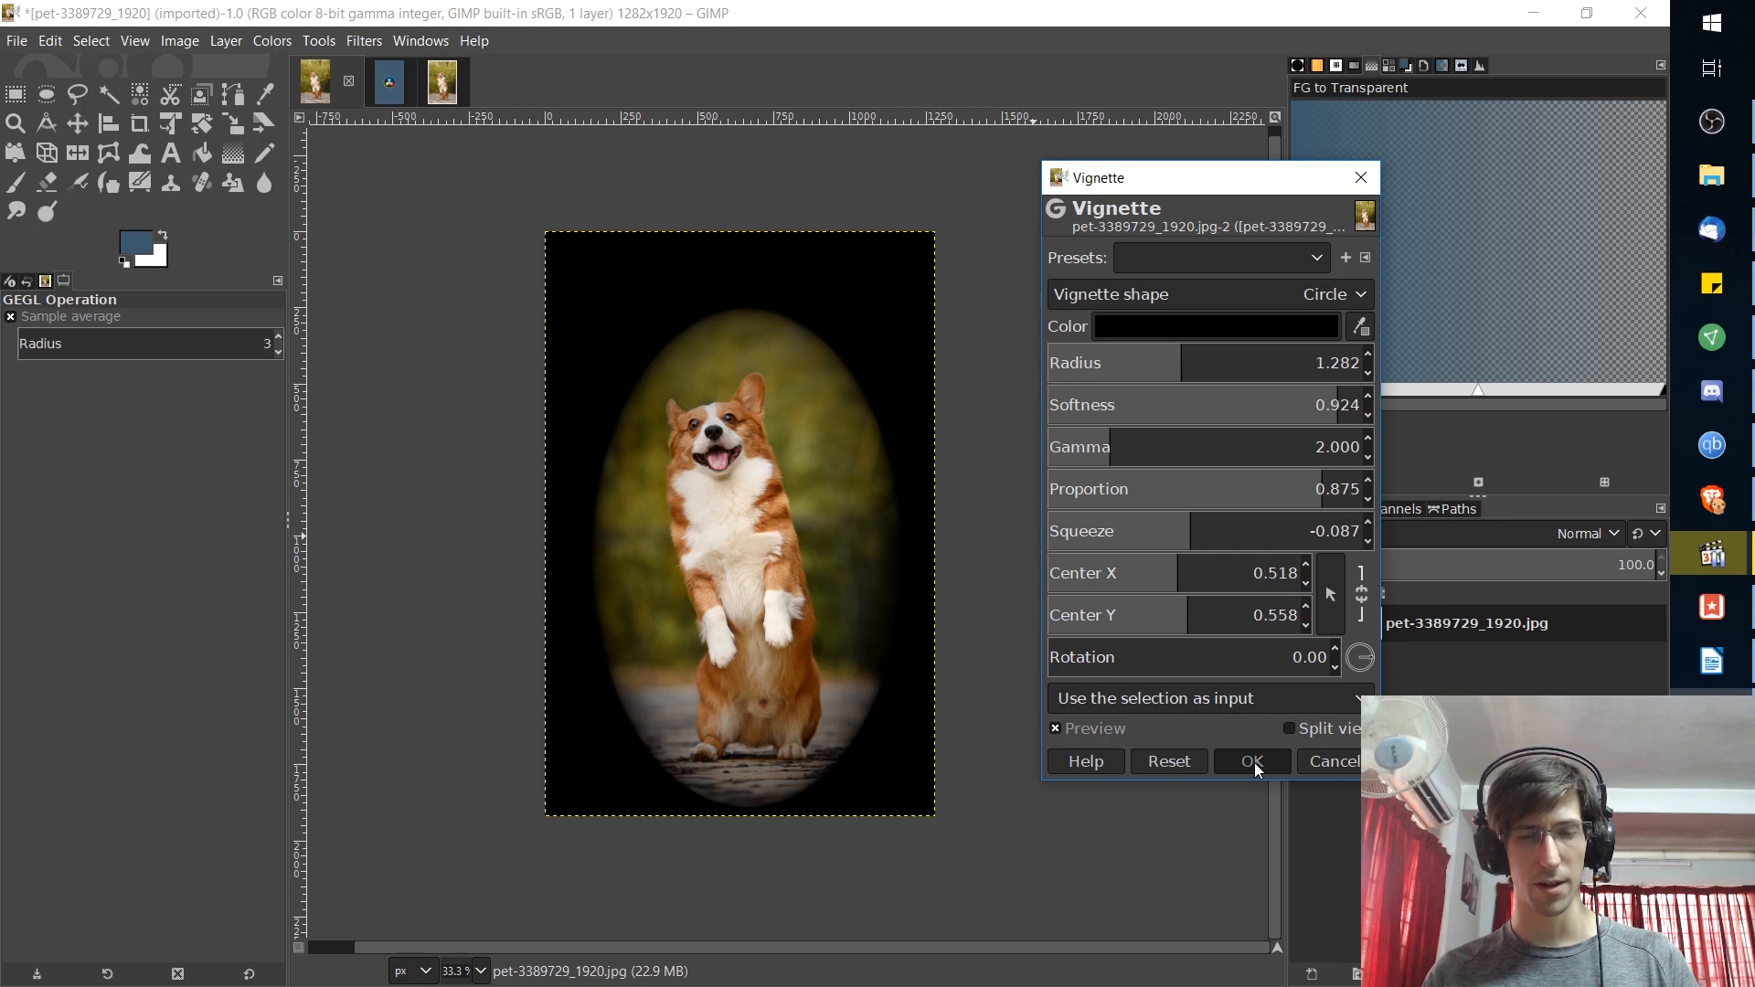
pyautogui.click(1250, 760)
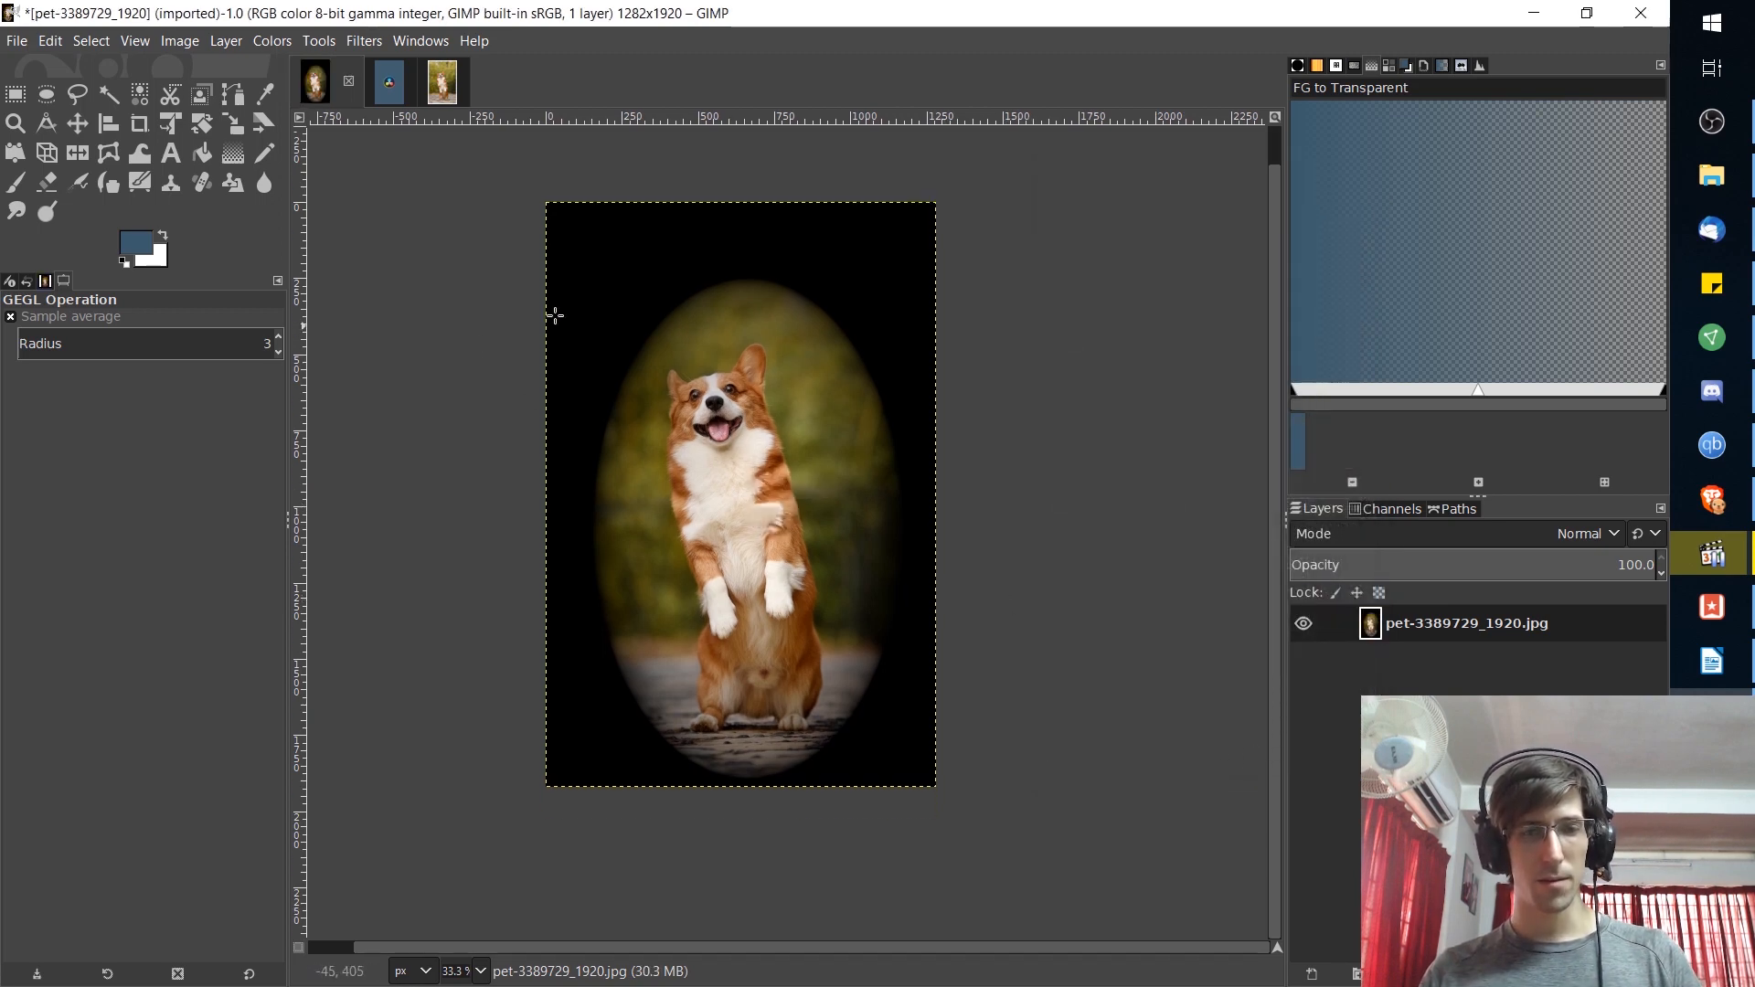
pyautogui.moveTo(943, 653)
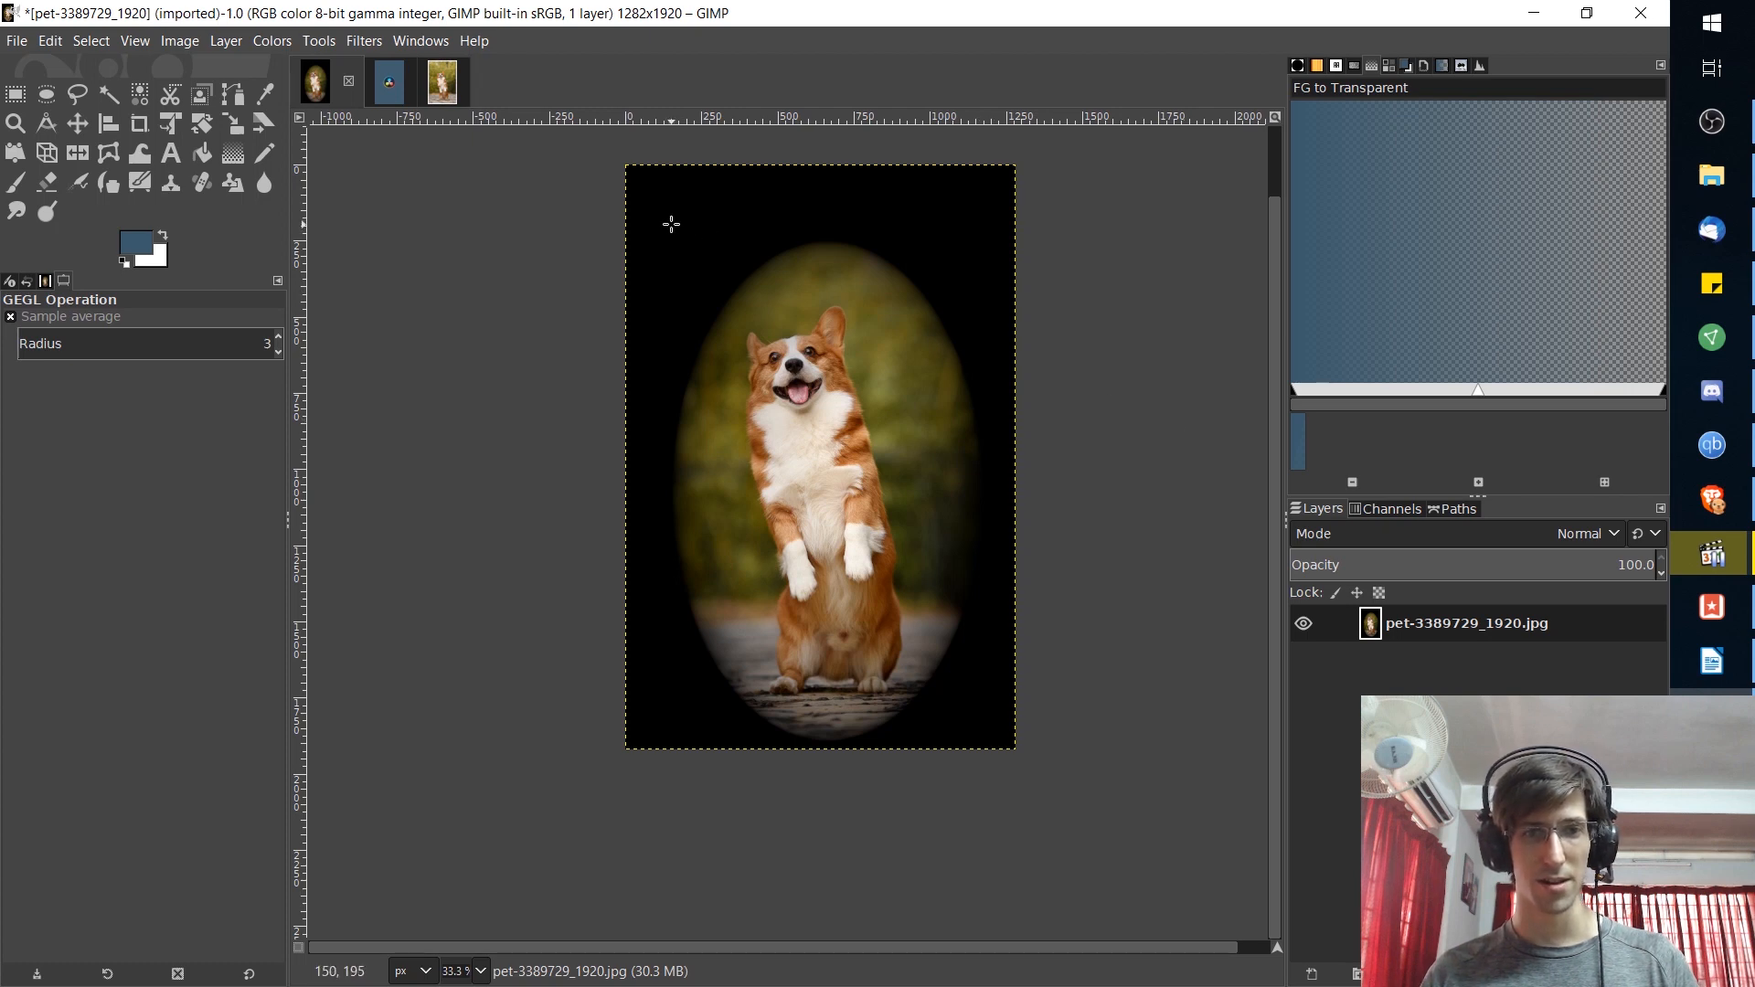
pyautogui.click(17, 93)
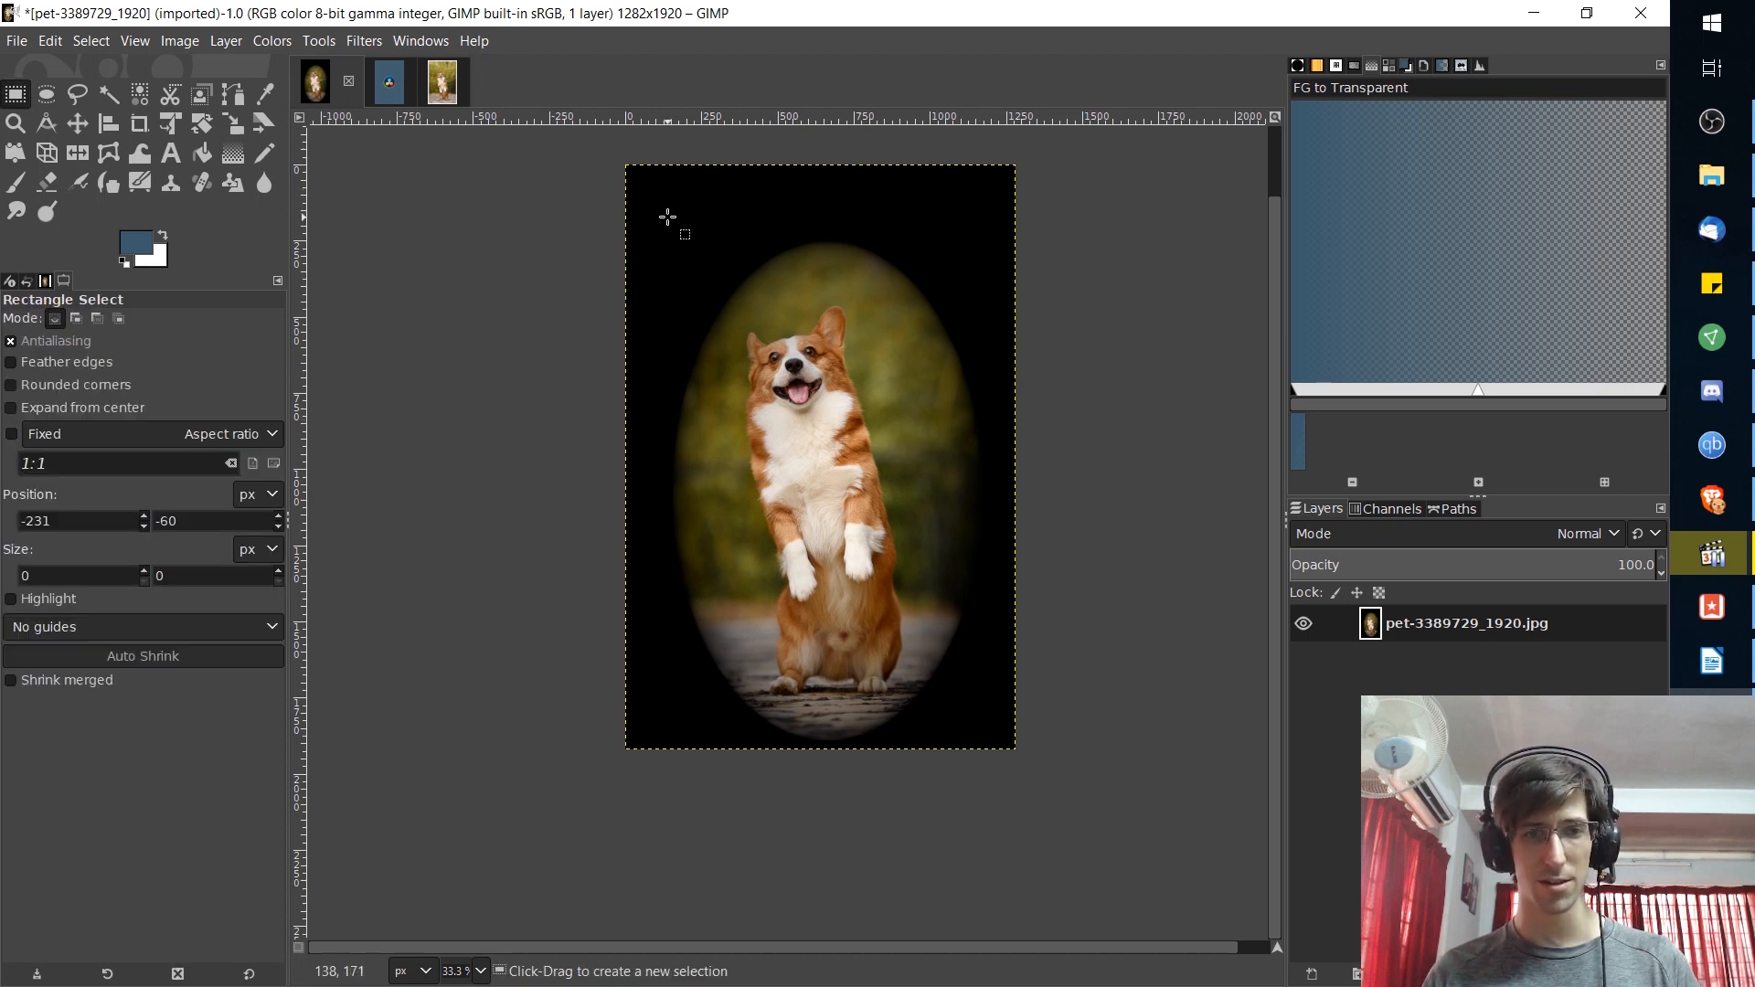
pyautogui.moveTo(667, 217); pyautogui.dragTo(1000, 751)
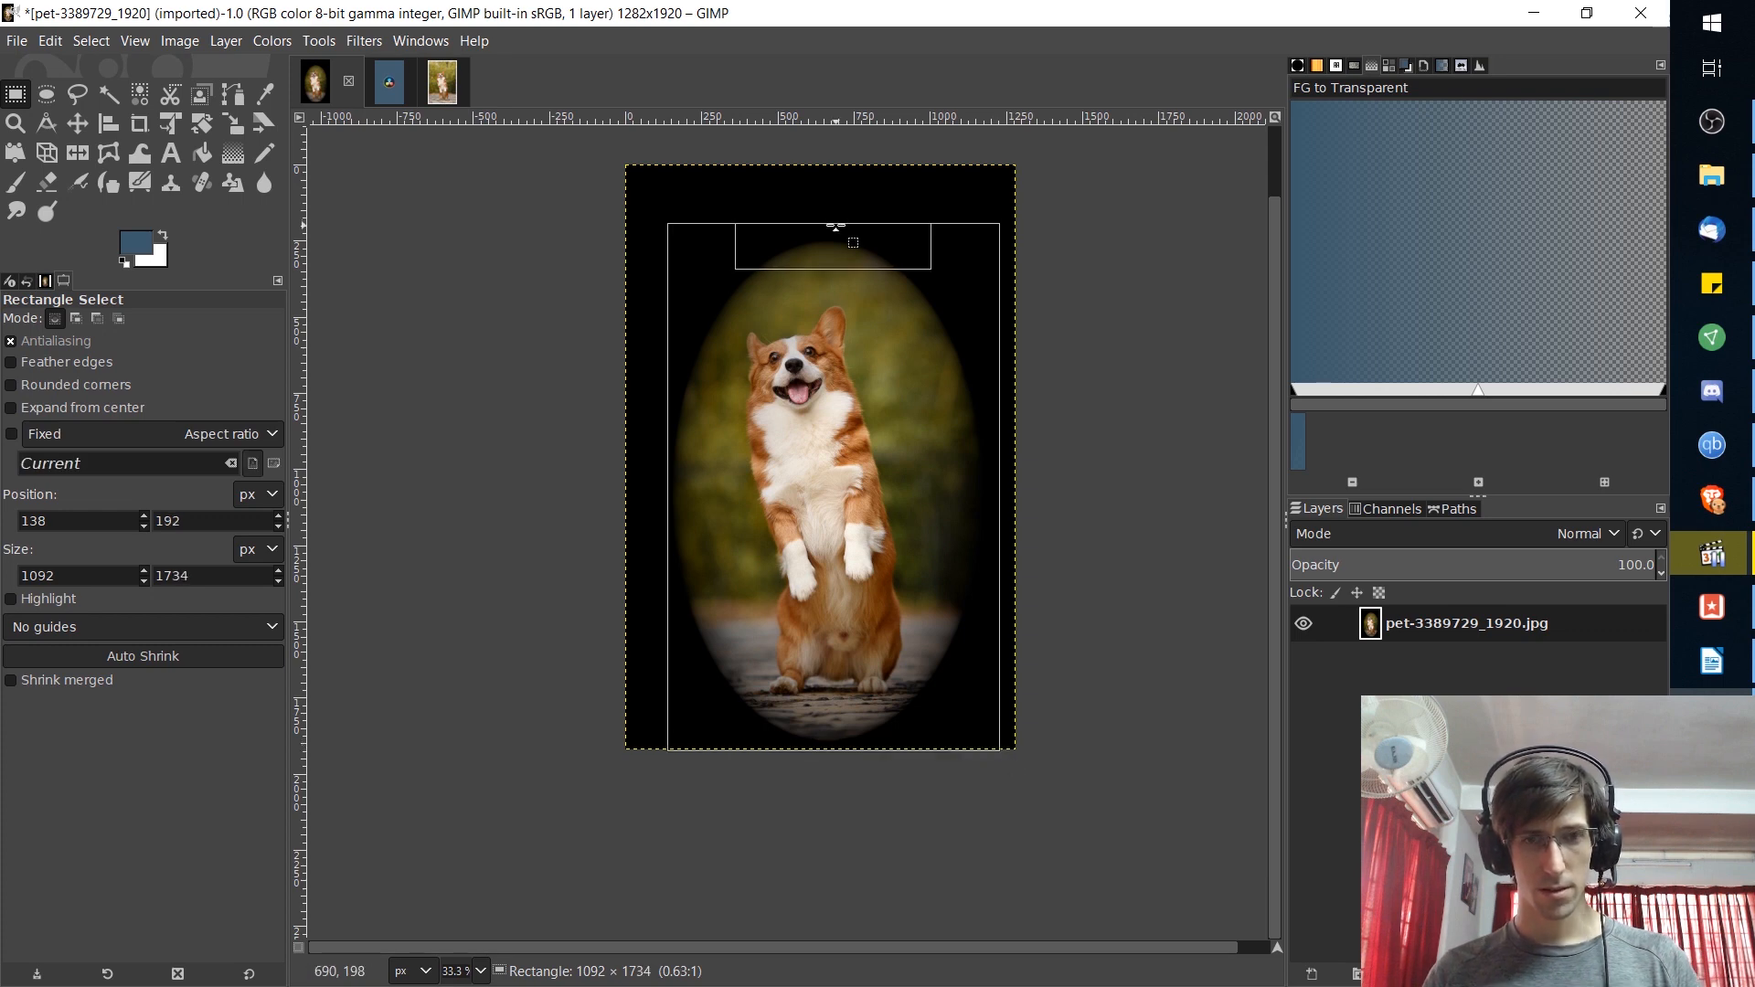
pyautogui.moveTo(833, 230); pyautogui.dragTo(833, 252)
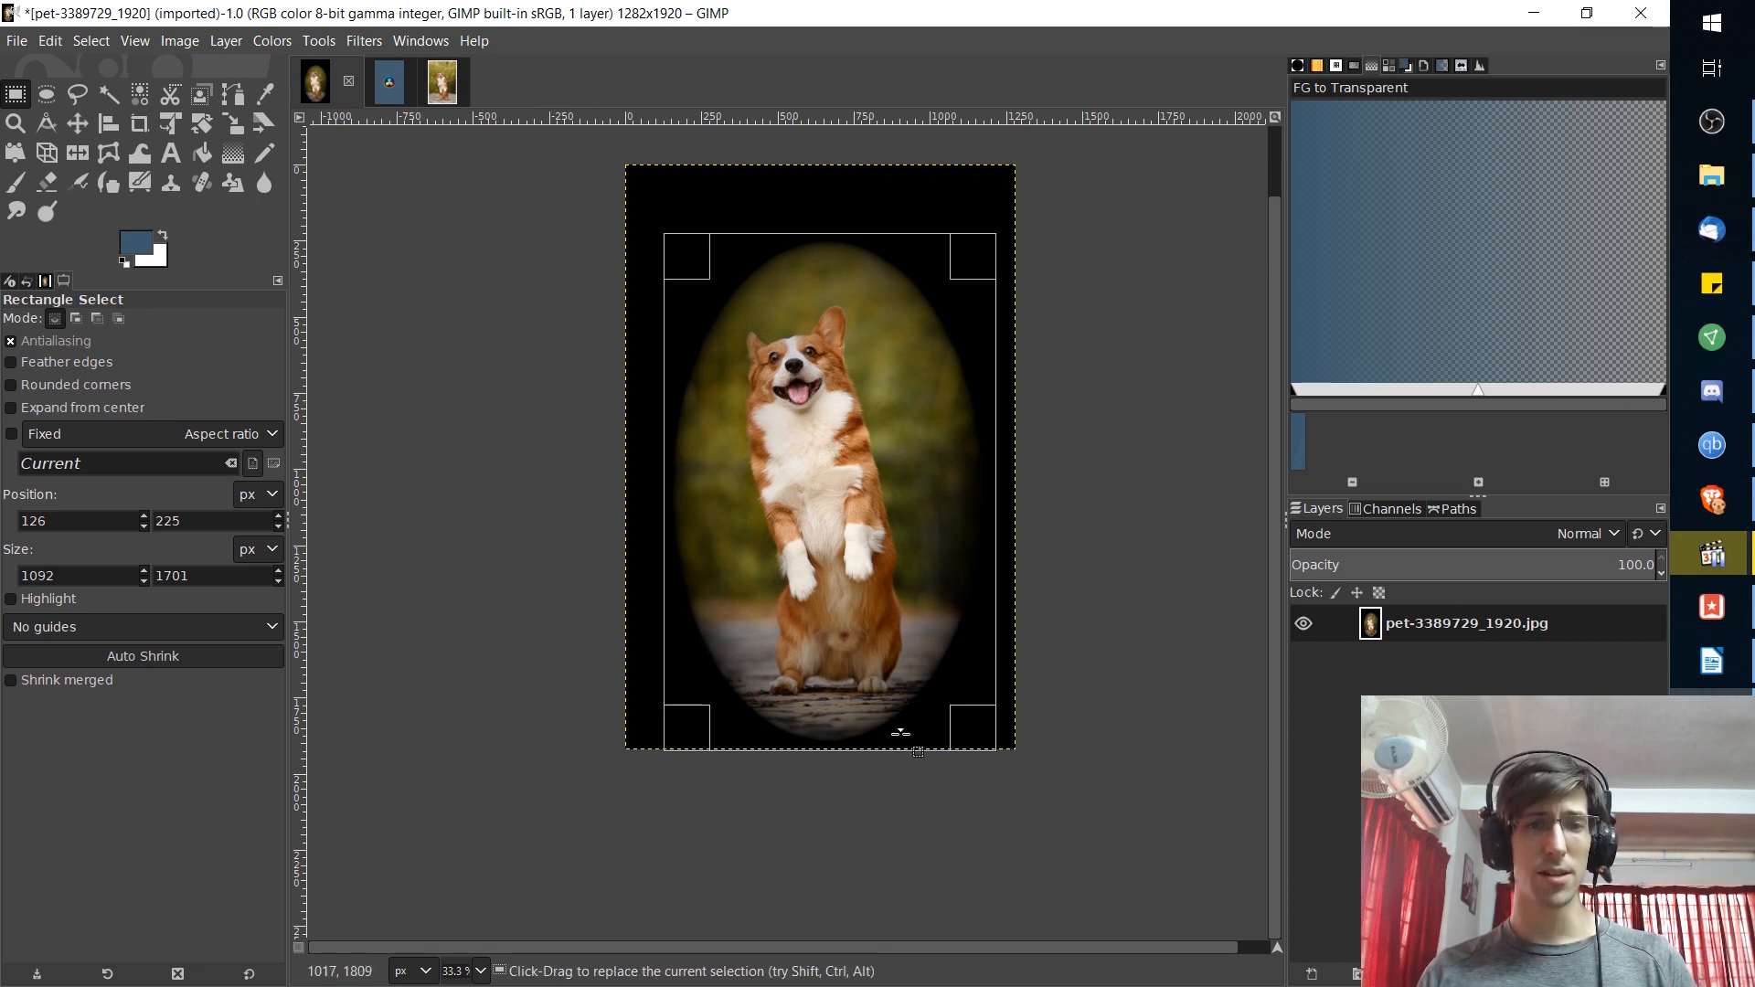
pyautogui.click(133, 40)
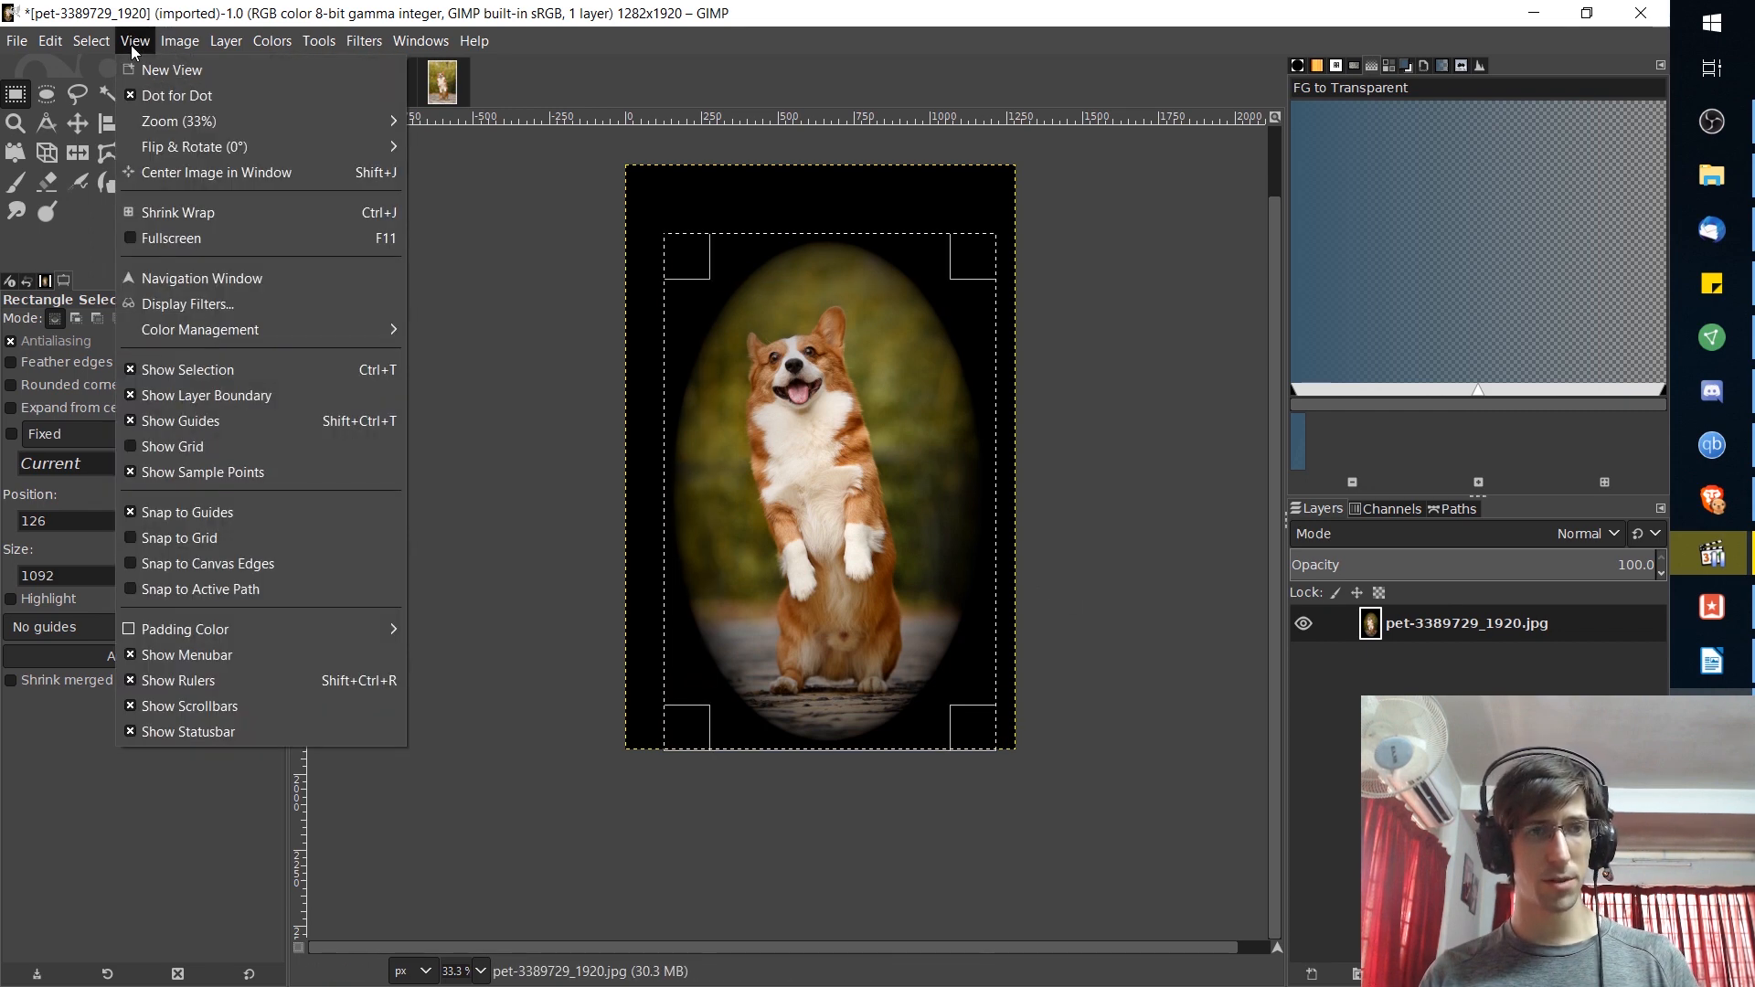
pyautogui.click(179, 40)
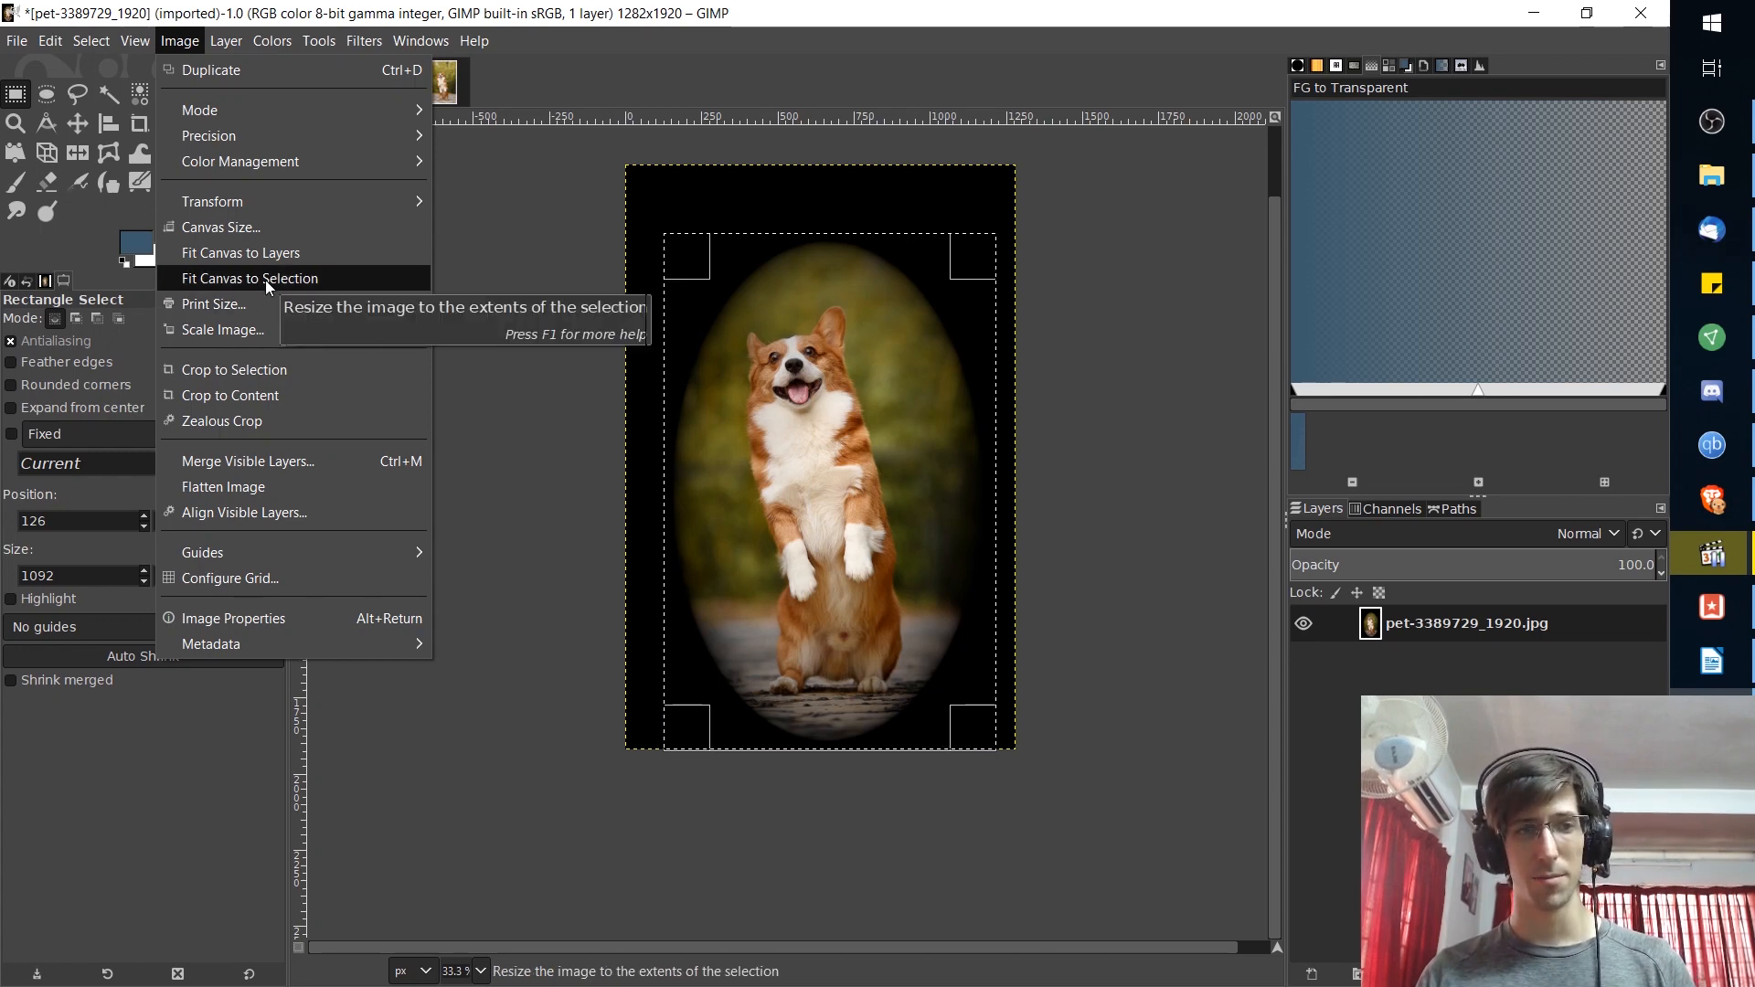
pyautogui.click(250, 278)
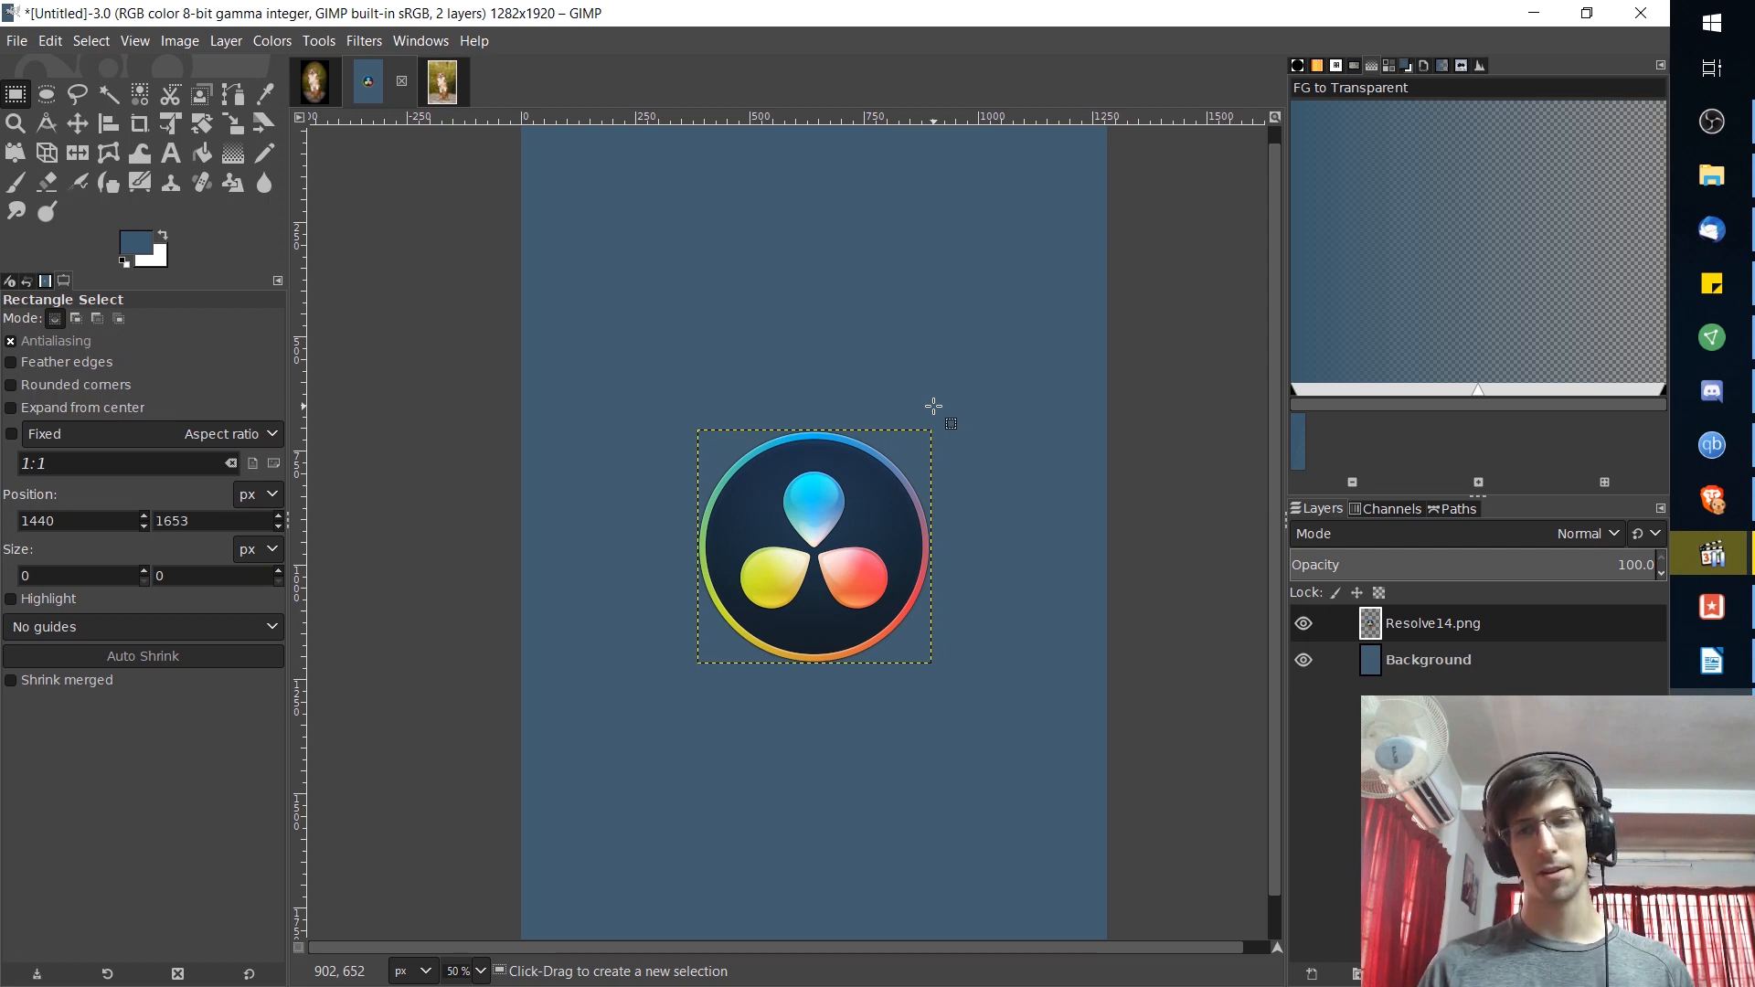
# - Run Layer to Image Size on the Resolve14.png layer so it spans 1282×1920
pyautogui.rightClick(1433, 623)
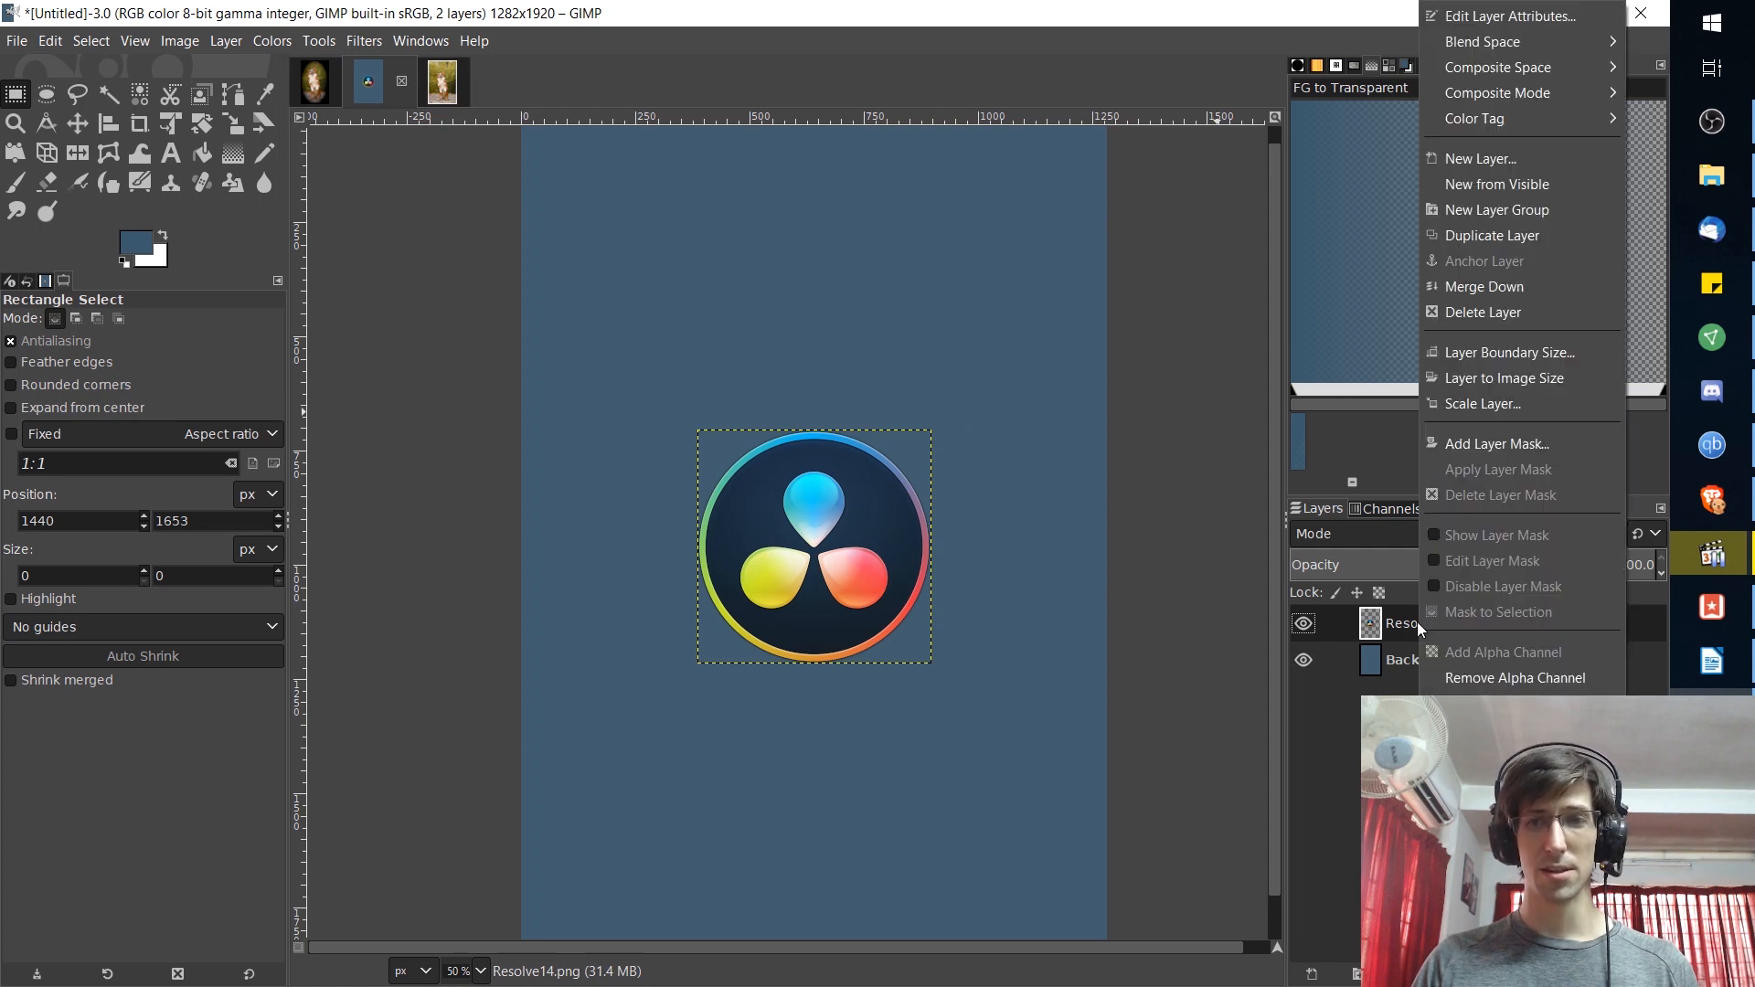
pyautogui.moveTo(1504, 378)
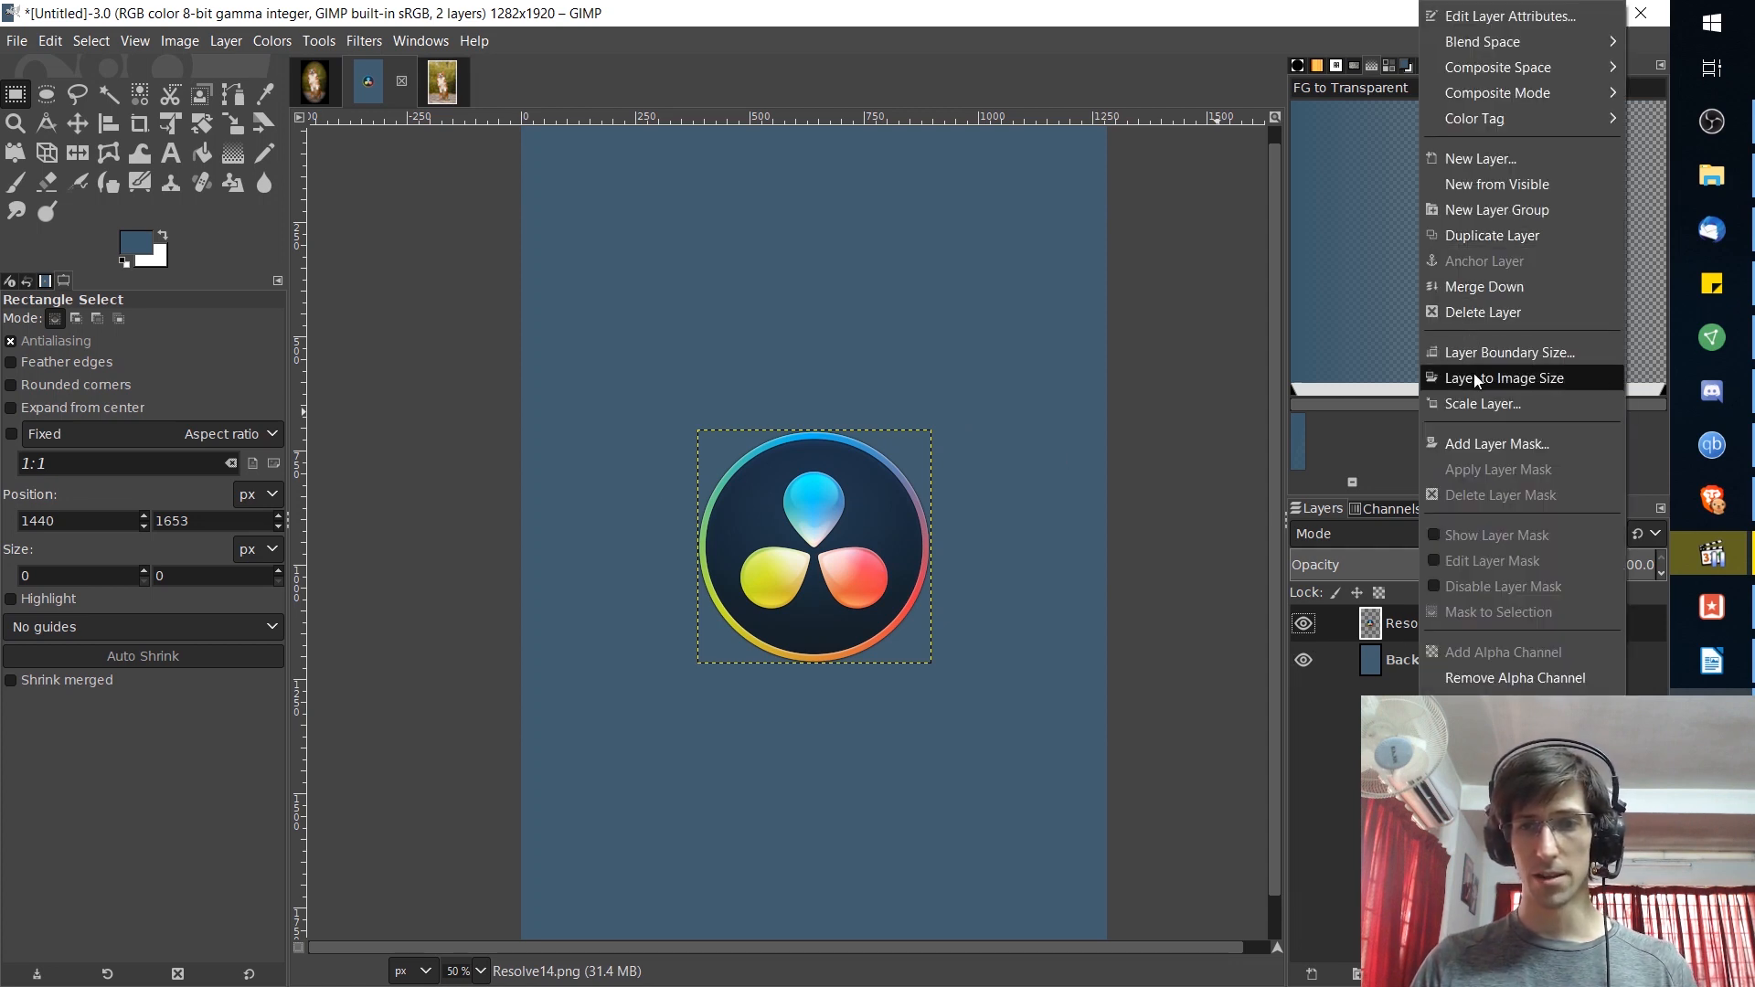
pyautogui.moveTo(1504, 379)
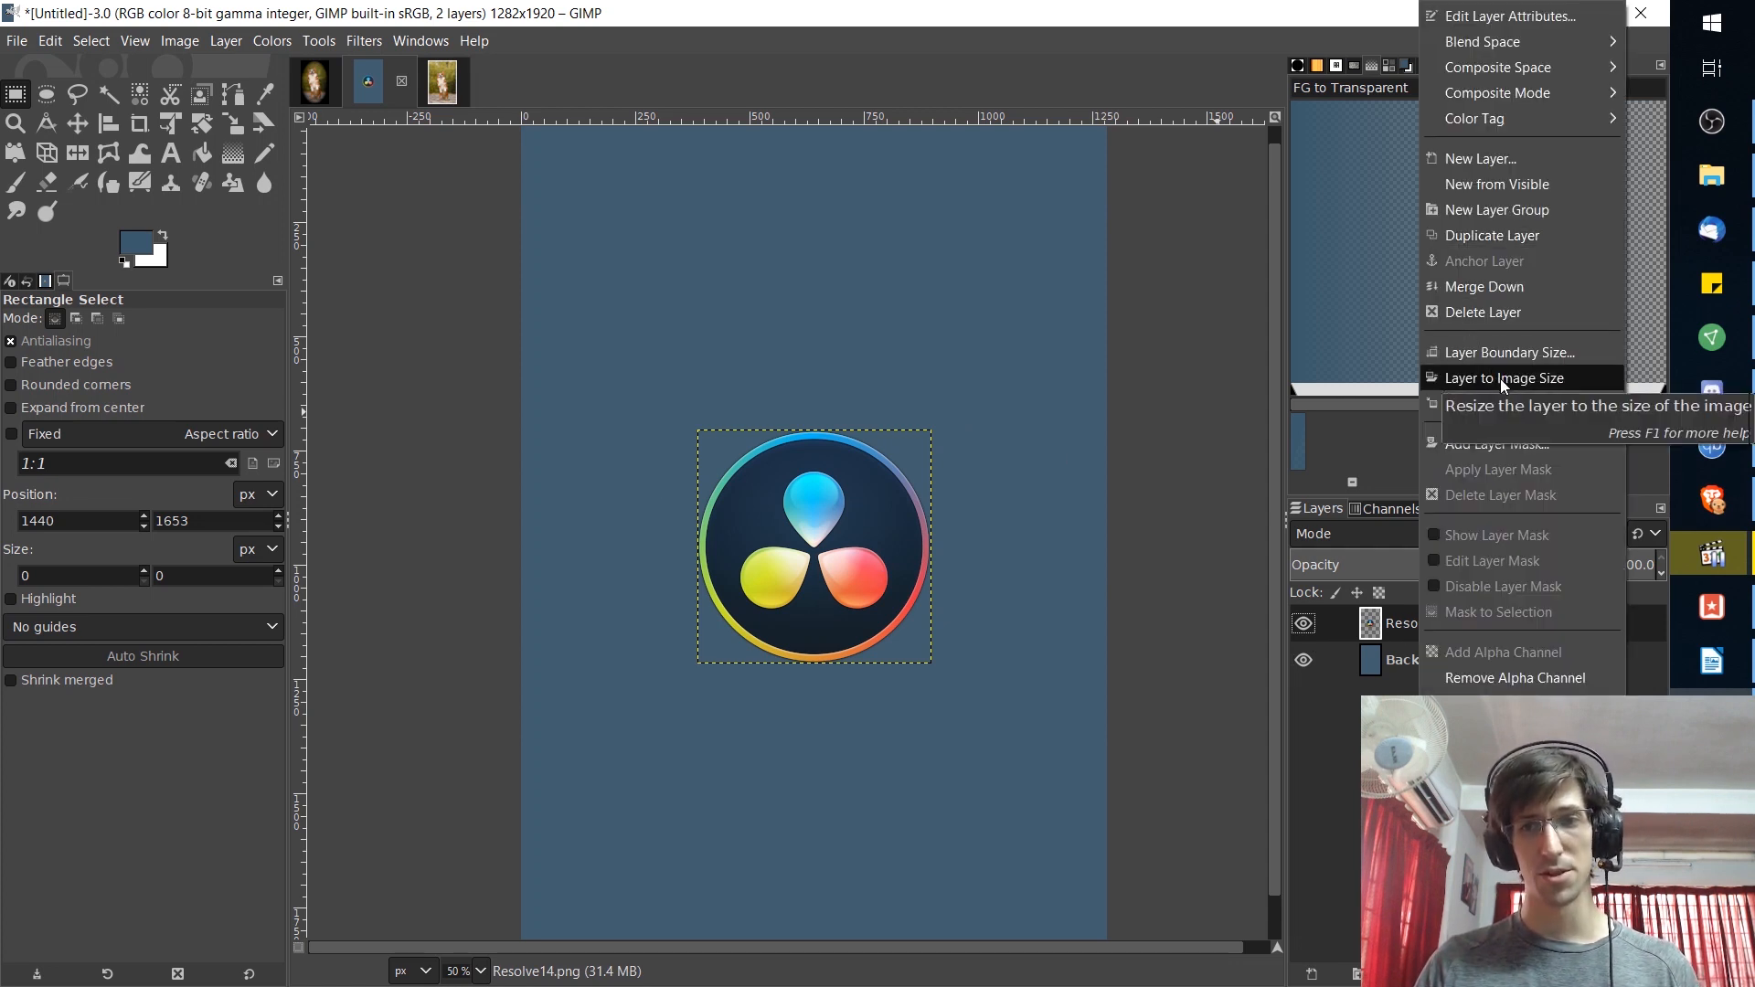
pyautogui.click(1499, 376)
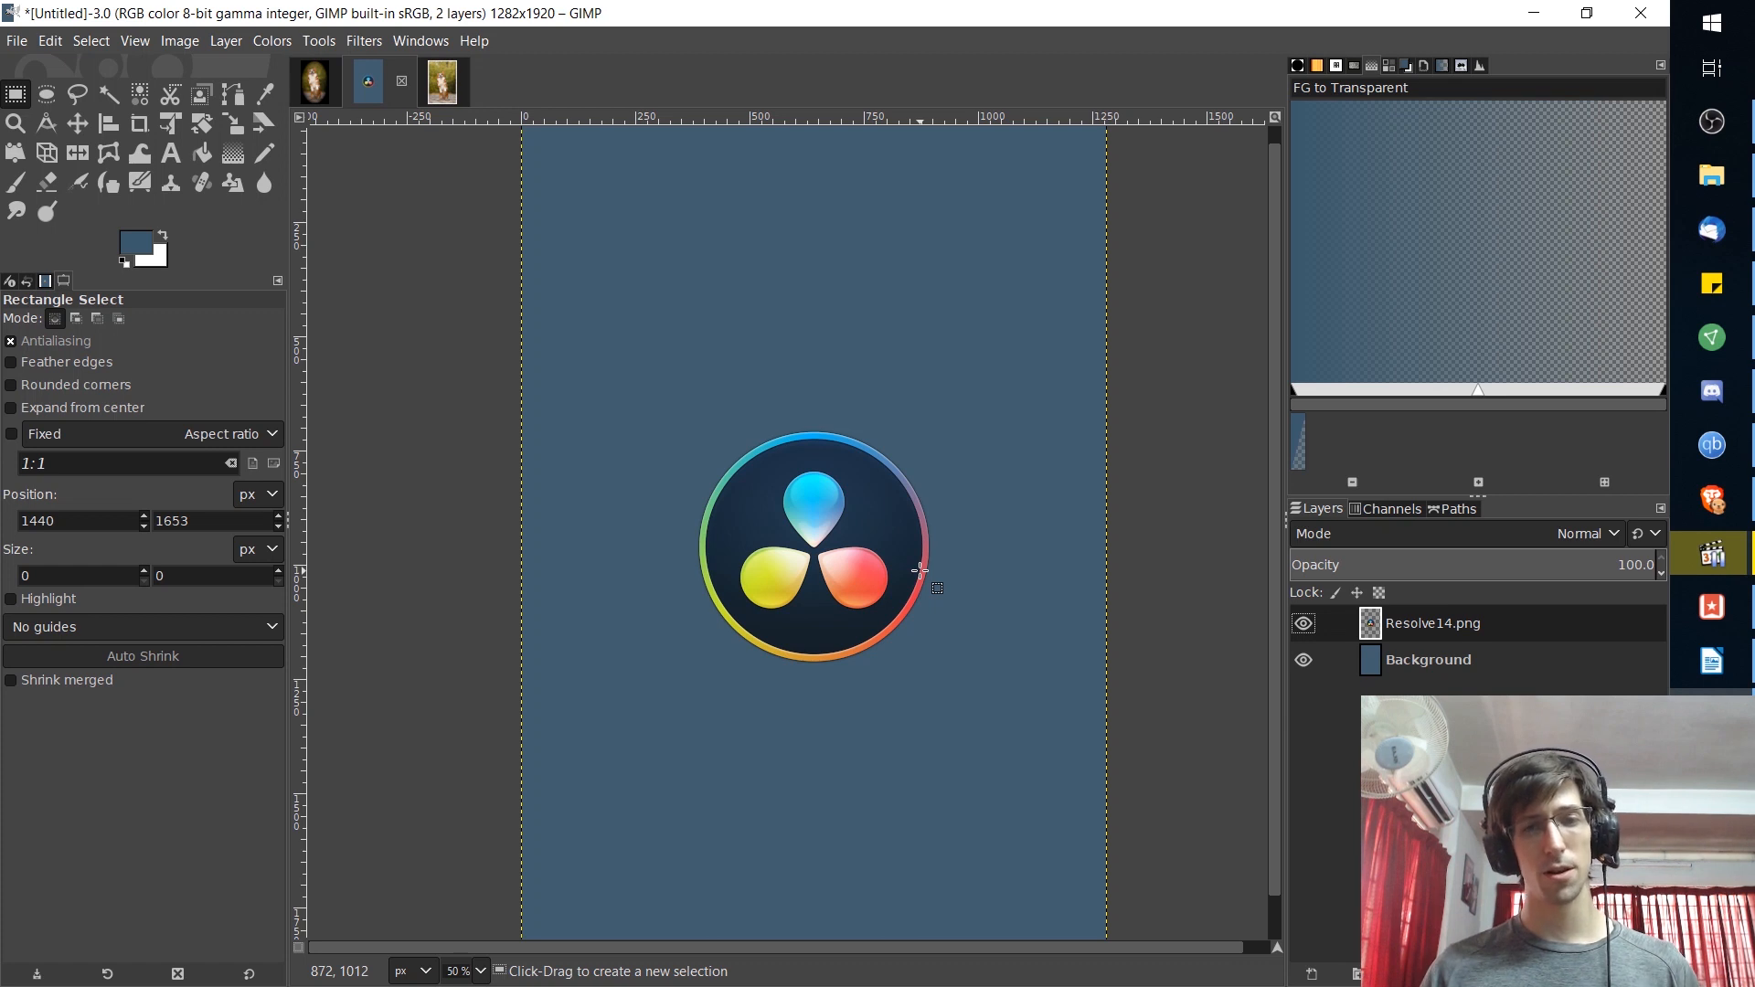
pyautogui.moveTo(691, 453)
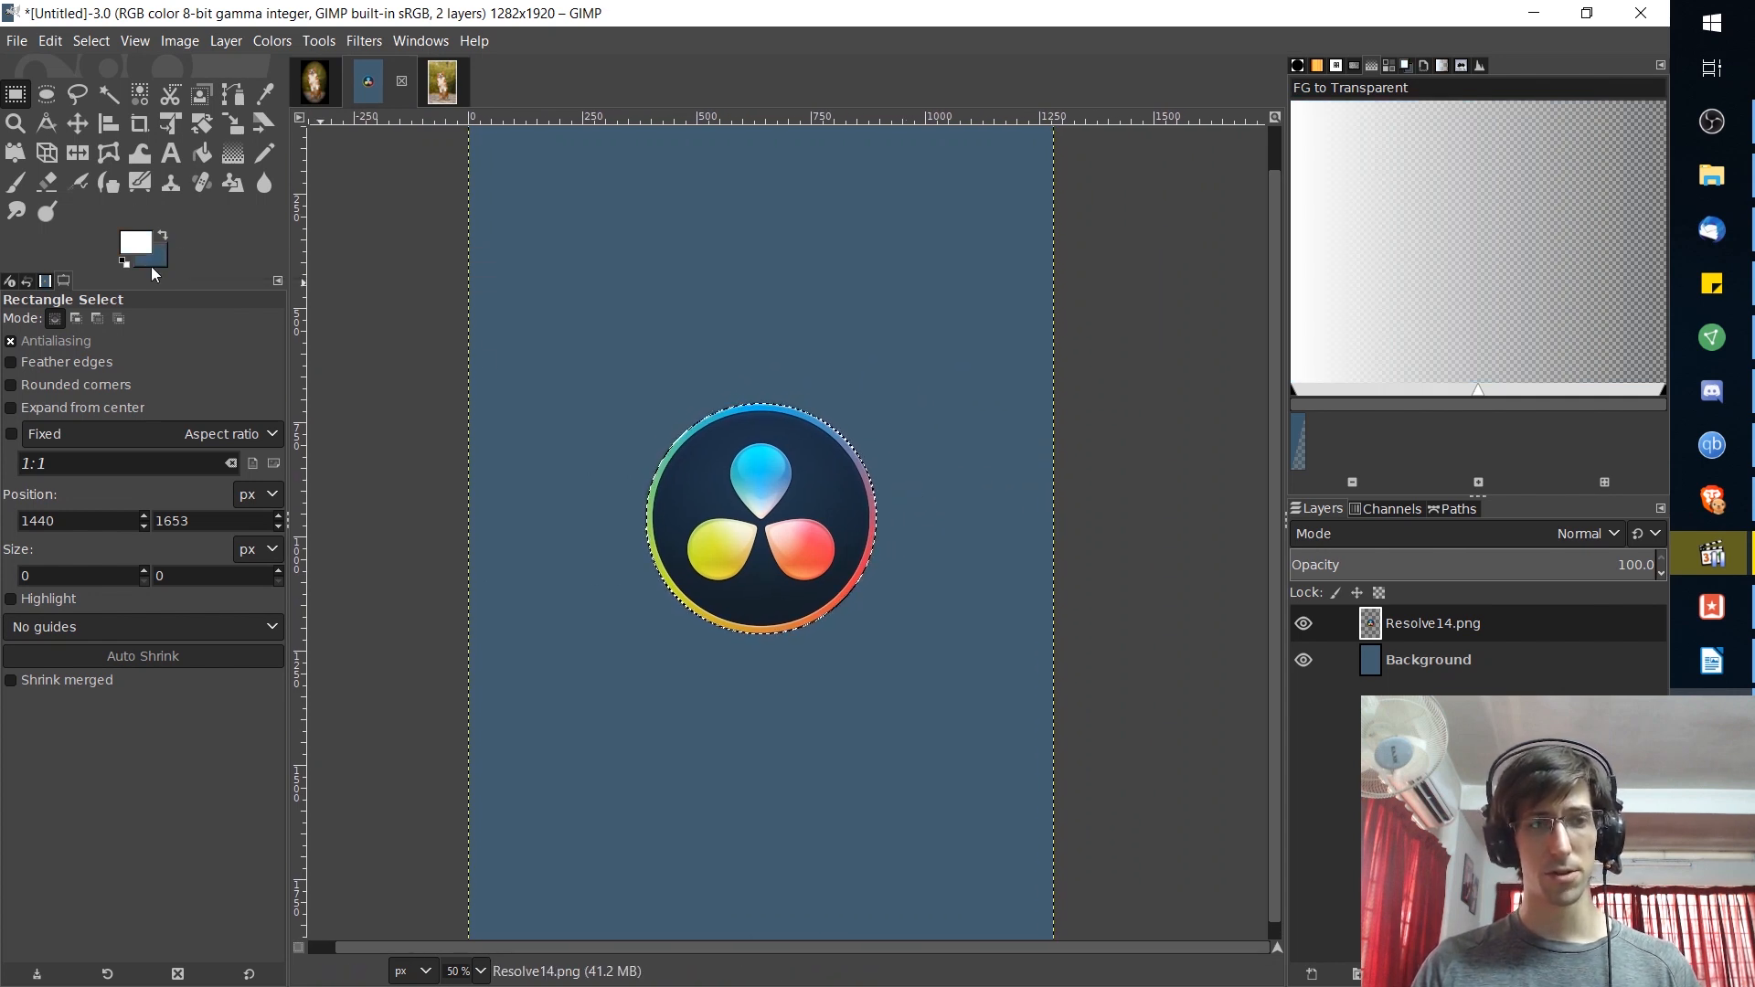
pyautogui.moveTo(137, 243)
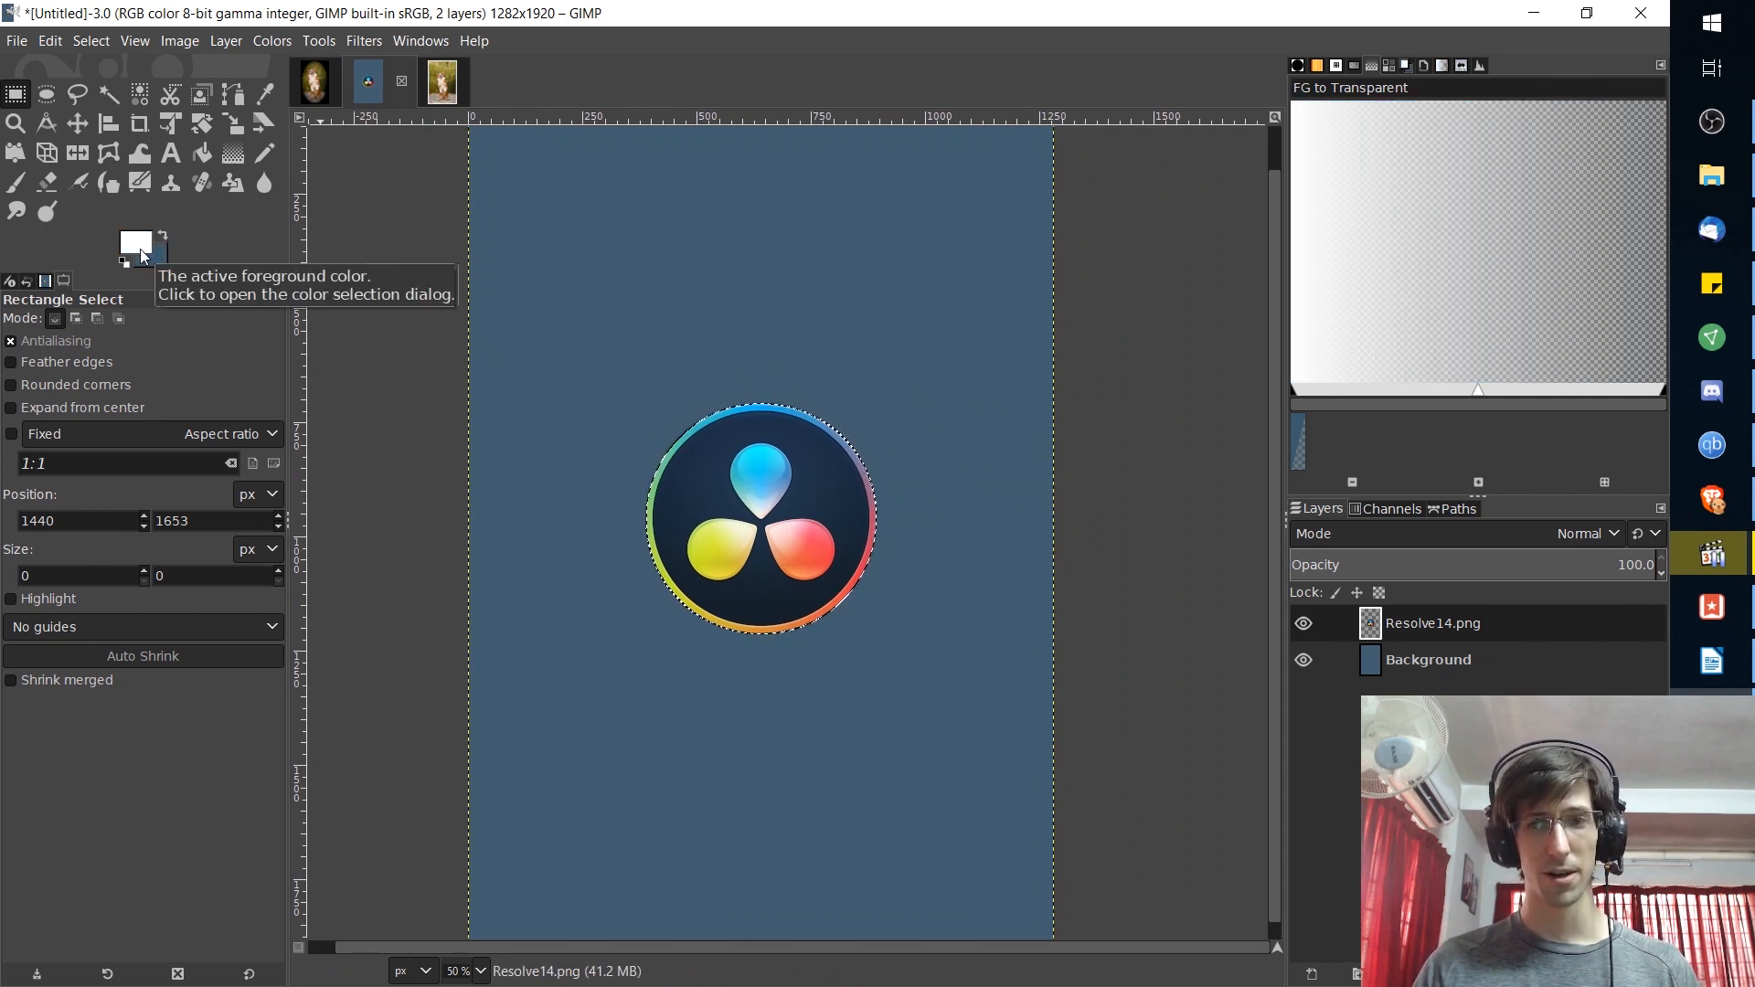
pyautogui.moveTo(312, 289)
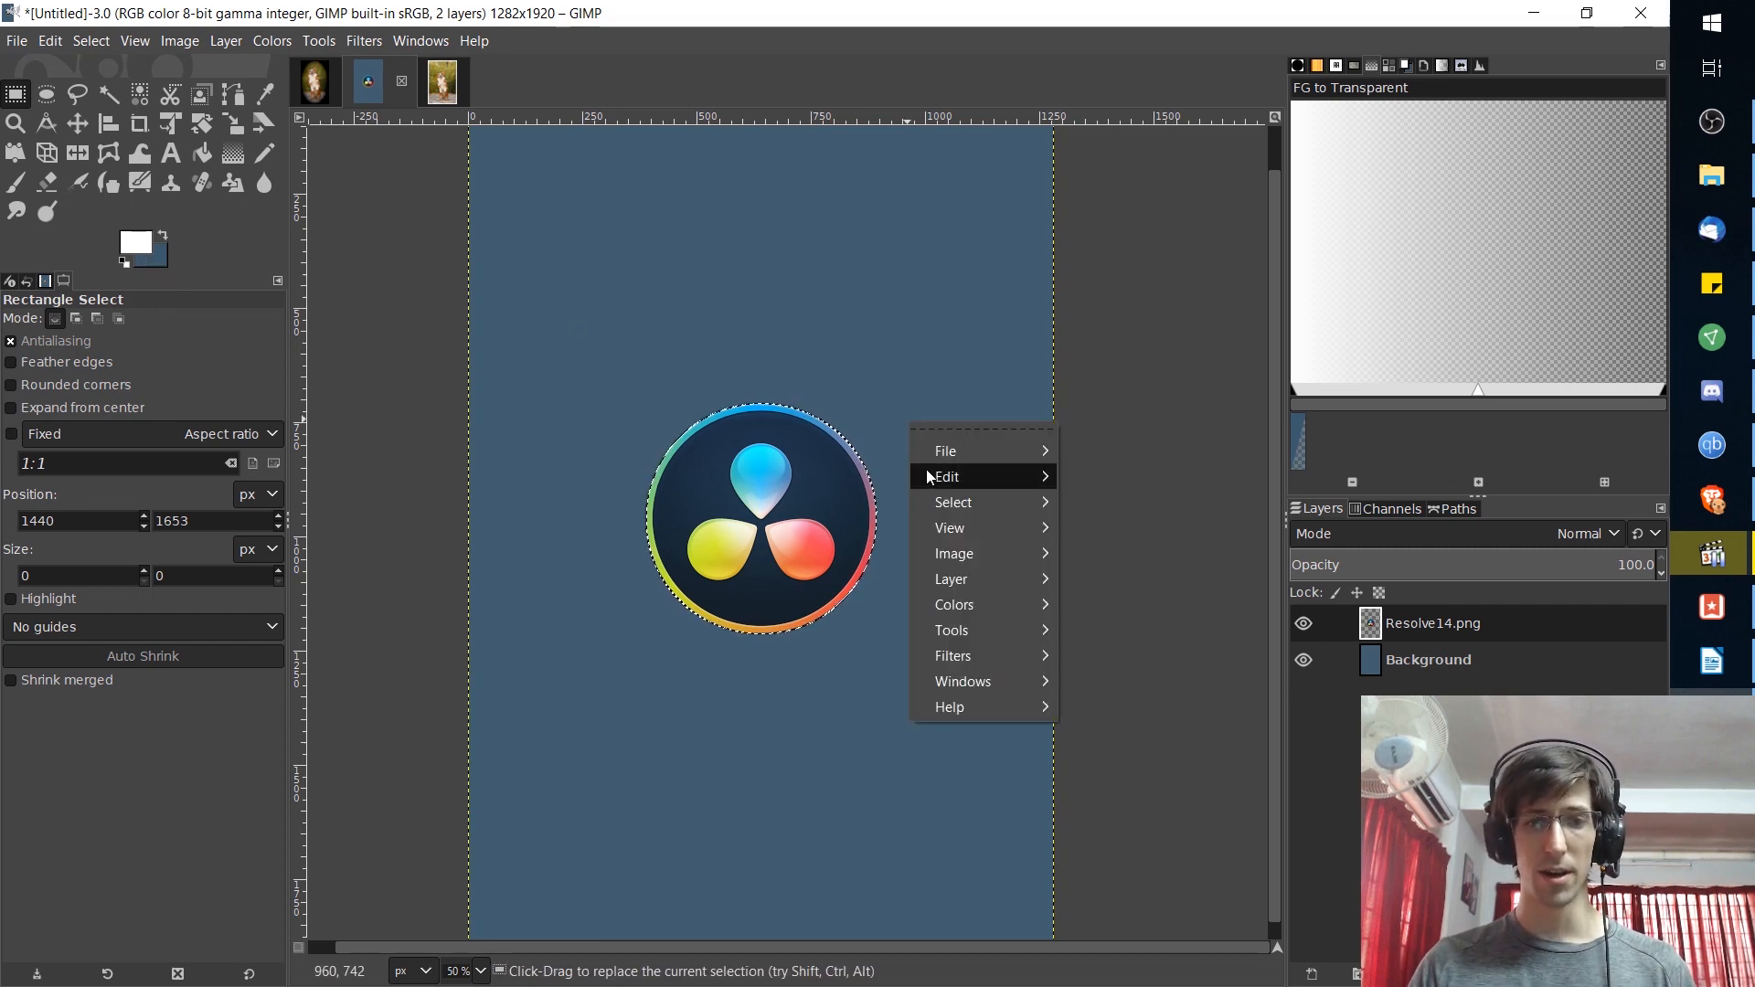
# - Stroke the logo's alpha selection with a 10 px white line
pyautogui.click(947, 476)
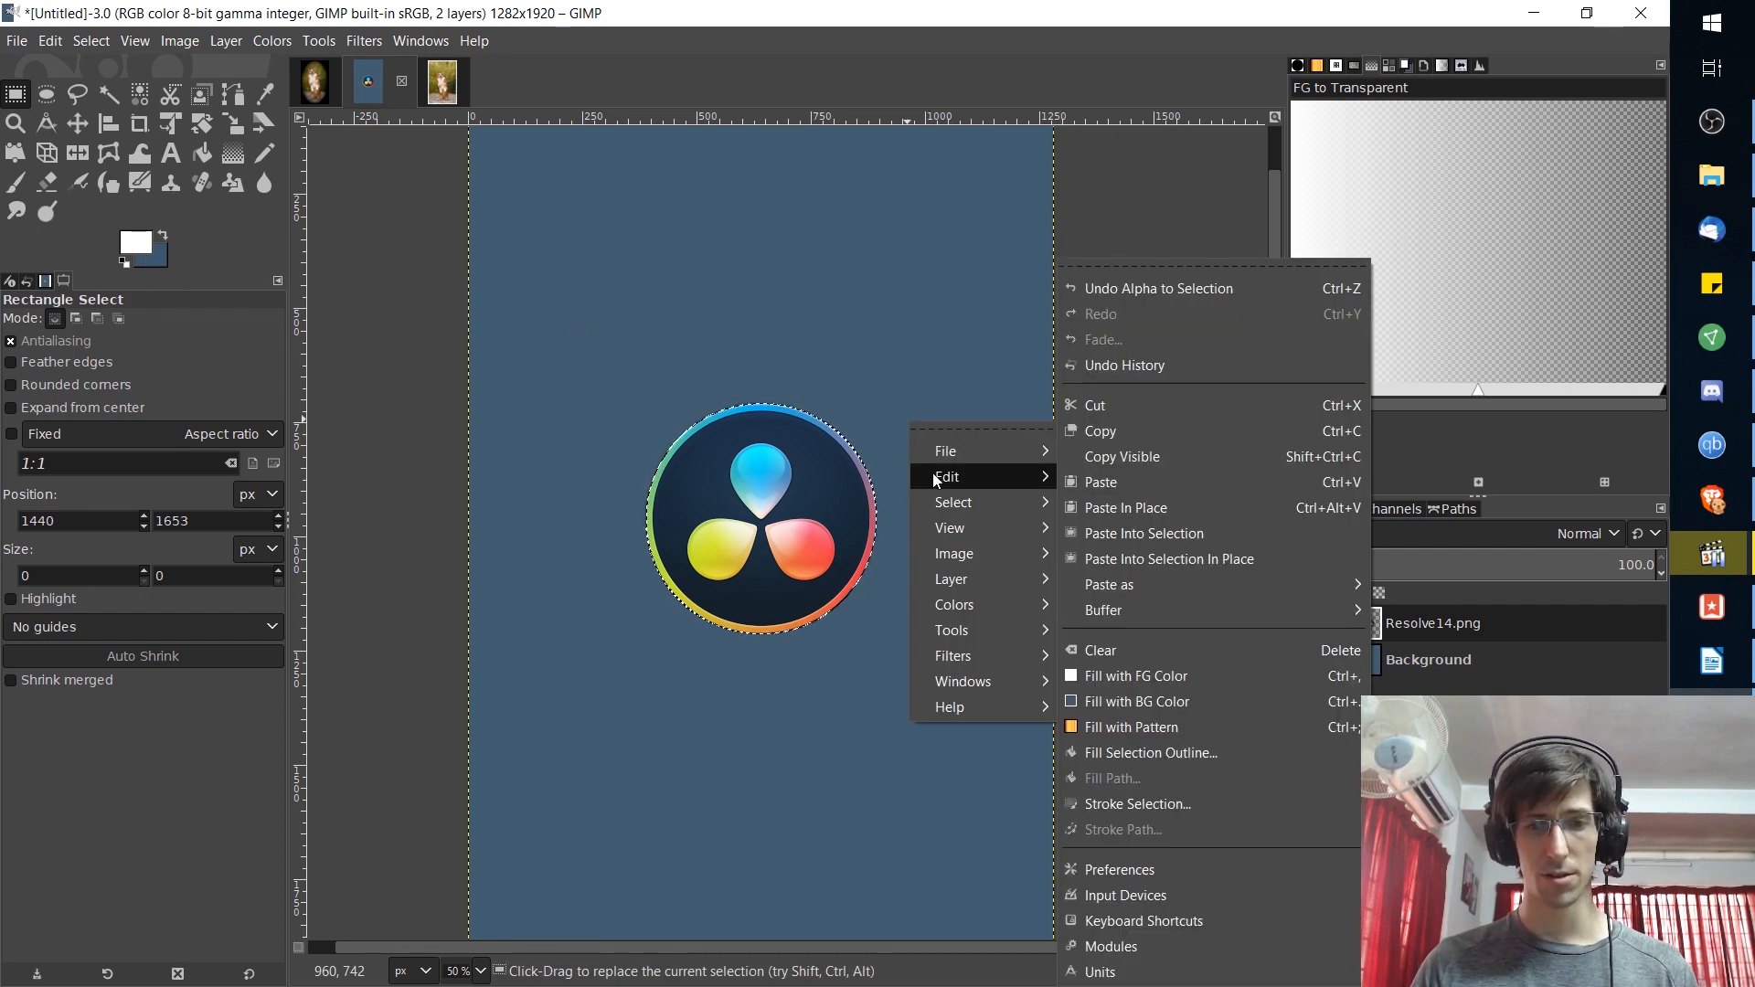
pyautogui.click(1135, 804)
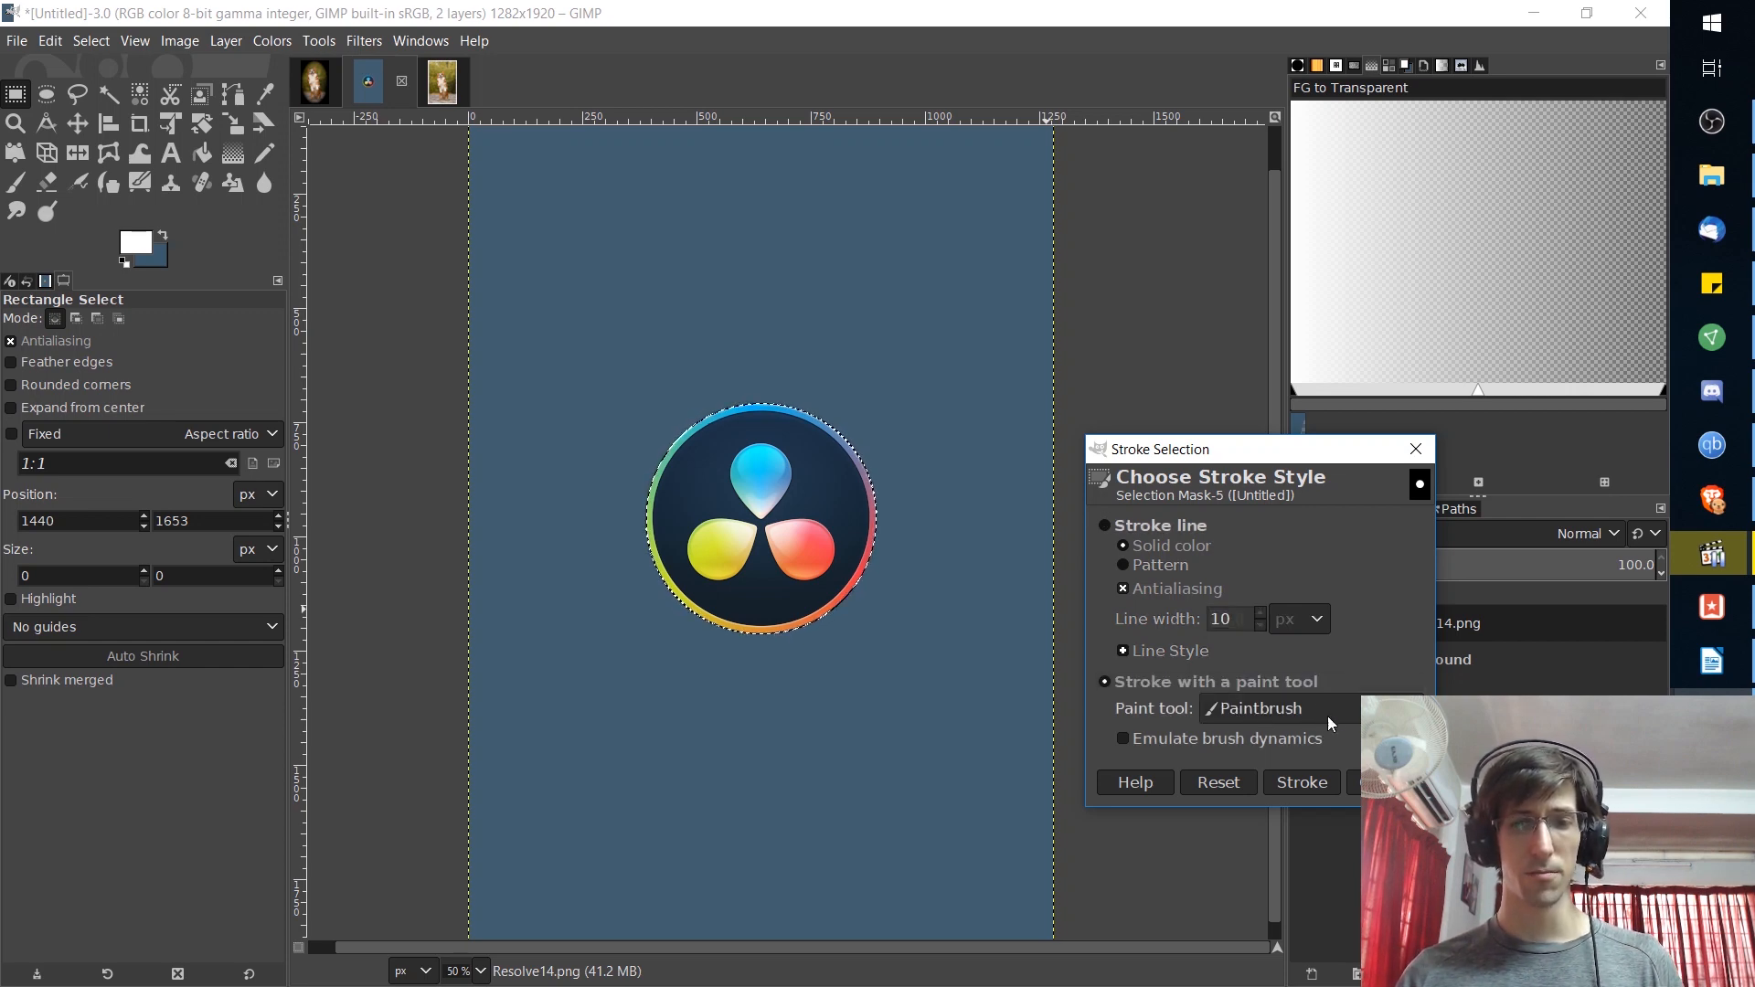
pyautogui.click(15, 182)
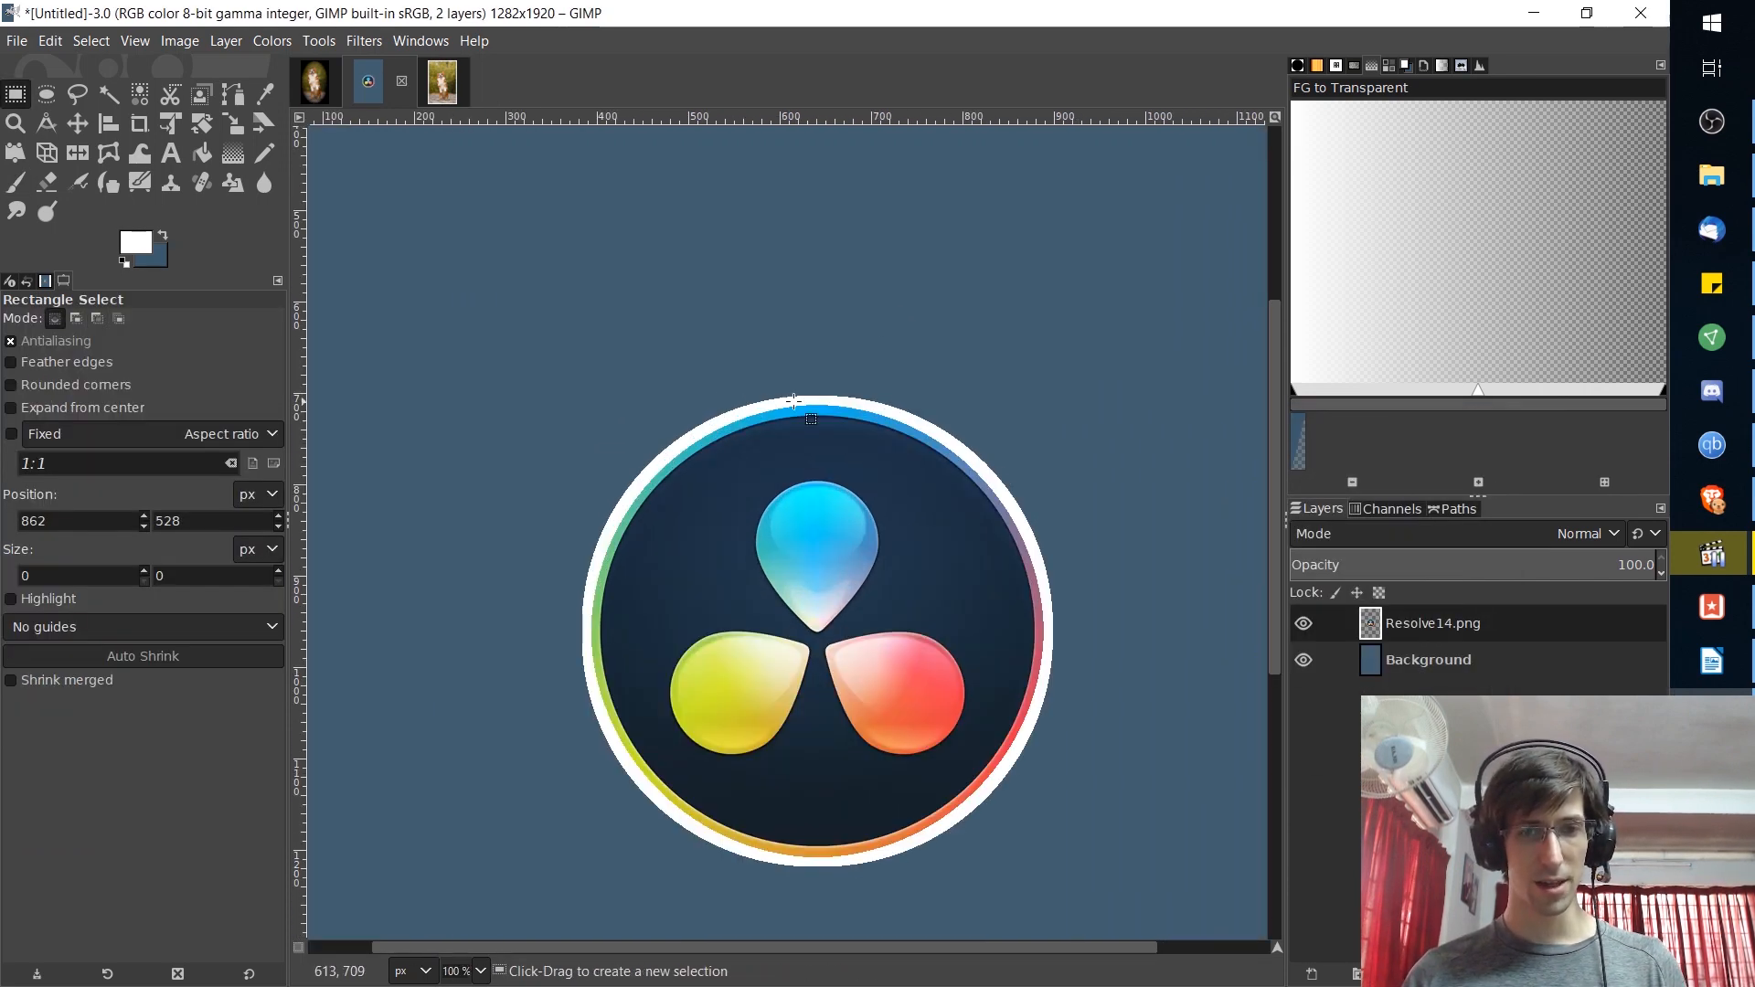
pyautogui.moveTo(760, 371)
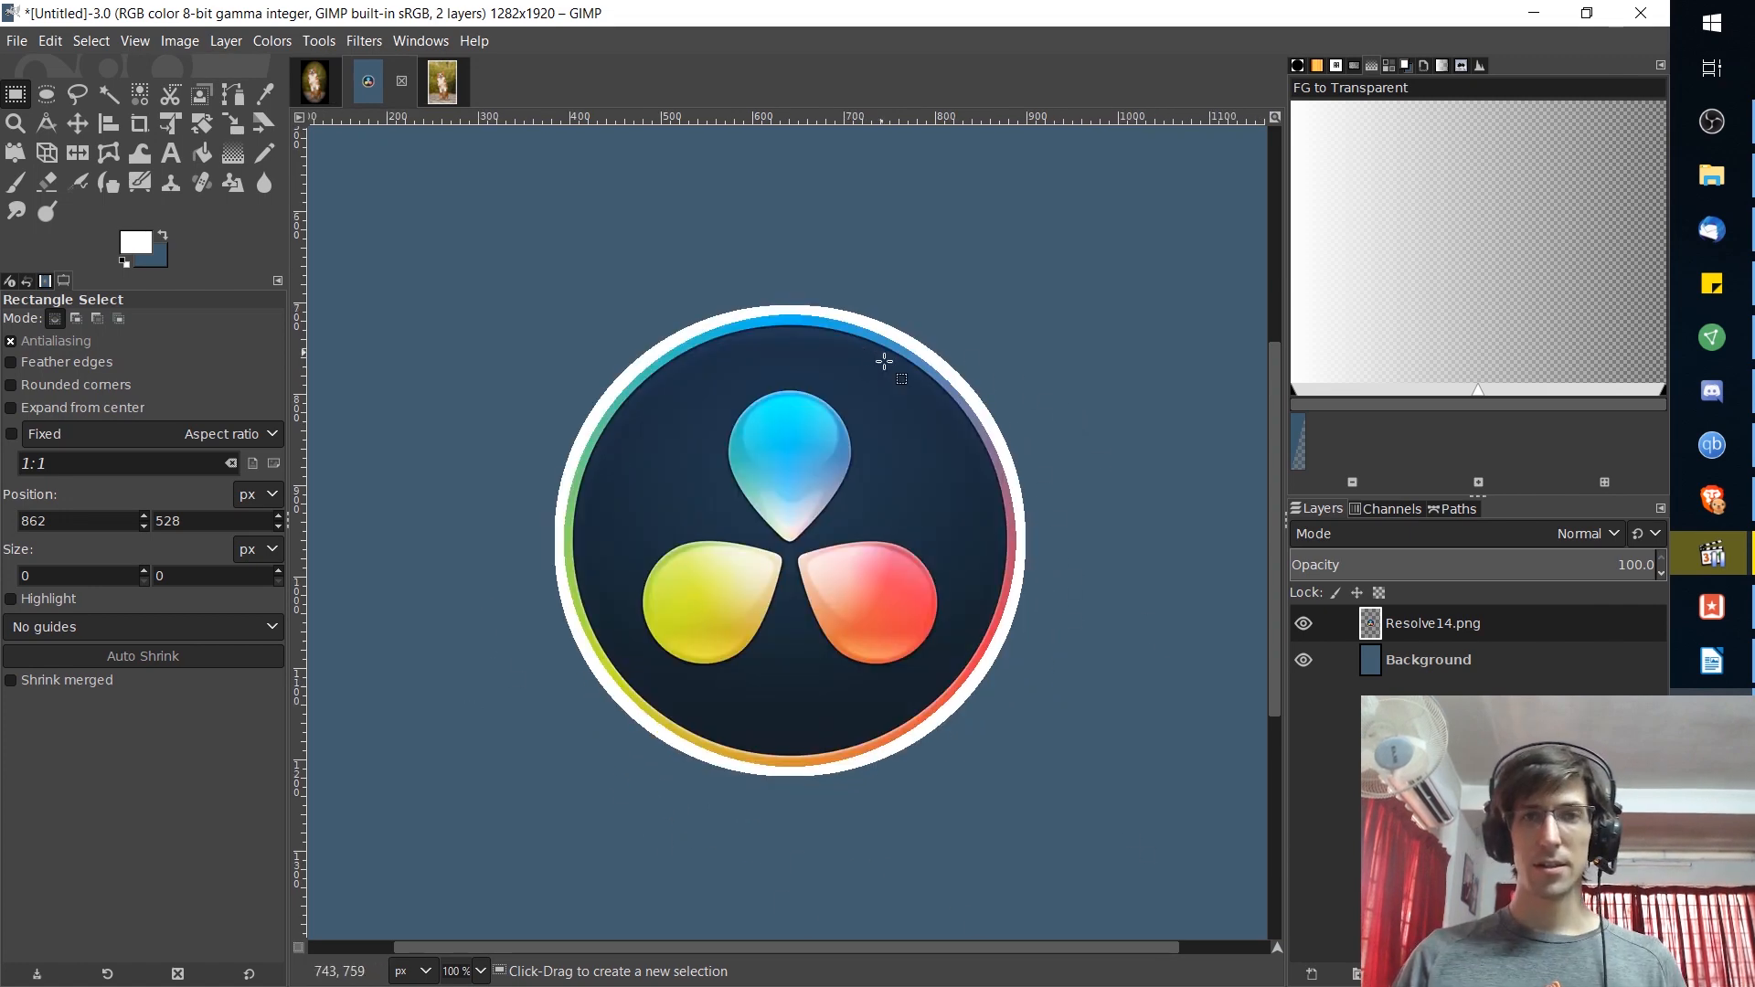
pyautogui.moveTo(896, 318)
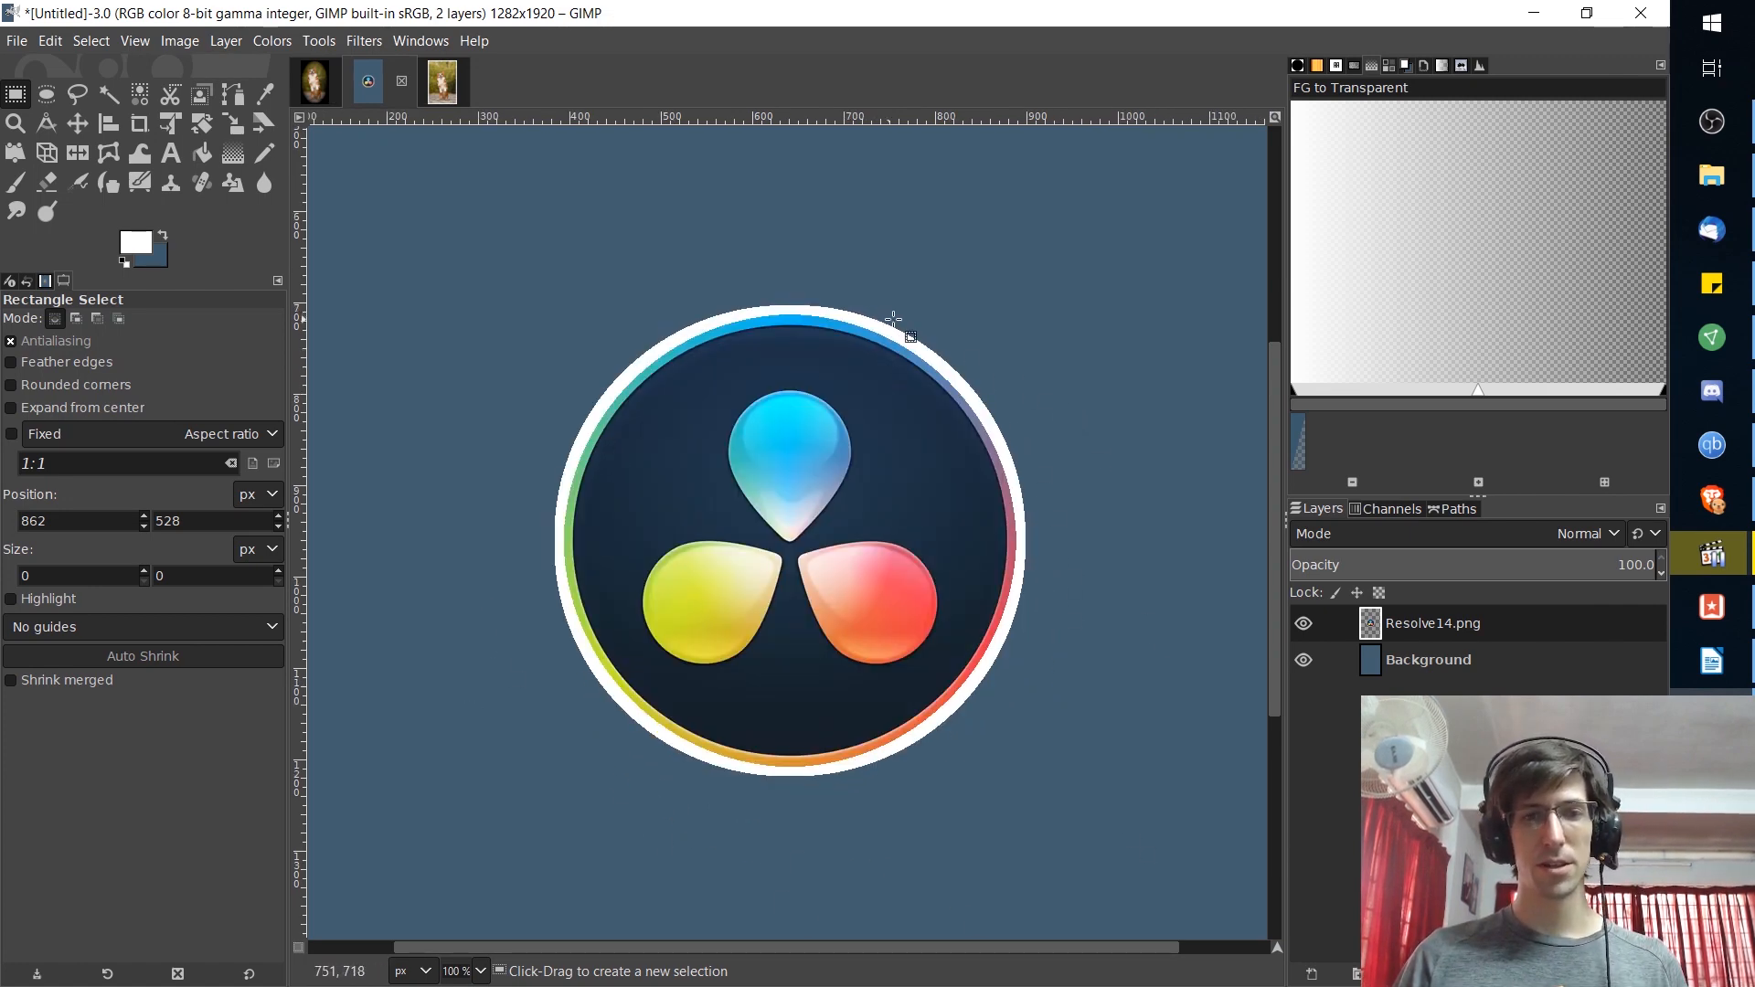
pyautogui.moveTo(559, 487)
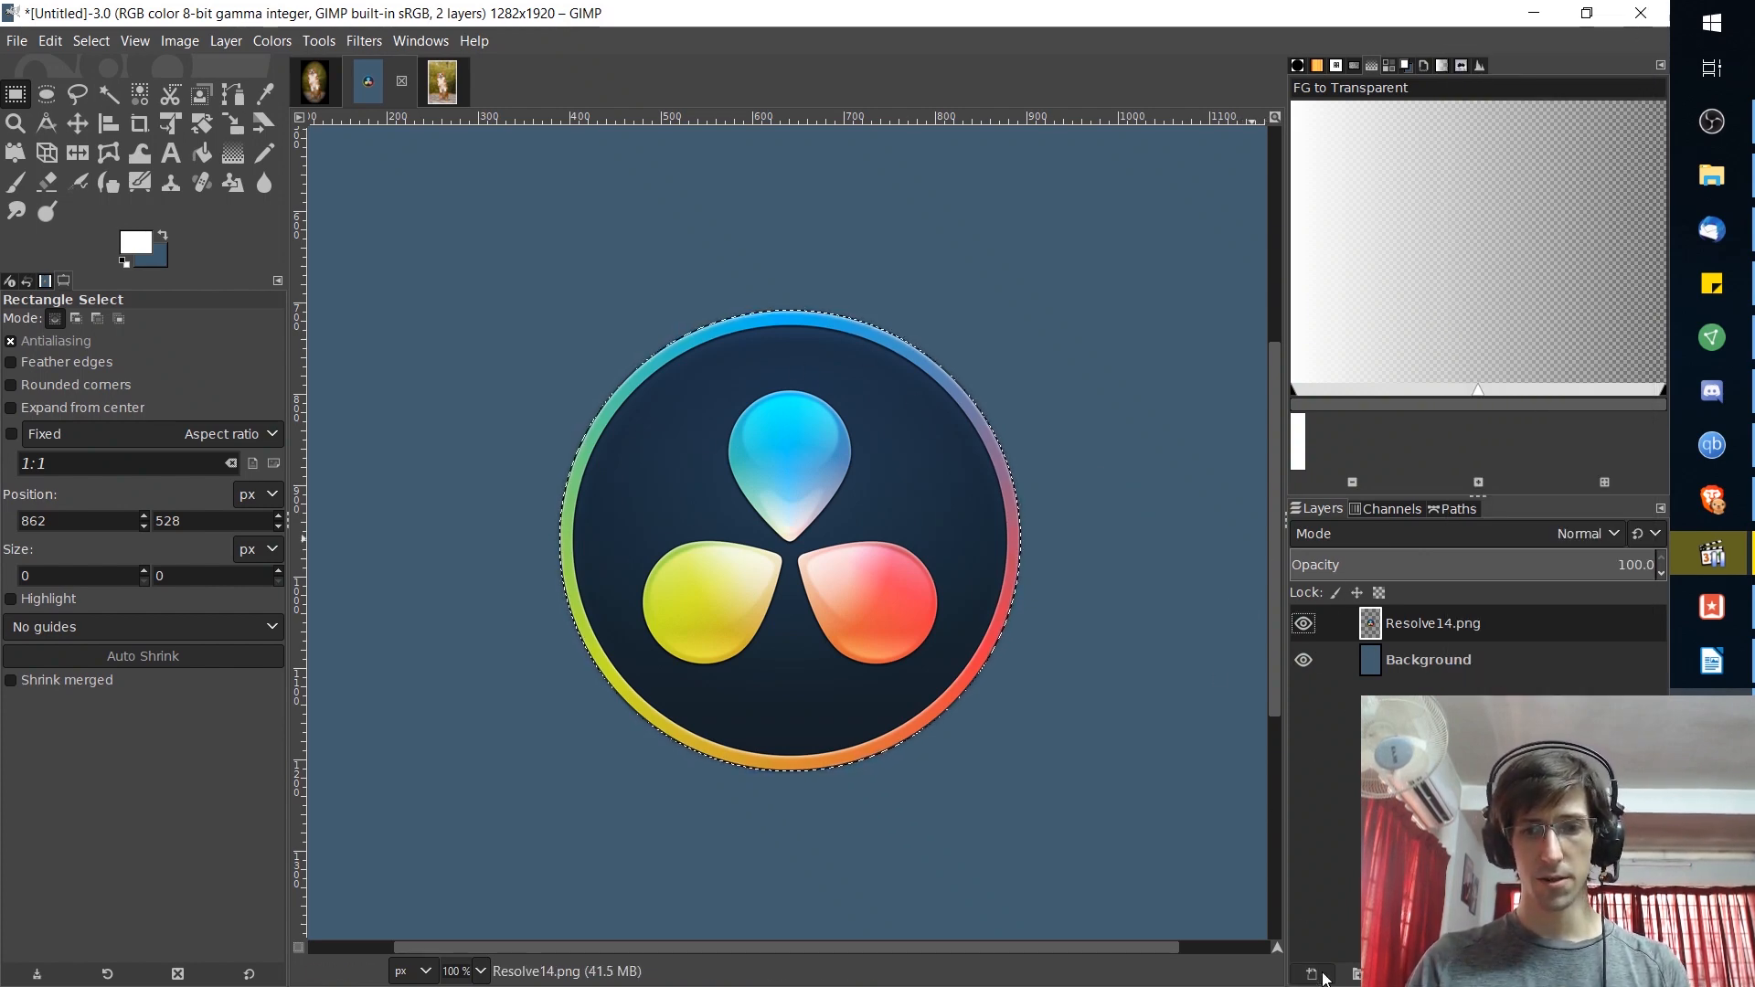
# - Stroke a 10 px solid white line along the logo selection onto the new Spiral layer, toggling the logo to check
pyautogui.click(1308, 970)
pyautogui.write('Spiral')
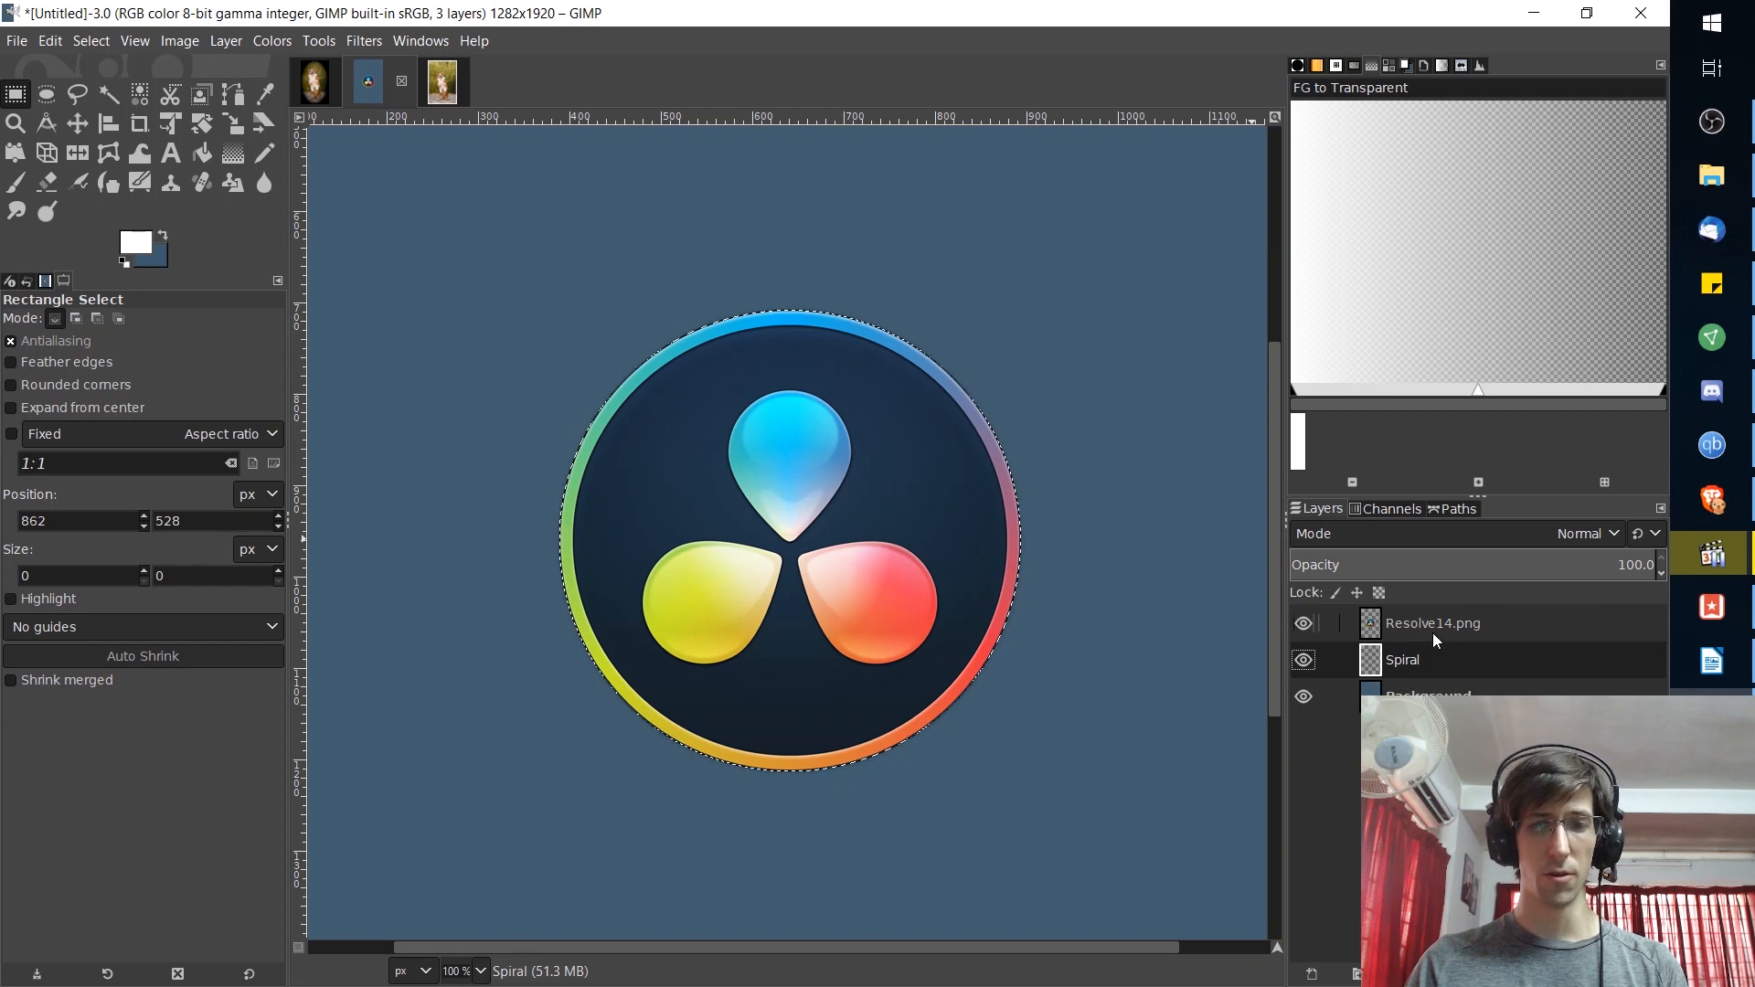
pyautogui.moveTo(353, 120)
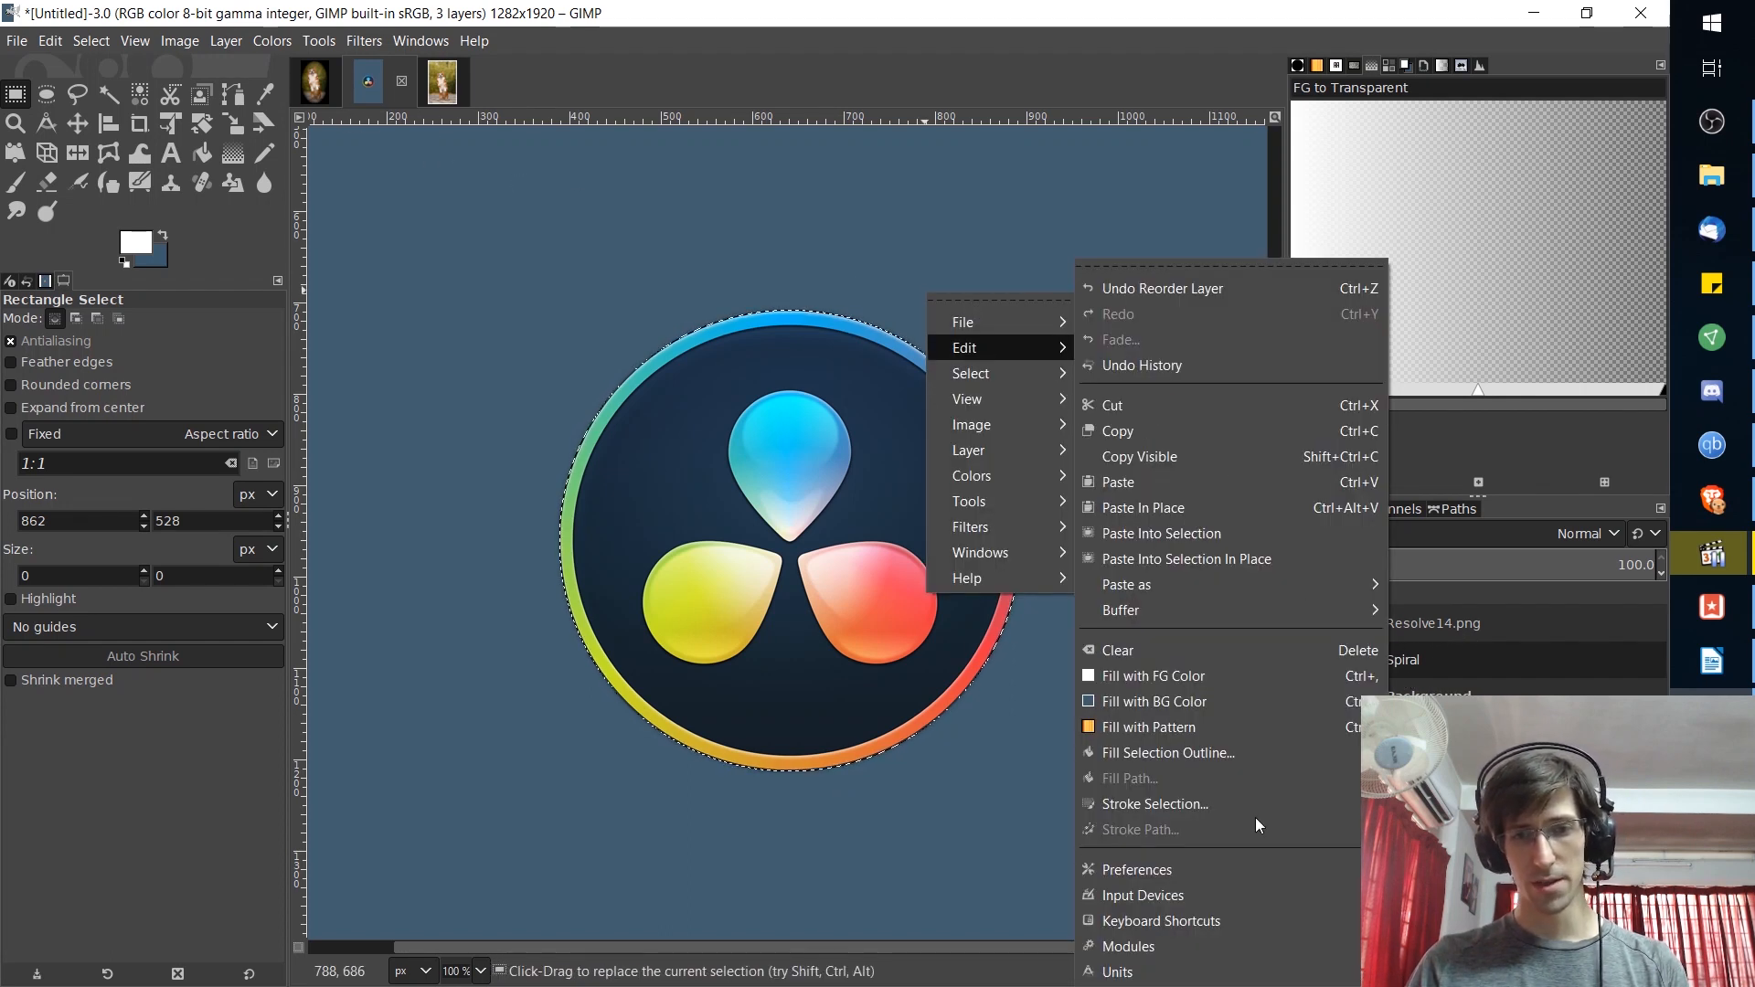
pyautogui.moveTo(1153, 804)
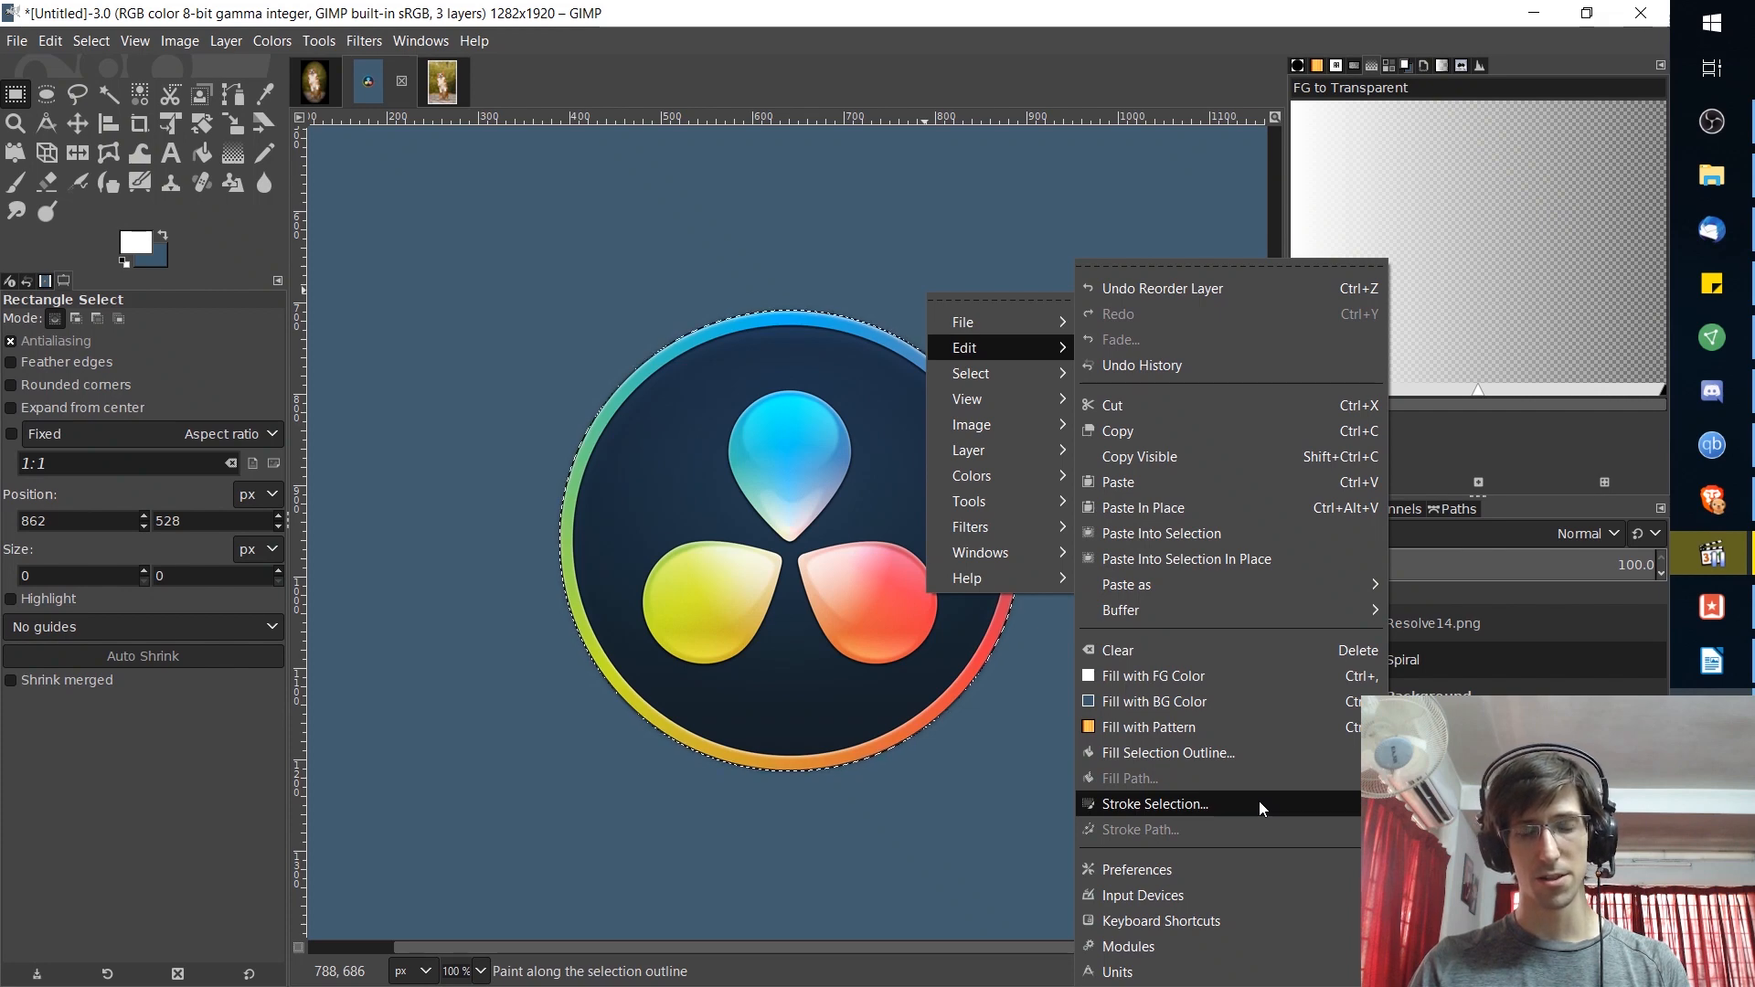
pyautogui.click(1153, 805)
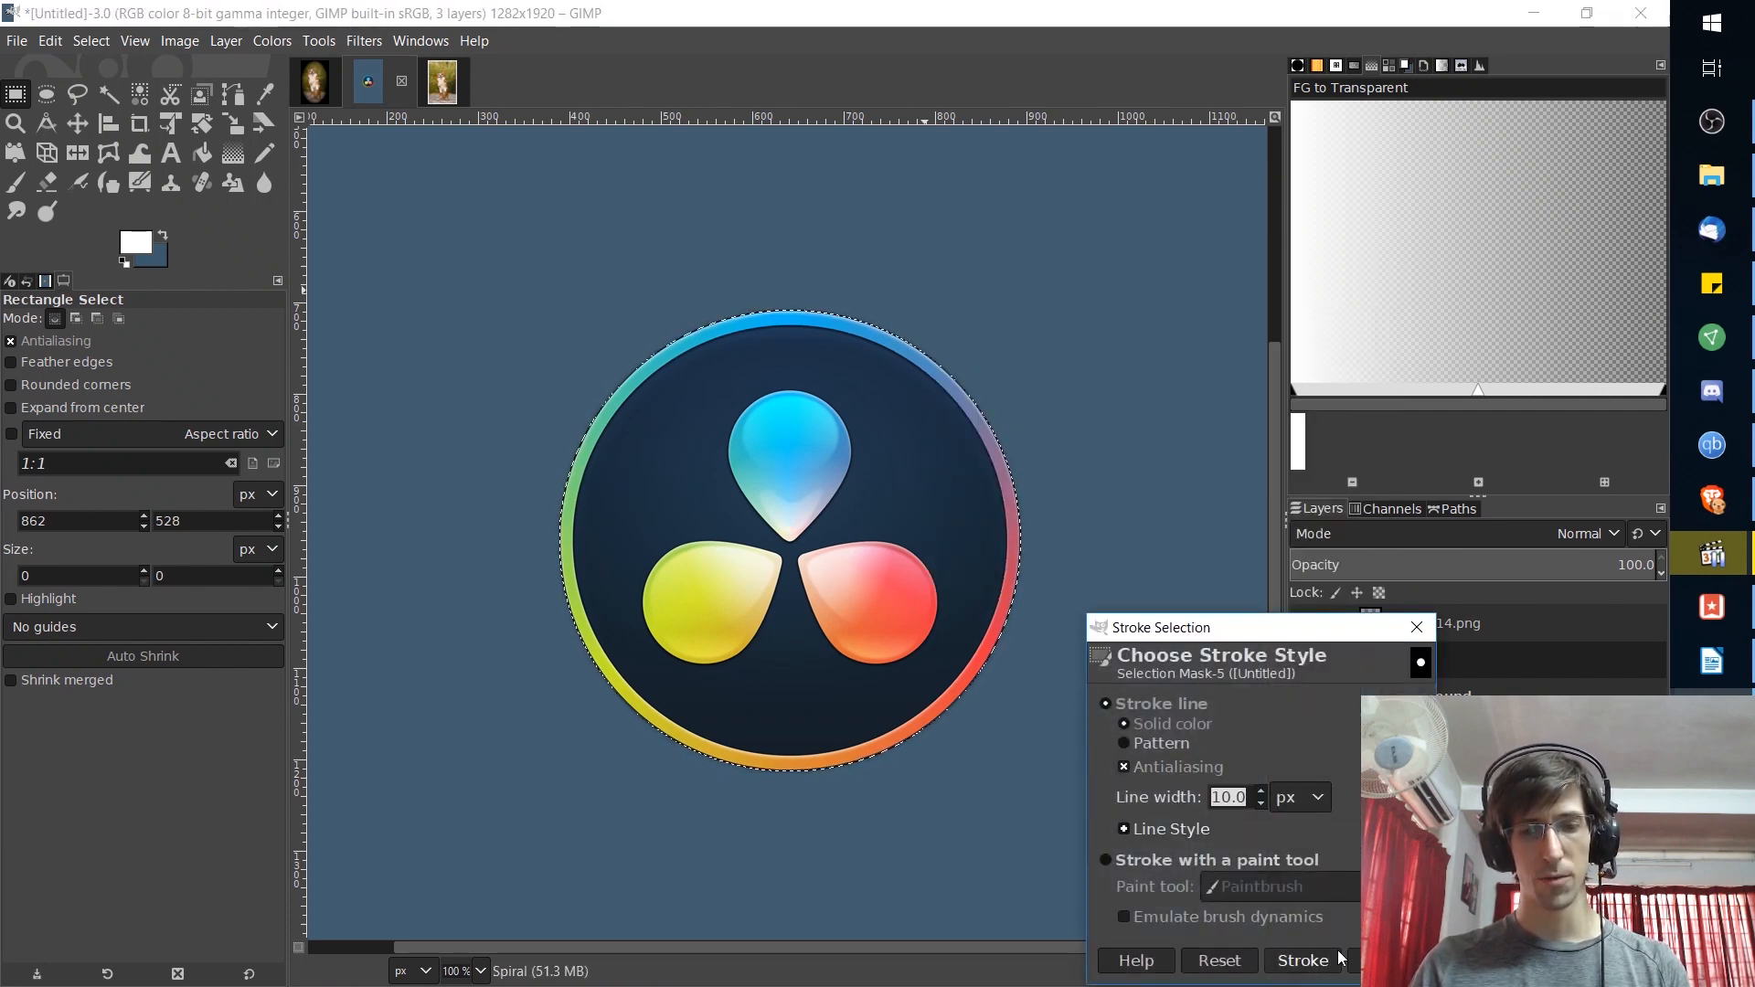
pyautogui.click(1299, 960)
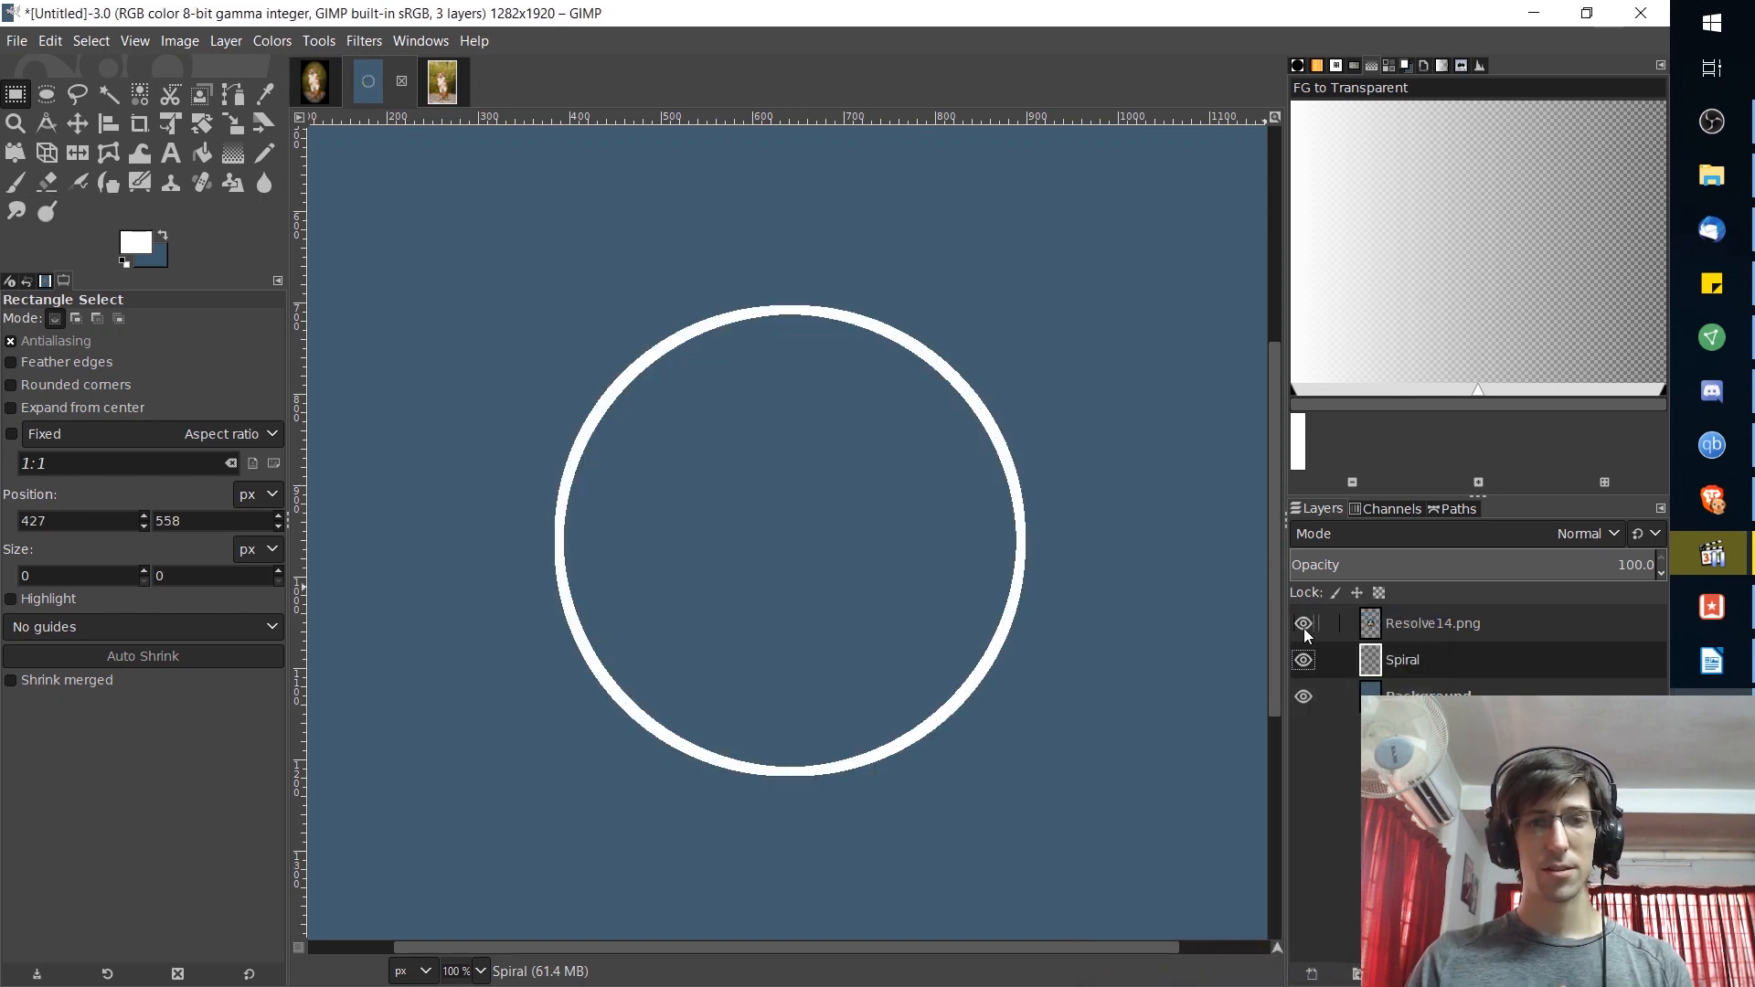
pyautogui.click(1301, 623)
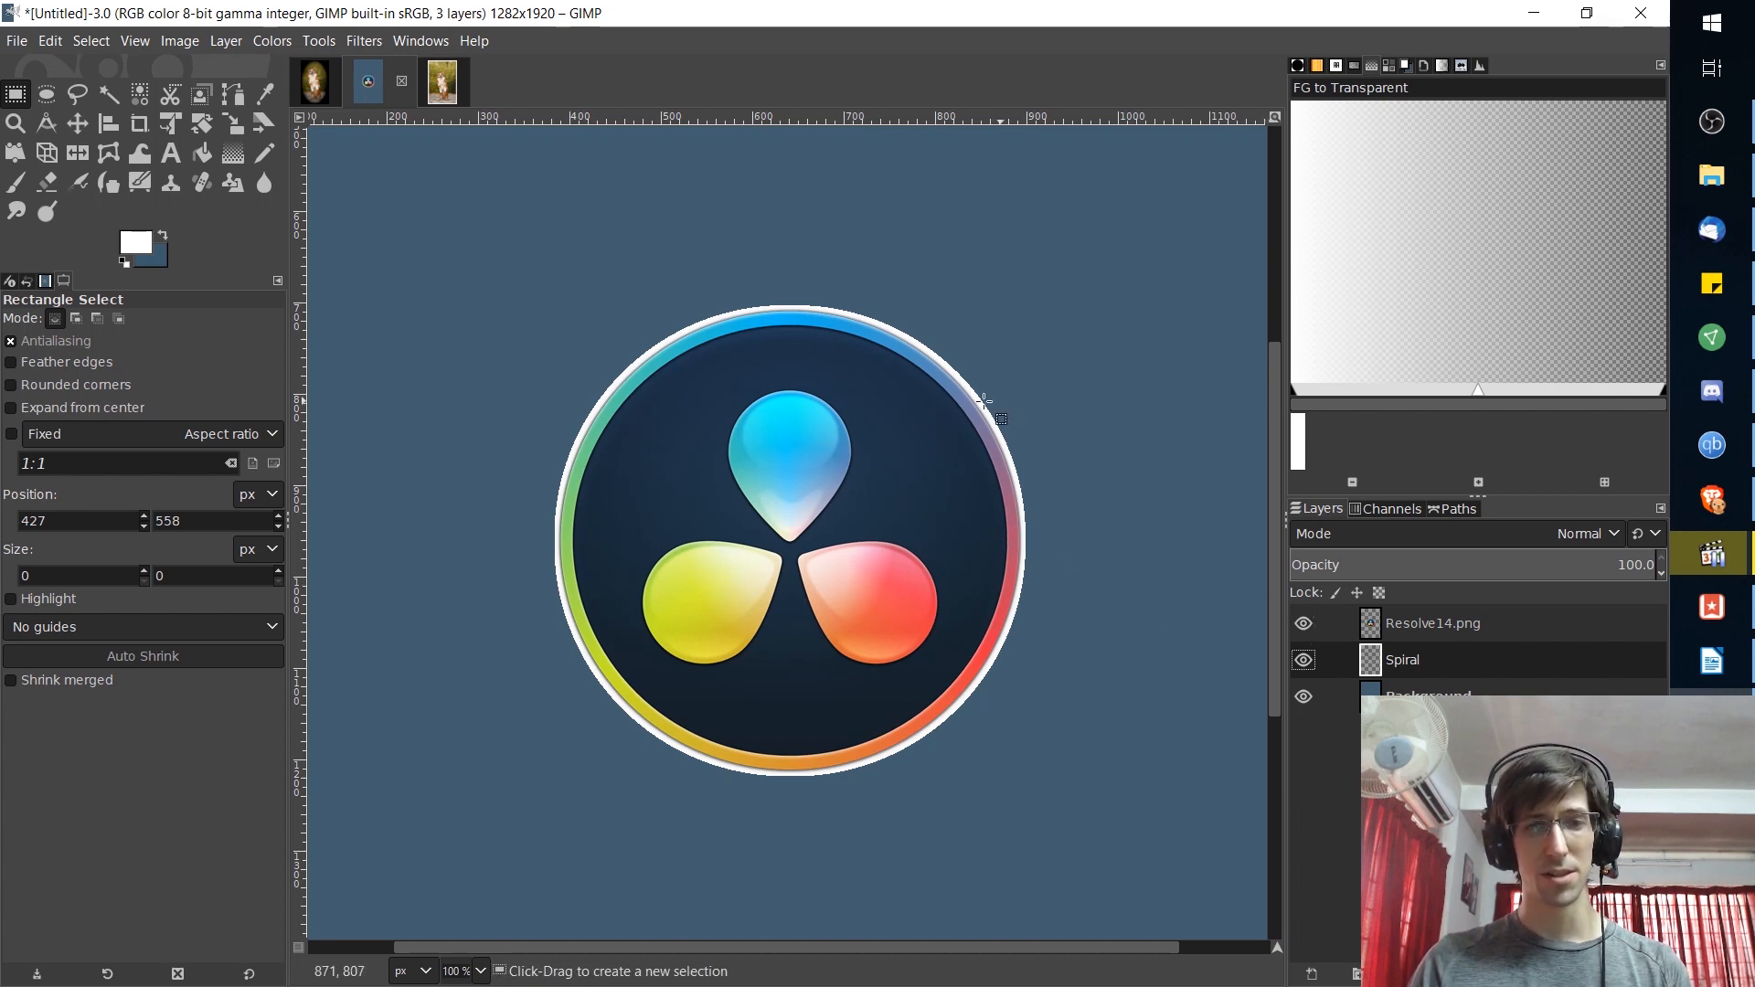
pyautogui.click(1302, 623)
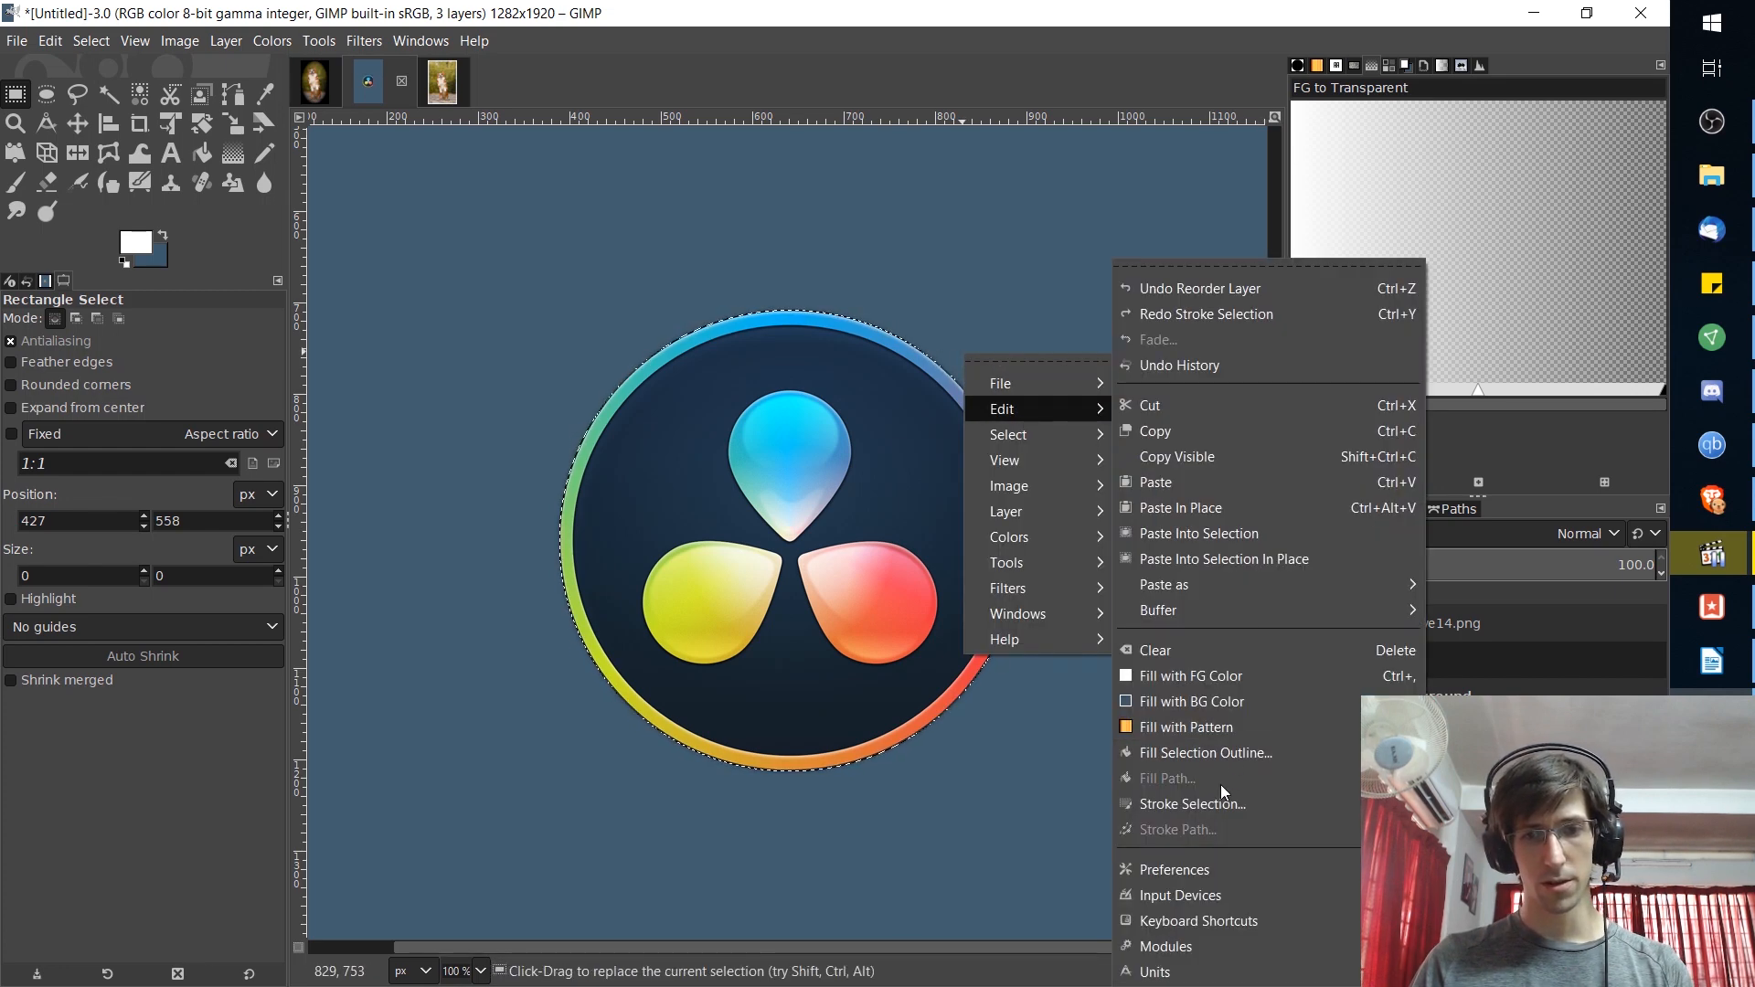
# - Restroke the selection with a thicker 20 px white line on the Spiral layer
pyautogui.click(1192, 805)
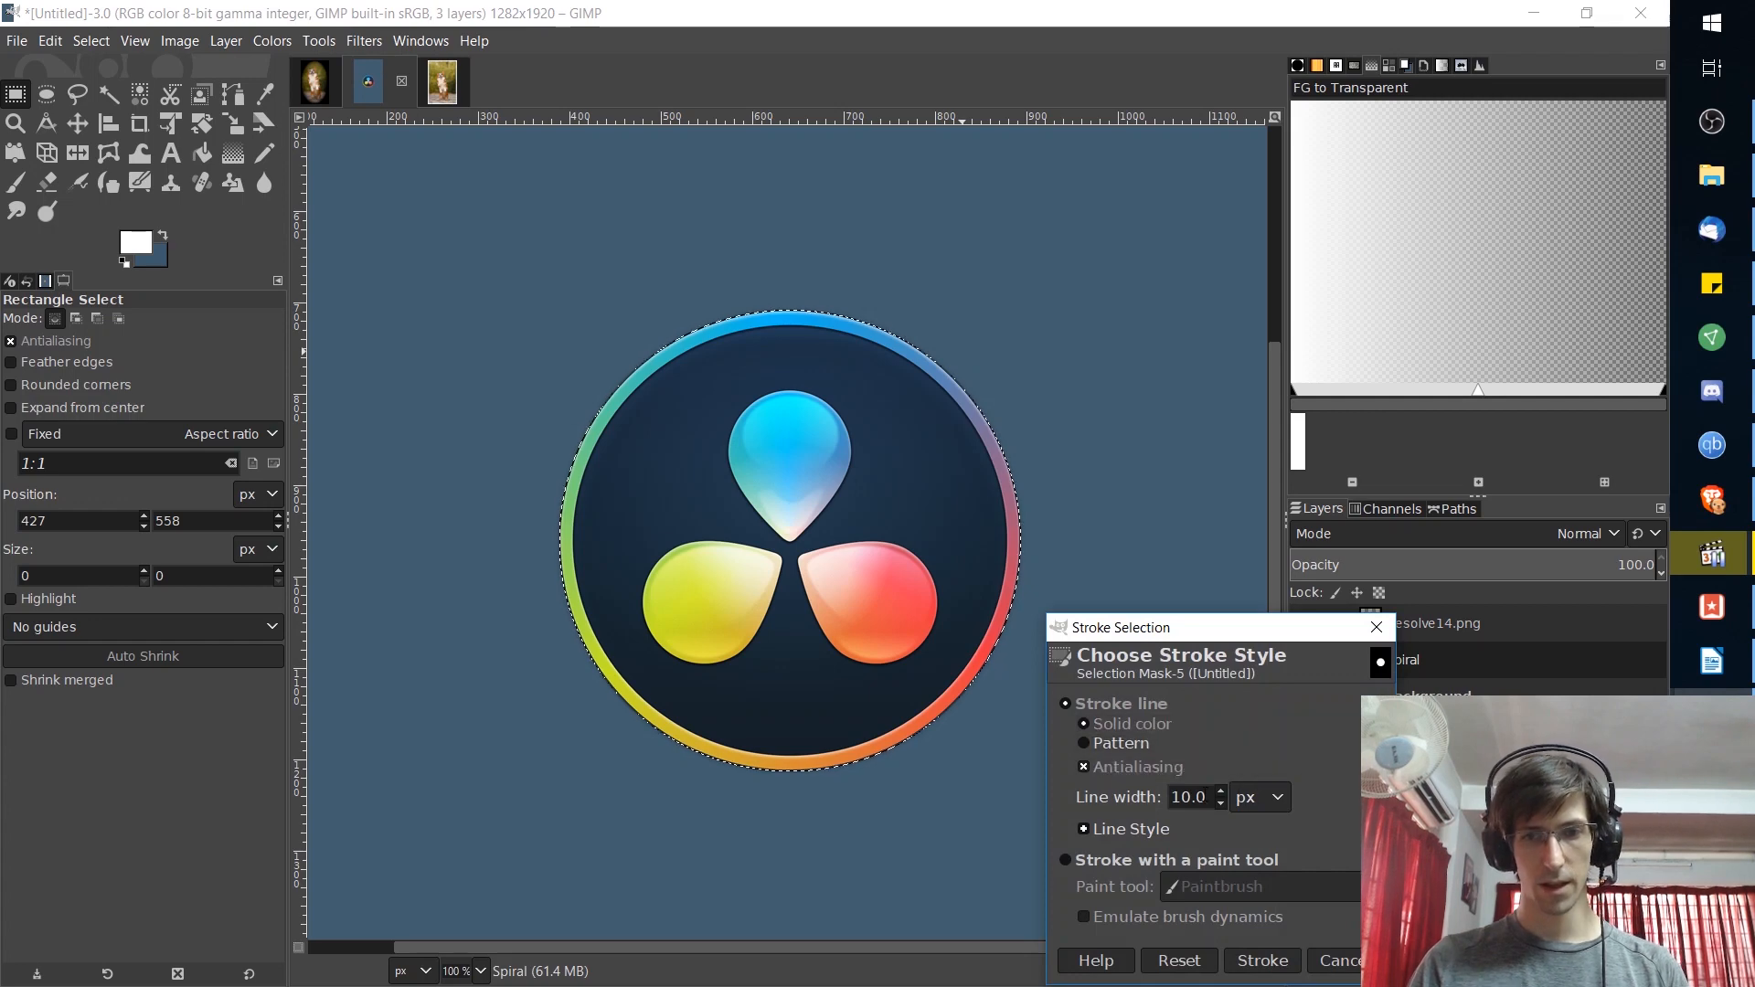
pyautogui.click(1223, 792)
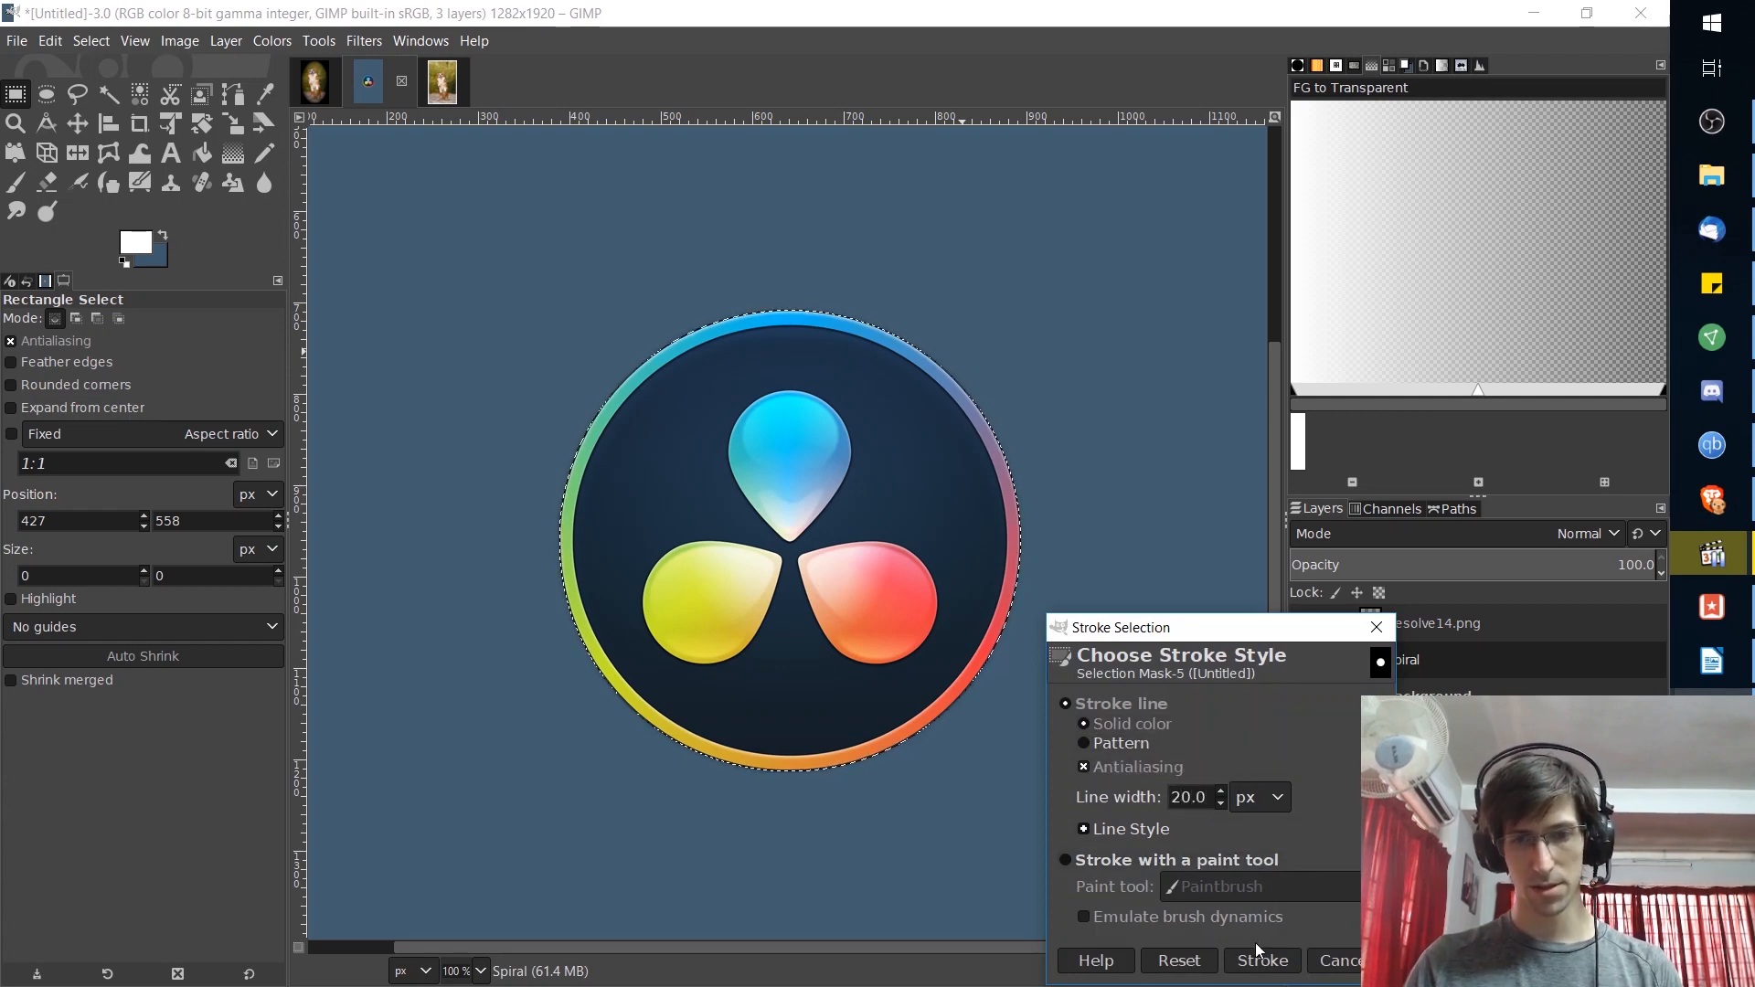
pyautogui.click(1260, 960)
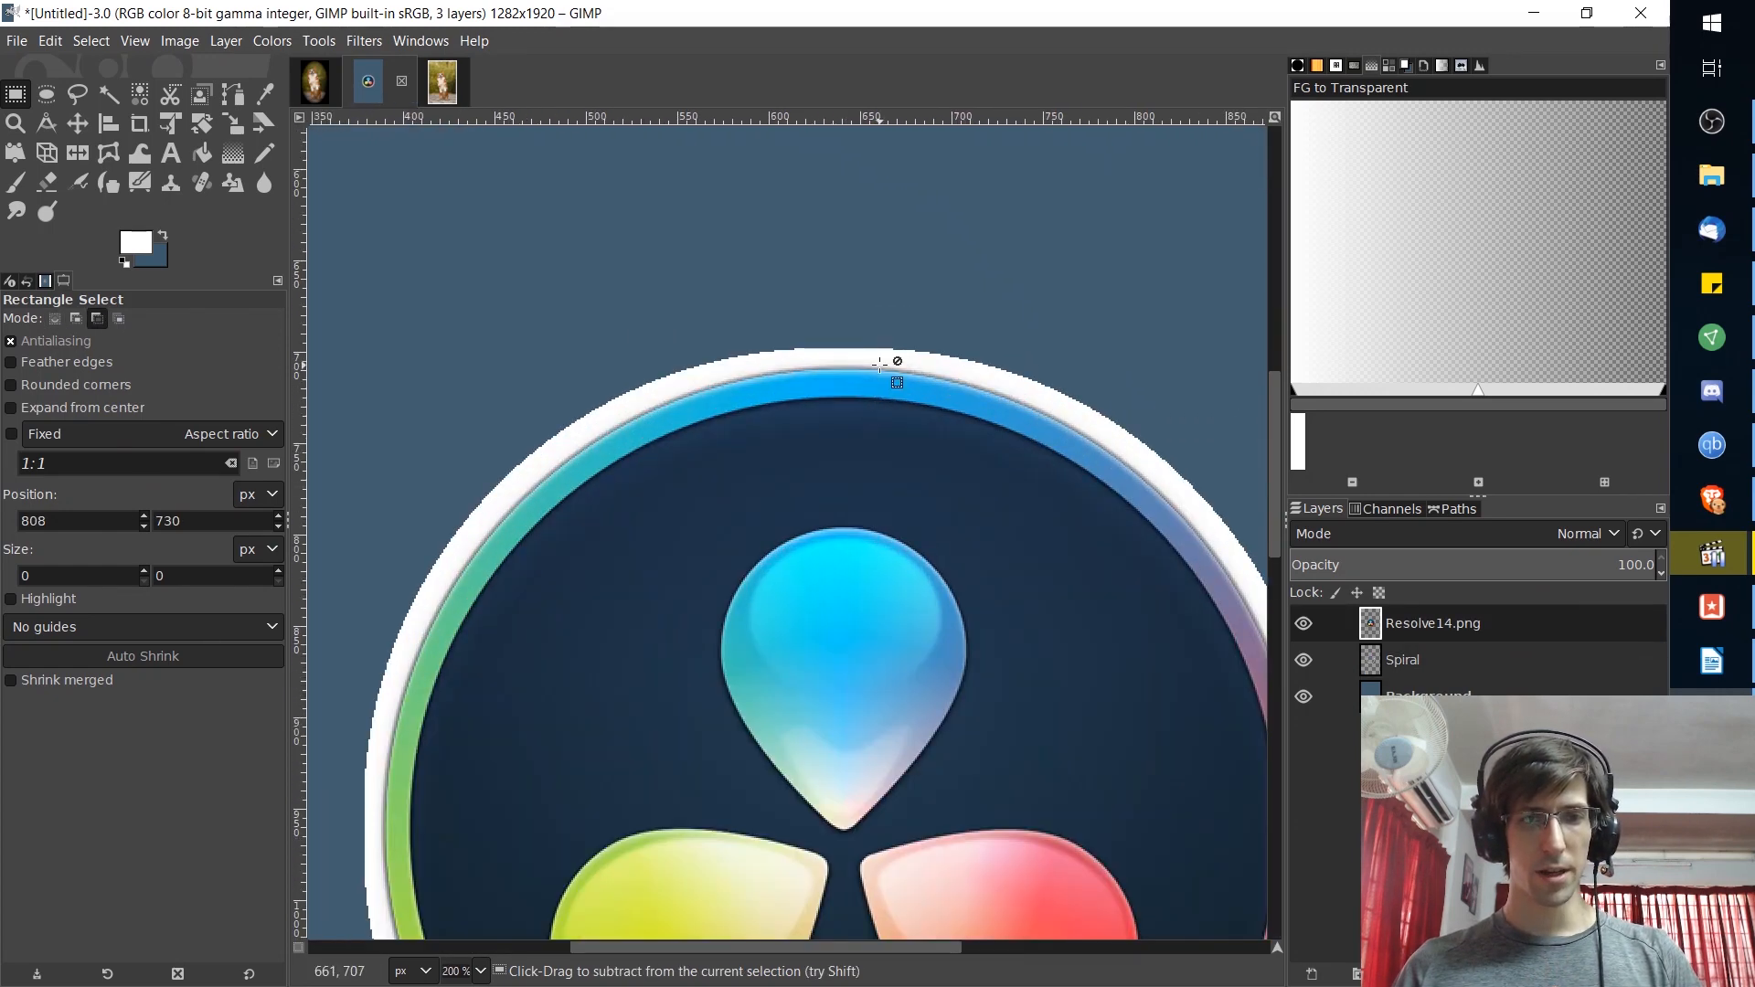
pyautogui.press('plus')
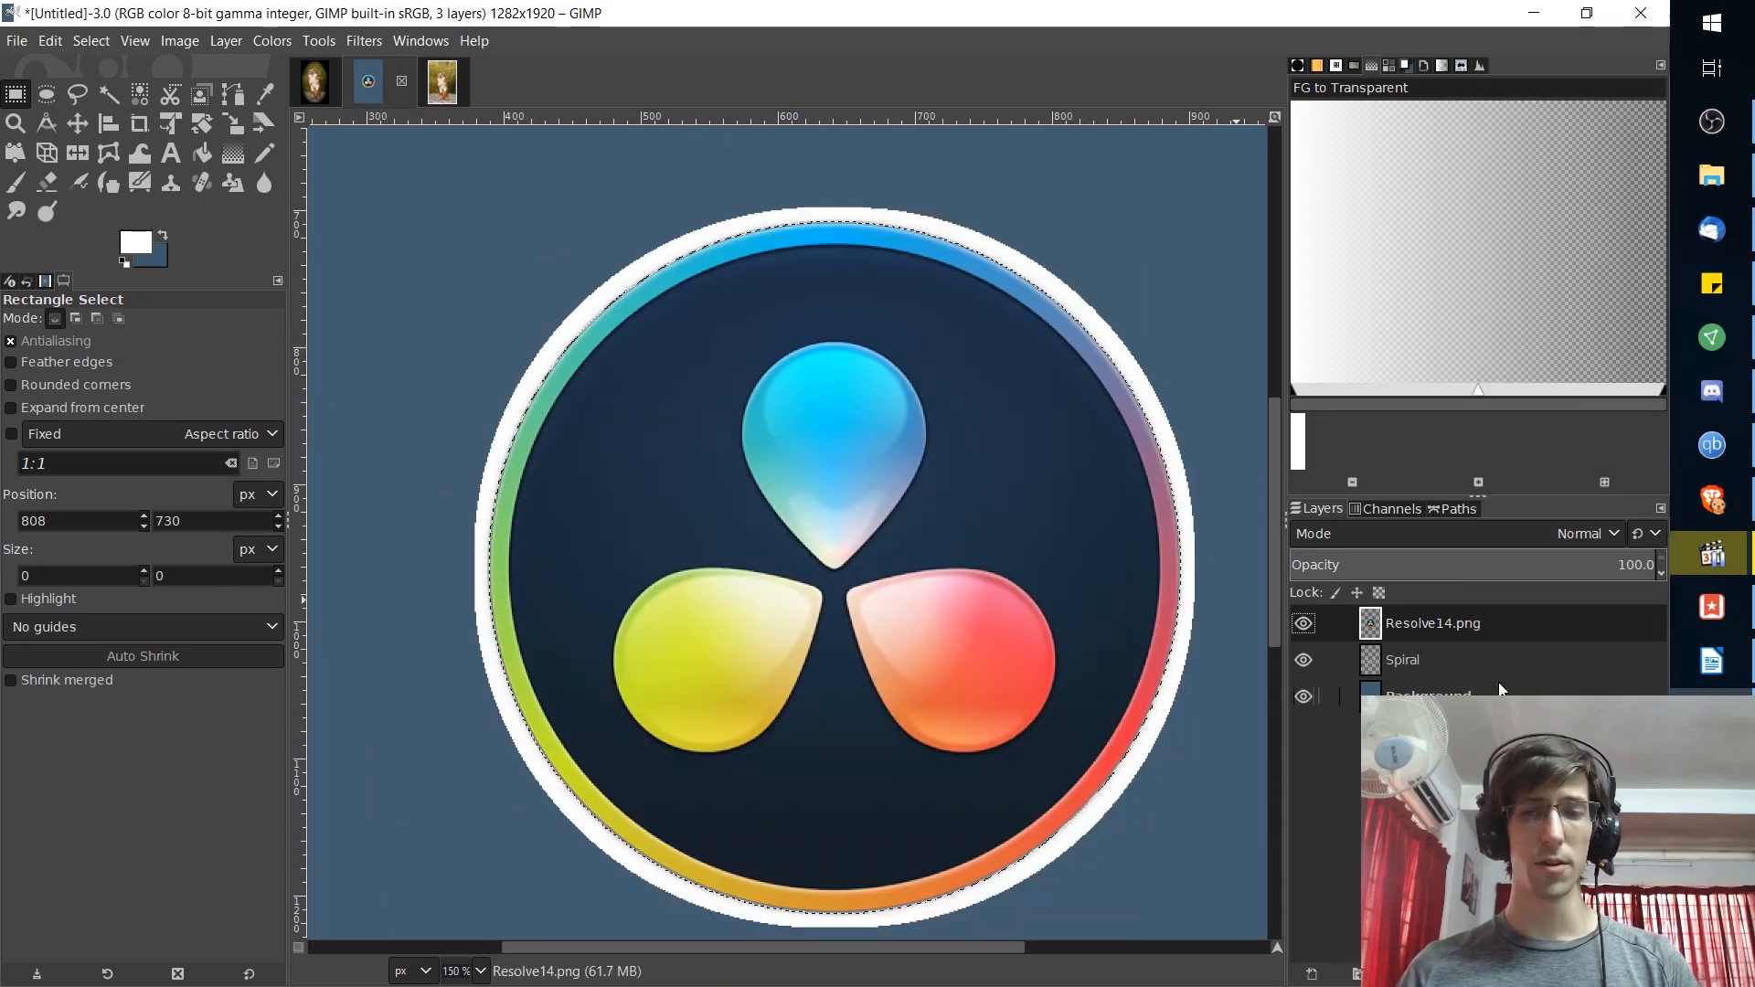
# - On the Spiral layer, review the Stroke Selection paintbrush options and discard the white outline
pyautogui.click(1401, 660)
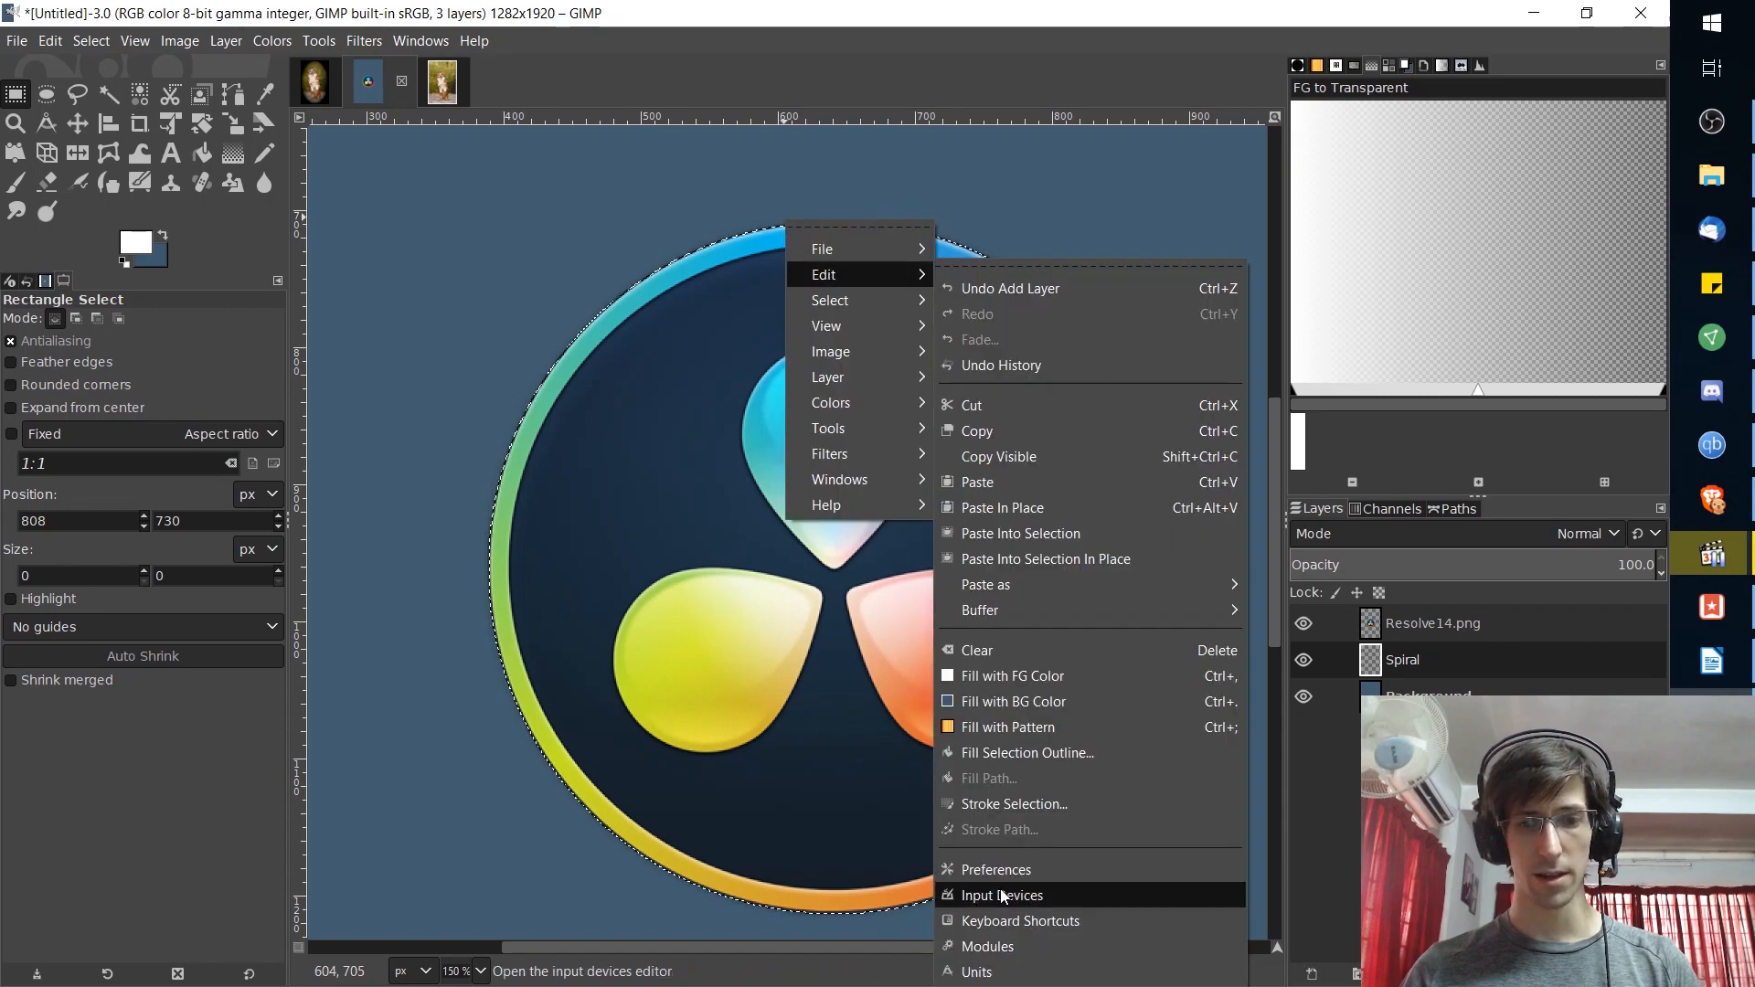
pyautogui.click(1011, 805)
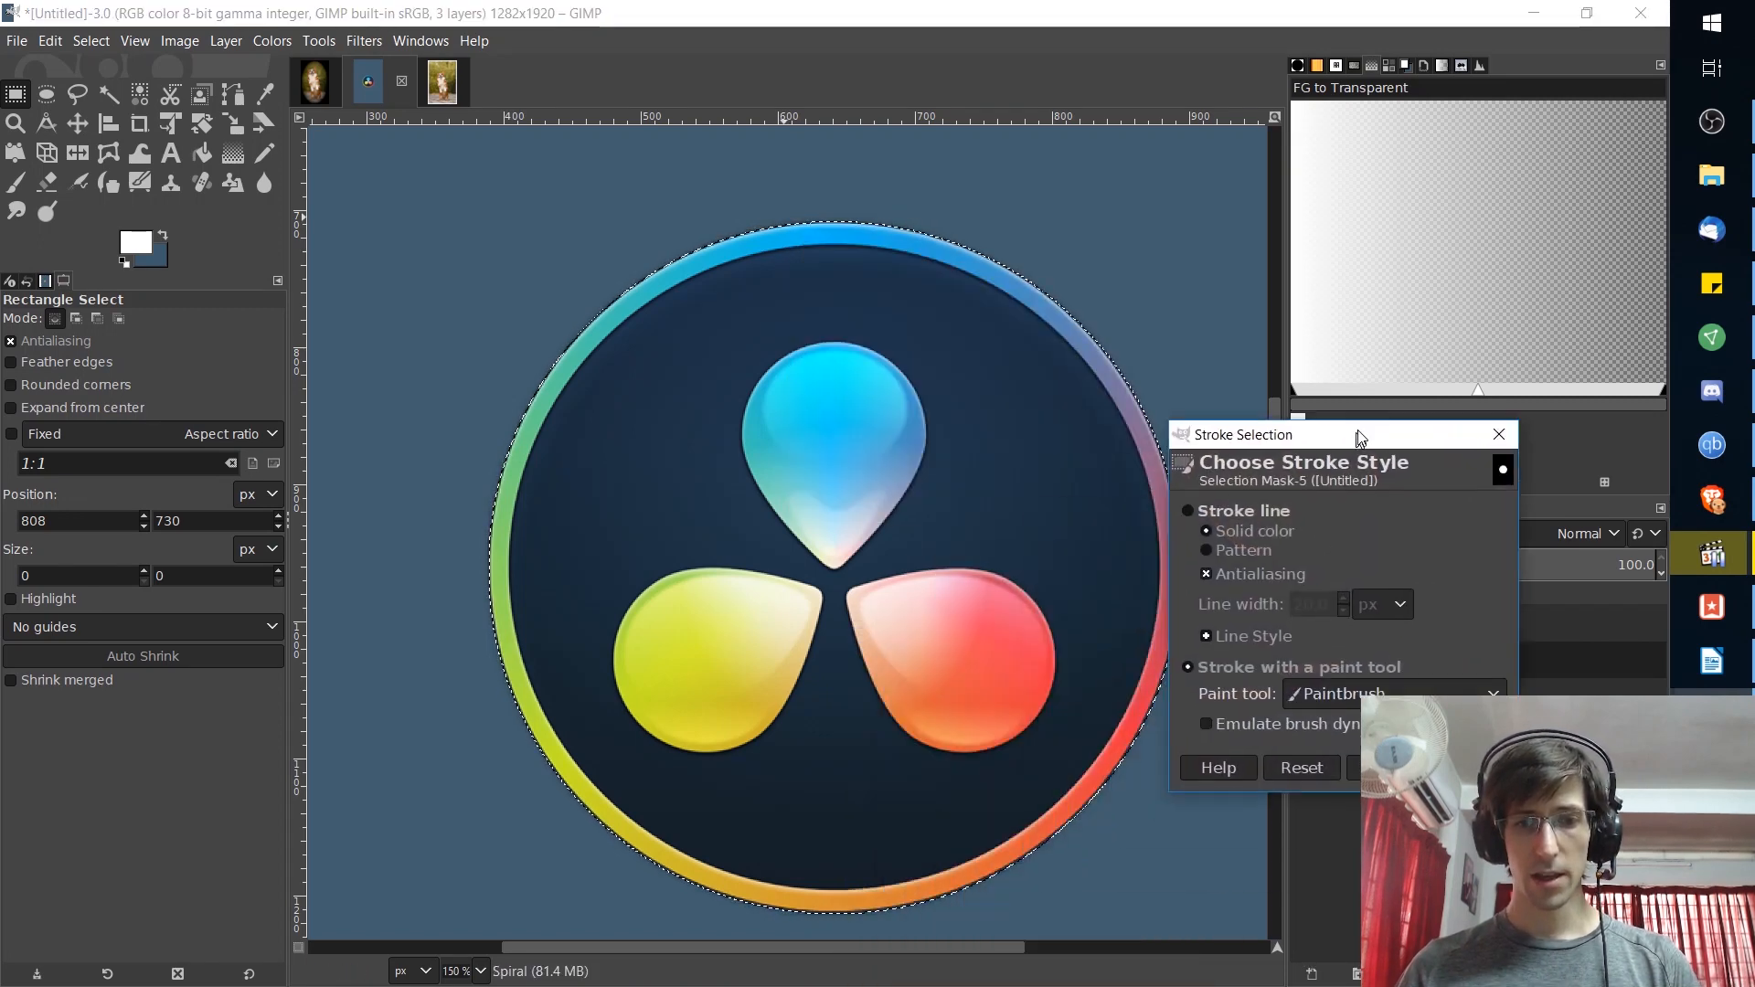
pyautogui.moveTo(1355, 435); pyautogui.dragTo(1365, 415)
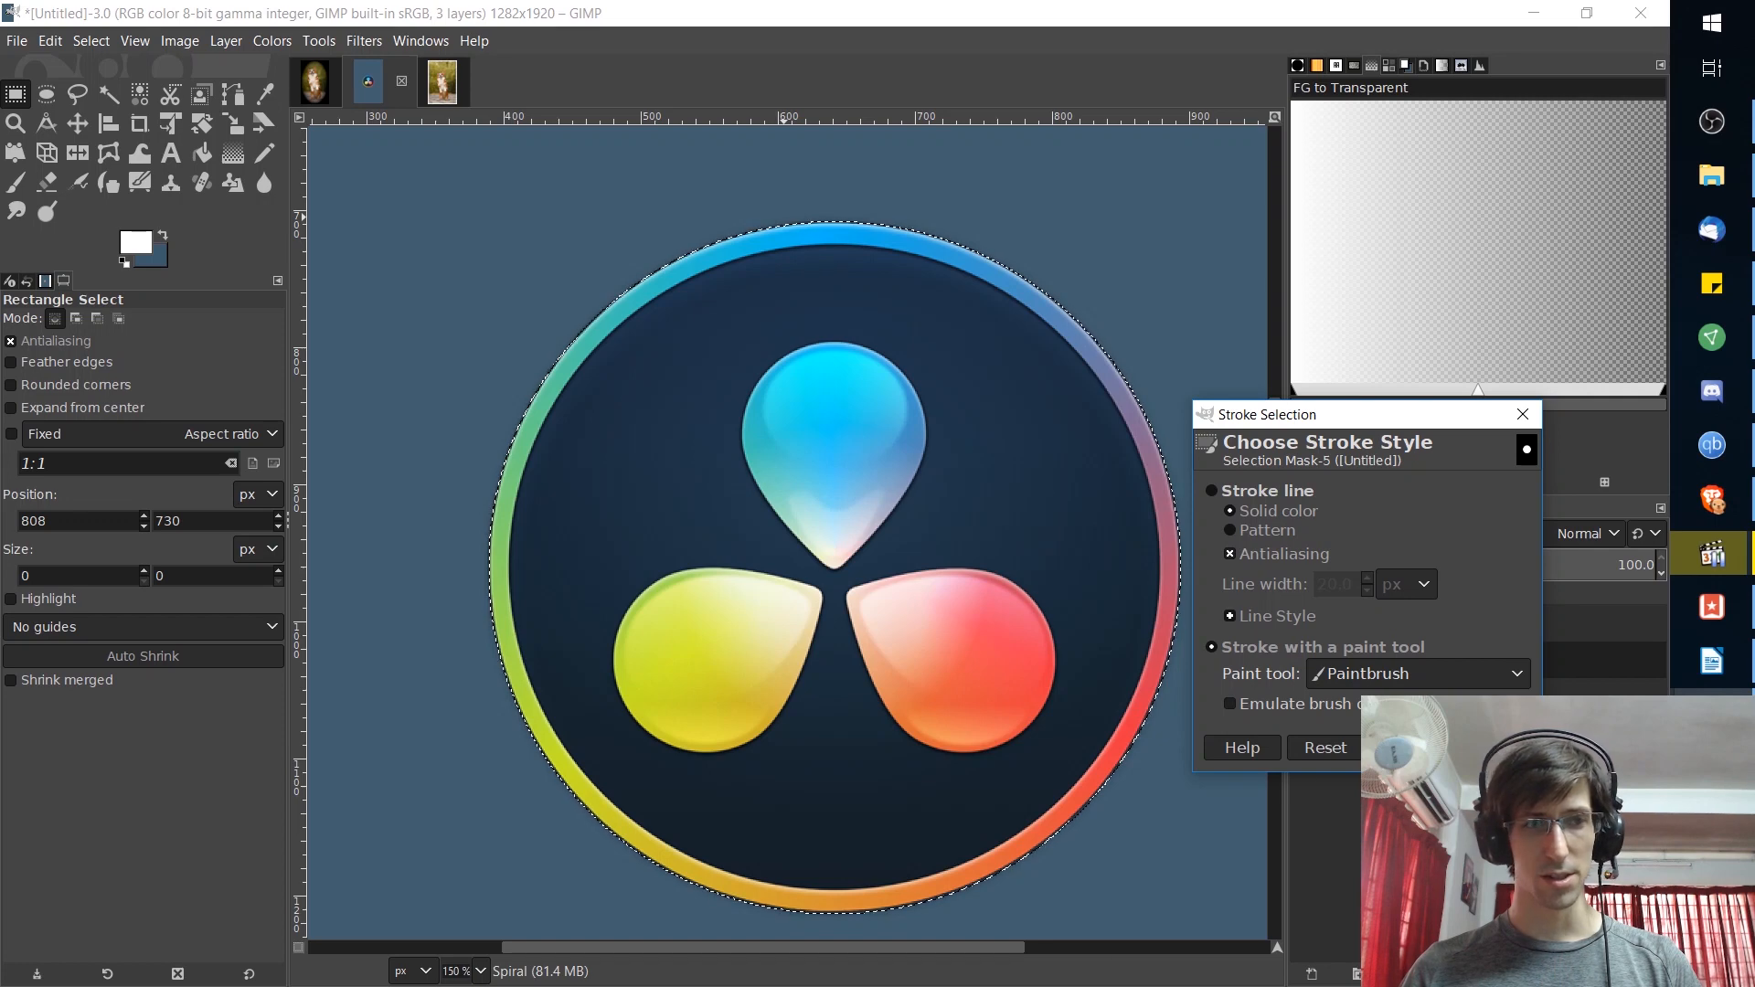
pyautogui.click(17, 183)
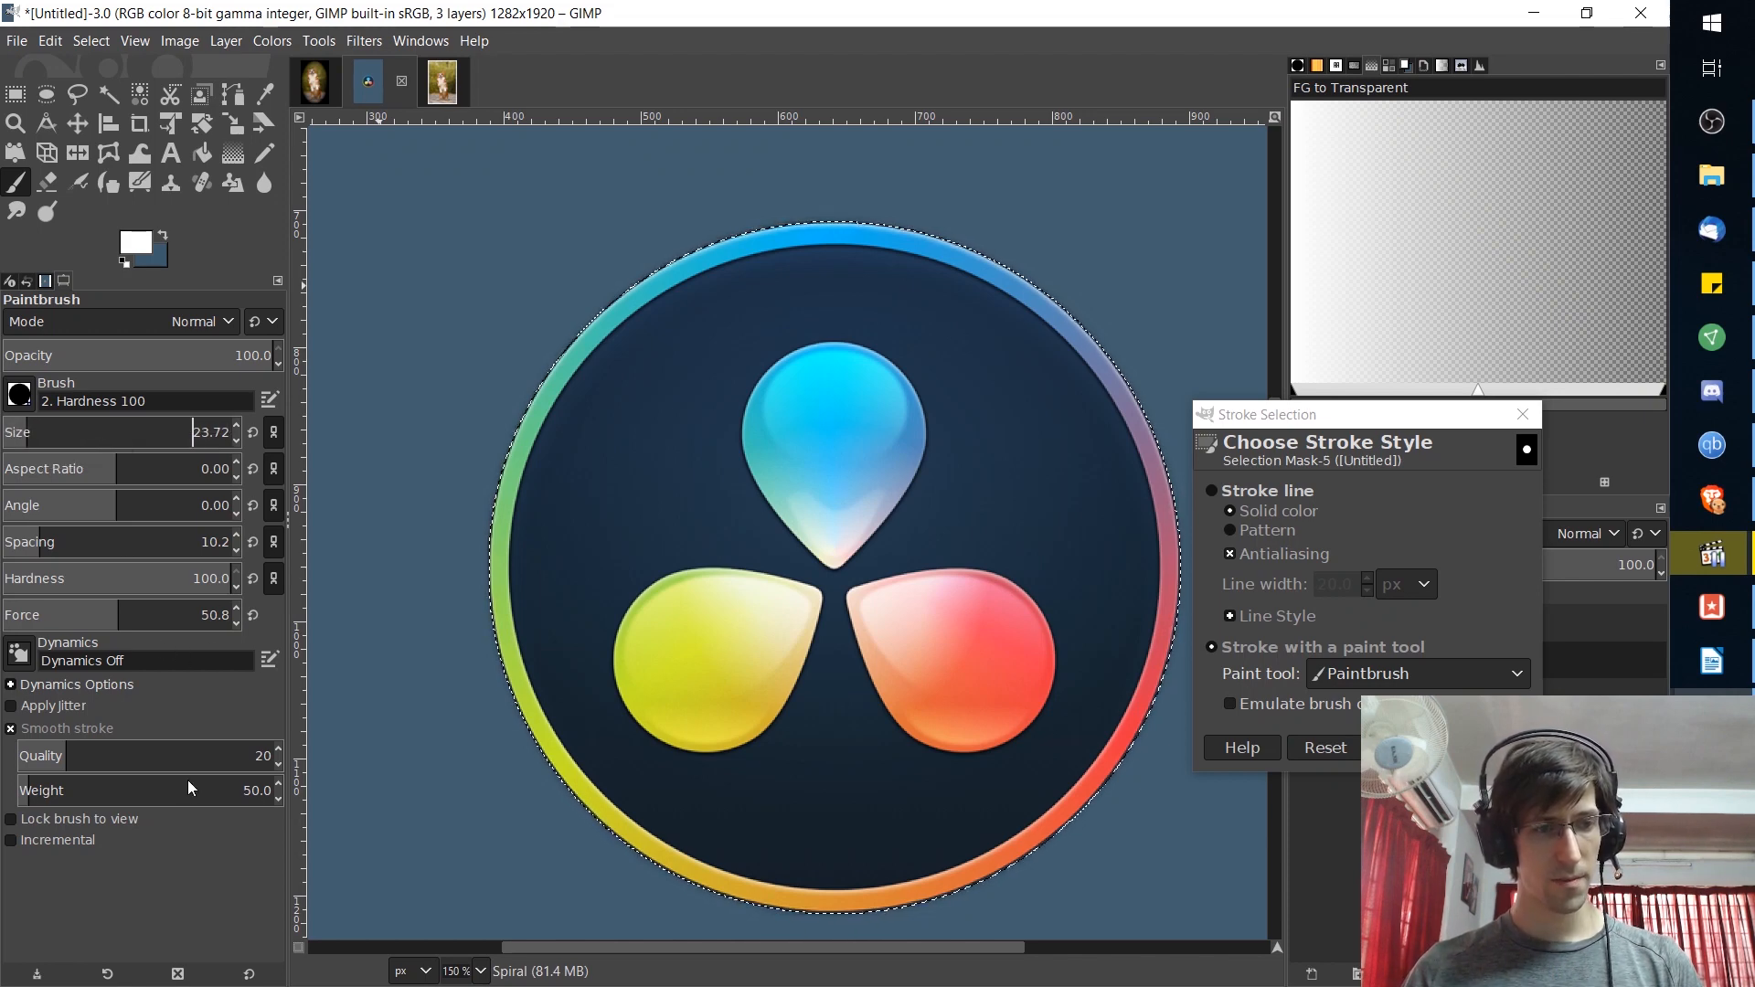
pyautogui.click(18, 391)
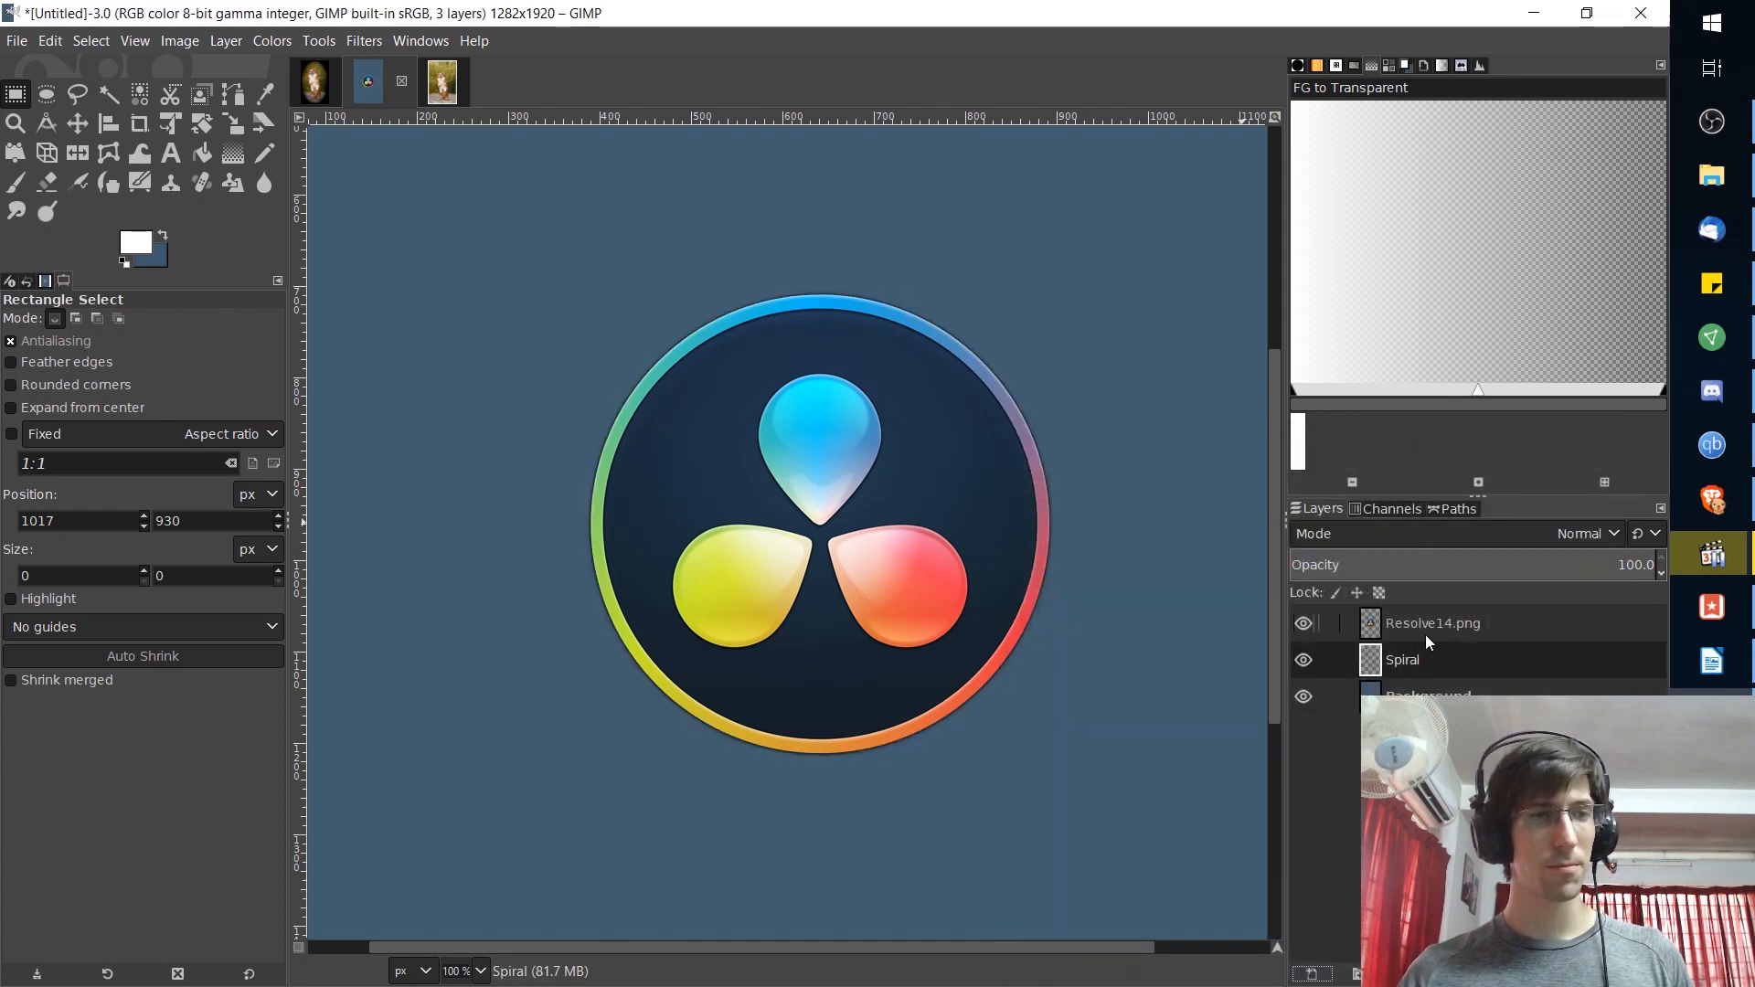
# - Duplicate Spiral as Spiral #1 and select the logo's circular shape via Alpha to Selection
pyautogui.click(46, 94)
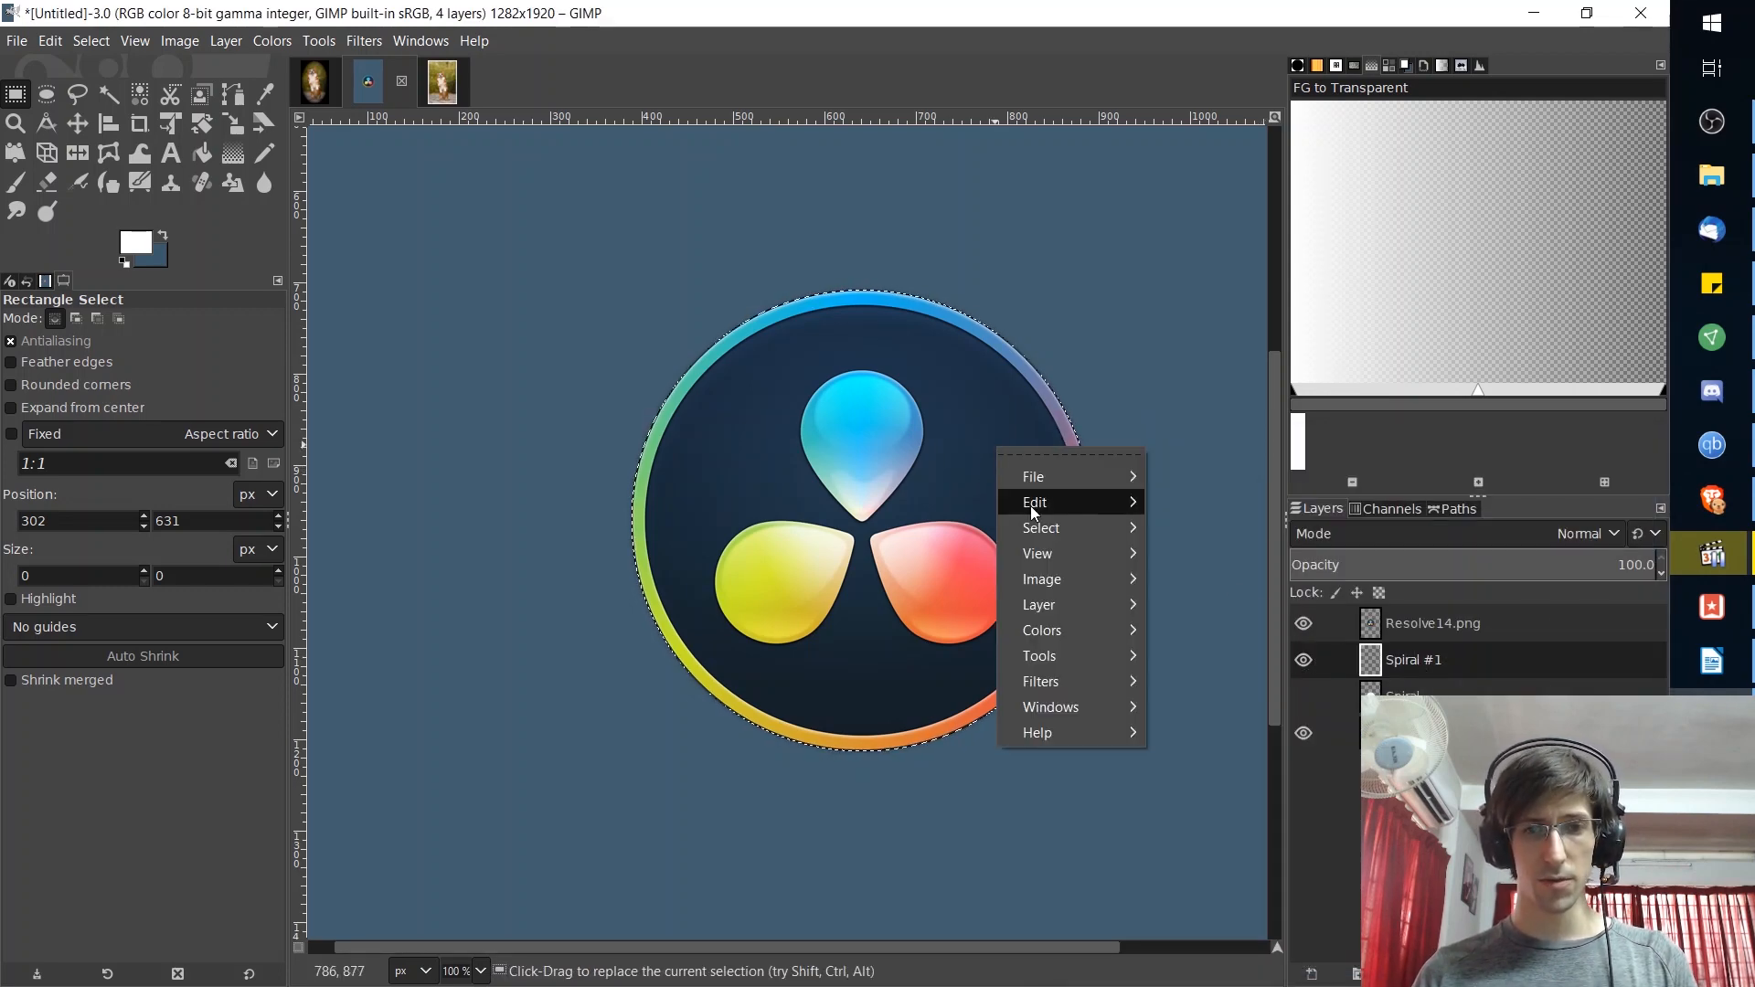
# - Fill the circular selection with solid white on Spiral #1 and show the logo above it
pyautogui.click(1031, 501)
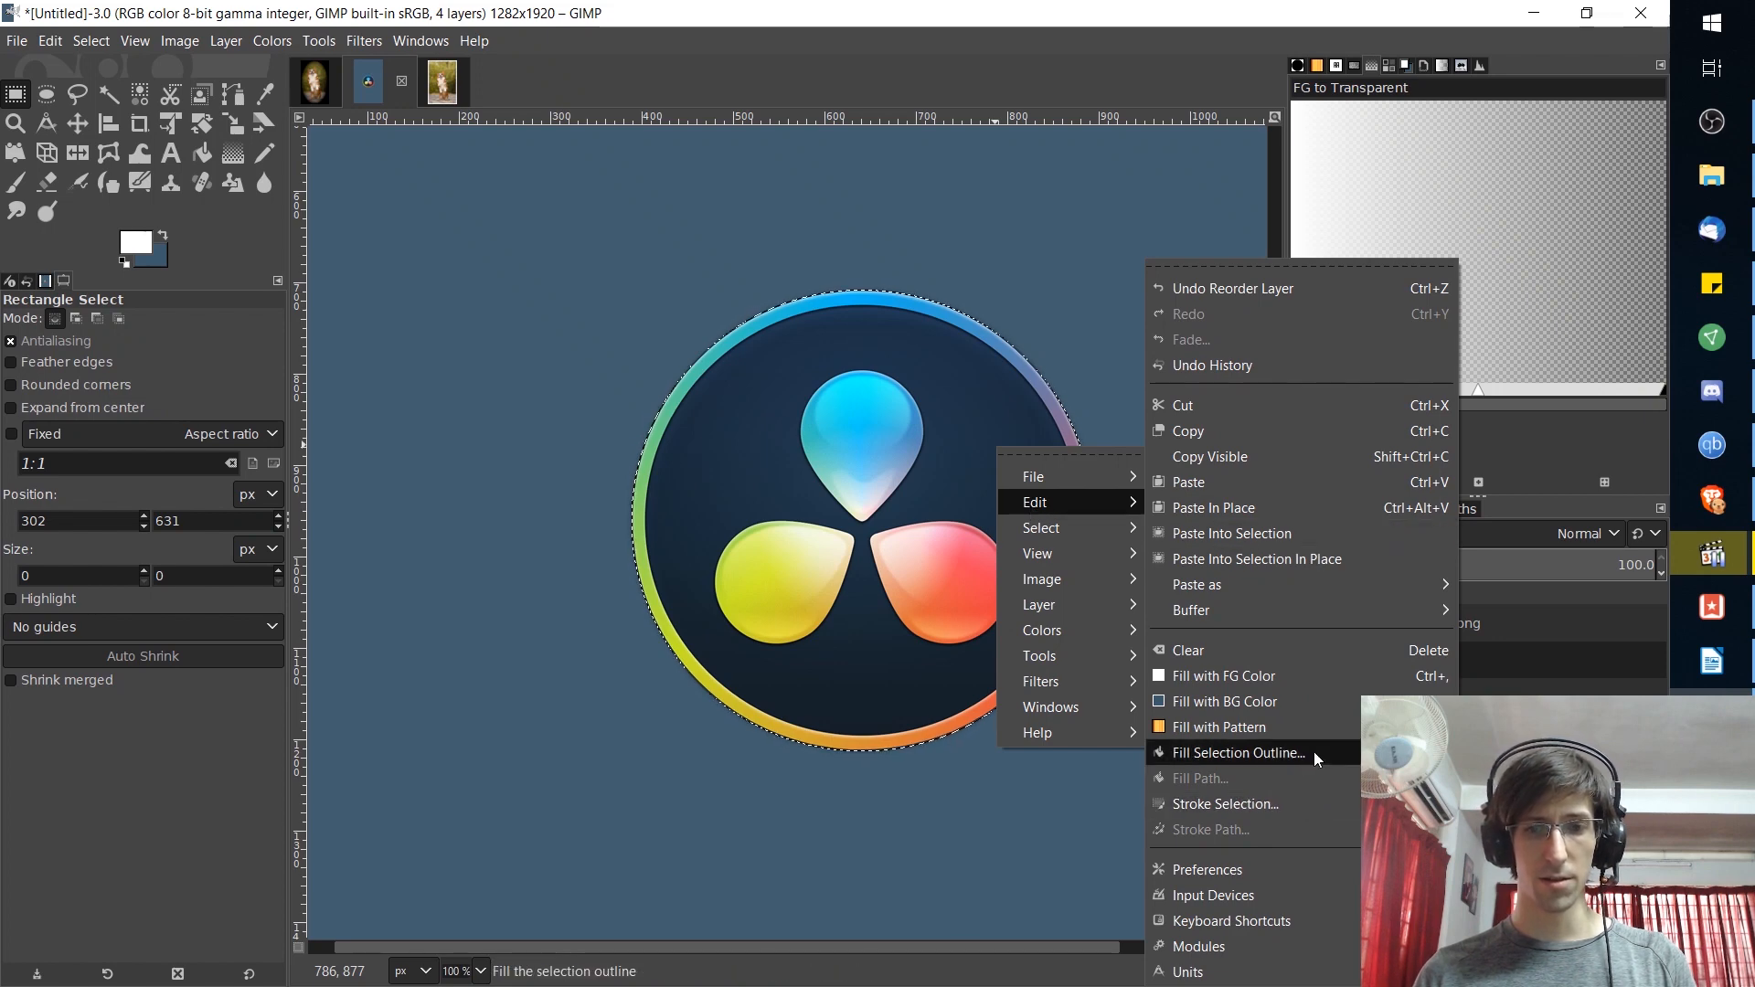
pyautogui.click(1235, 751)
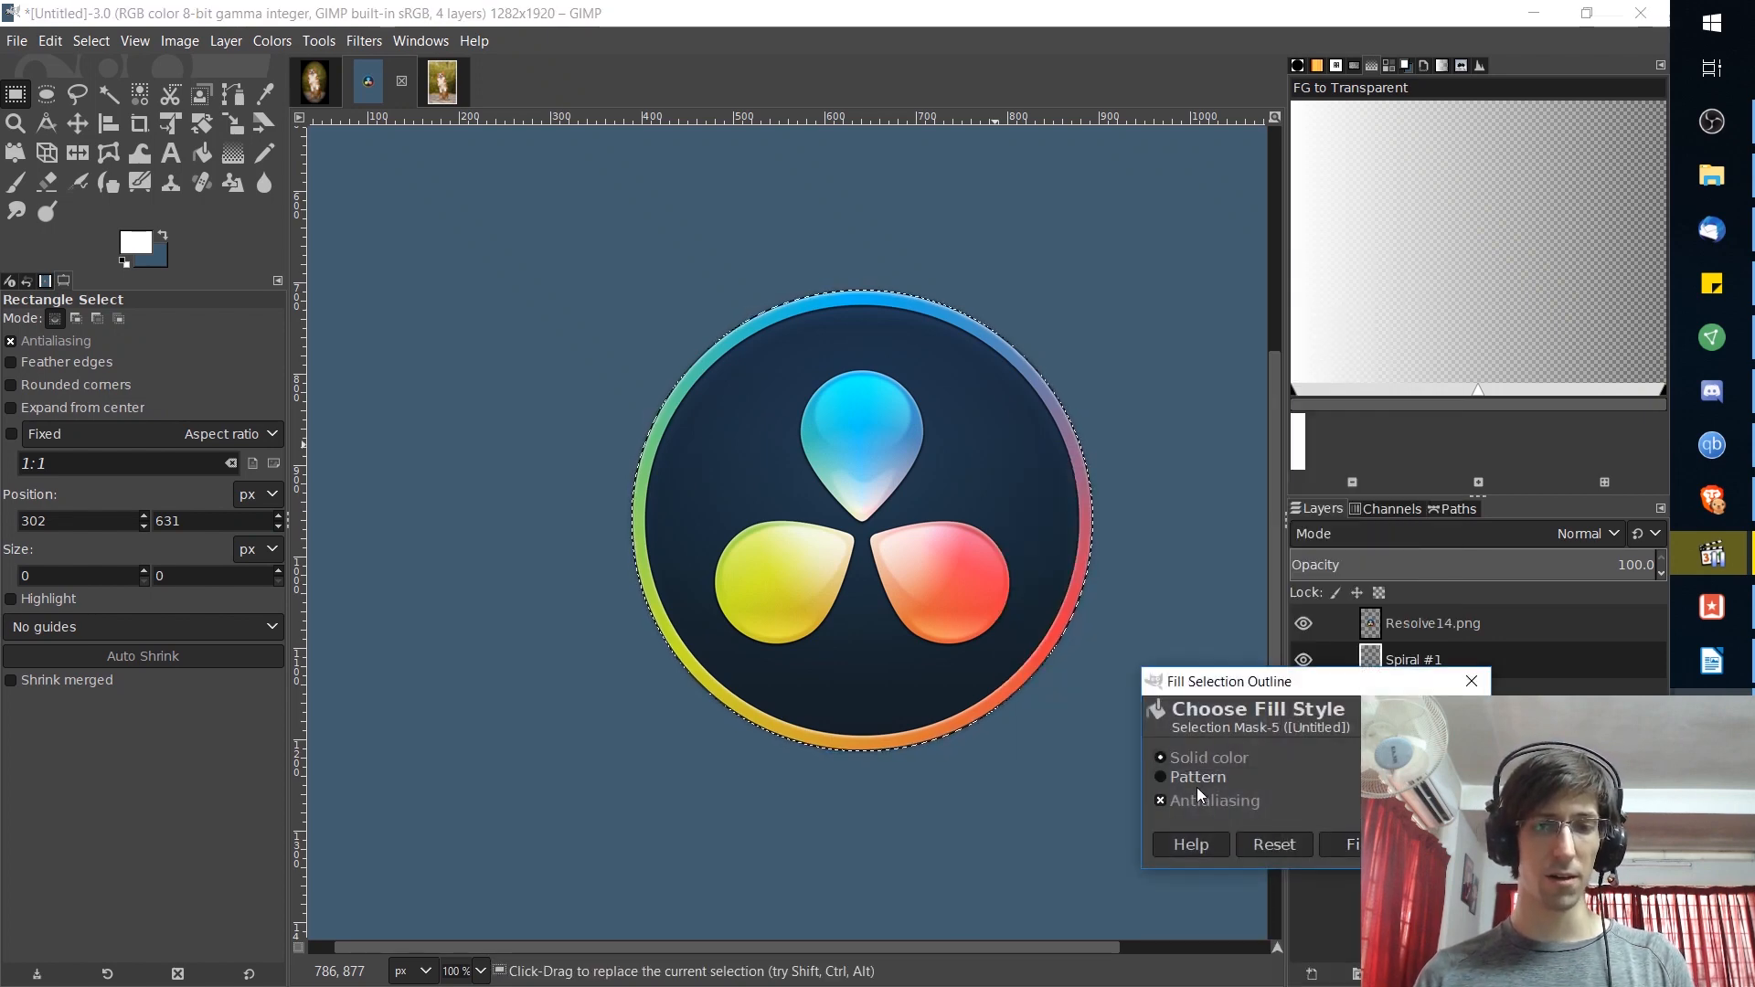
pyautogui.click(1208, 757)
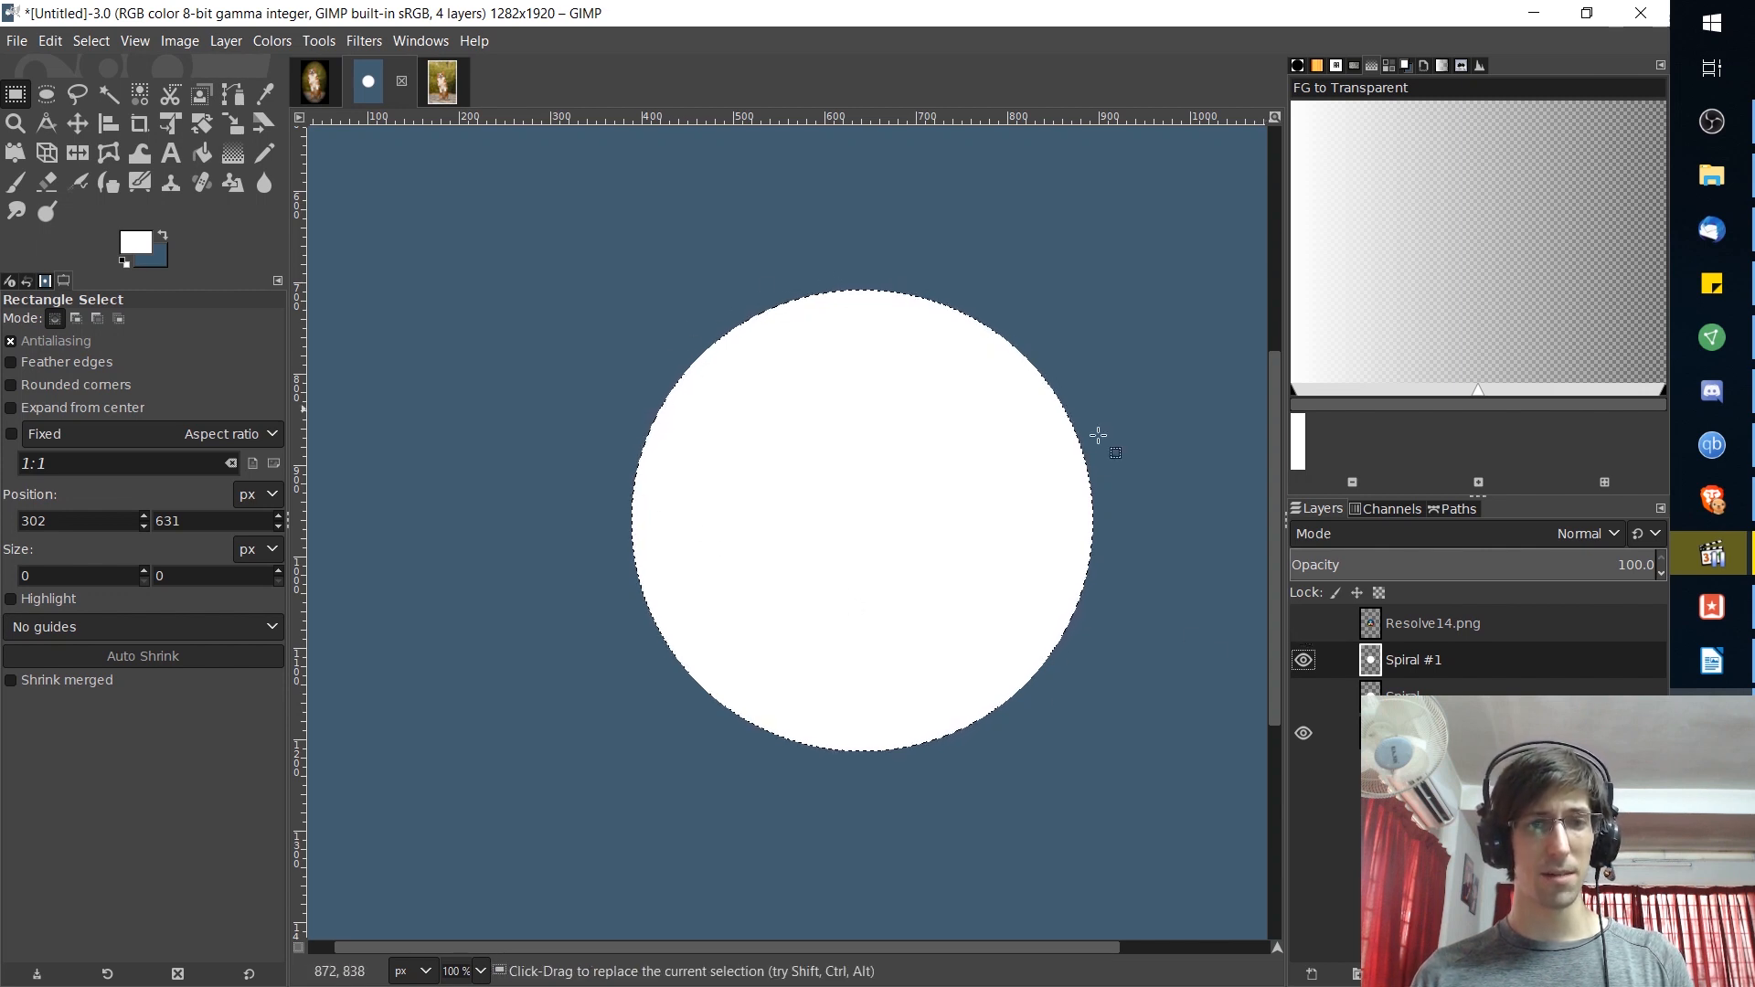
pyautogui.click(1302, 623)
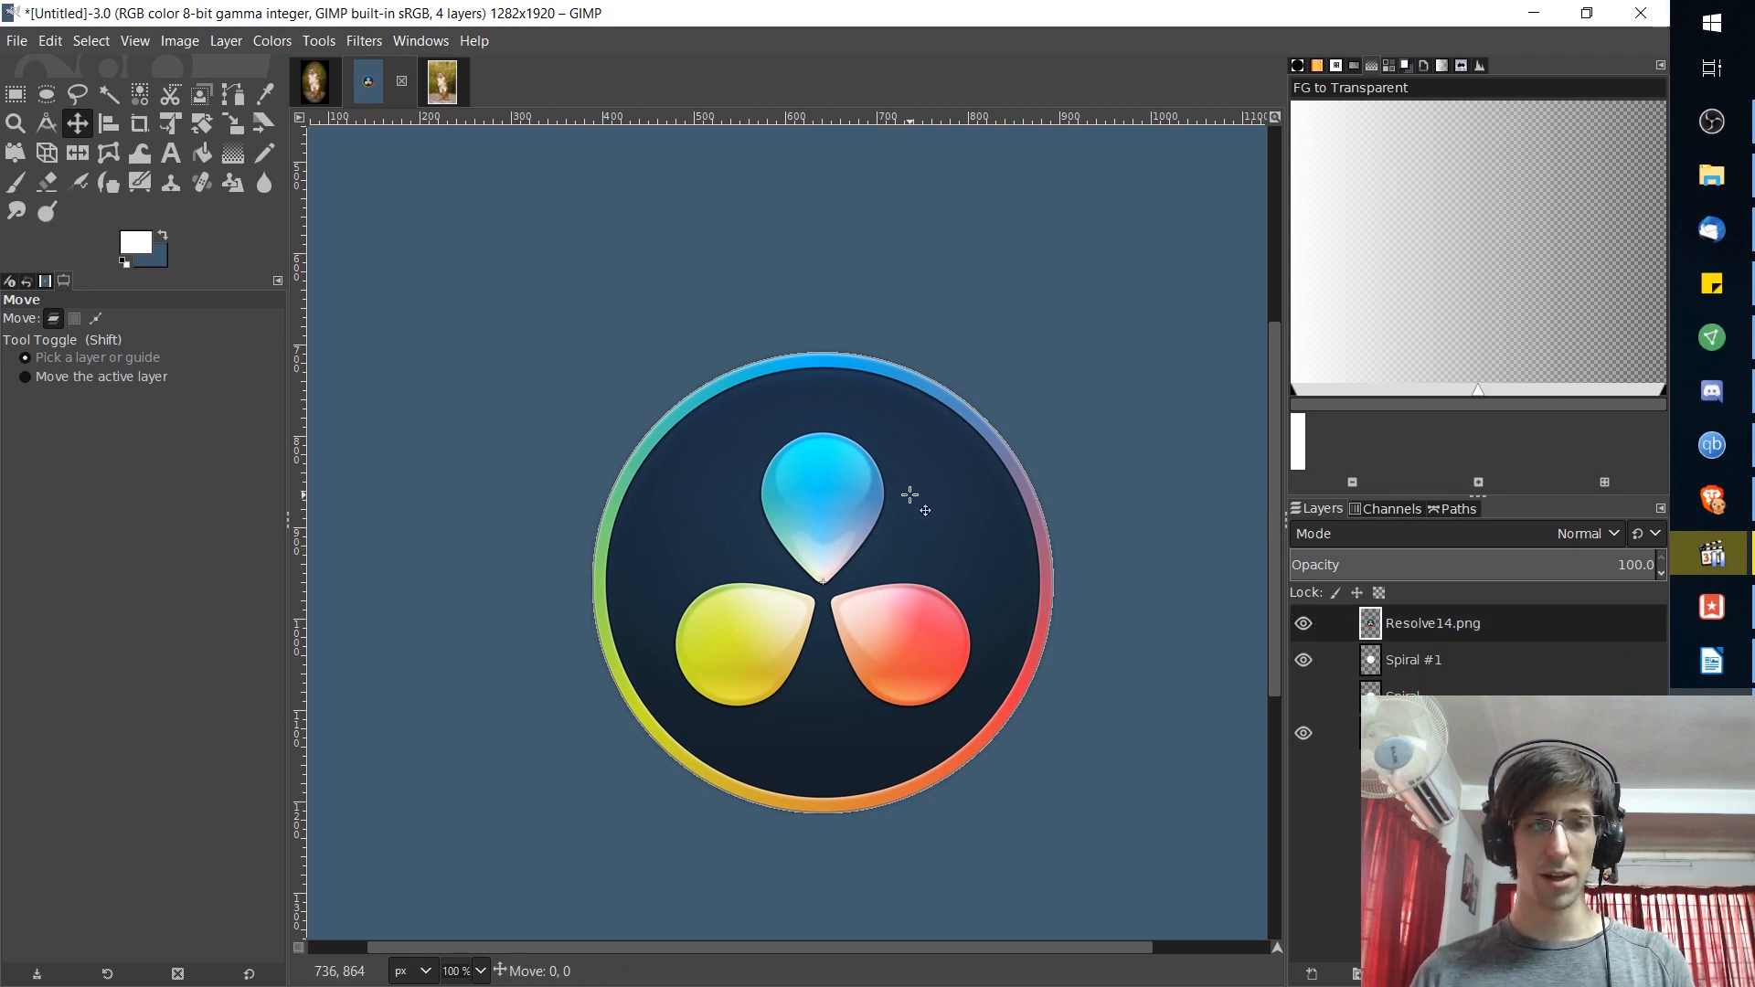
pyautogui.moveTo(918, 510); pyautogui.dragTo(910, 493)
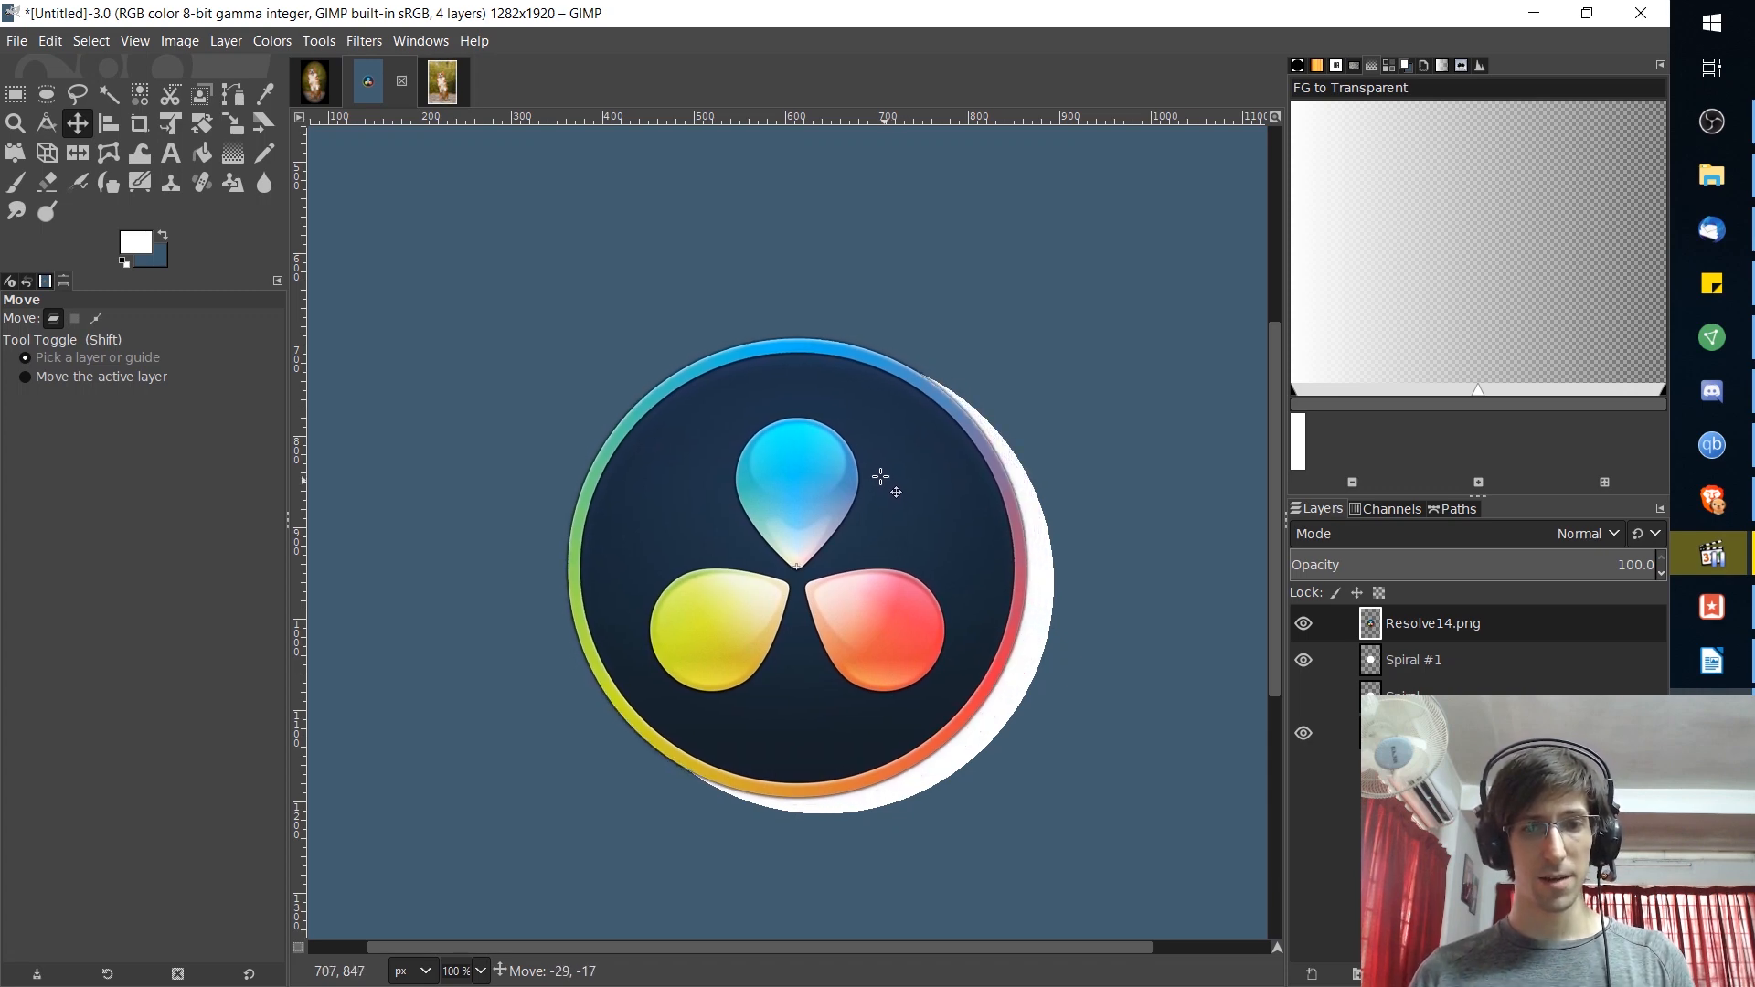
pyautogui.moveTo(895, 492); pyautogui.dragTo(879, 472)
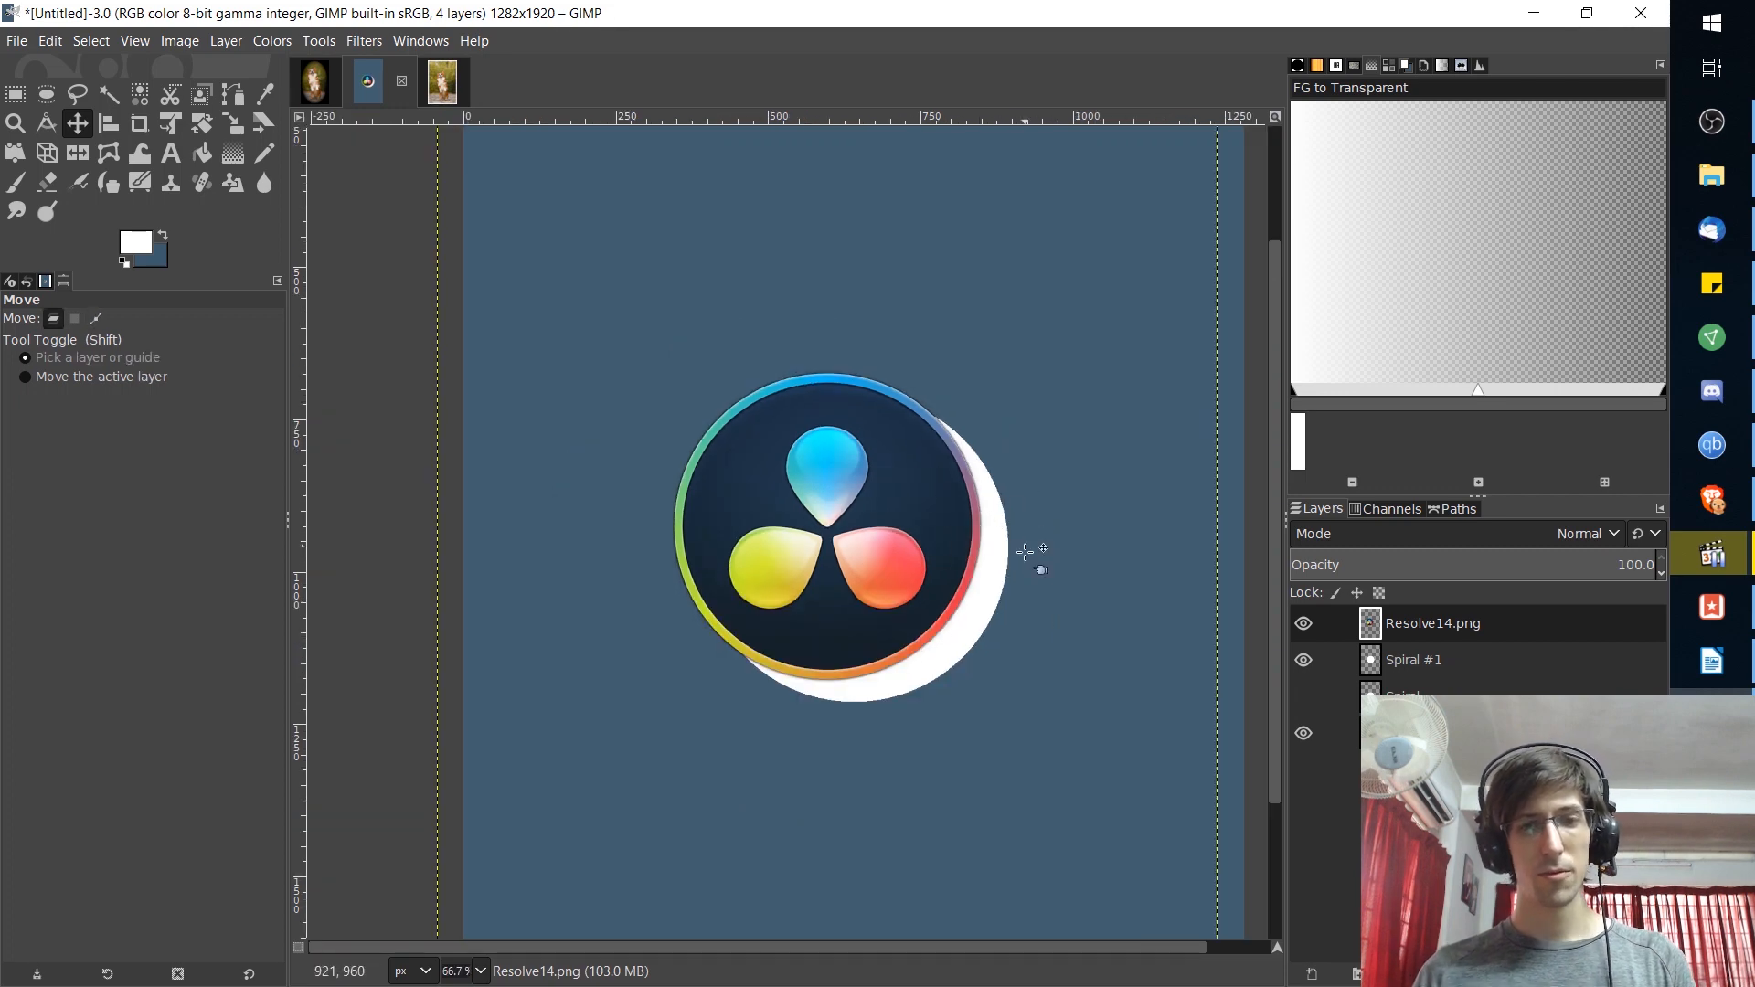
pyautogui.moveTo(1024, 550); pyautogui.dragTo(989, 559)
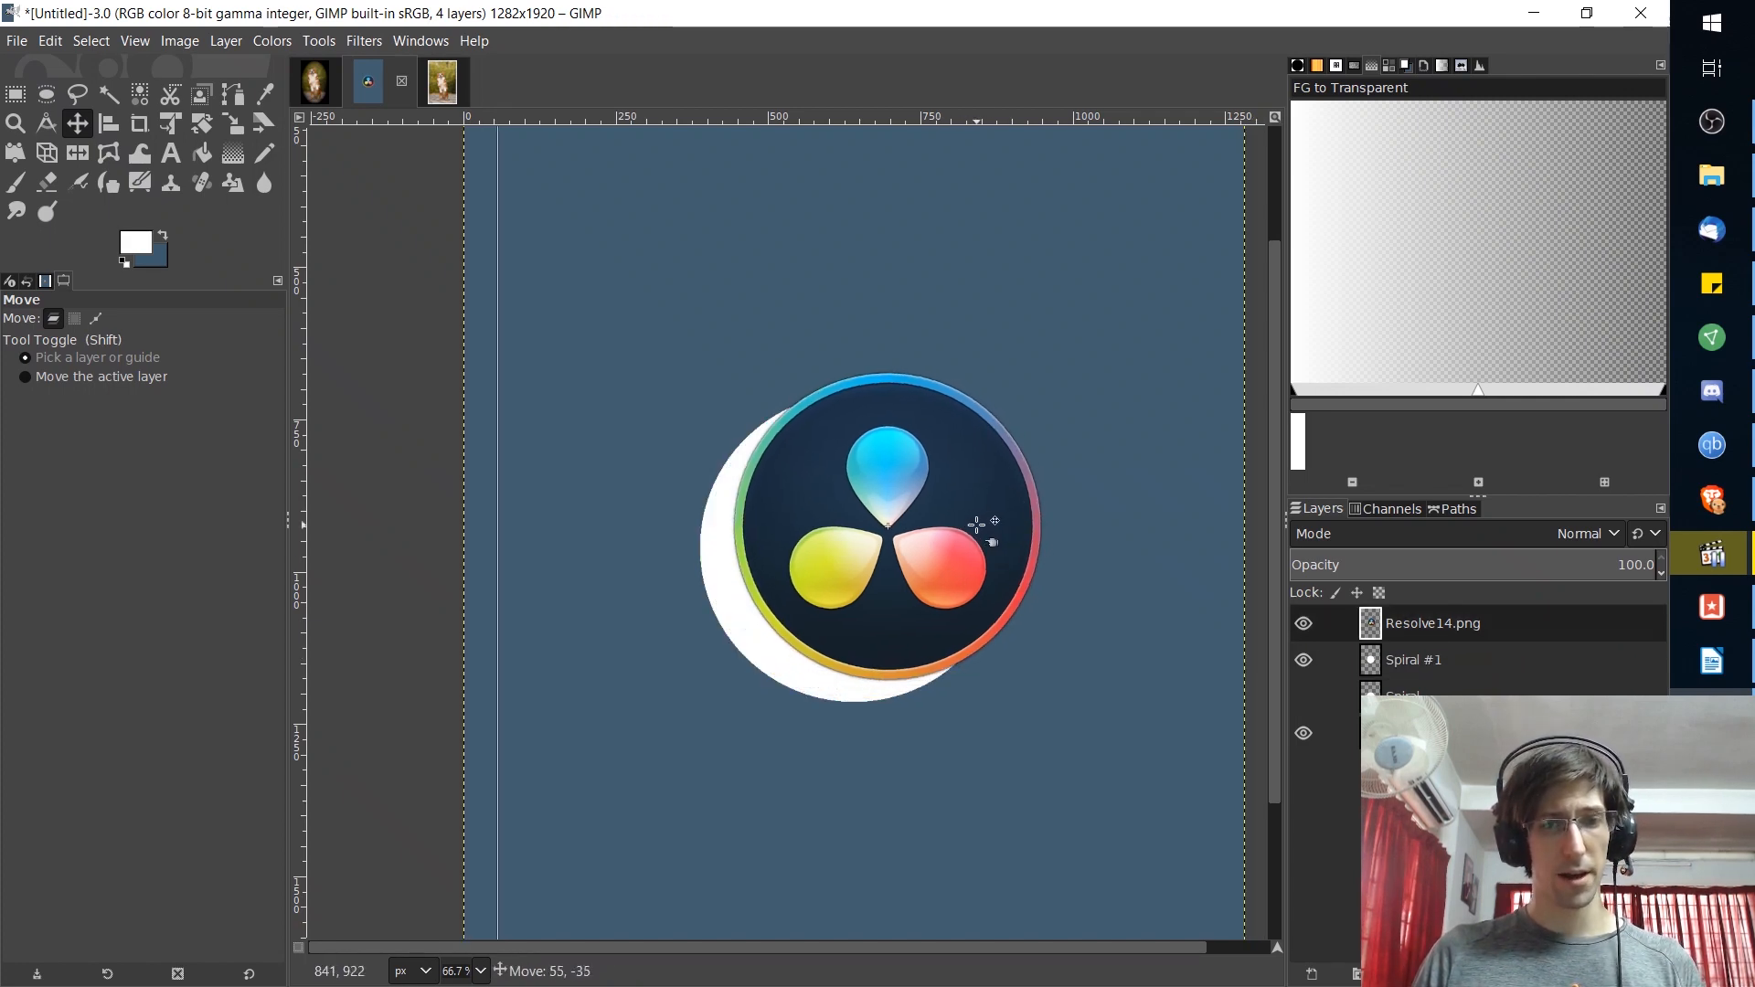
pyautogui.click(1433, 660)
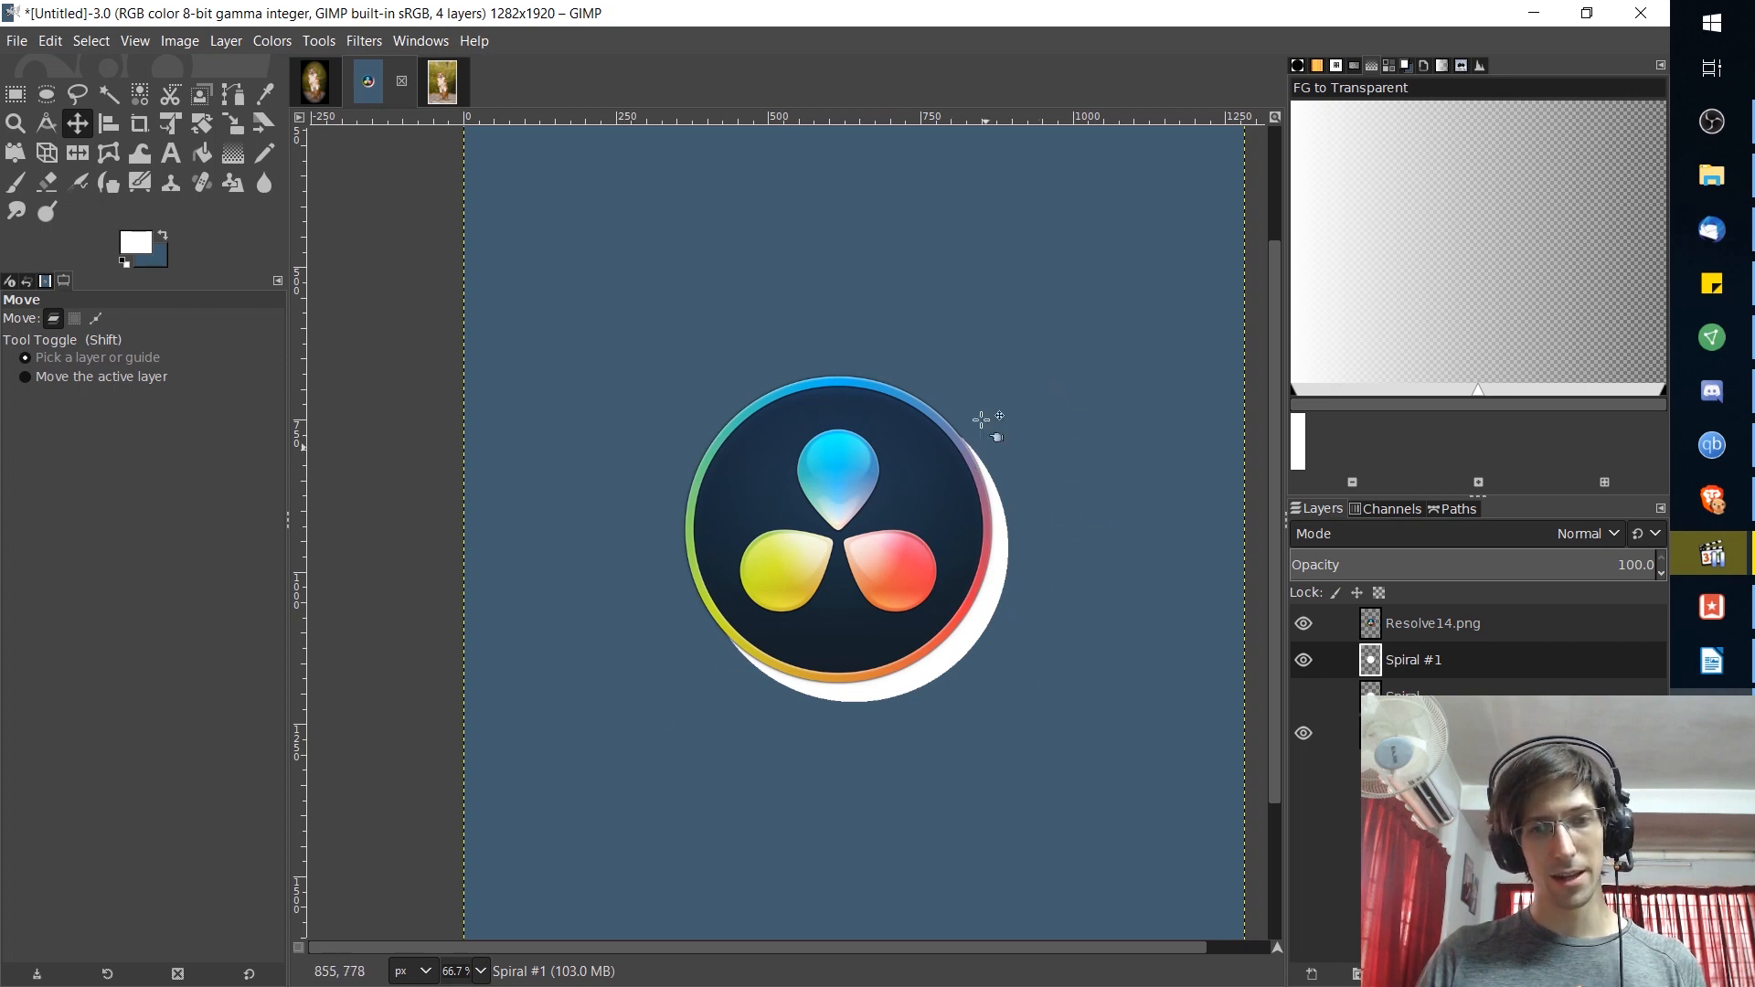
pyautogui.moveTo(1043, 527)
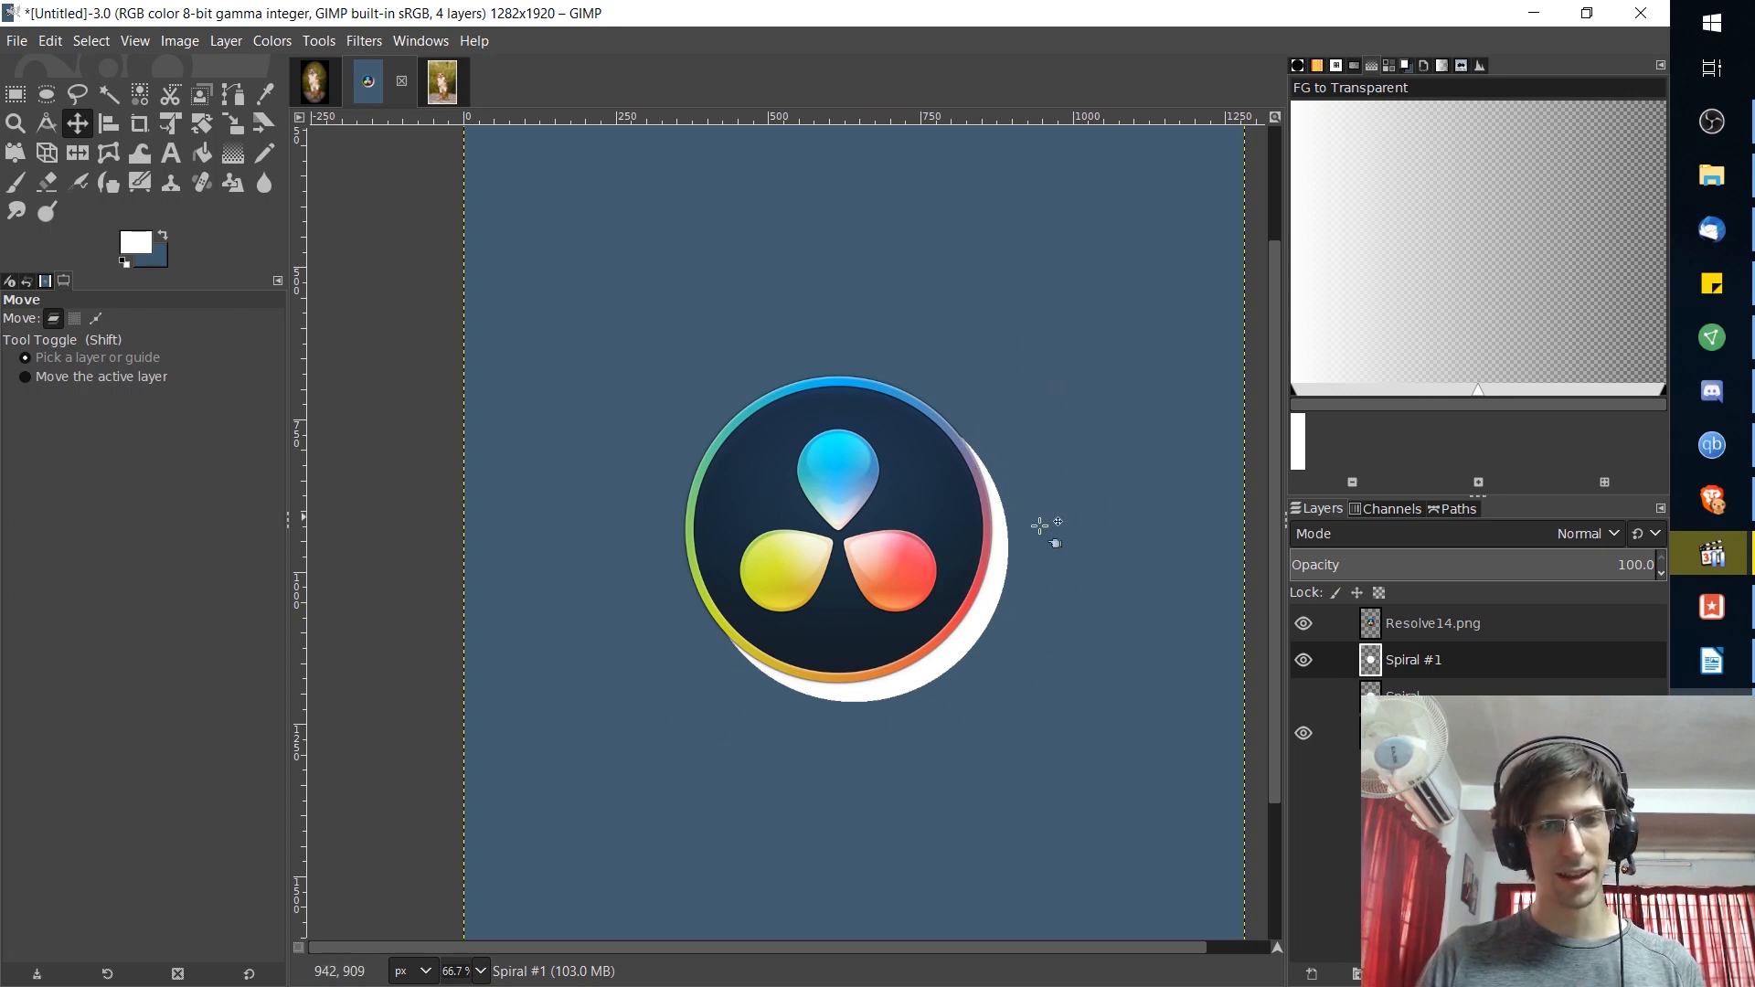
pyautogui.moveTo(991, 596)
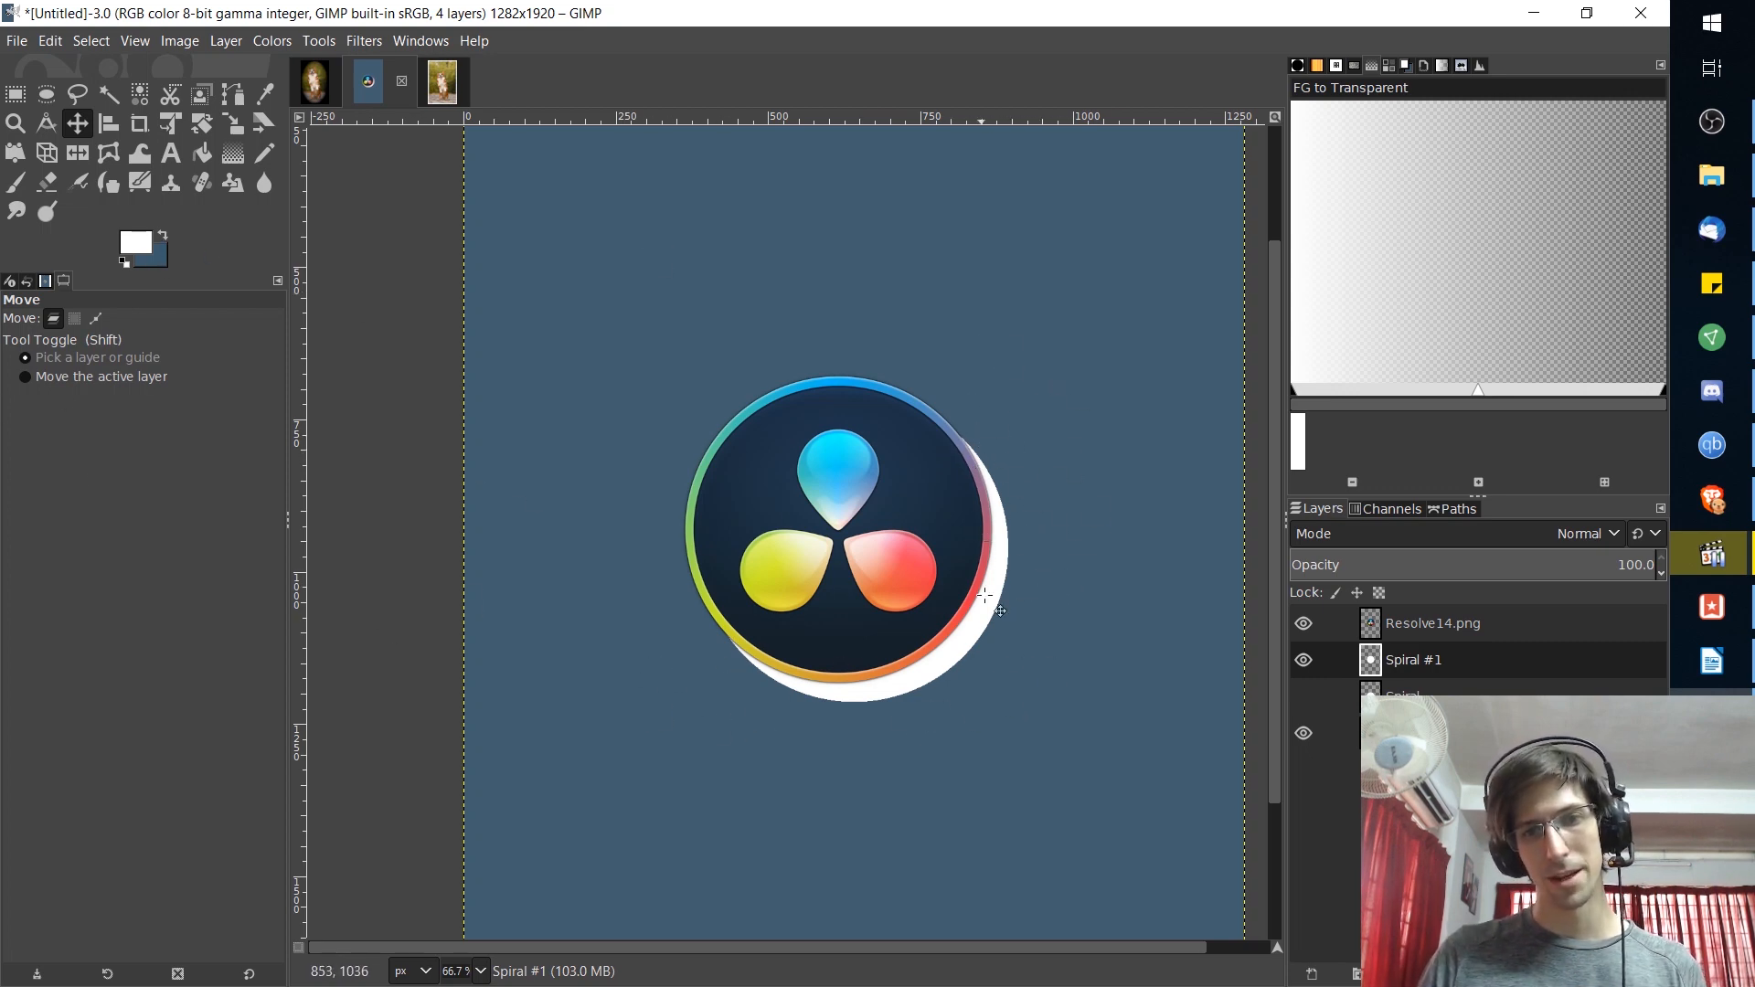
pyautogui.moveTo(996, 611); pyautogui.dragTo(974, 565)
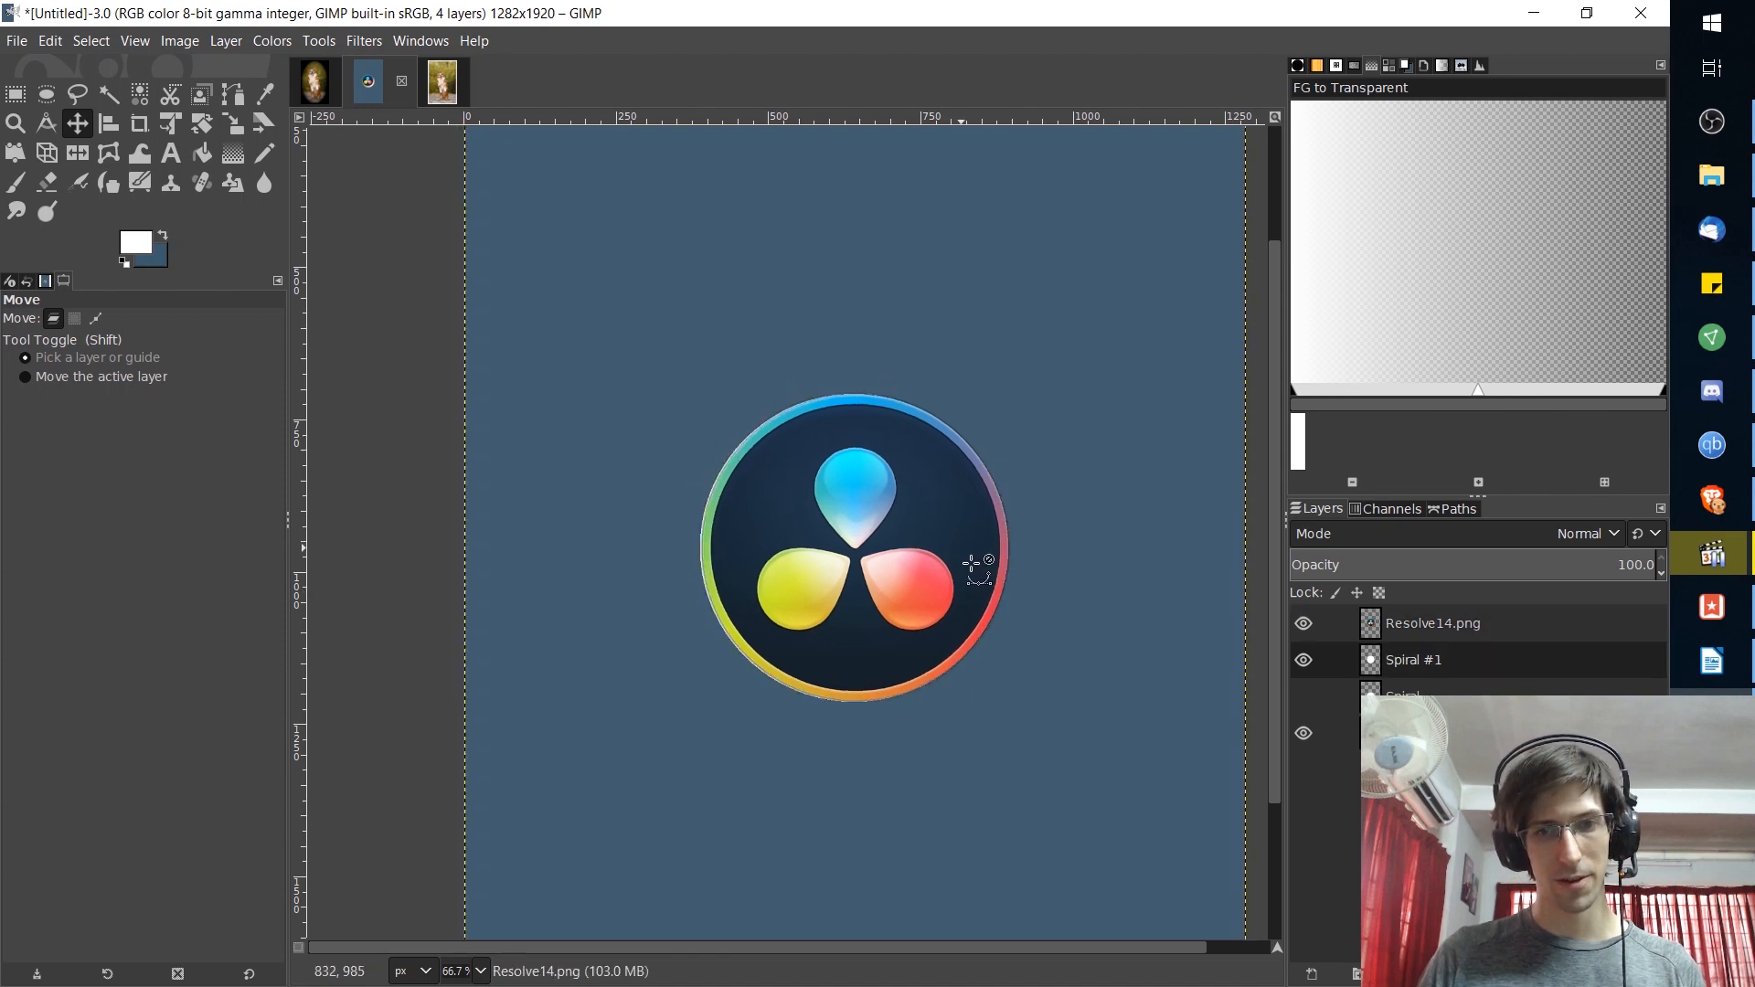
pyautogui.click(1413, 660)
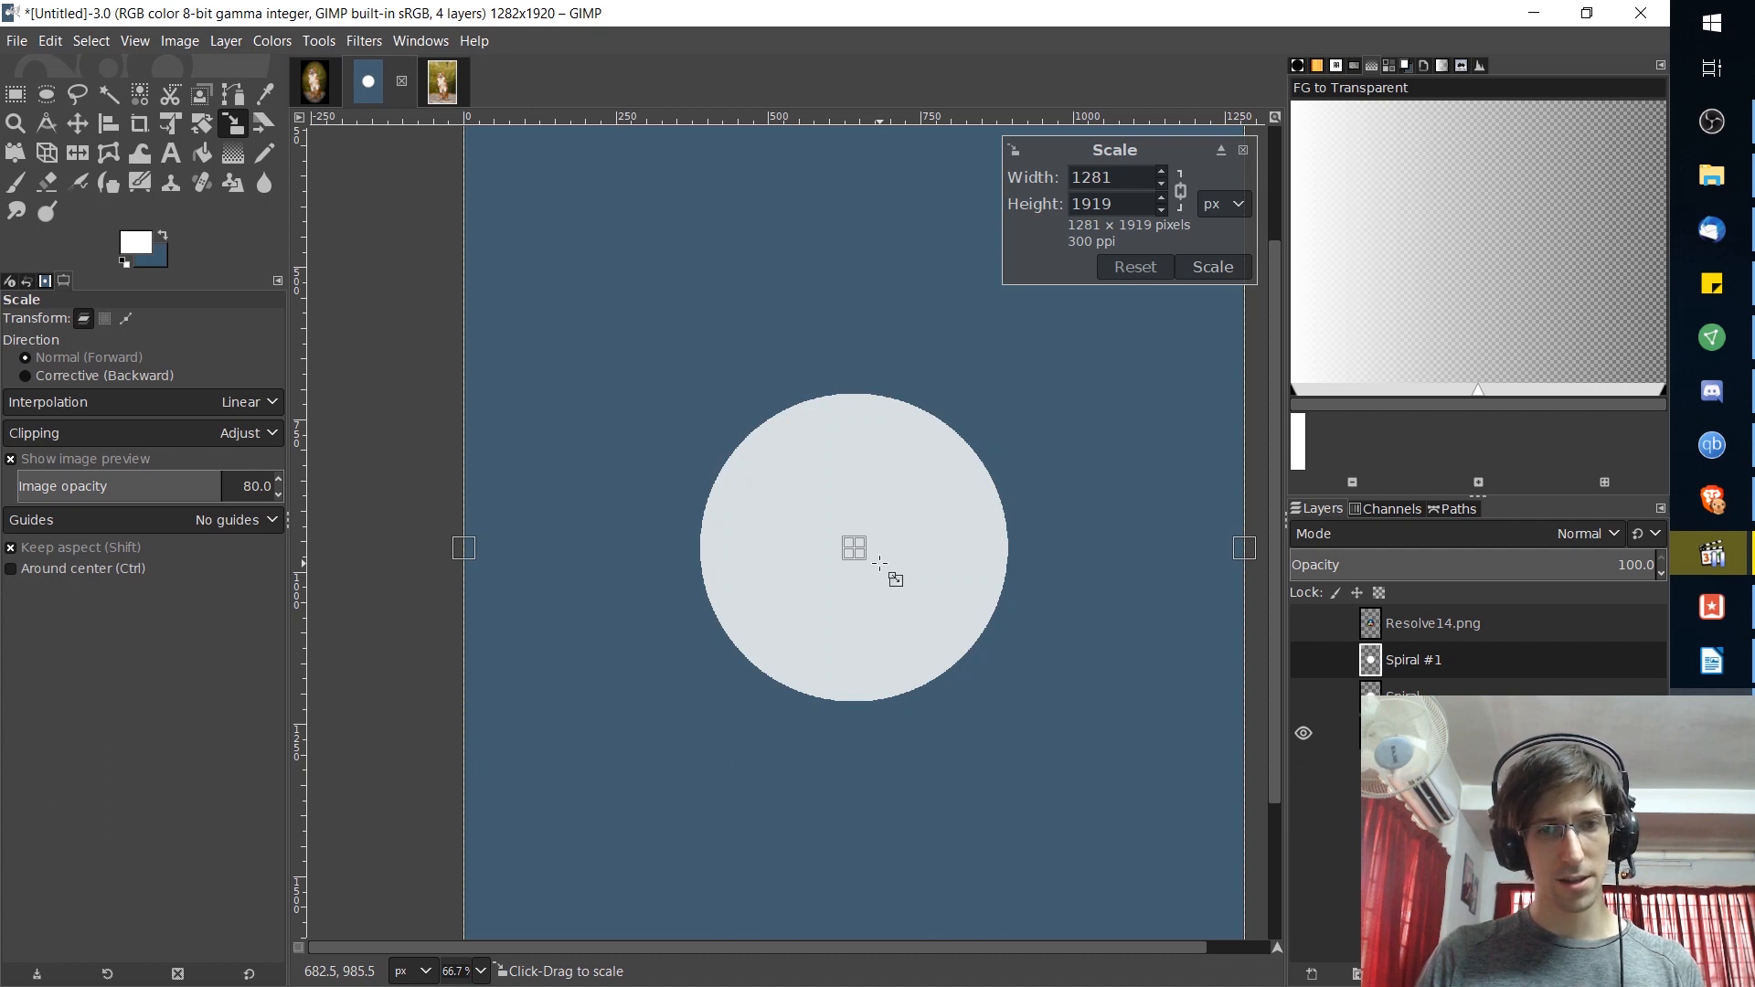
# - Scale up the white disc on Spiral #1 with Keep aspect so it forms a thick border, then ready Bucket Fill
pyautogui.moveTo(853, 547); pyautogui.dragTo(945, 627)
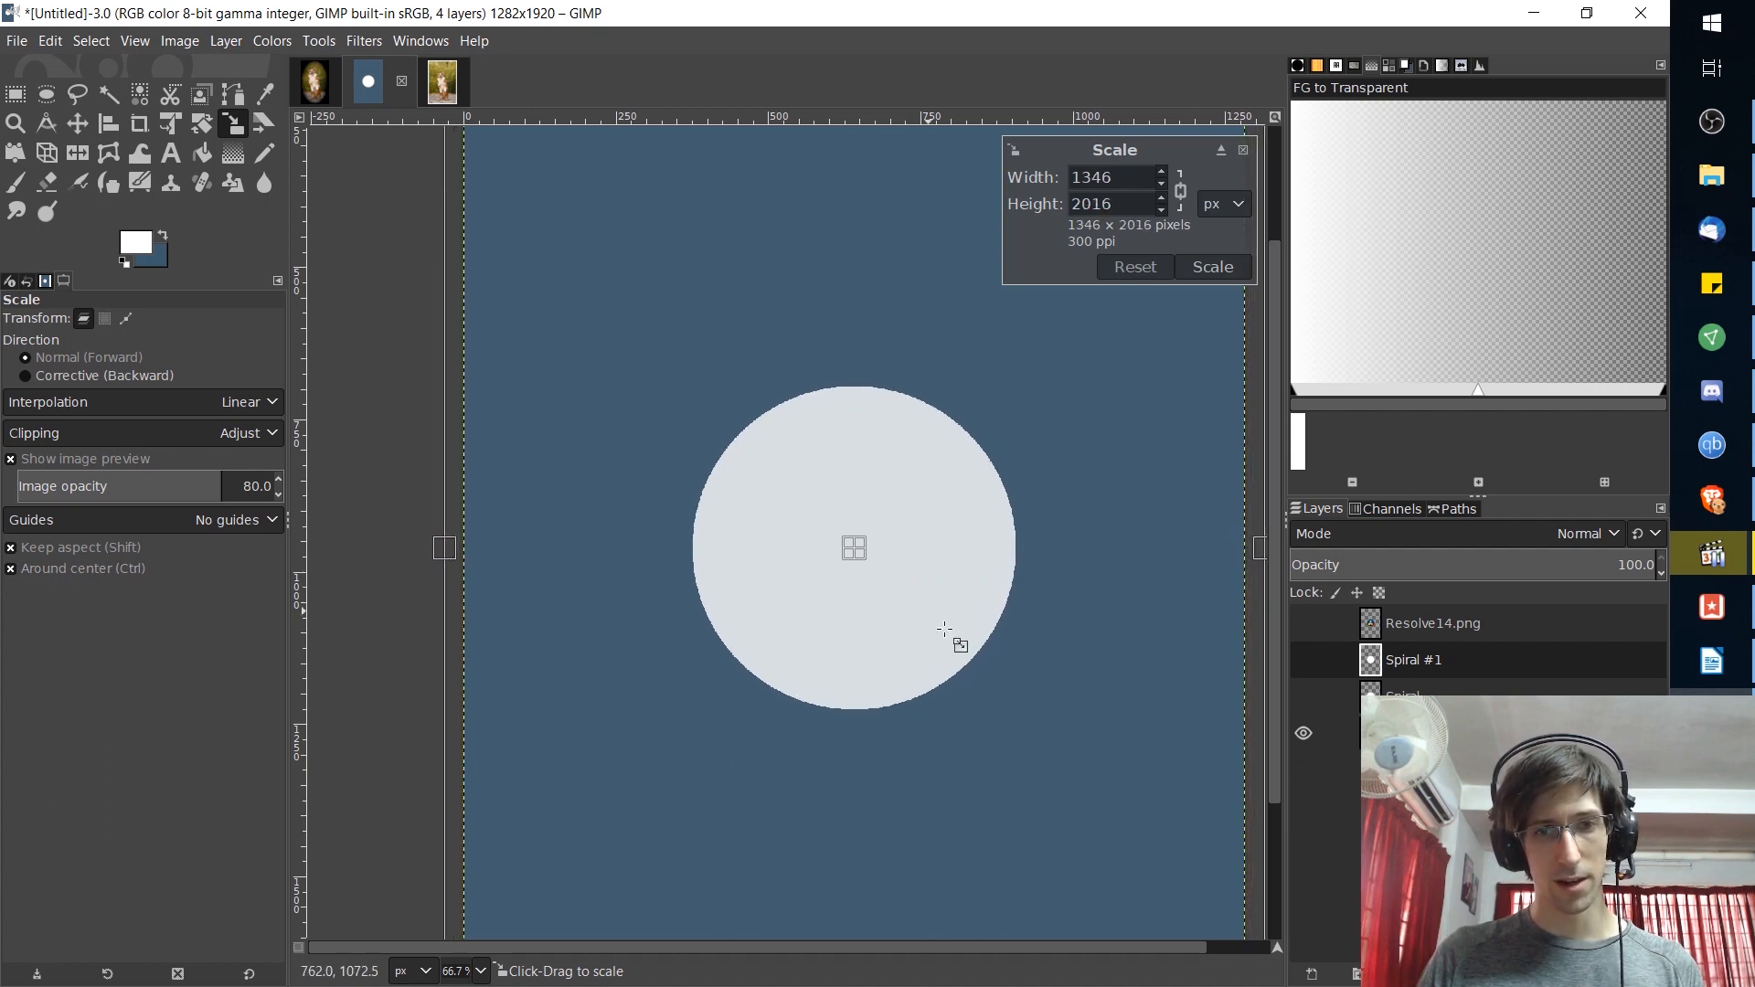
pyautogui.moveTo(943, 629); pyautogui.dragTo(1070, 735)
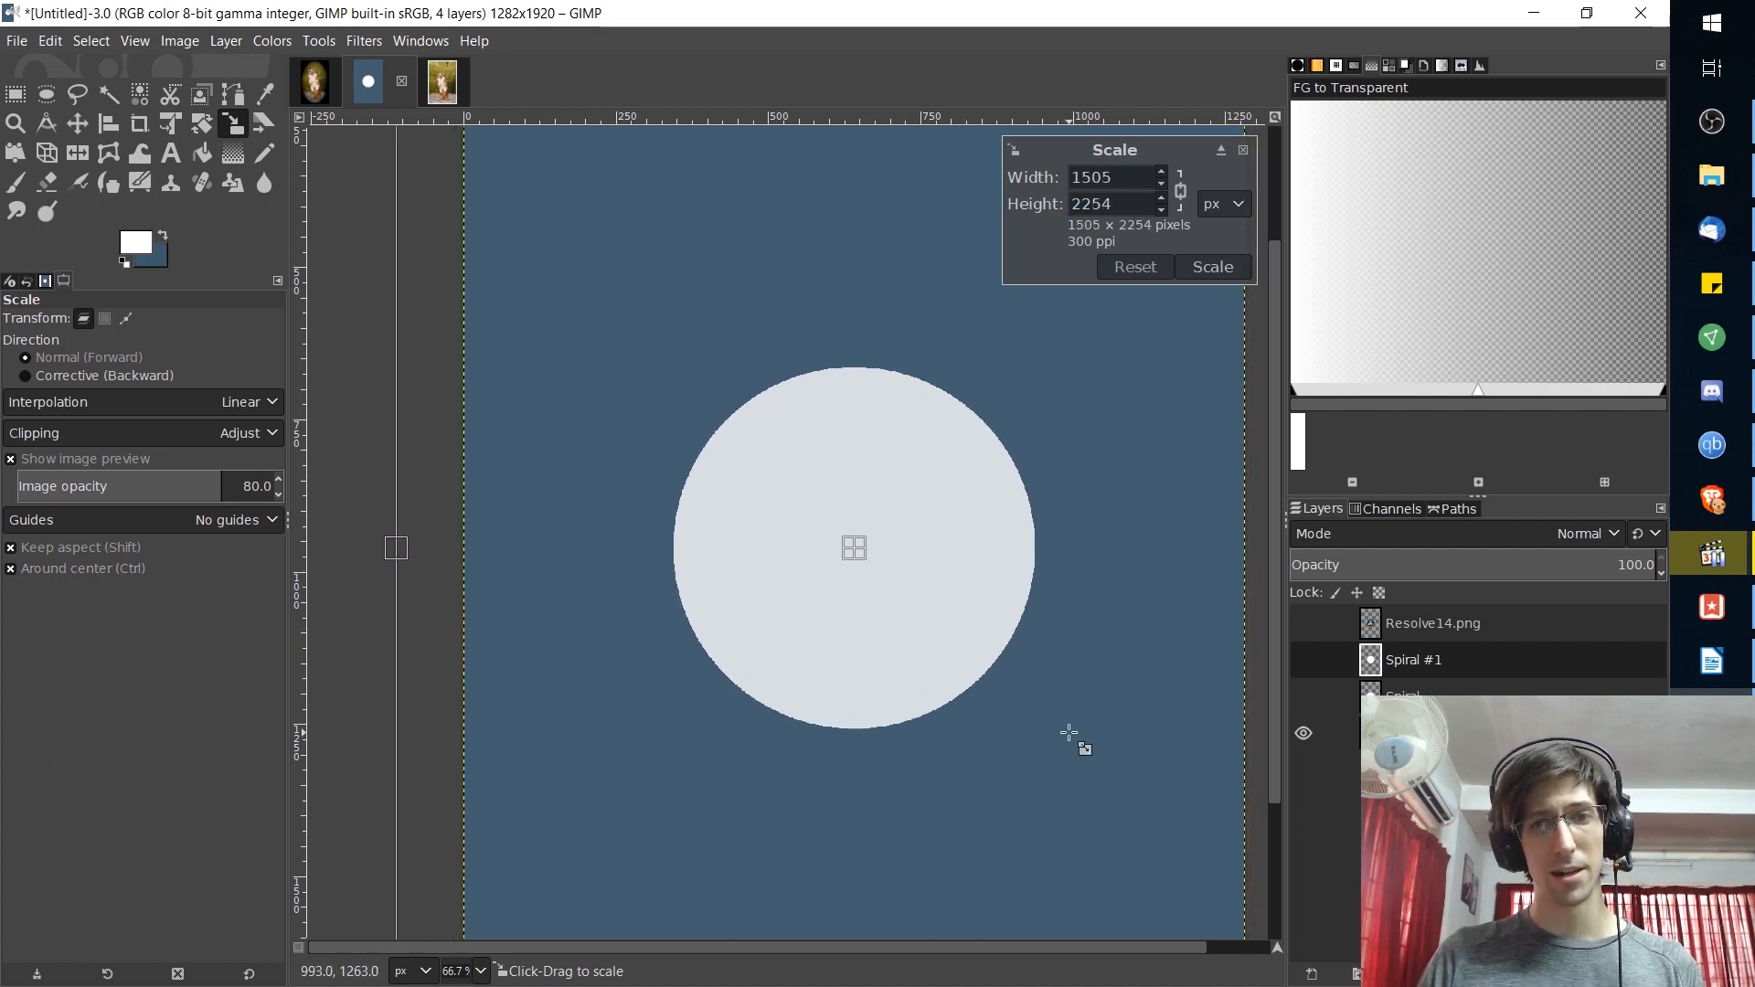
pyautogui.click(1210, 266)
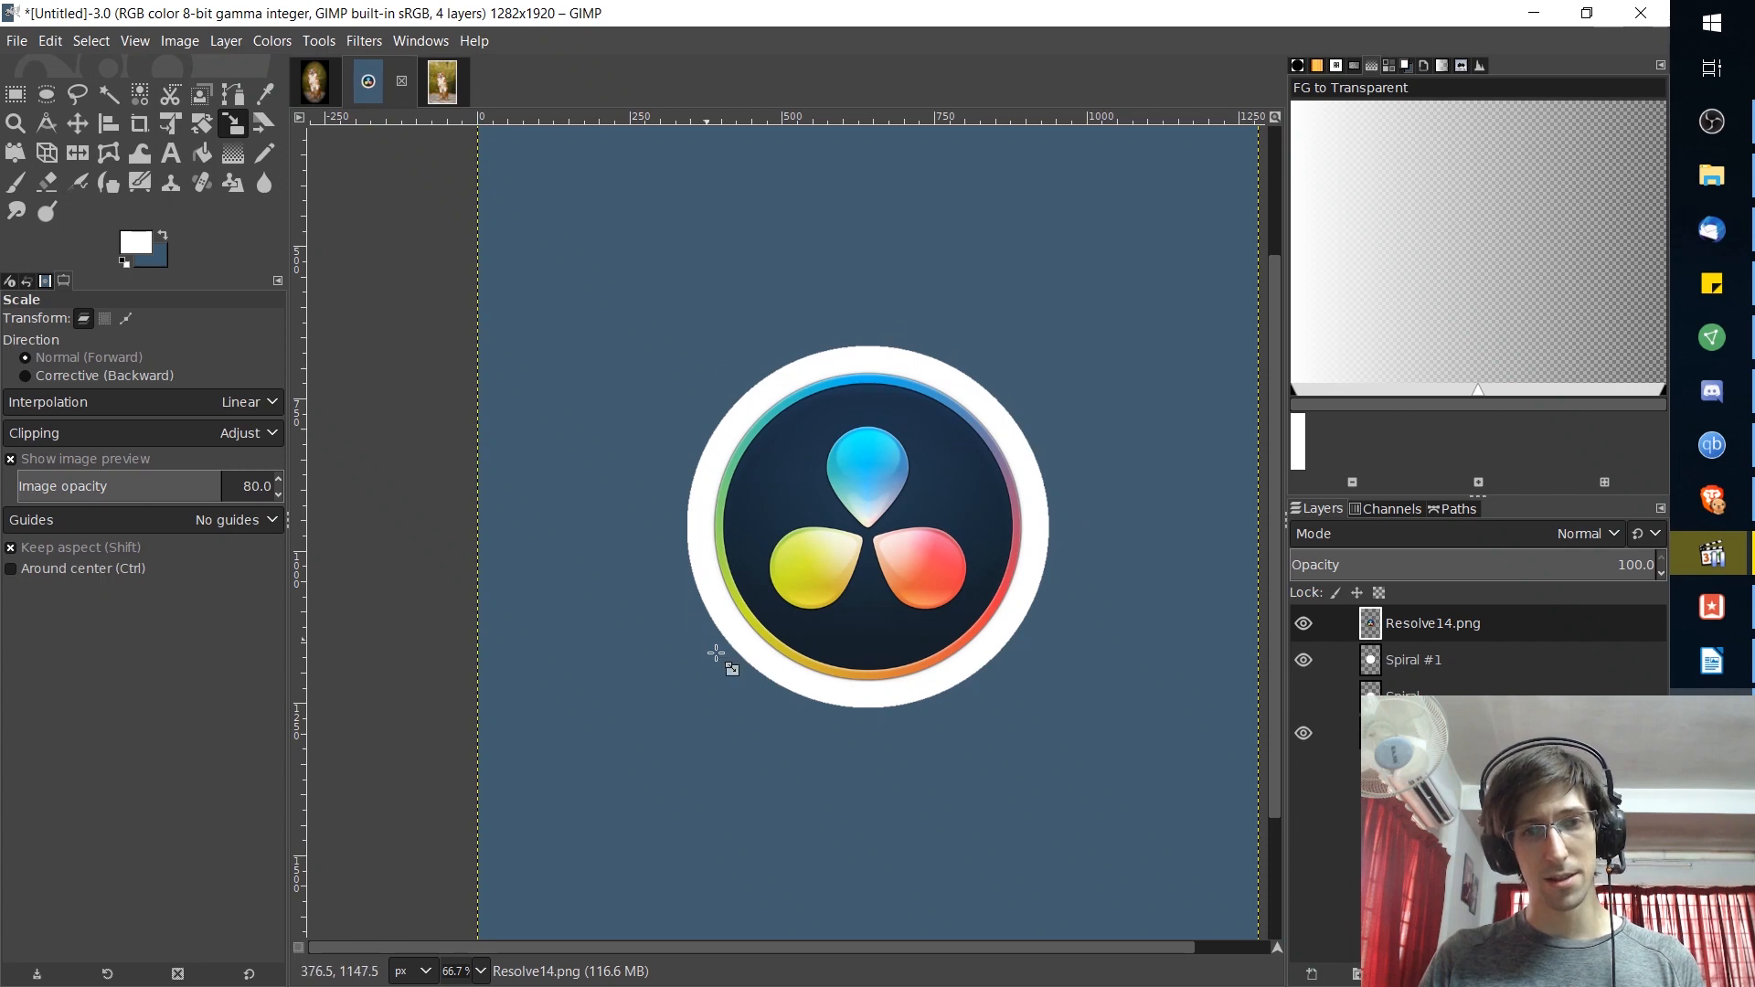
pyautogui.moveTo(920, 459)
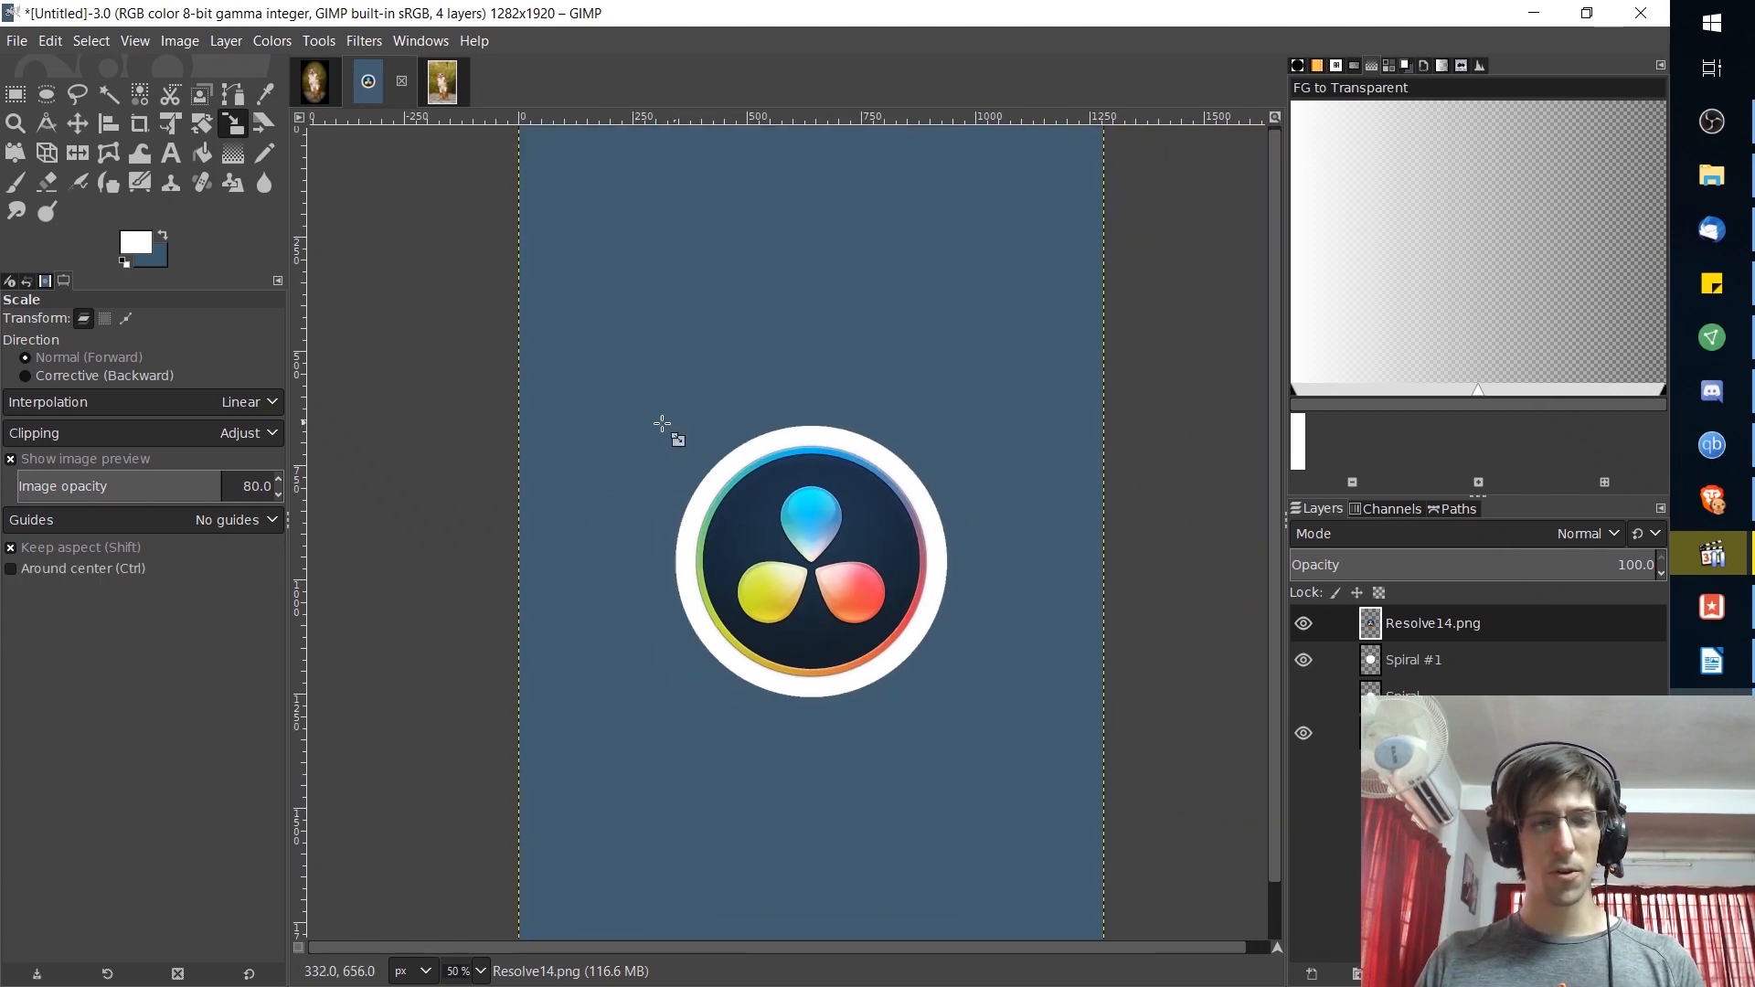
pyautogui.click(132, 243)
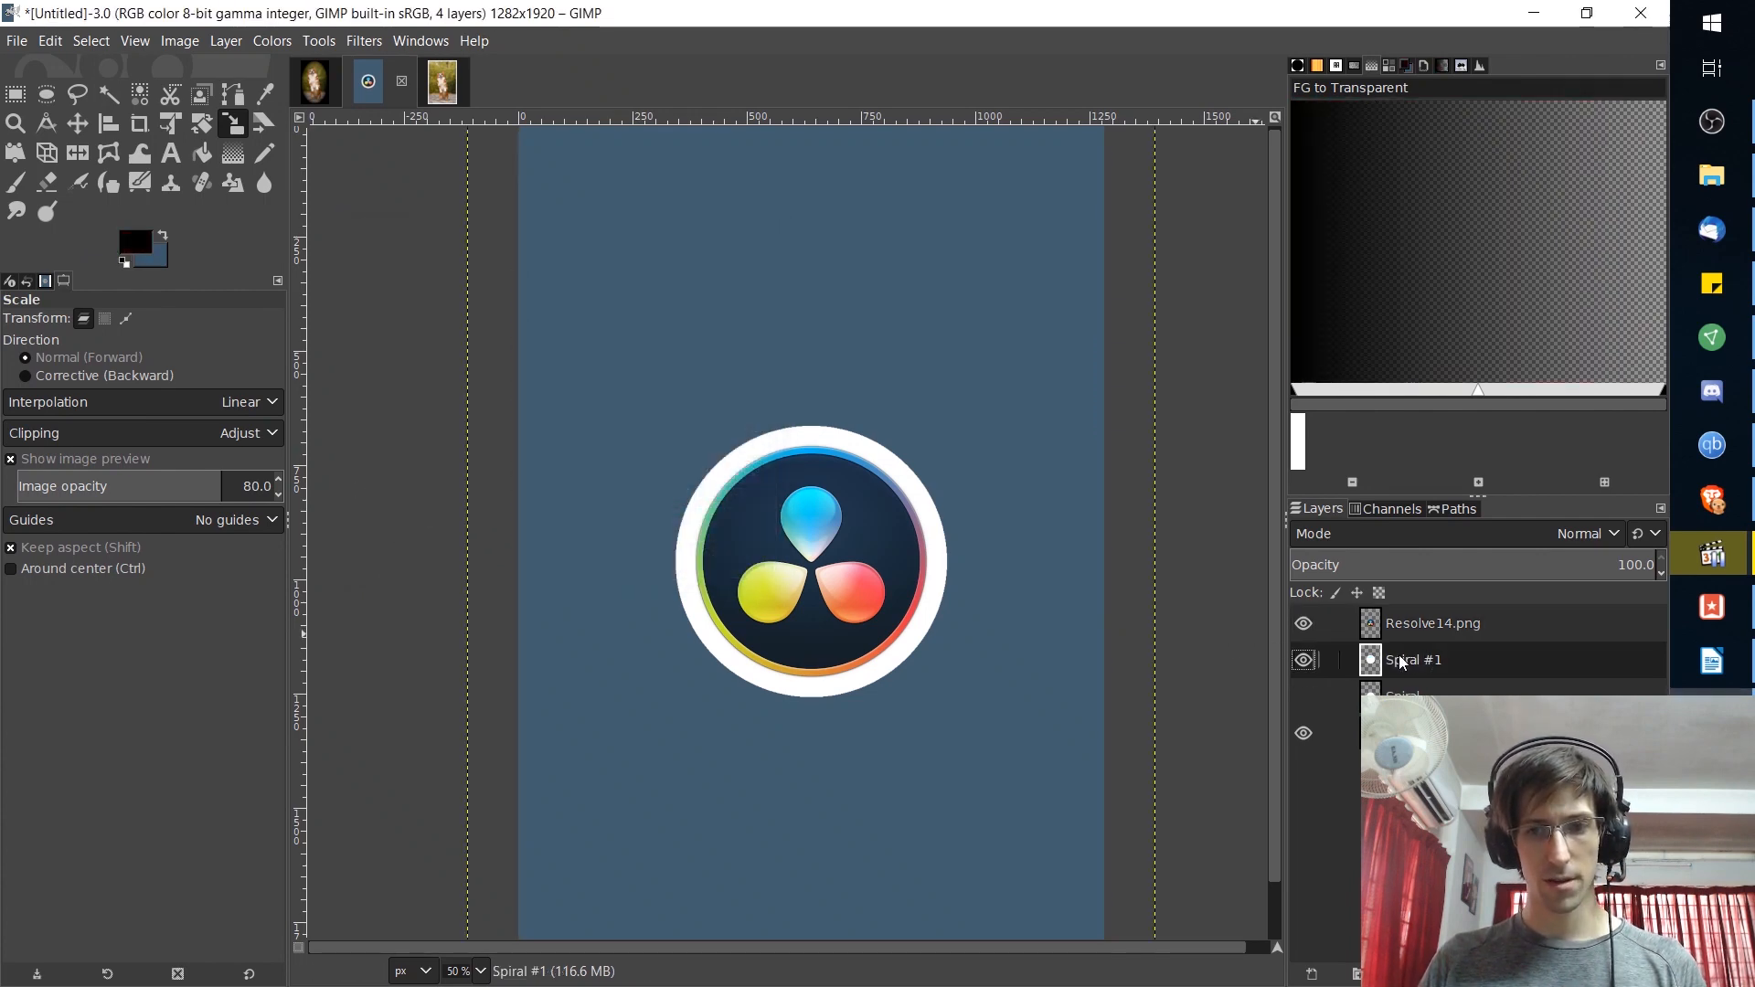
pyautogui.click(203, 153)
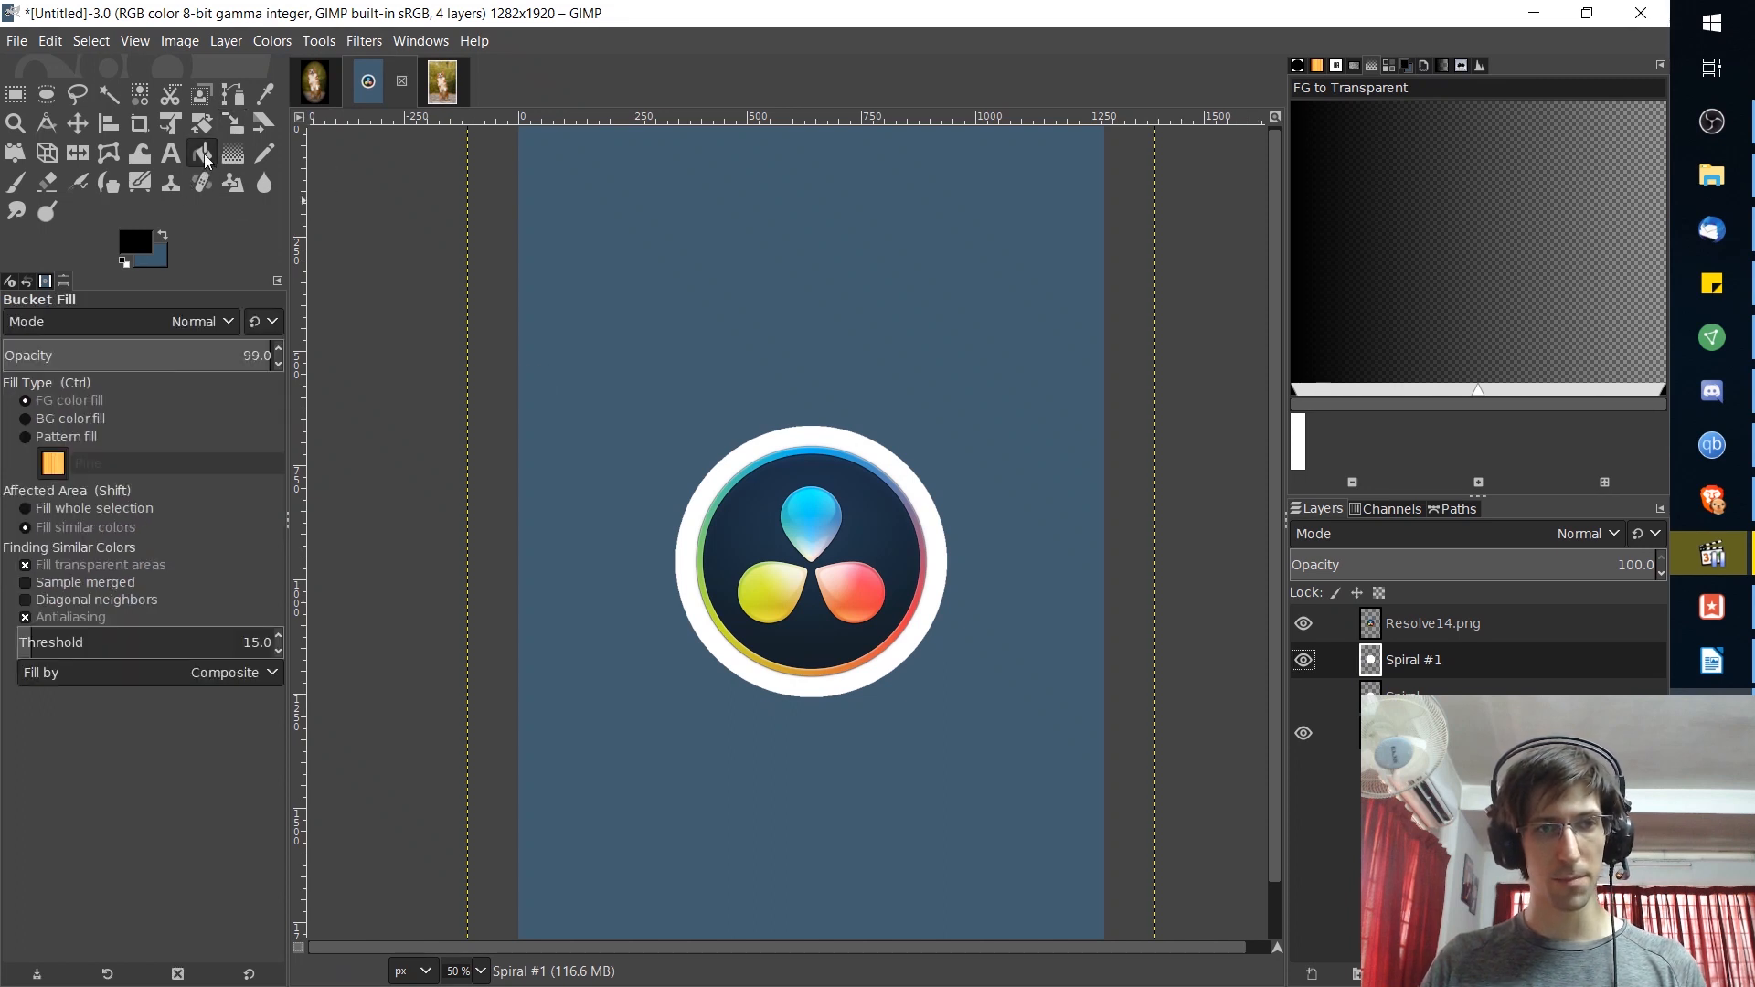